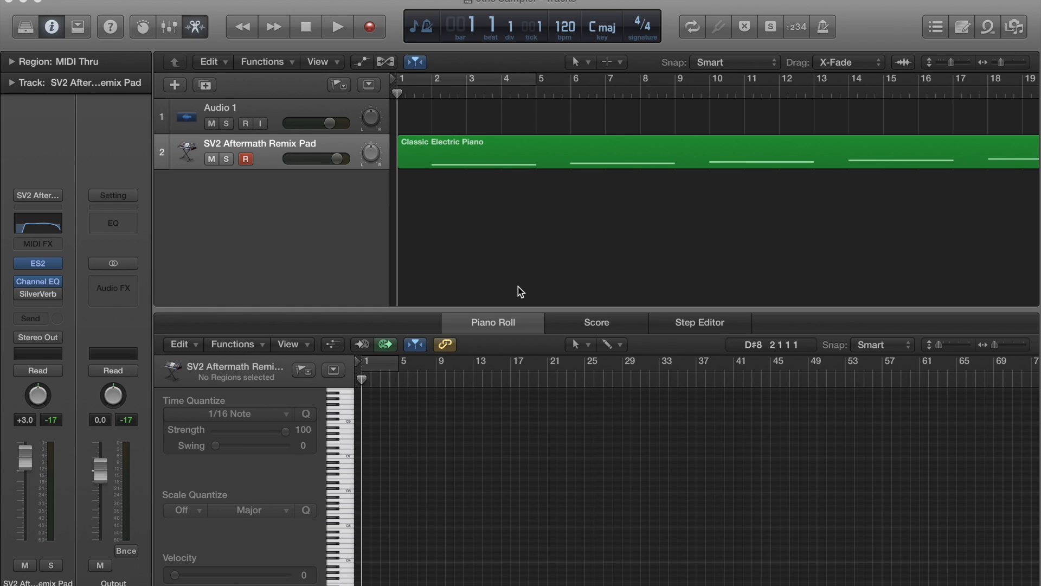
{"action": "mouse_move", "coordinate": [488, 162]}
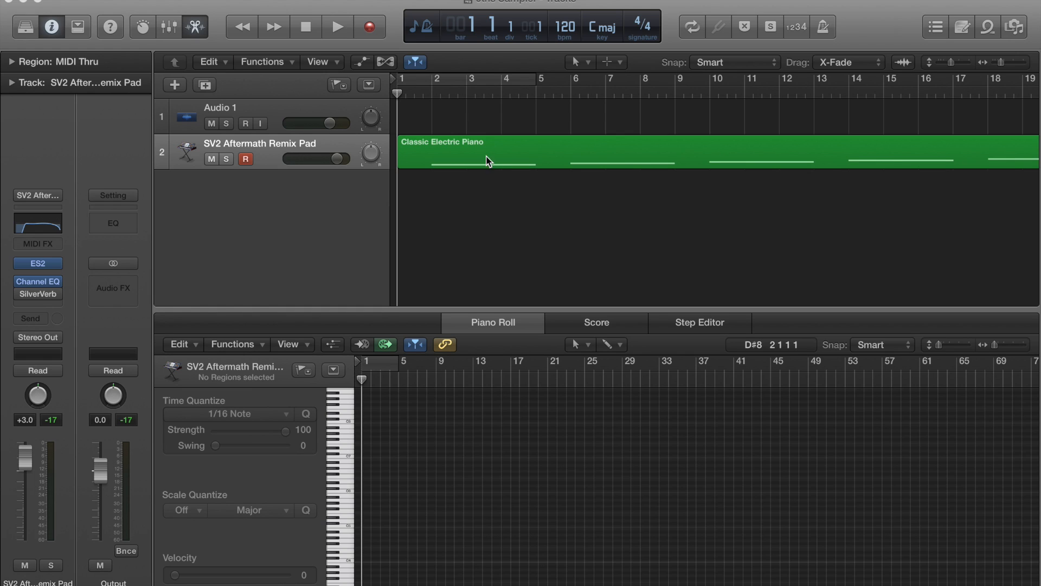
Open Logic Pro X General preferences and view the Advanced, MIDI and Display tabs.
{"action": "scroll", "scroll_direction": "right", "scroll_amount": 3}
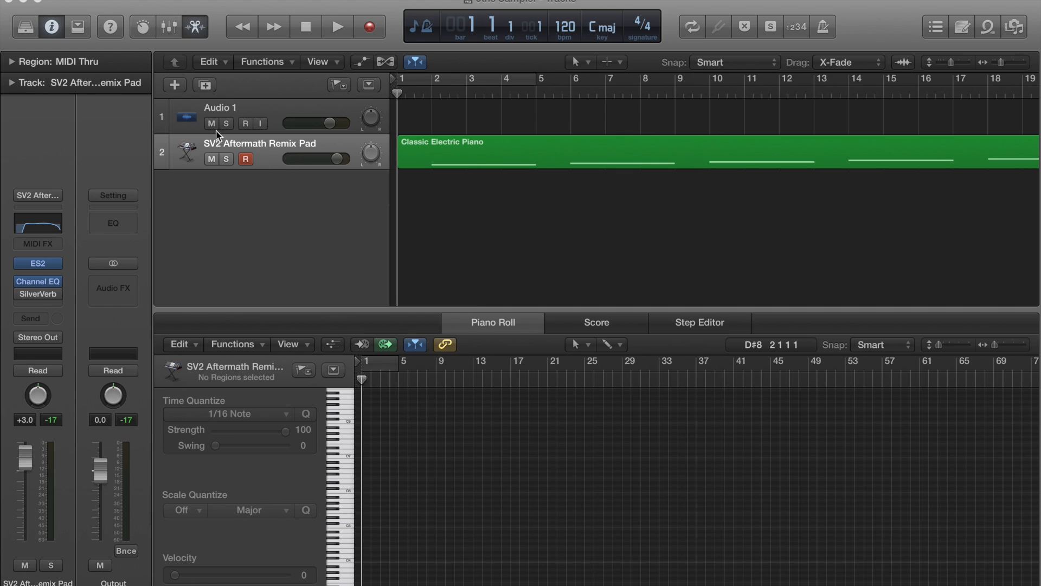
{"action": "mouse_move", "coordinate": [270, 118]}
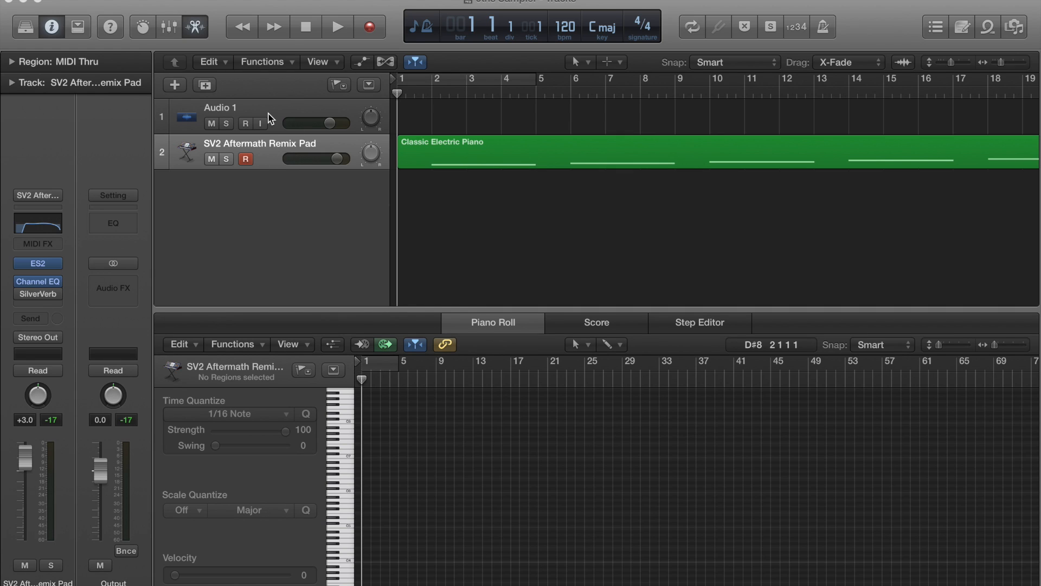
{"action": "mouse_move", "coordinate": [258, 158]}
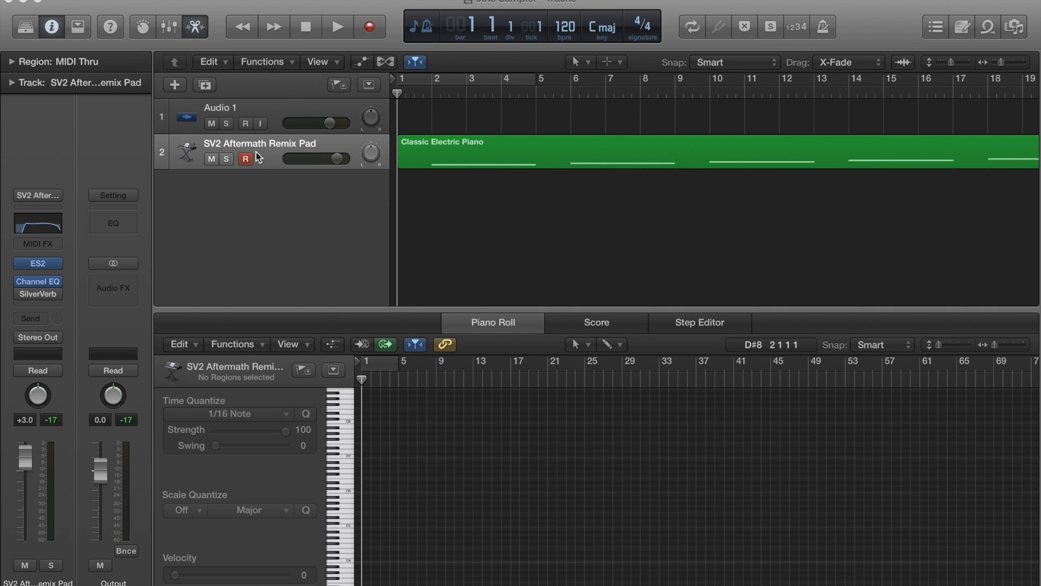
{"action": "mouse_move", "coordinate": [271, 157]}
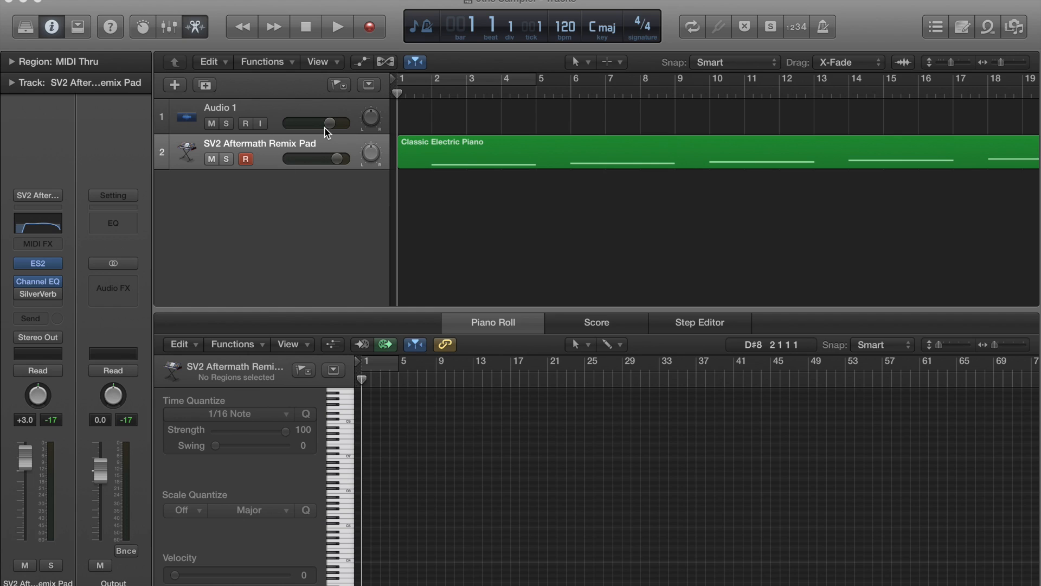
{"action": "mouse_move", "coordinate": [414, 231]}
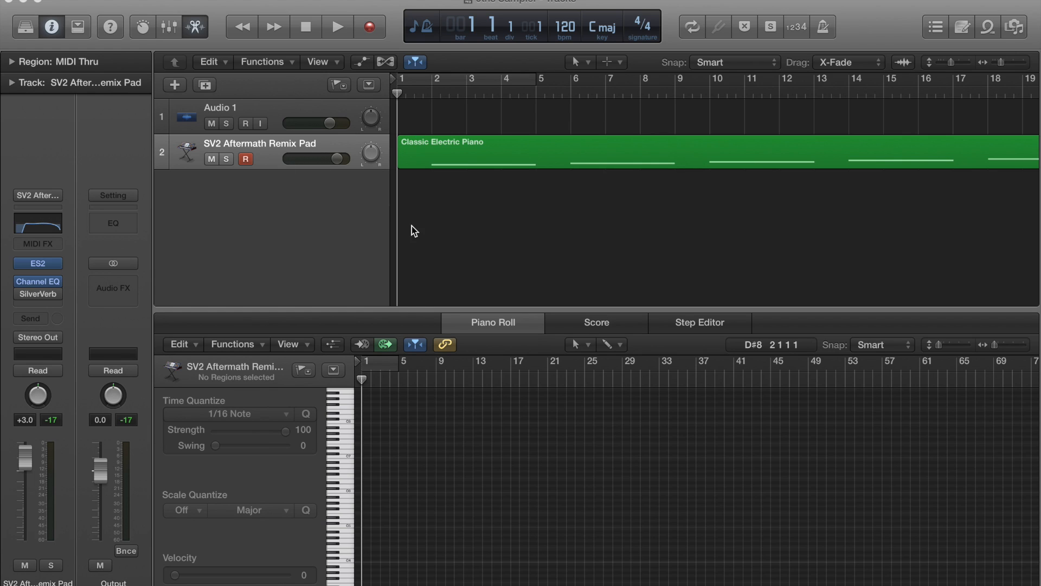
{"action": "mouse_move", "coordinate": [228, 204]}
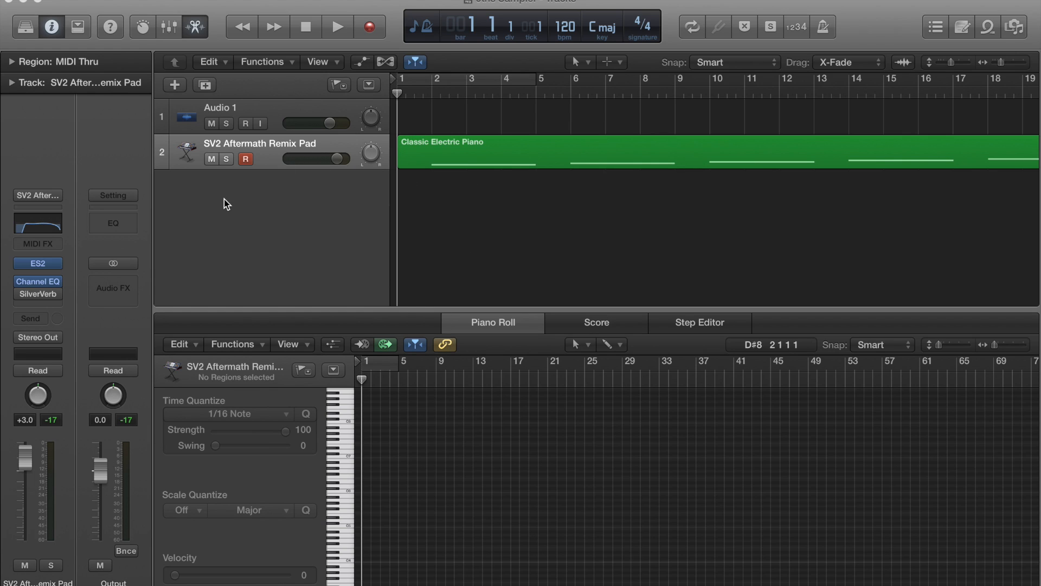
{"action": "mouse_move", "coordinate": [36, 168]}
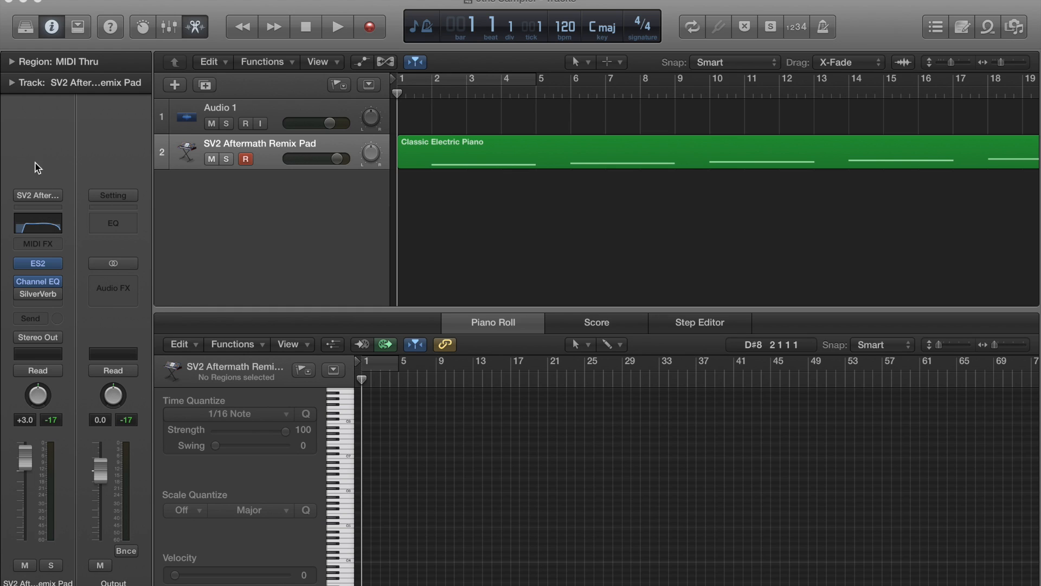
{"action": "mouse_move", "coordinate": [374, 475]}
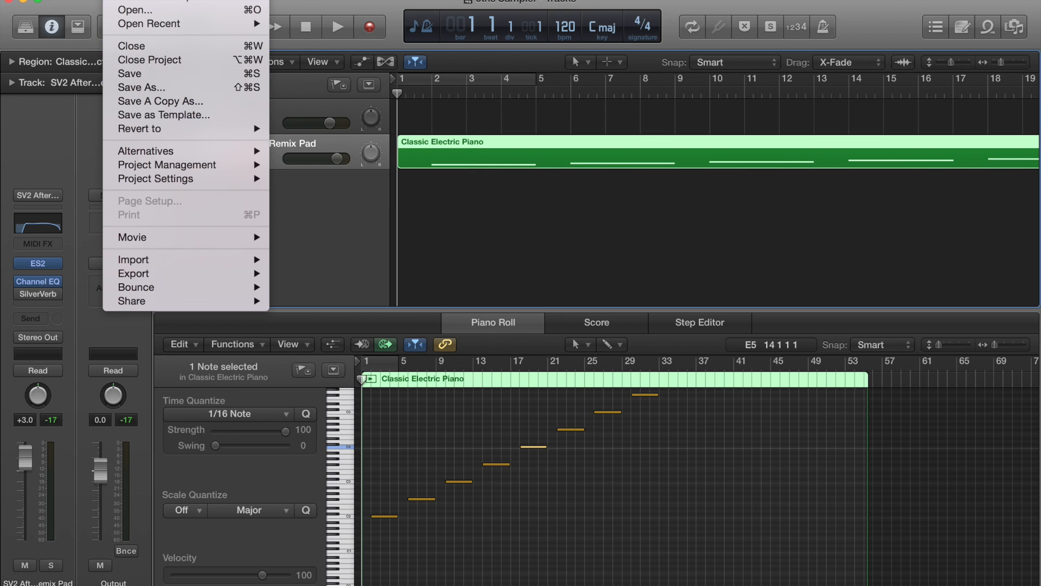
{"action": "left_click", "coordinate": [76, 5]}
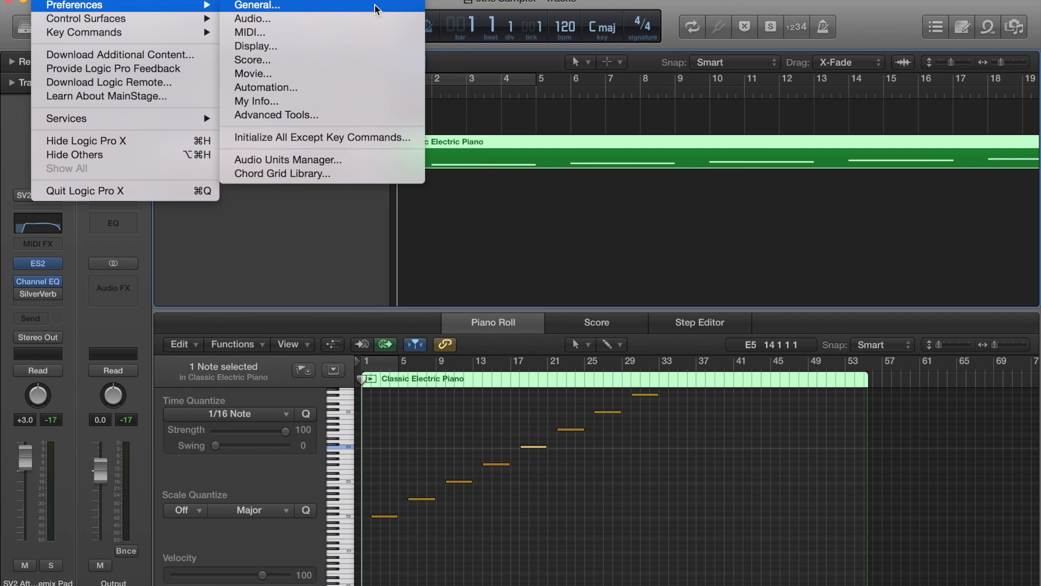
{"action": "left_click", "coordinate": [258, 6]}
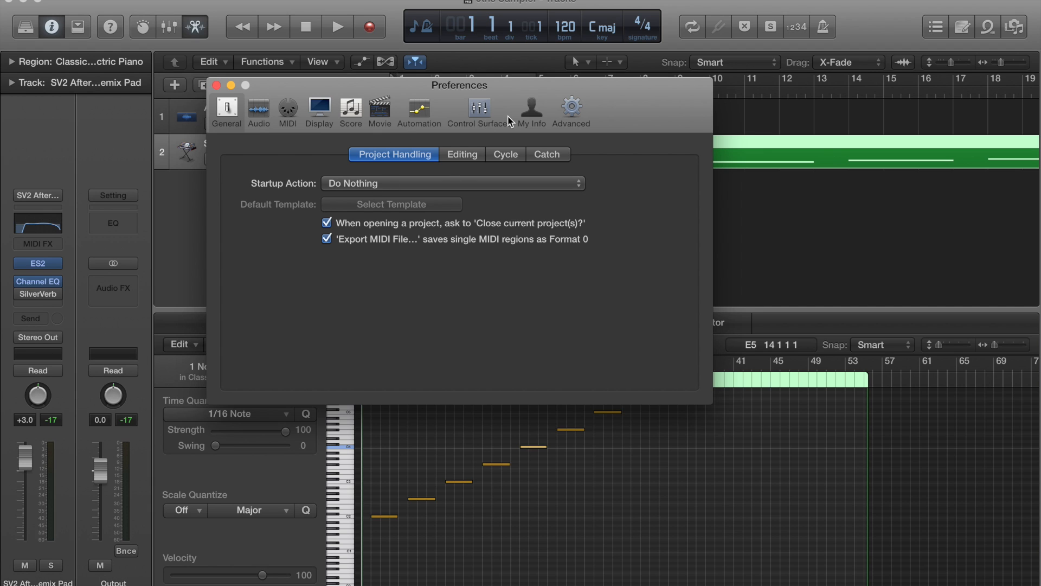
{"action": "left_click", "coordinate": [570, 106]}
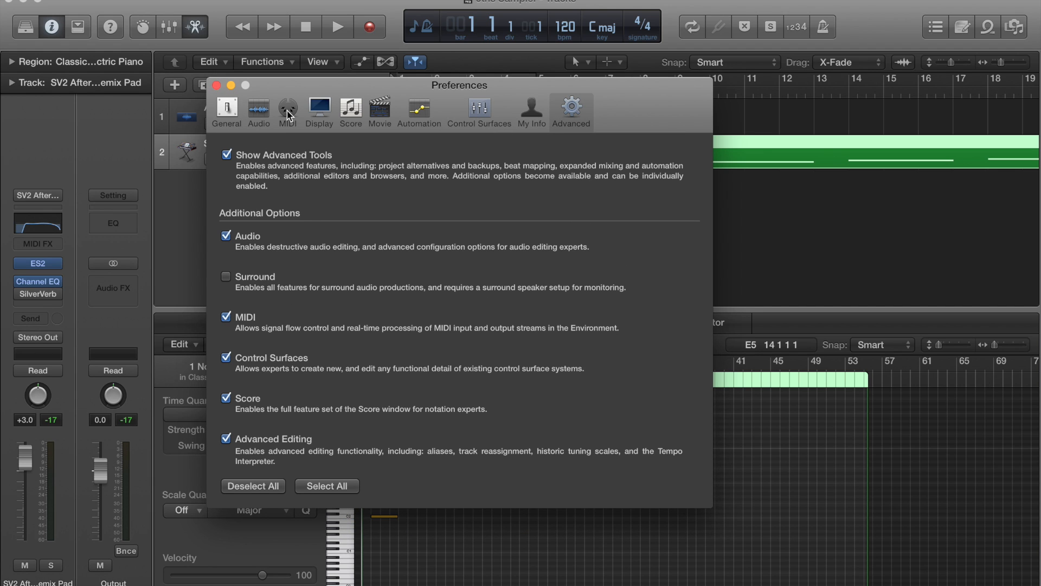
{"action": "left_click", "coordinate": [287, 107]}
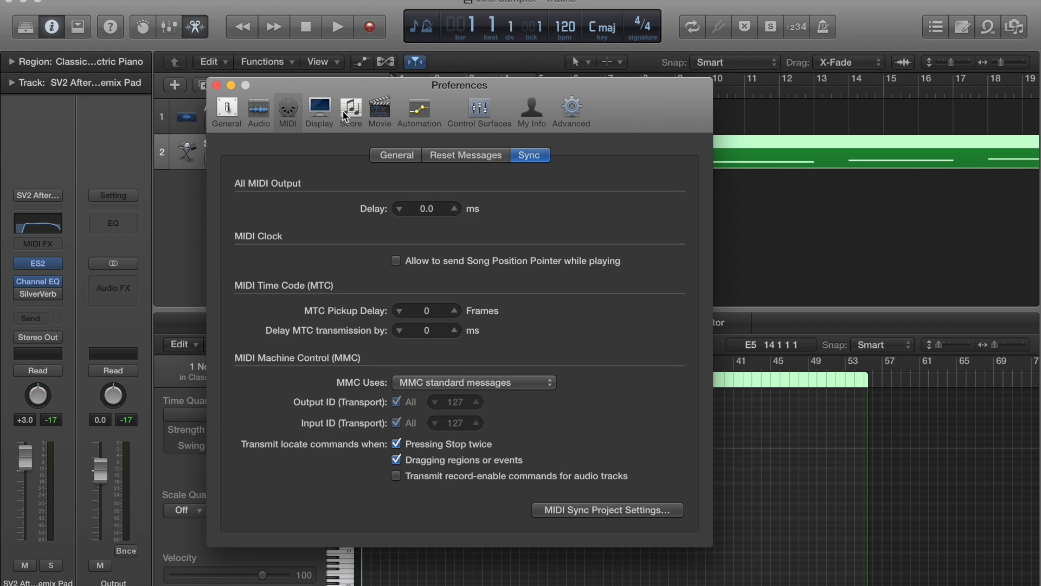
{"action": "left_click", "coordinate": [319, 107]}
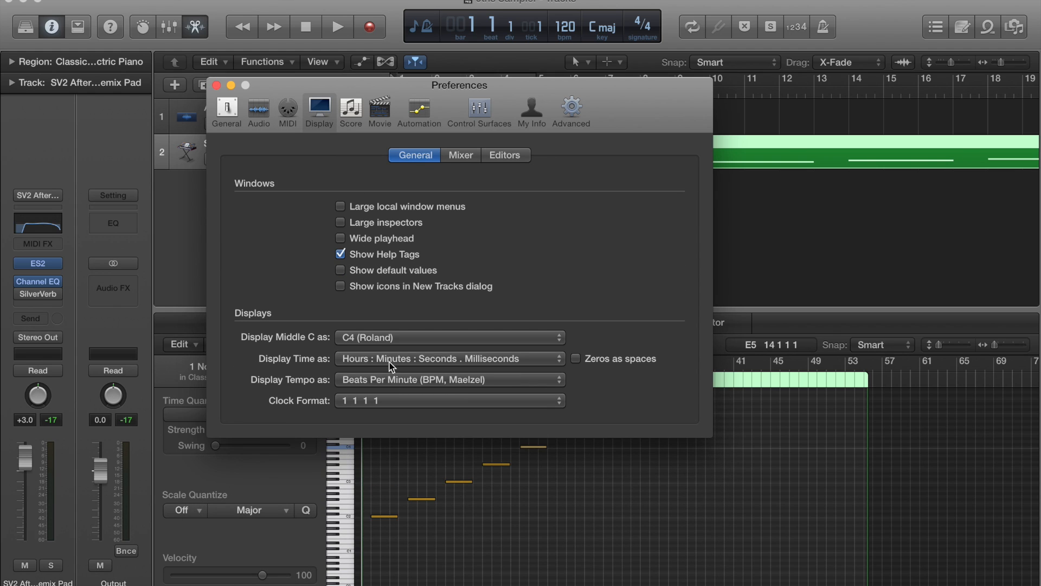
{"action": "mouse_move", "coordinate": [371, 349]}
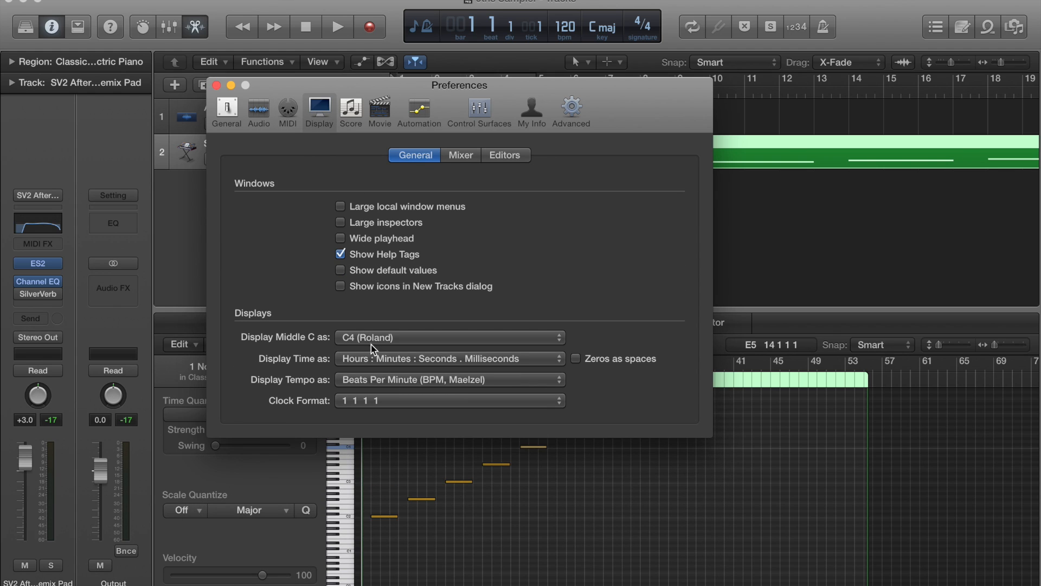
{"action": "left_click", "coordinate": [448, 337]}
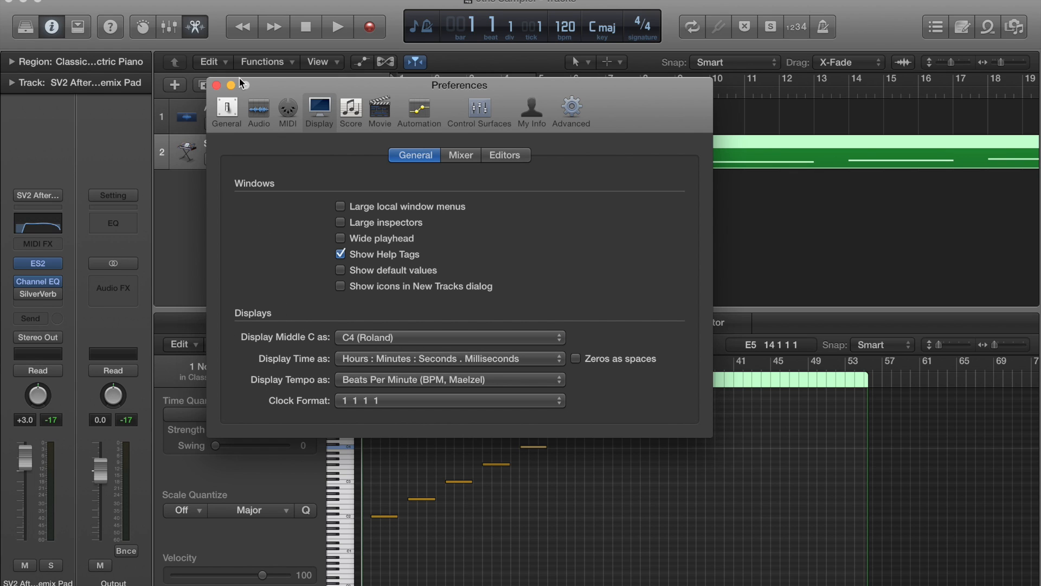
{"action": "mouse_move", "coordinate": [361, 349]}
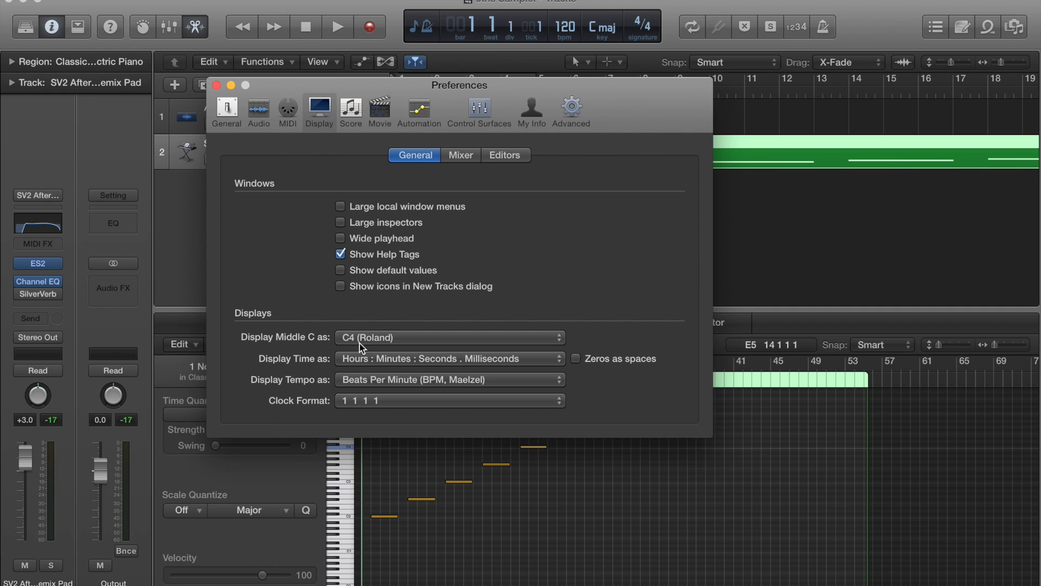
Close Preferences and edit the Classic Electric Piano notes into a rising step sequence.
{"action": "left_click", "coordinate": [216, 85]}
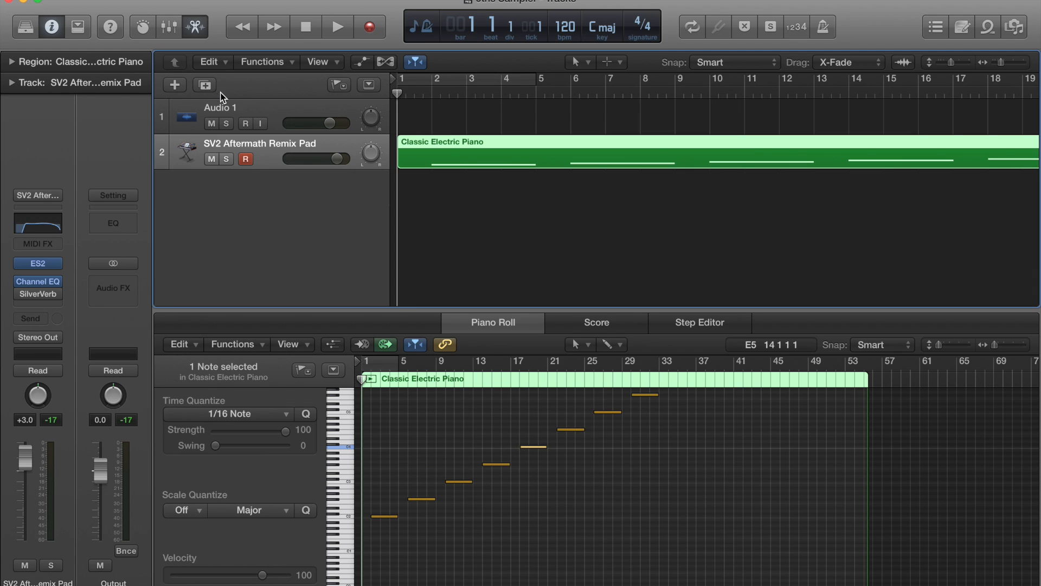
{"action": "mouse_move", "coordinate": [519, 481]}
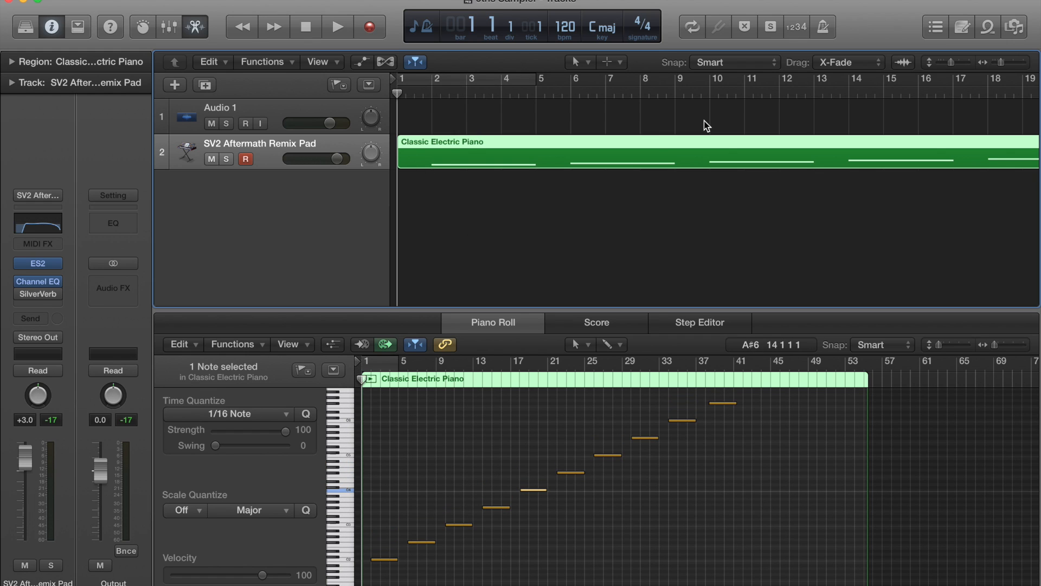
{"action": "left_click", "coordinate": [577, 62]}
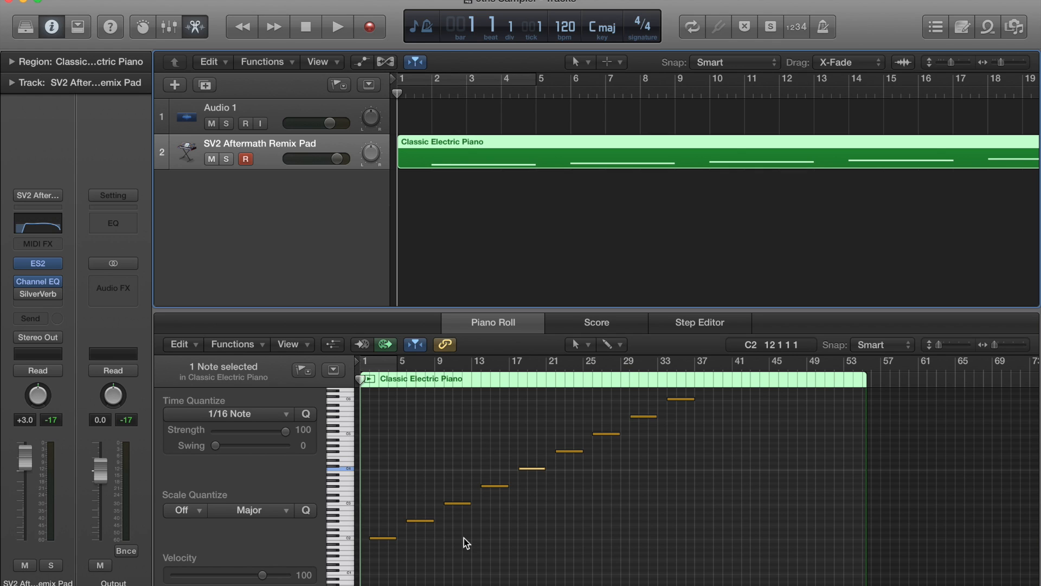
{"action": "mouse_move", "coordinate": [493, 524]}
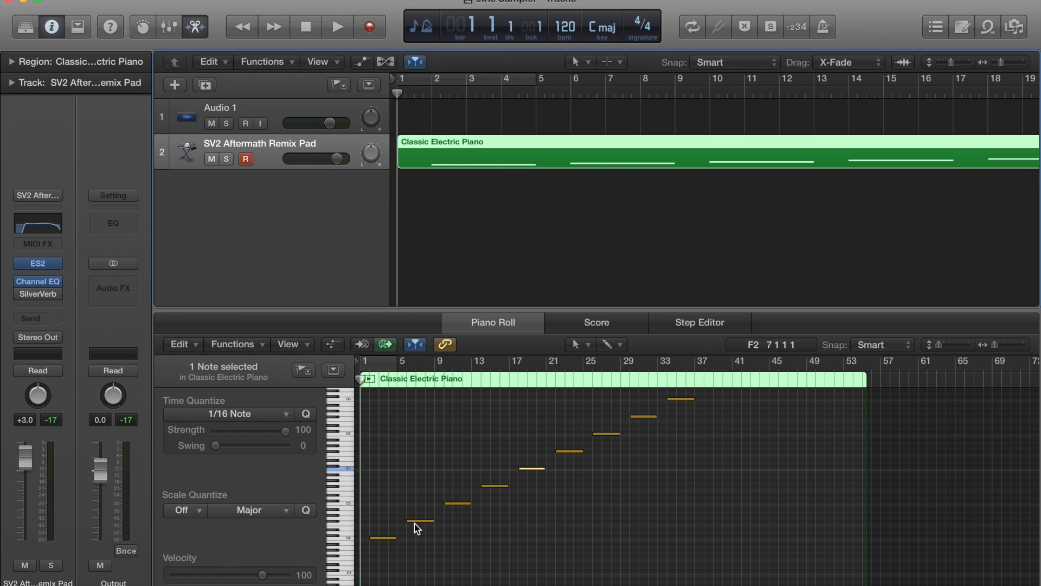
{"action": "mouse_move", "coordinate": [691, 429]}
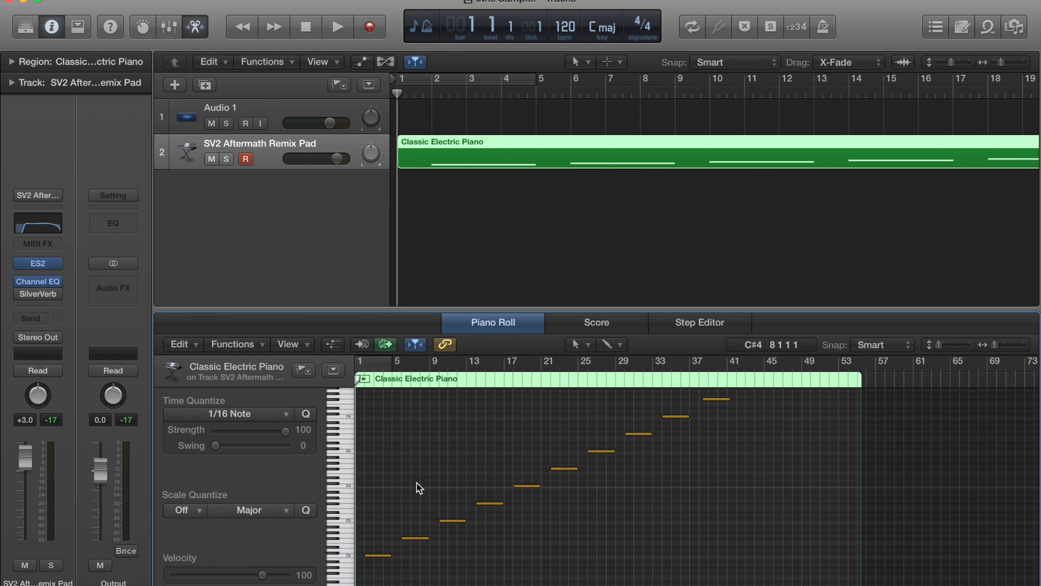
{"action": "mouse_move", "coordinate": [412, 495]}
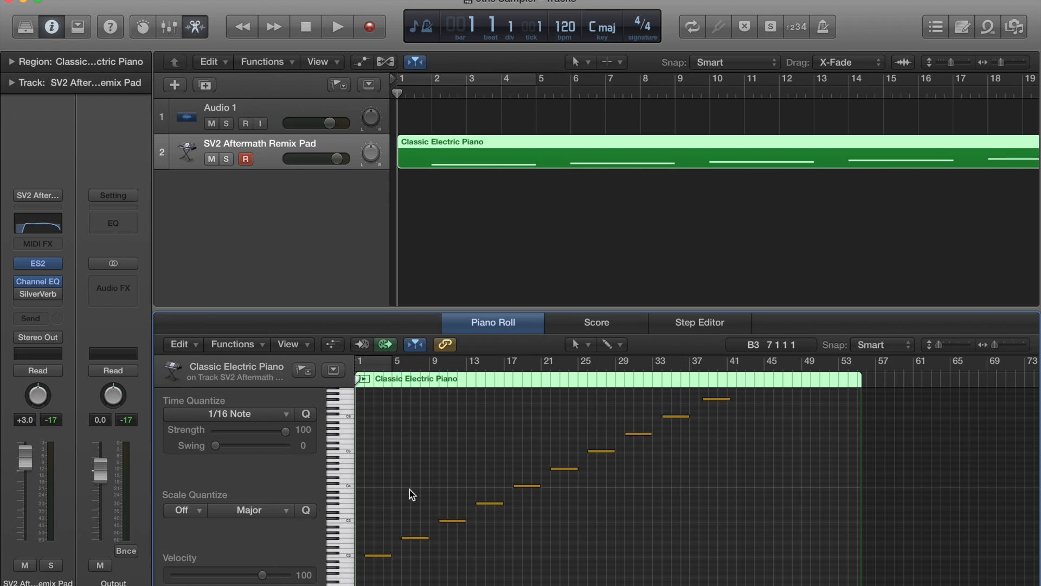
{"action": "mouse_move", "coordinate": [471, 151]}
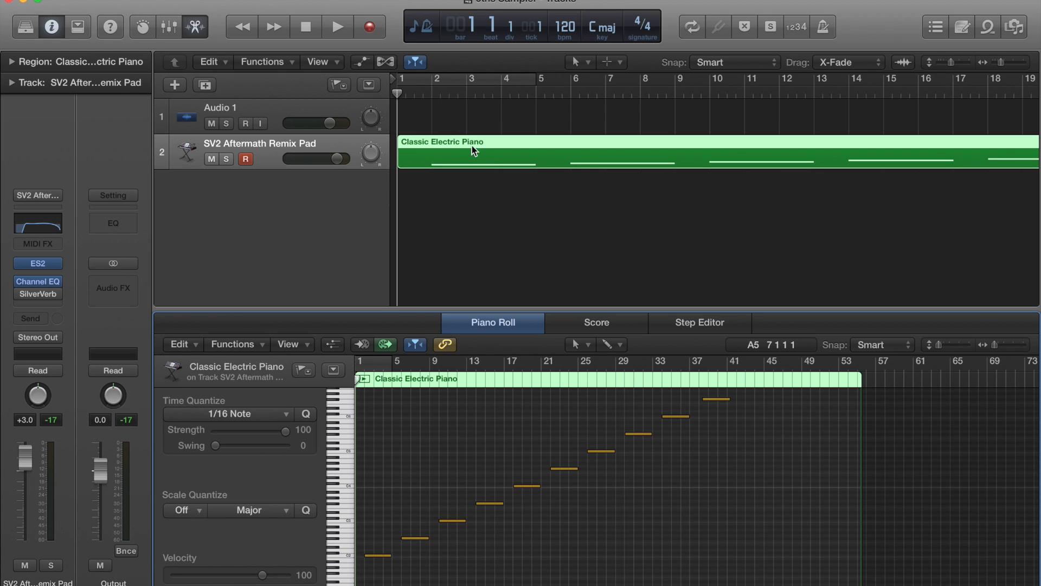
Export the Classic Electric Piano region as a 24-bit WAVE audio file via its context menu.
{"action": "right_click", "coordinate": [471, 152]}
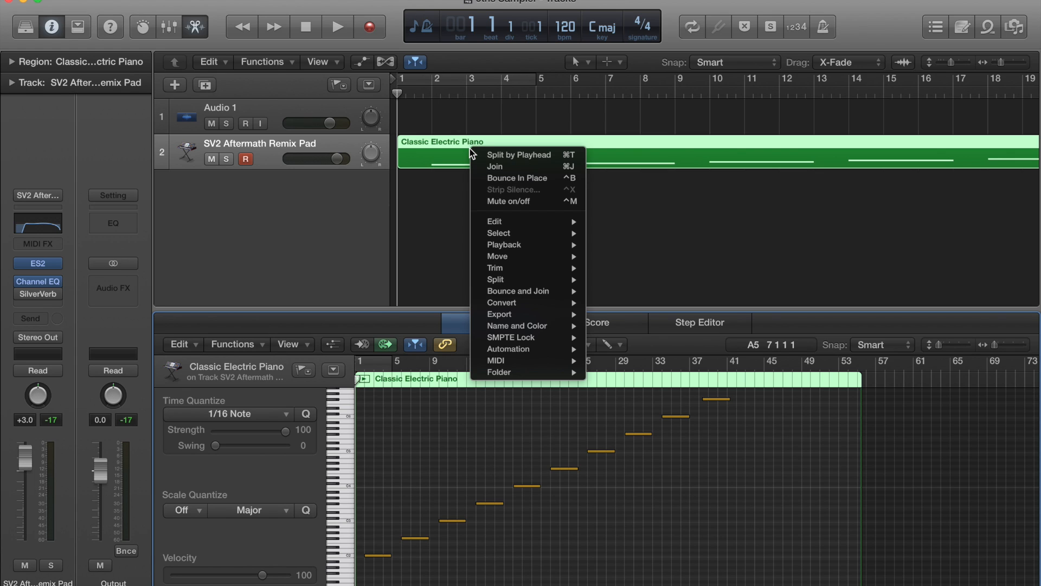
{"action": "mouse_move", "coordinate": [509, 202]}
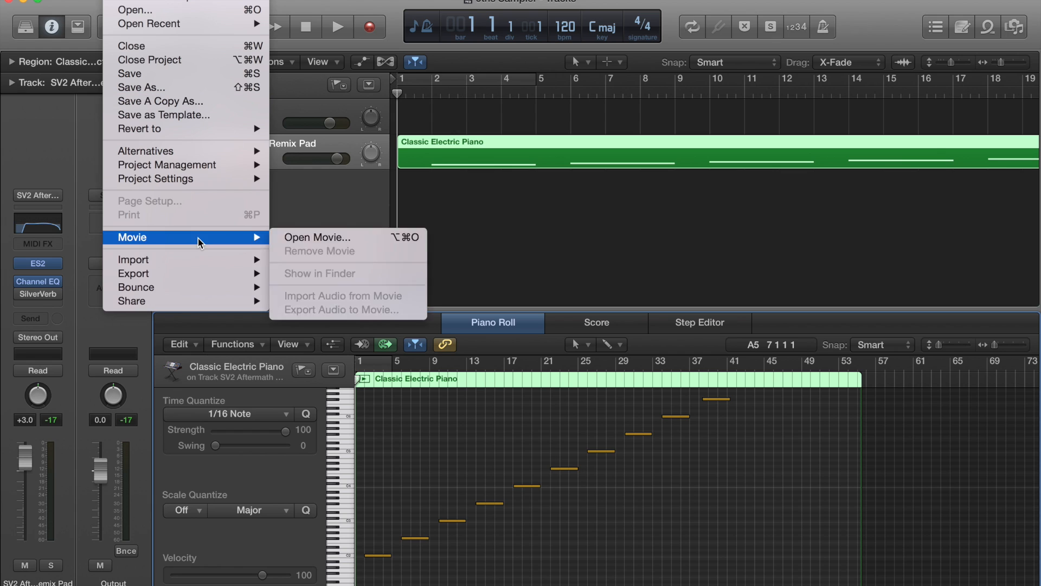
{"action": "mouse_move", "coordinate": [134, 273]}
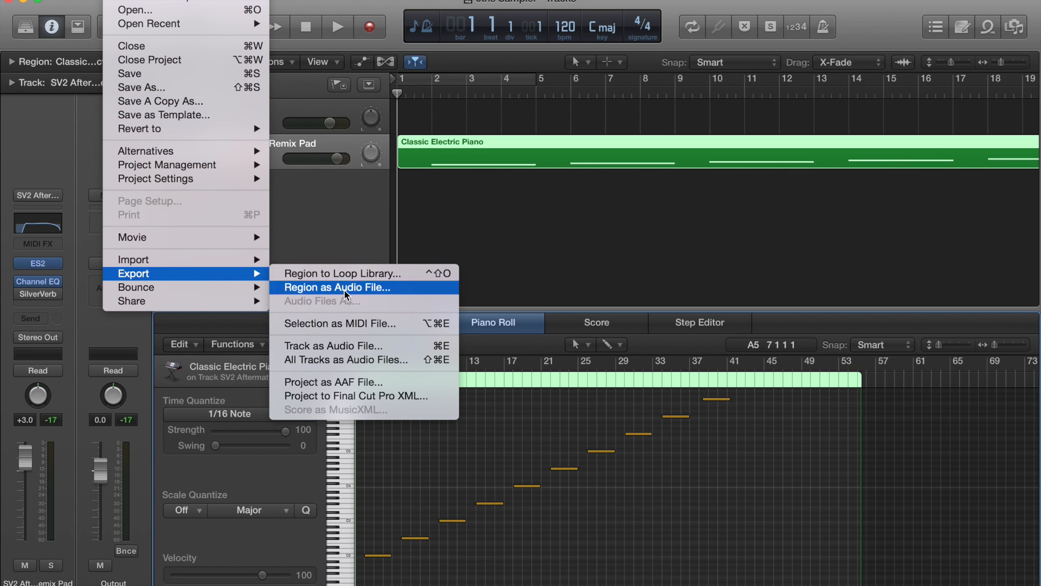
{"action": "left_click", "coordinate": [337, 288]}
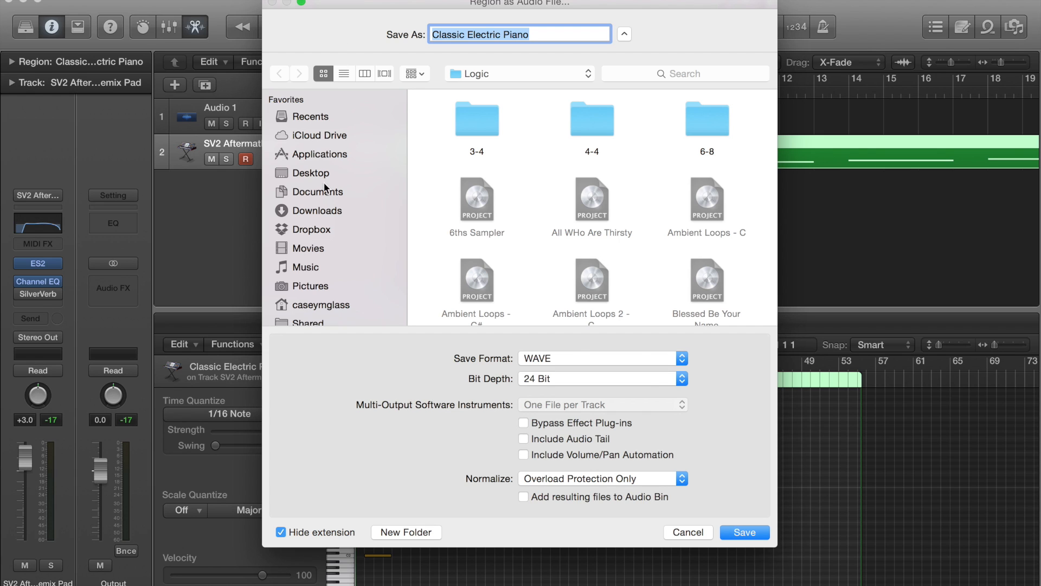
{"action": "left_click", "coordinate": [319, 192]}
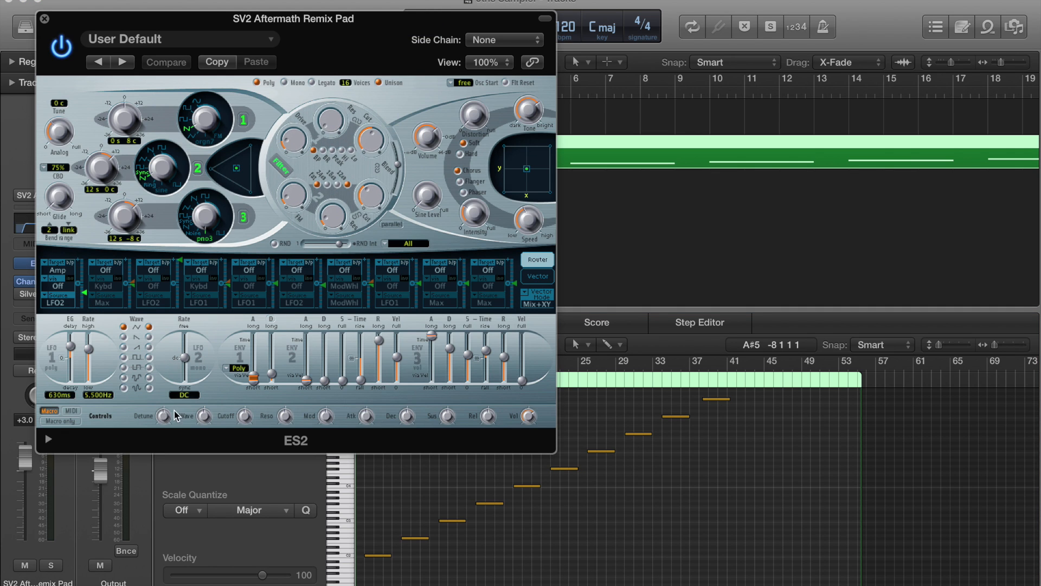
{"action": "mouse_move", "coordinate": [137, 301]}
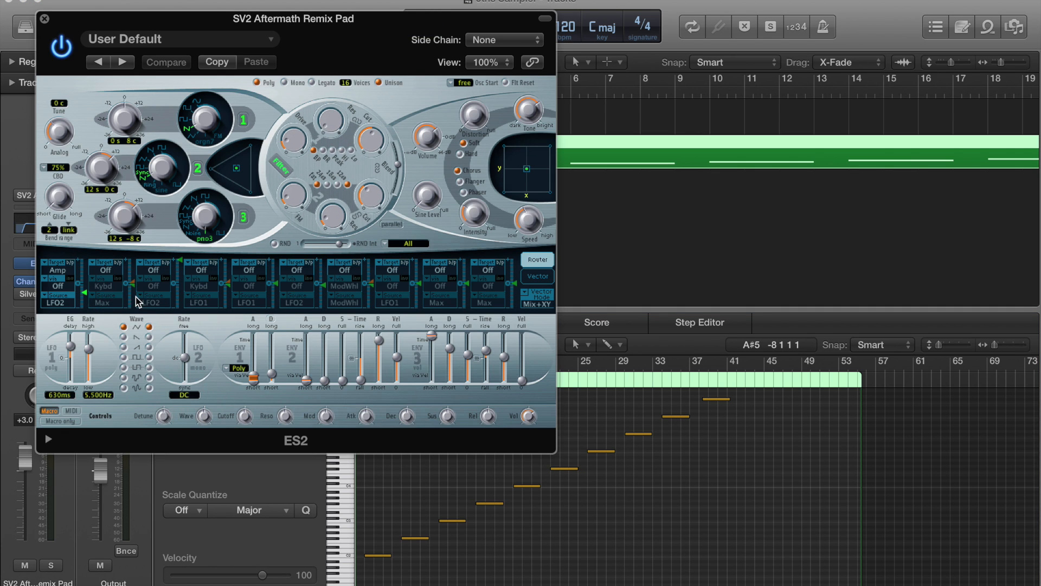
{"action": "mouse_move", "coordinate": [241, 213]}
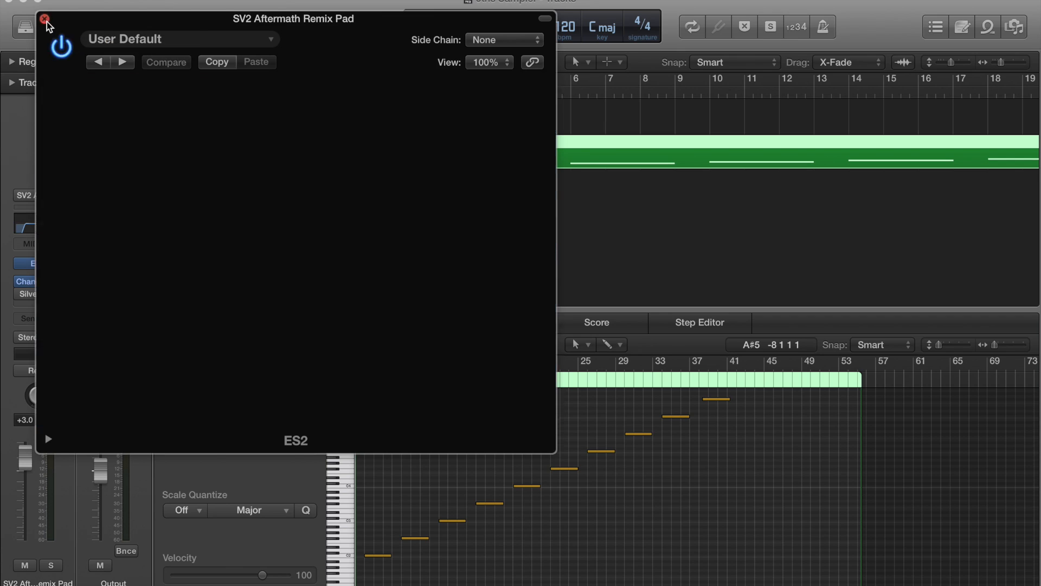
Close the SV2 Aftermath Remix Pad track's ES2 synth window.
{"action": "left_click", "coordinate": [45, 18]}
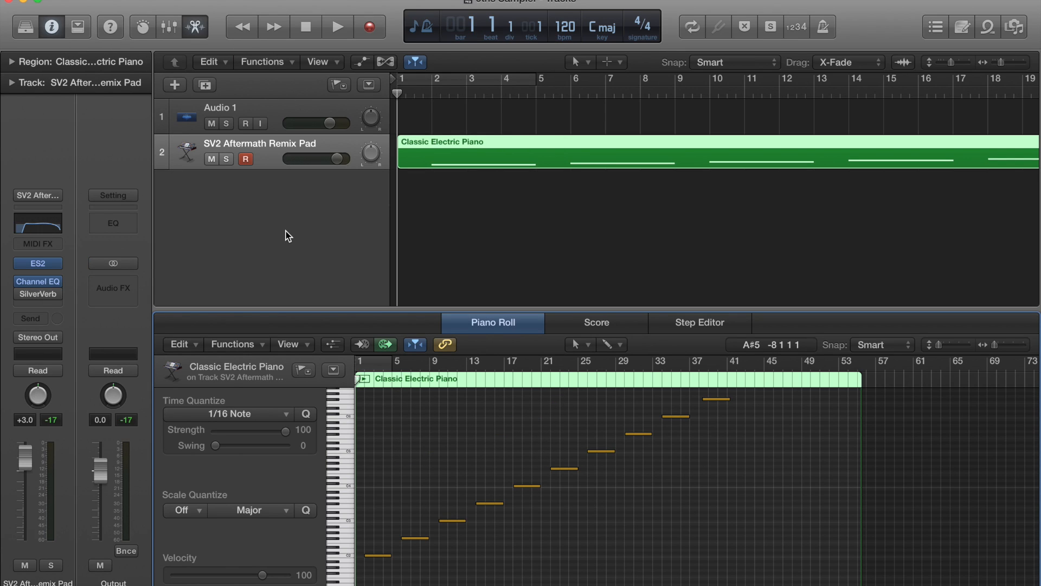
{"action": "mouse_move", "coordinate": [248, 176]}
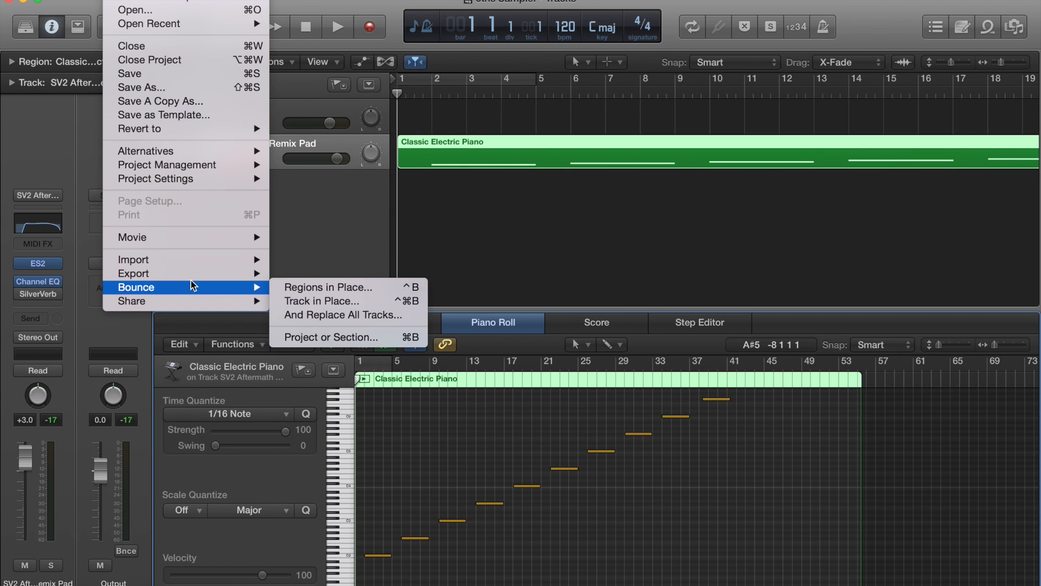
Bounce the region as a 16-bit WAVE named 'SV2 Aftermath' into the Nord Samples folder.
{"action": "left_click", "coordinate": [327, 287]}
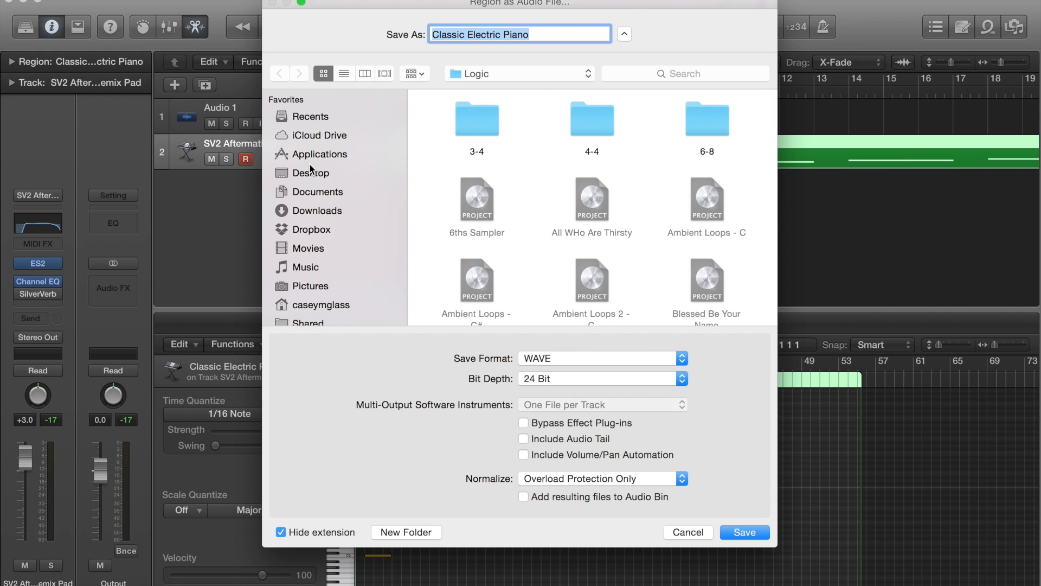
{"action": "left_click", "coordinate": [311, 172]}
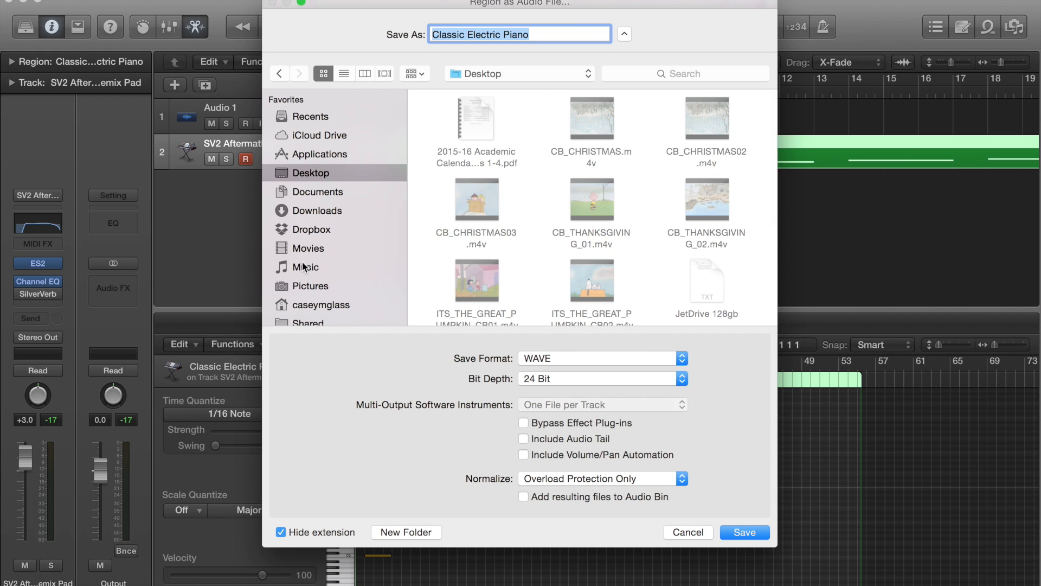
{"action": "left_click", "coordinate": [308, 267]}
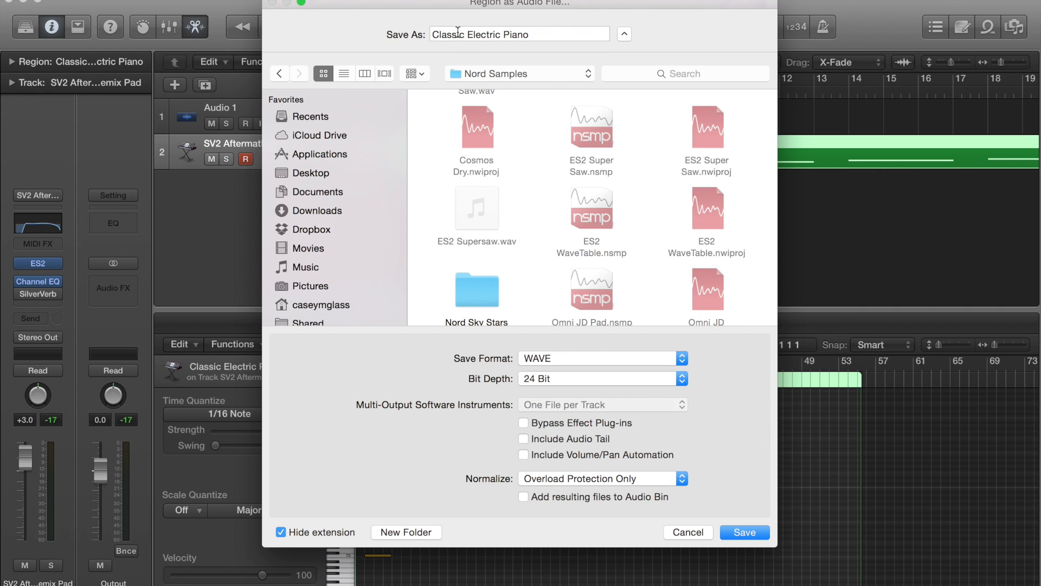
{"action": "left_click", "coordinate": [545, 33]}
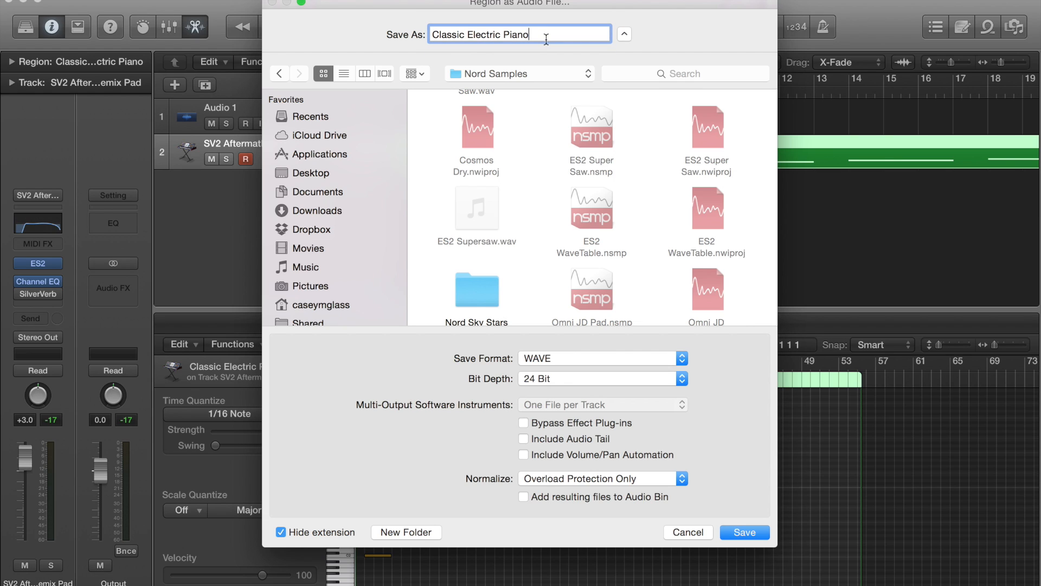
{"action": "type", "text": "SV2 Aftermath"}
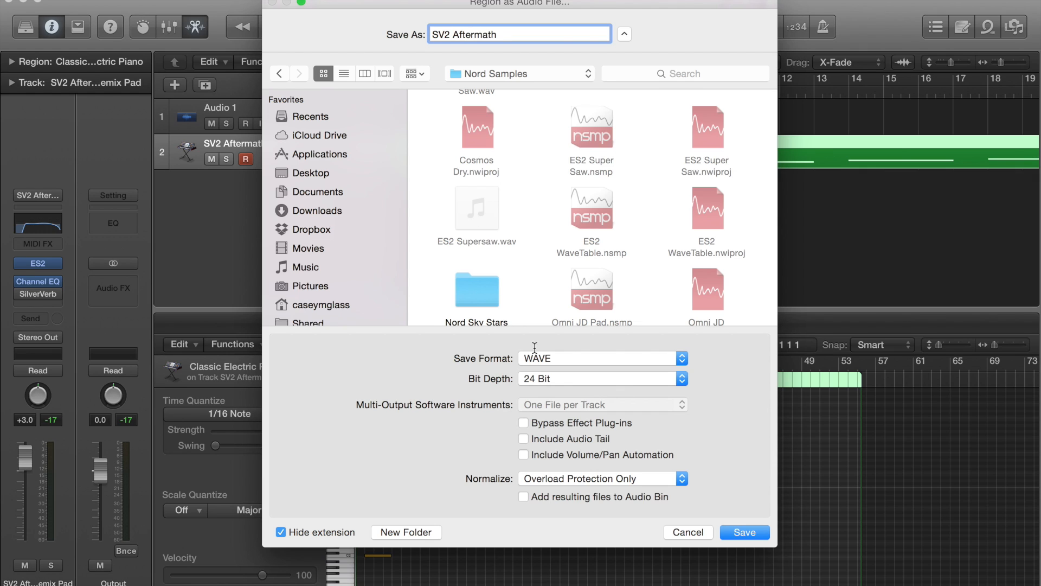
{"action": "mouse_move", "coordinate": [560, 357]}
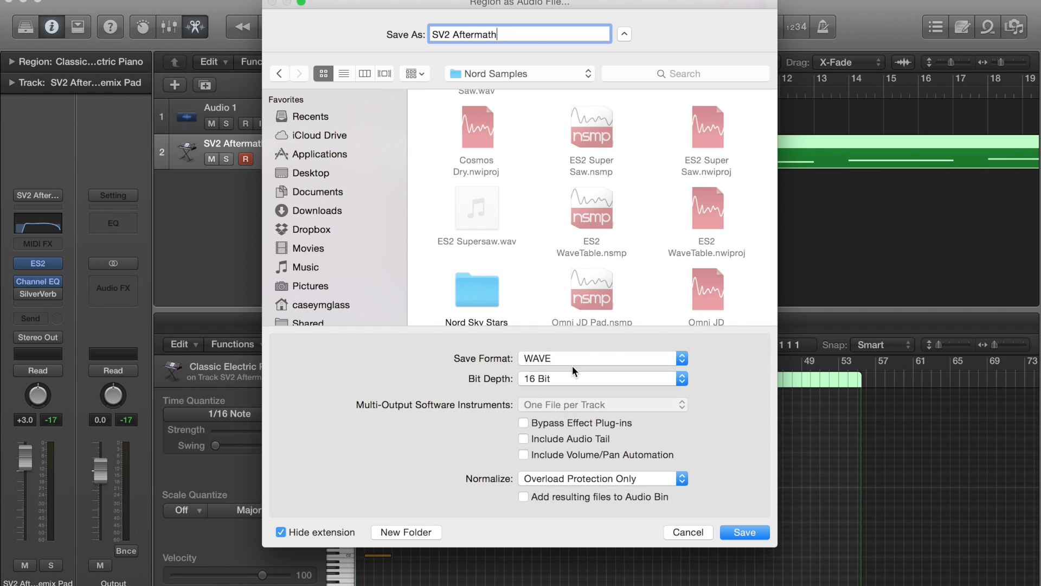
{"action": "mouse_move", "coordinate": [711, 526]}
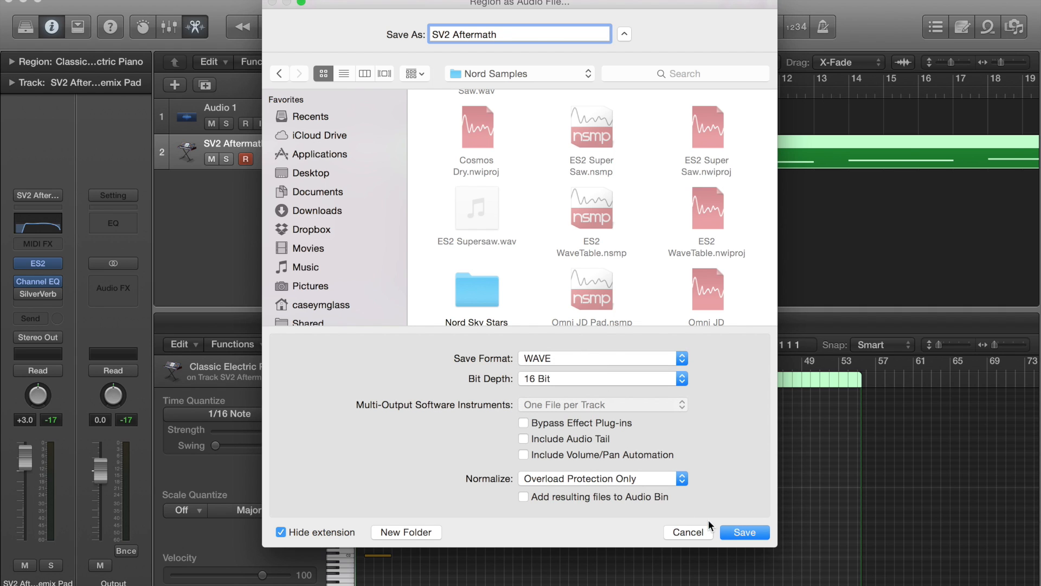
{"action": "left_click", "coordinate": [743, 532]}
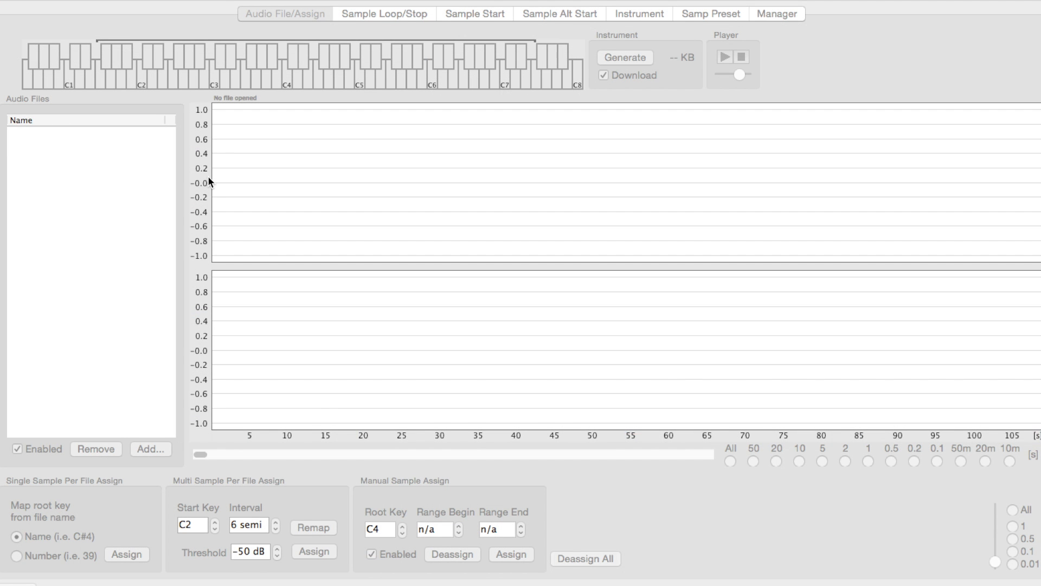
Confirm Soundflower in Audio Settings and start saving the project as 'SV2 Aftermath'.
{"action": "left_click", "coordinate": [284, 13]}
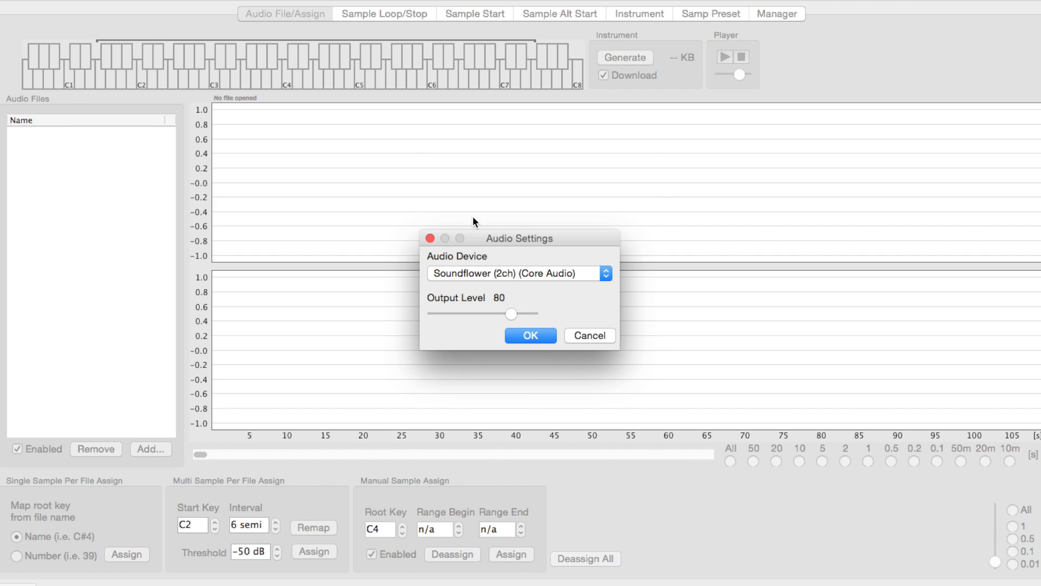
{"action": "left_click", "coordinate": [530, 334]}
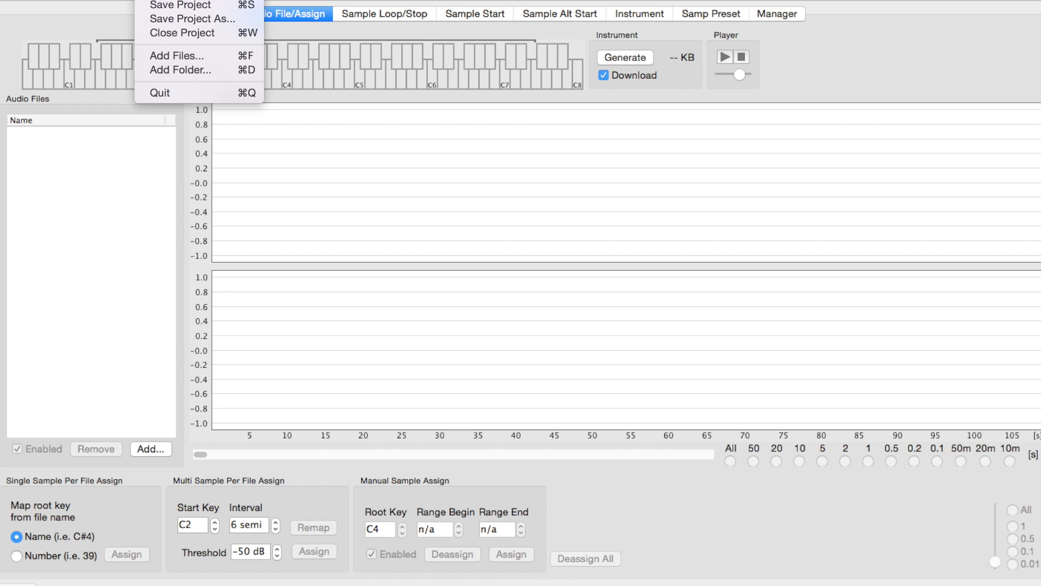
{"action": "left_click", "coordinate": [192, 18]}
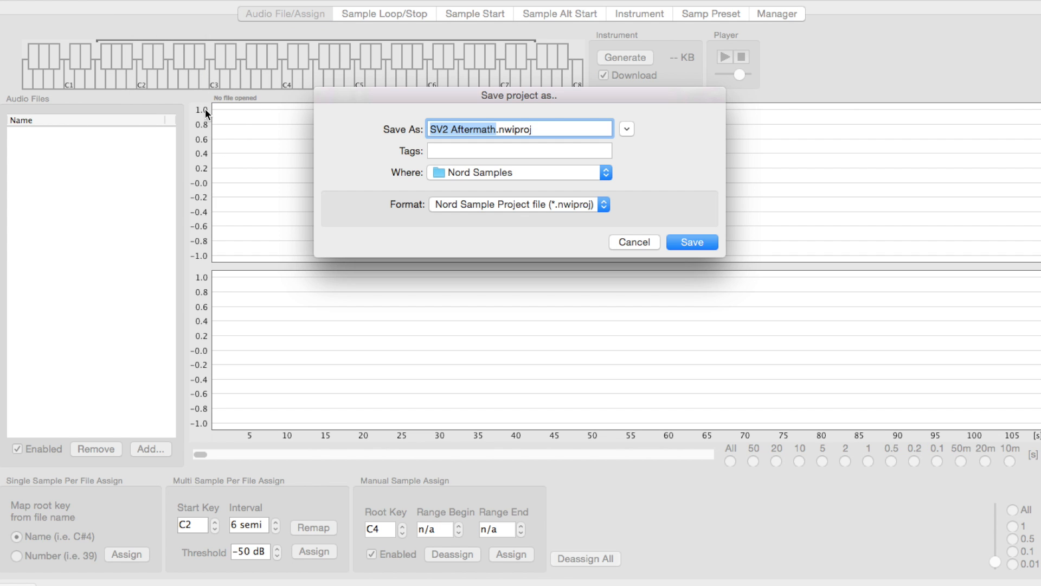
{"action": "mouse_move", "coordinate": [420, 317]}
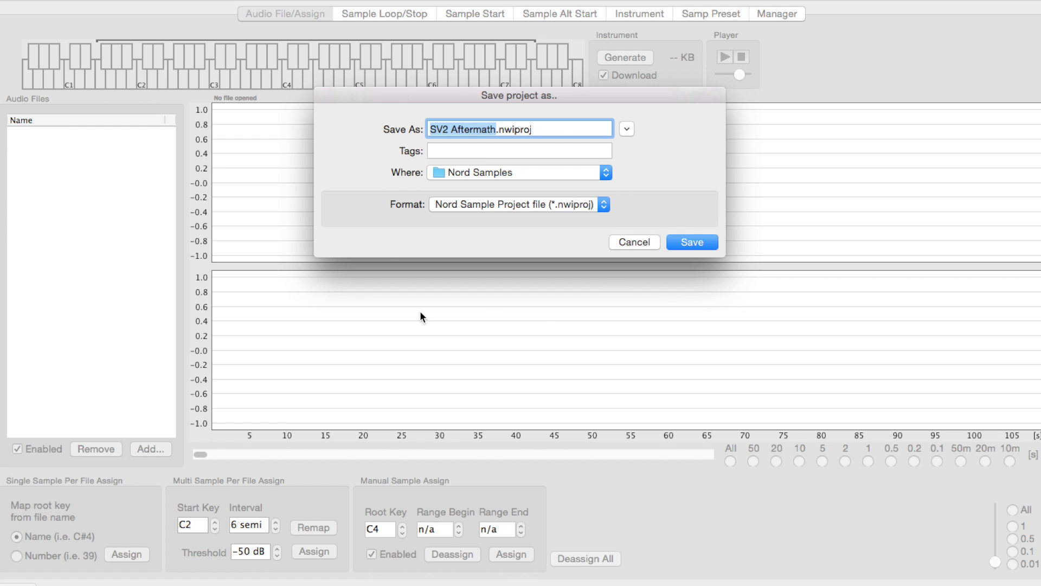
Save the SV2 Aftermath project and add SV2 Aftermath.wav from Music > Nord Samples.
{"action": "left_click", "coordinate": [633, 241]}
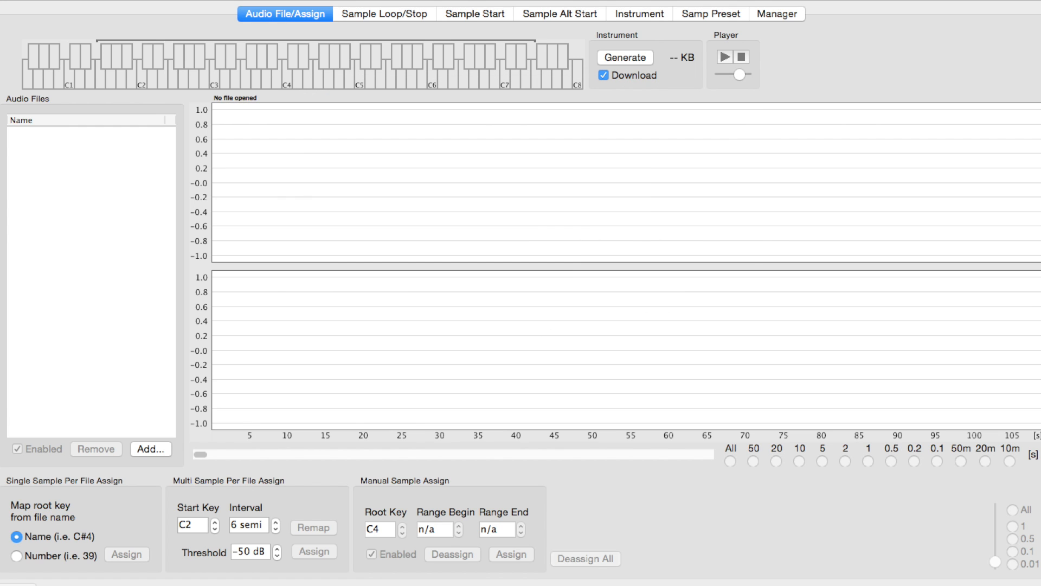
{"action": "left_click", "coordinate": [151, 449]}
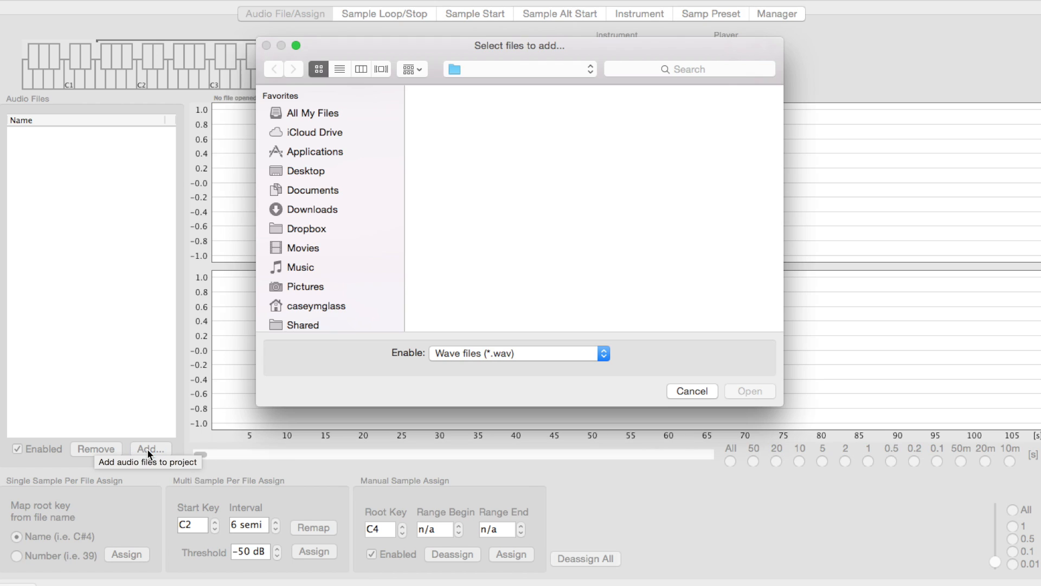
{"action": "left_click", "coordinate": [299, 267]}
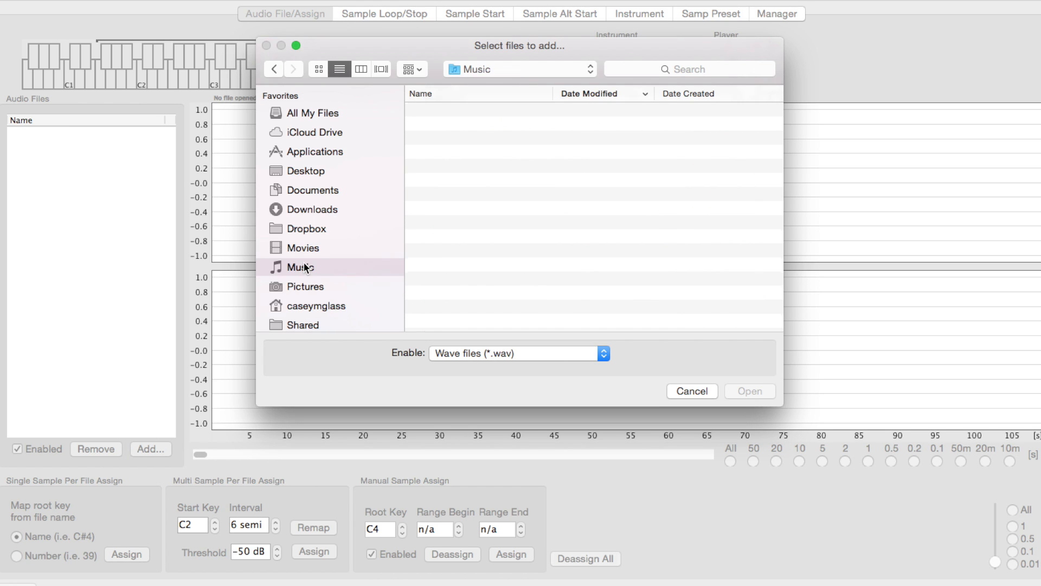
{"action": "left_click", "coordinate": [300, 267]}
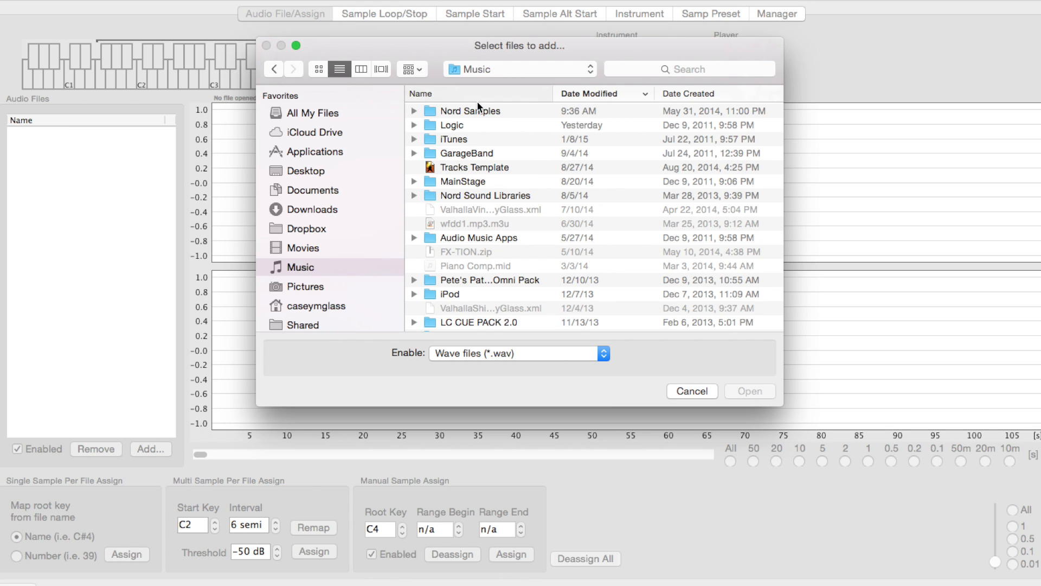
{"action": "left_click", "coordinate": [421, 93]}
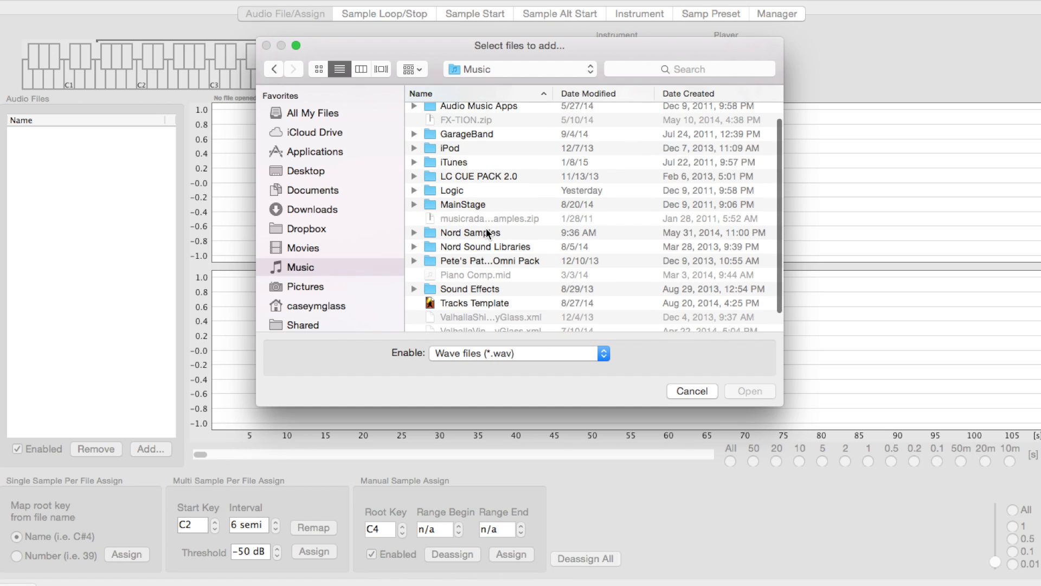
{"action": "double_click", "coordinate": [470, 233]}
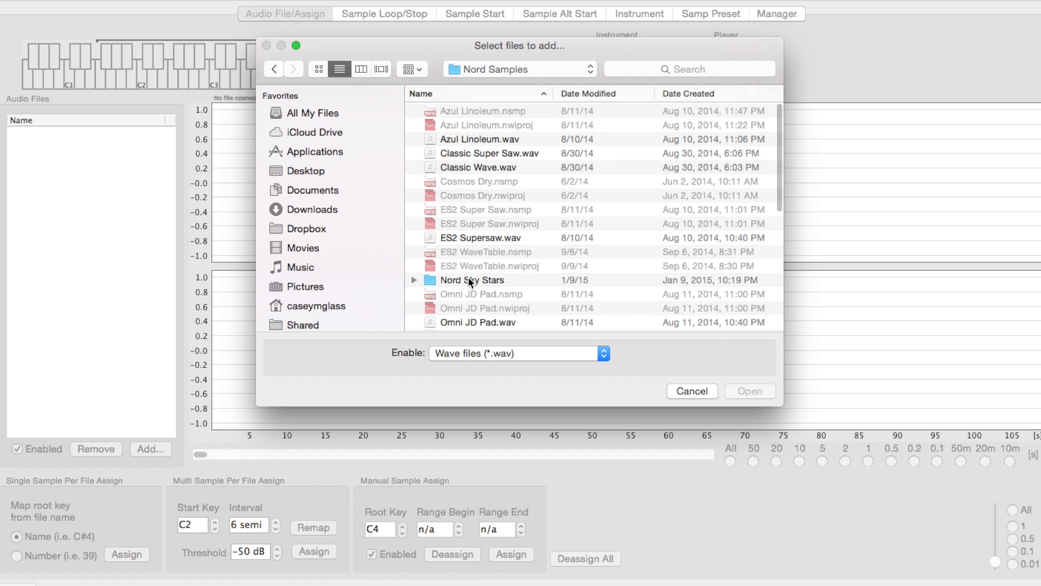
{"action": "scroll", "scroll_direction": "down", "scroll_amount": 3}
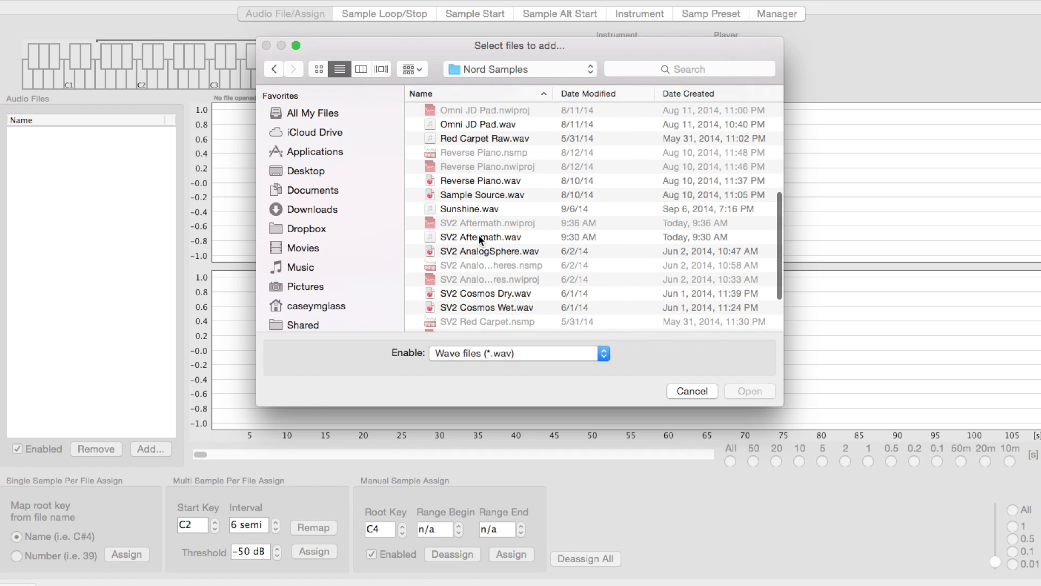
{"action": "left_click", "coordinate": [749, 391]}
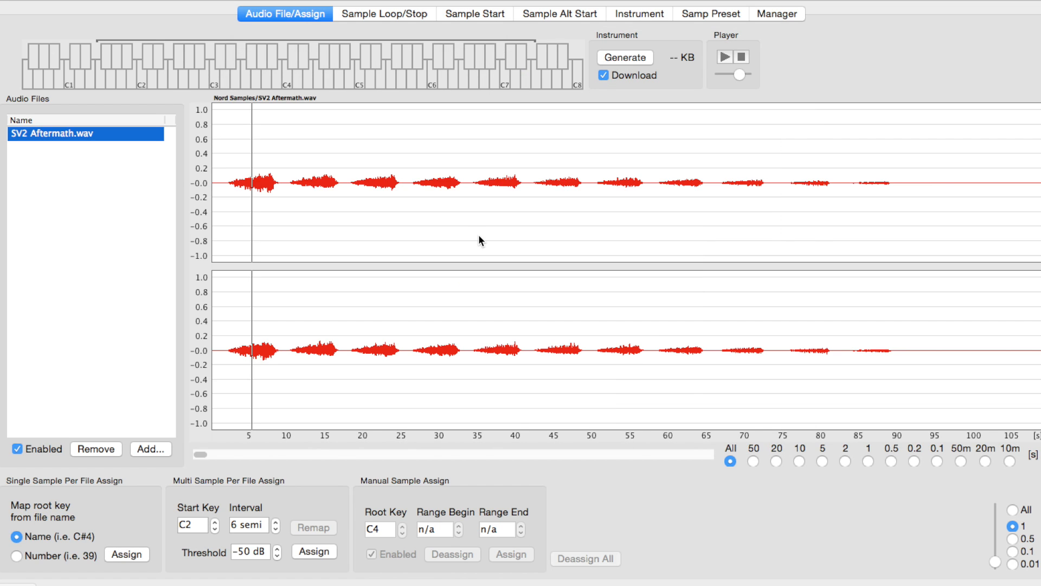
{"action": "mouse_move", "coordinate": [127, 522]}
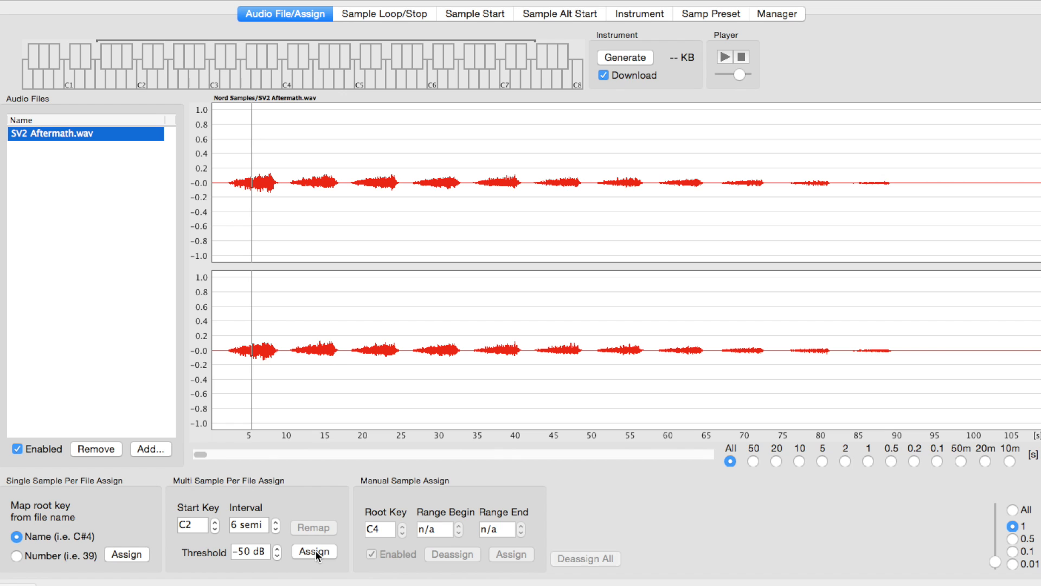
Auto-assign samples from Start Key C2, 6-semitone interval, -50 dB threshold.
{"action": "left_click", "coordinate": [314, 552]}
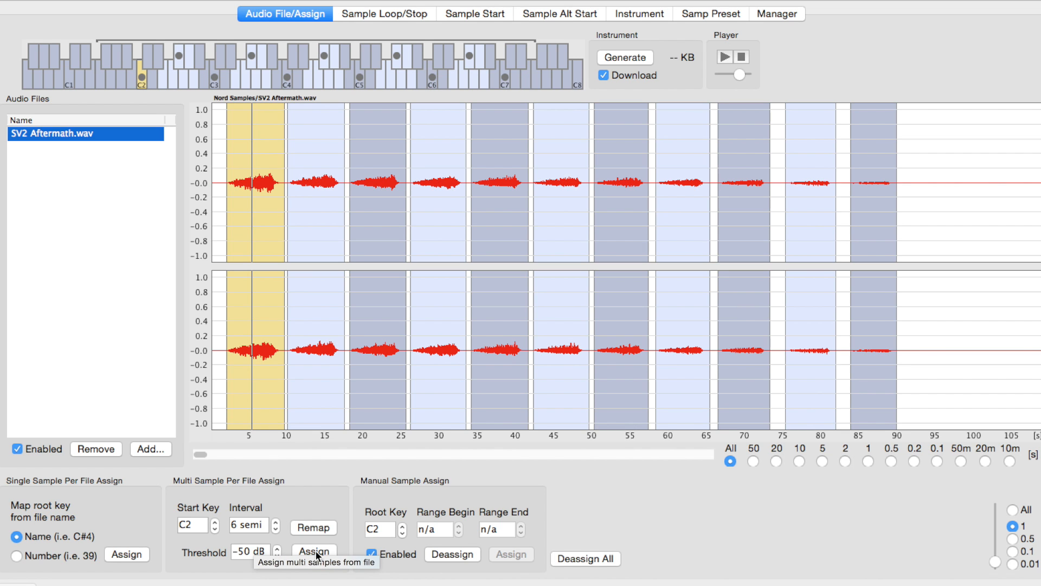
{"action": "mouse_move", "coordinate": [358, 177]}
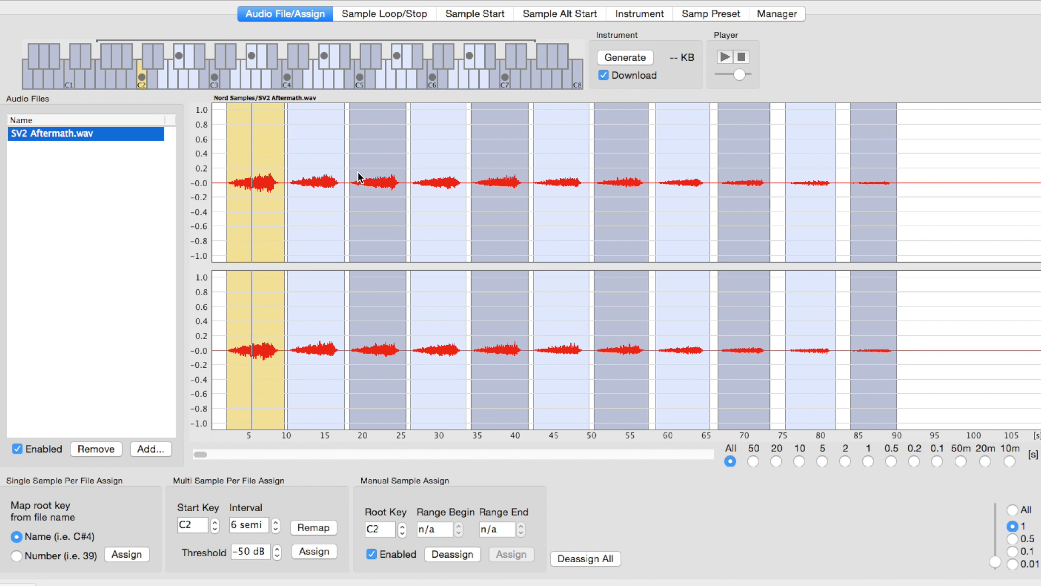
{"action": "mouse_move", "coordinate": [878, 187]}
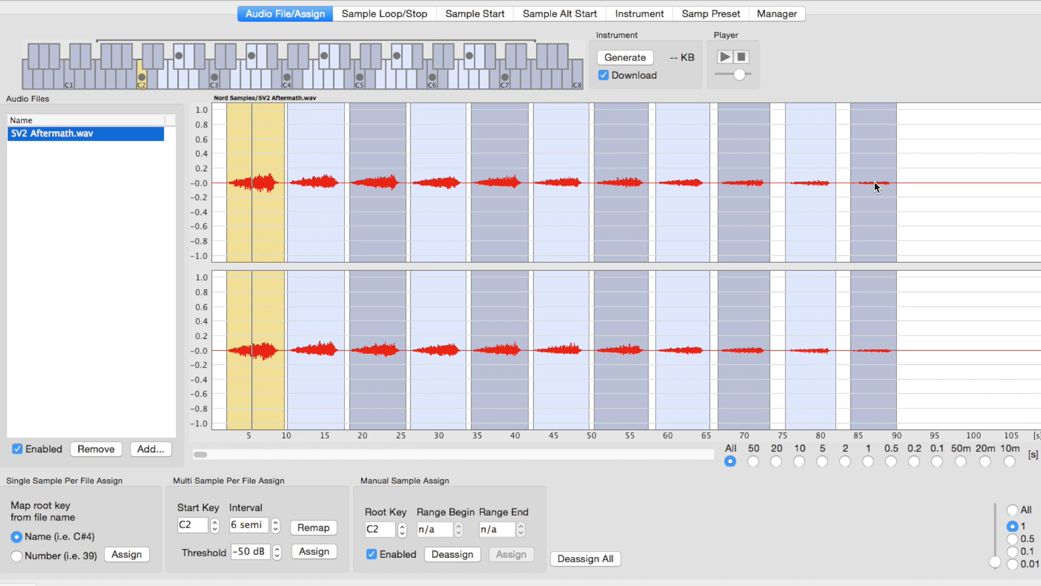
{"action": "mouse_move", "coordinate": [539, 80]}
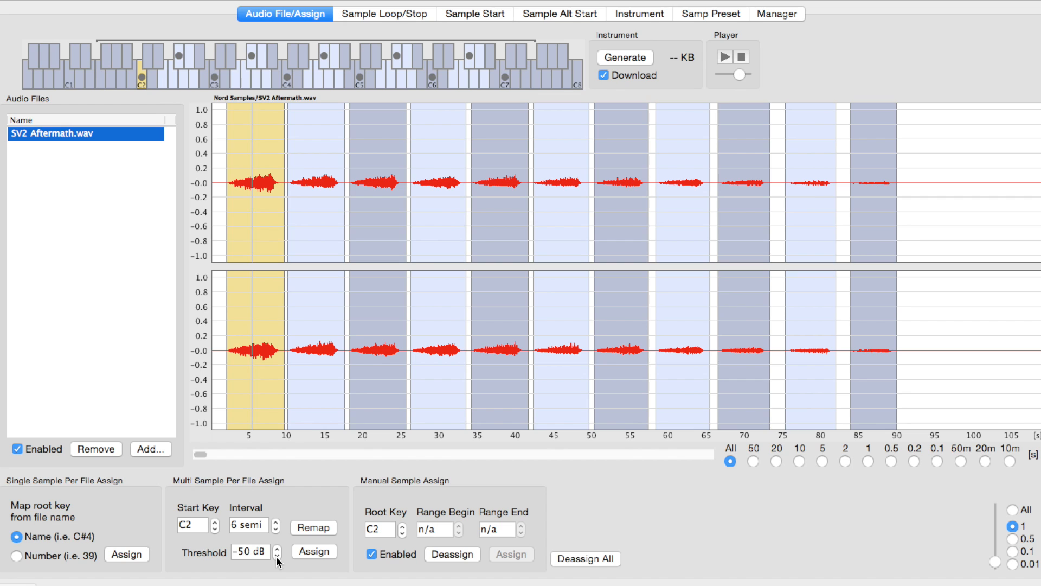
Lower the threshold and assign the 48.87–57.90 s slice to root key C#2.
{"action": "left_click", "coordinate": [277, 555]}
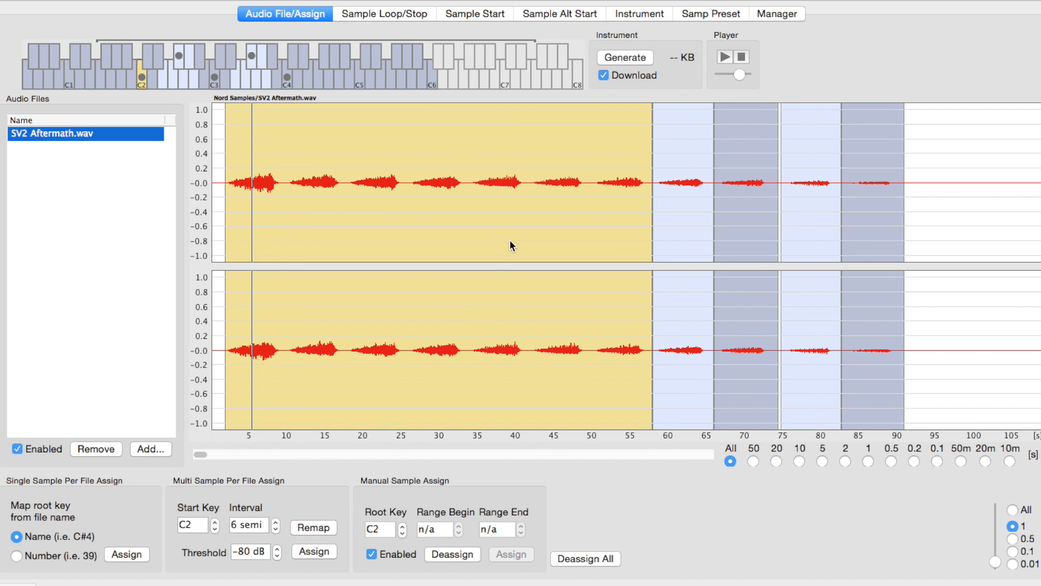
{"action": "mouse_move", "coordinate": [647, 193]}
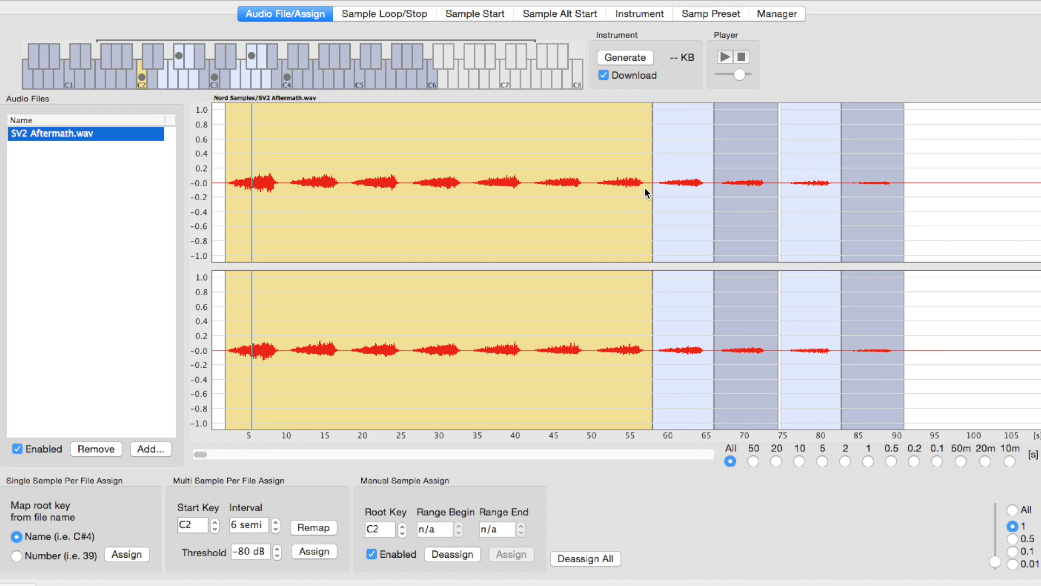
{"action": "mouse_move", "coordinate": [871, 195]}
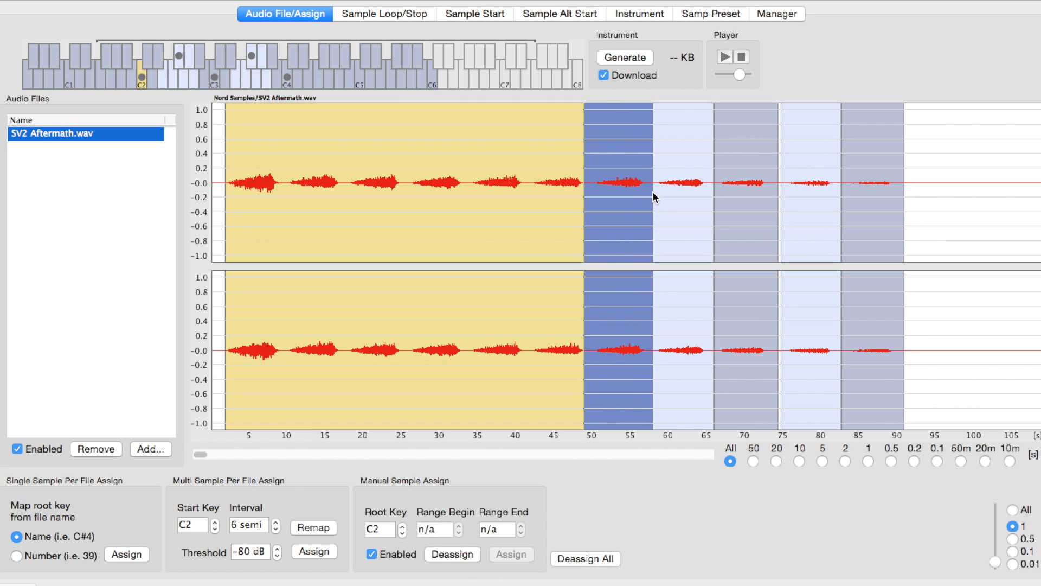
{"action": "left_click", "coordinate": [510, 553]}
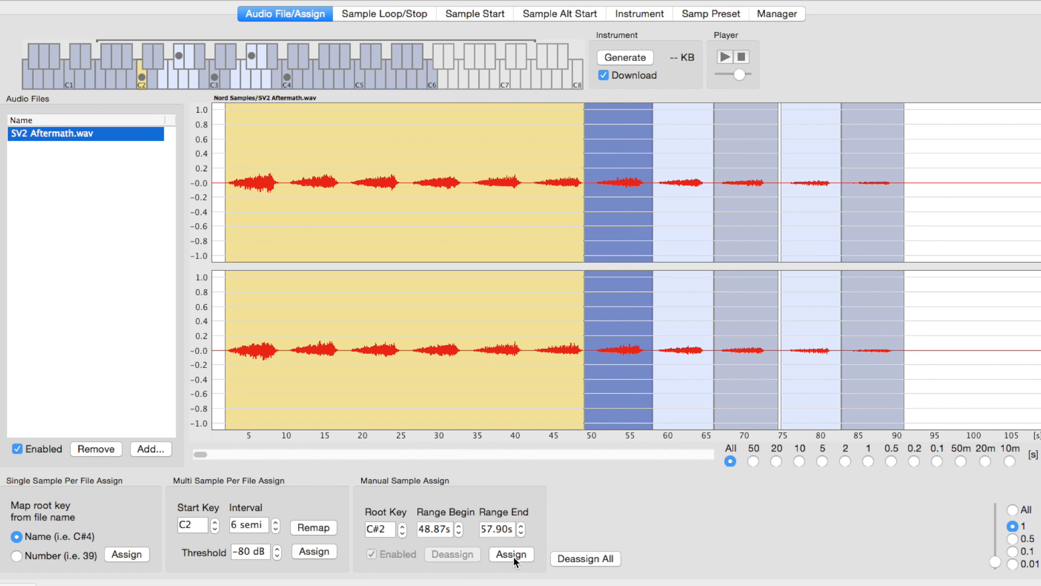
{"action": "left_click", "coordinate": [511, 553]}
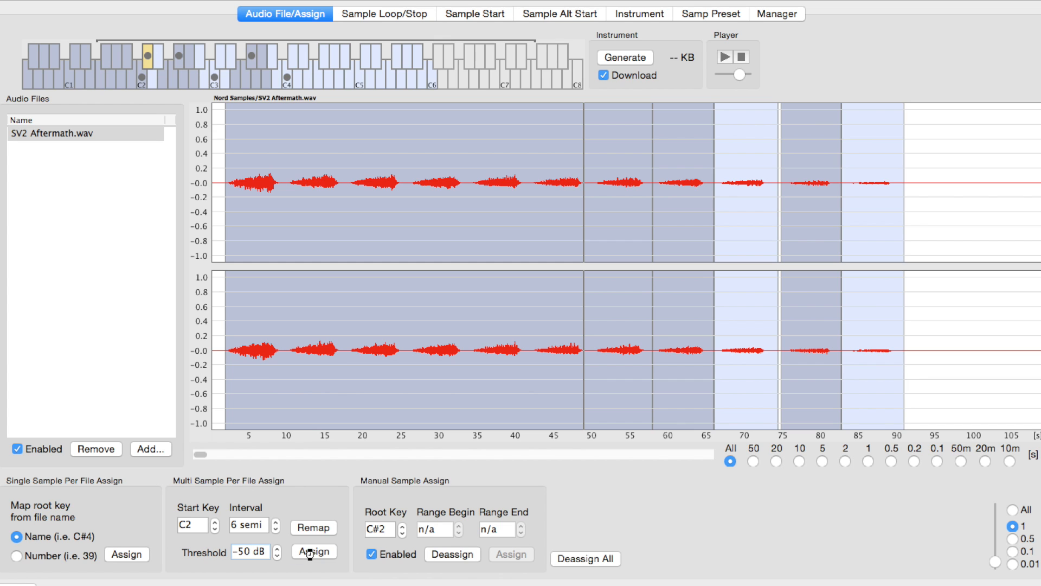
Re-slice automatically, test thresholds from -80 dB upward, and re-slice at -41 dB.
{"action": "left_click", "coordinate": [314, 551]}
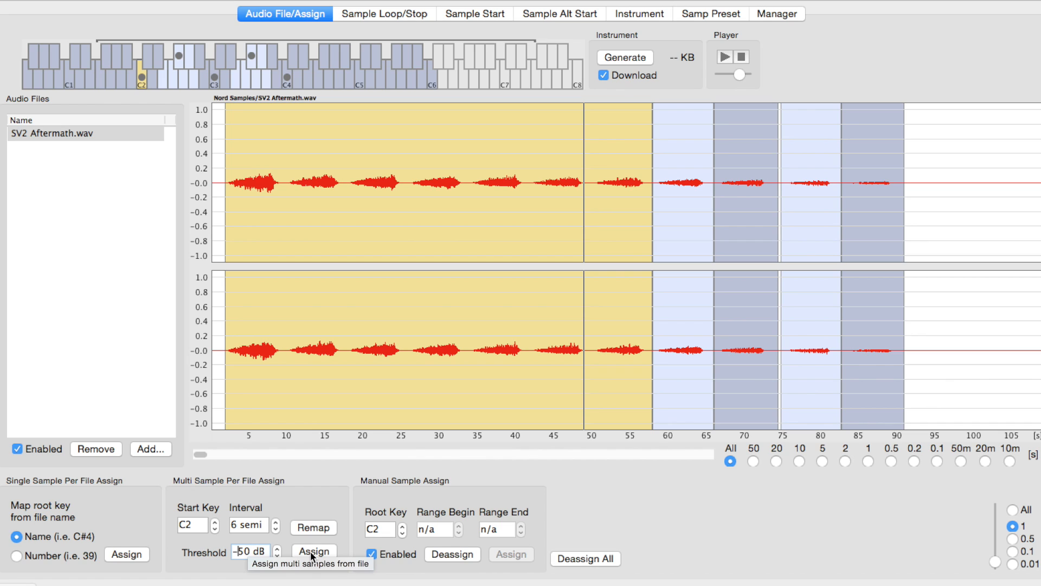
{"action": "mouse_move", "coordinate": [510, 125]}
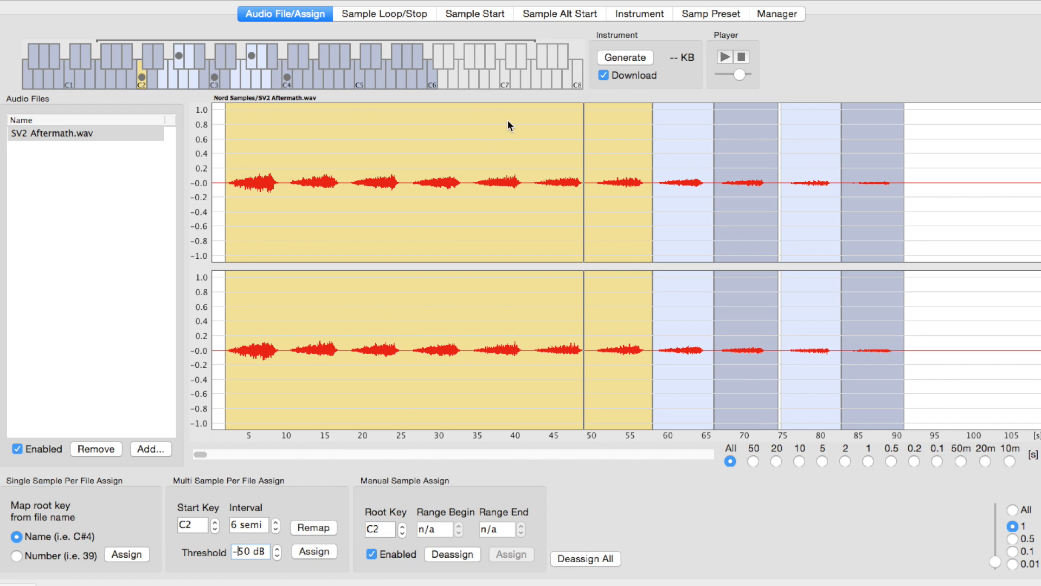
{"action": "left_click", "coordinate": [277, 556]}
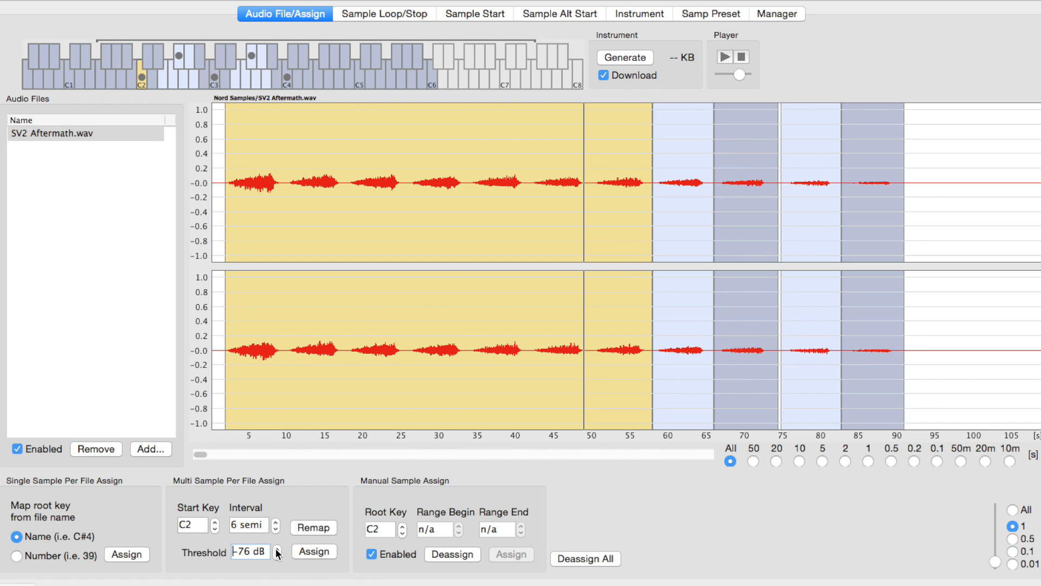
{"action": "left_click", "coordinate": [277, 554]}
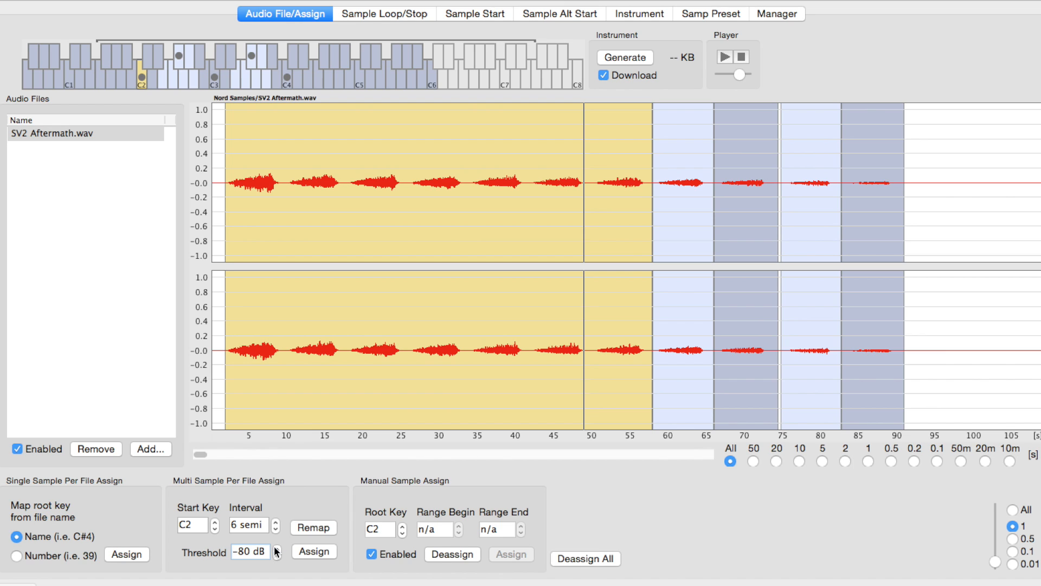
{"action": "left_click", "coordinate": [277, 547]}
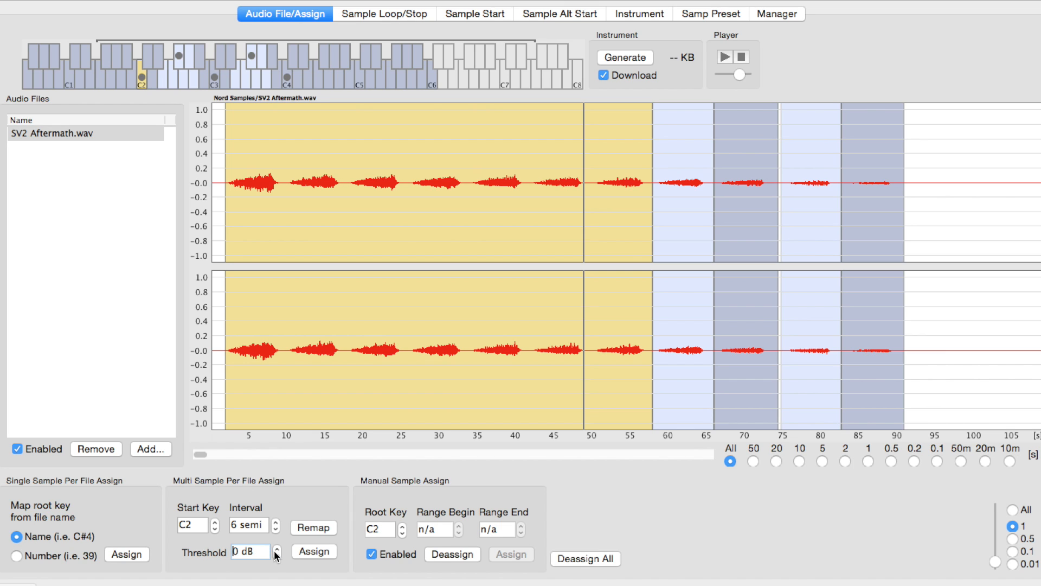
{"action": "left_click", "coordinate": [277, 556]}
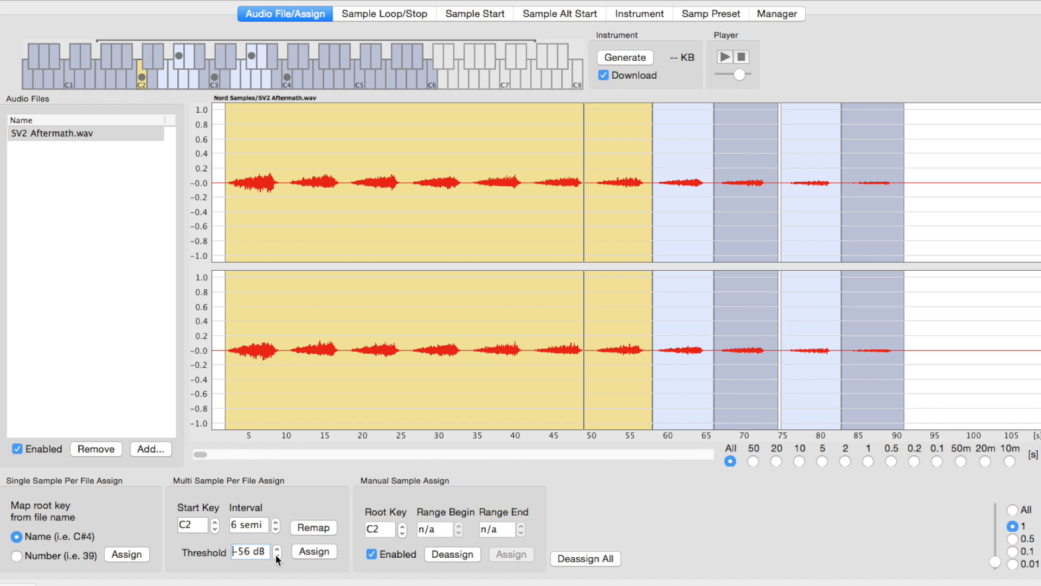
{"action": "left_click", "coordinate": [278, 548]}
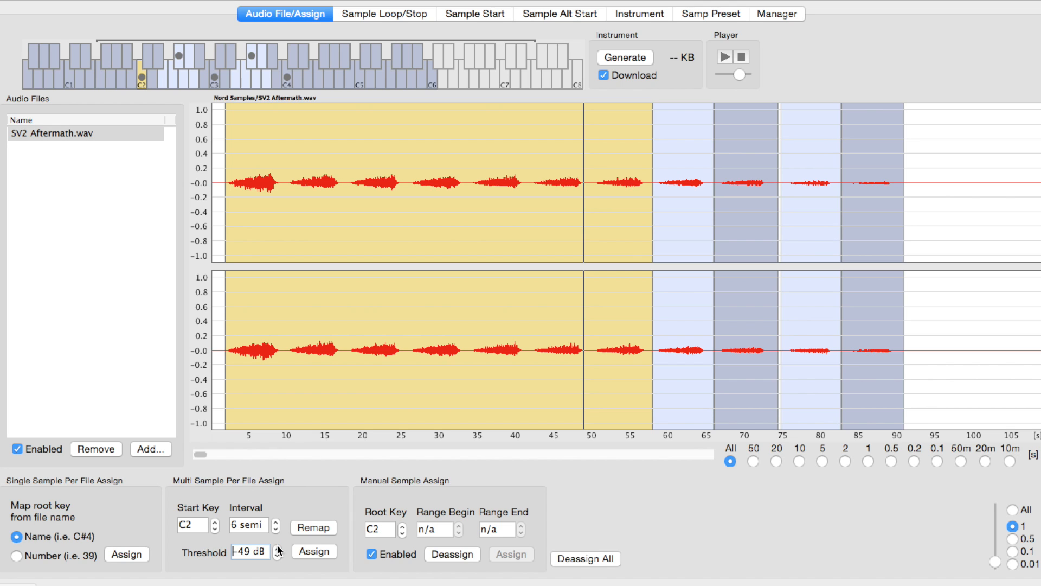
{"action": "left_click", "coordinate": [278, 547]}
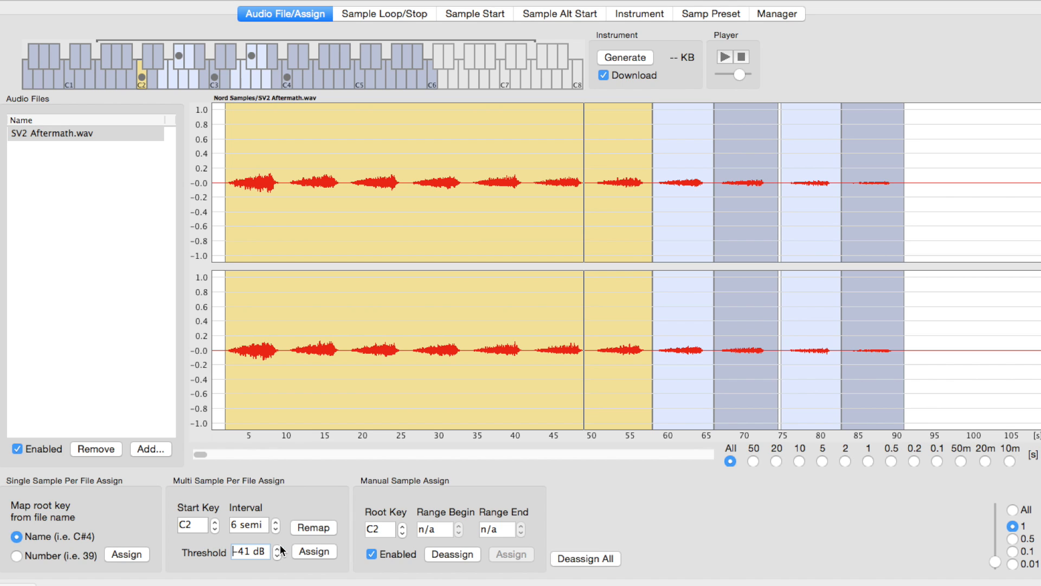
{"action": "left_click", "coordinate": [314, 553]}
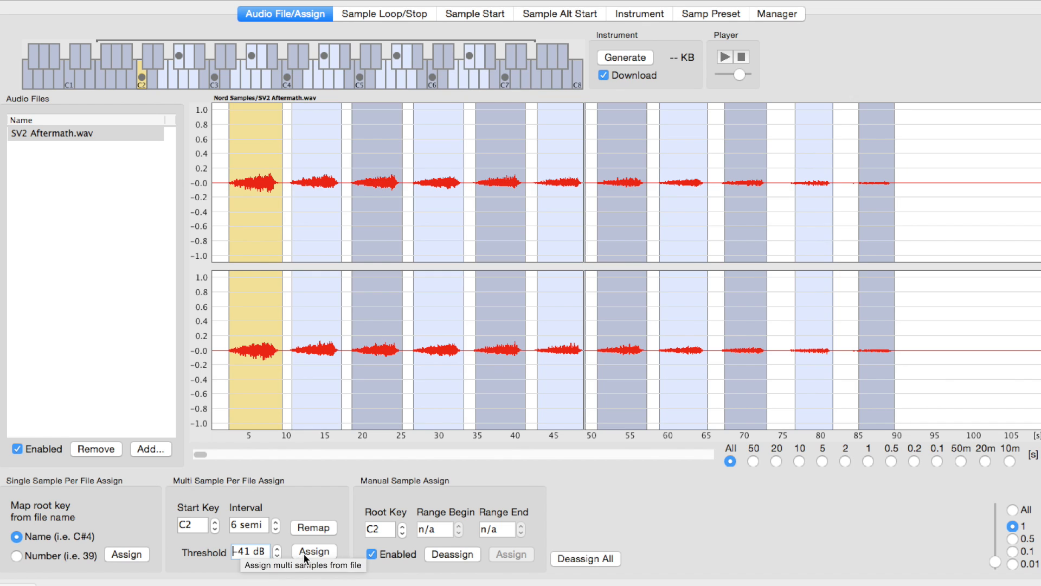
{"action": "mouse_move", "coordinate": [580, 160]}
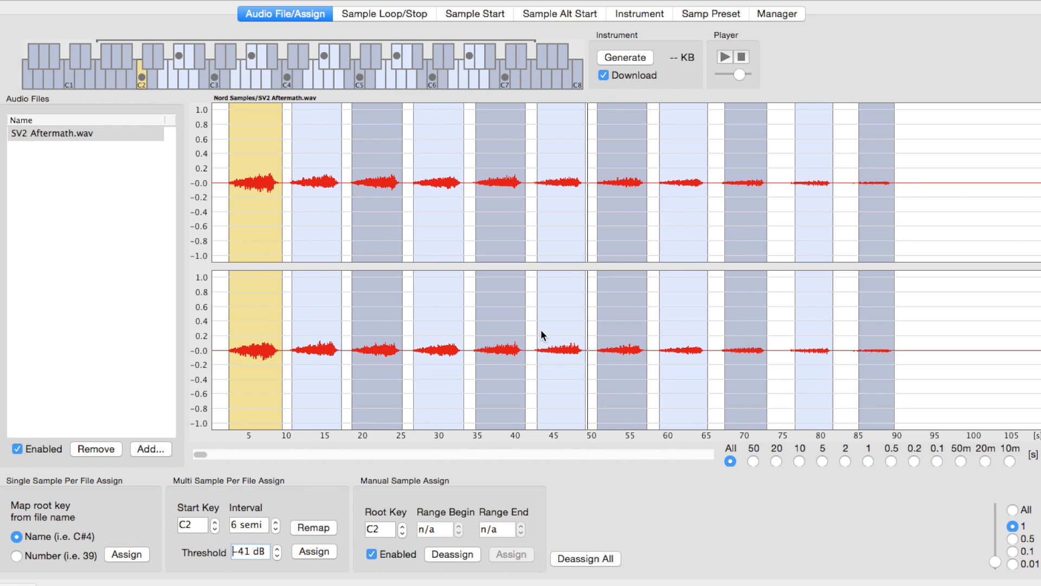
Re-slice at -34 dB, then adjust the threshold further, finishing at -57 dB.
{"action": "left_click", "coordinate": [277, 548]}
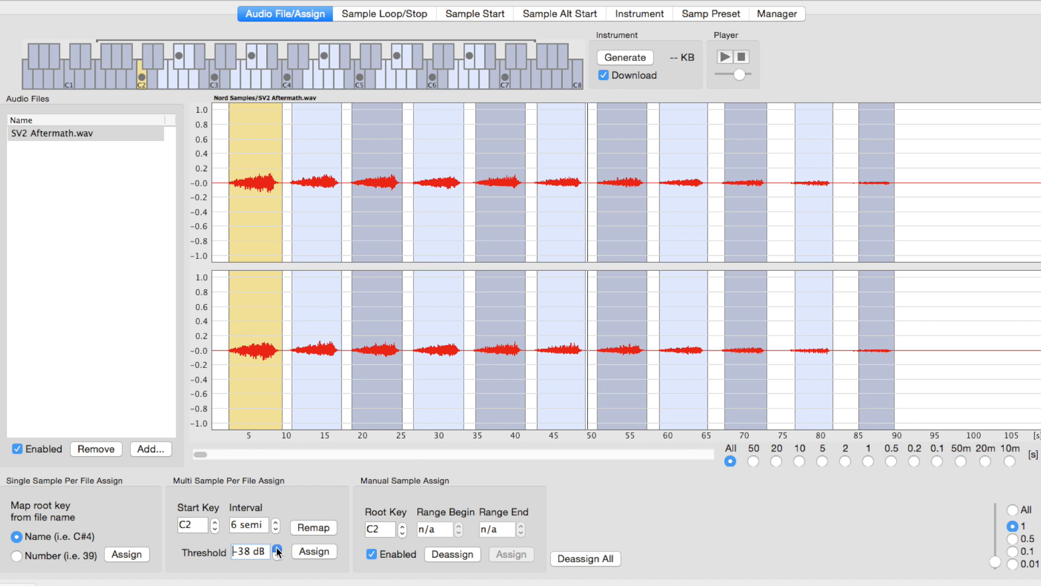
{"action": "left_click", "coordinate": [277, 548]}
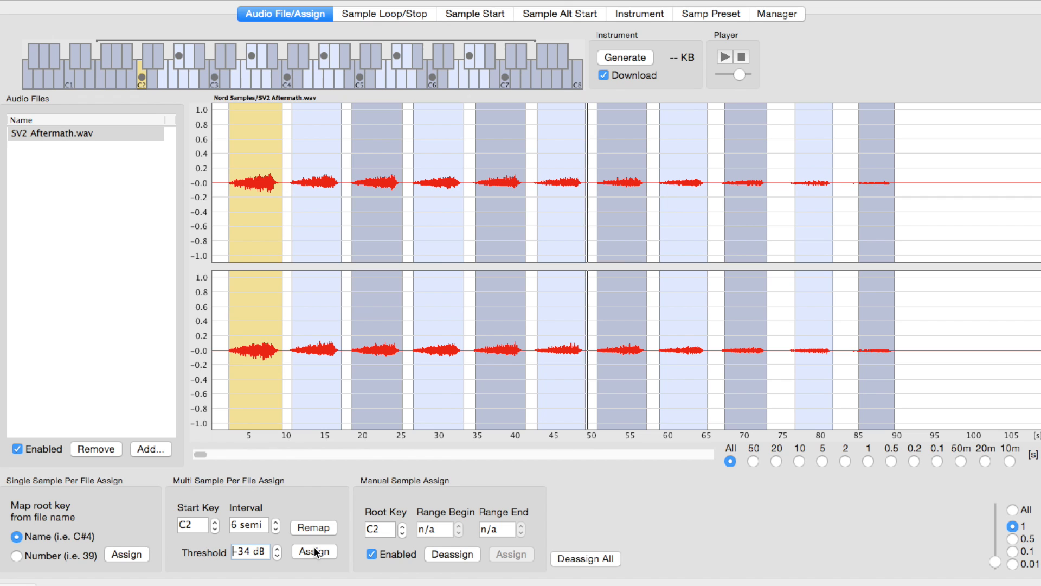
{"action": "mouse_move", "coordinate": [314, 551]}
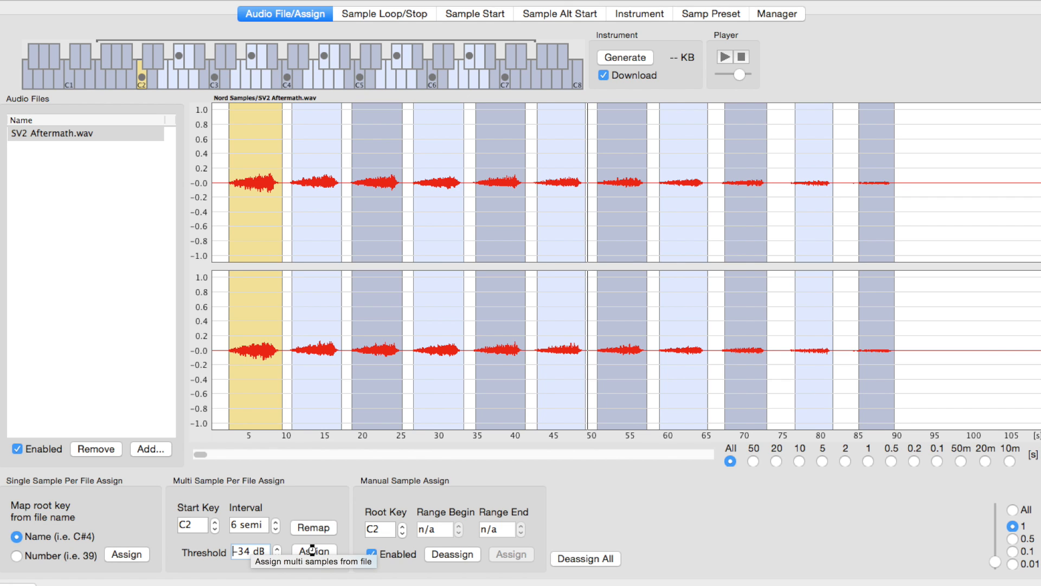
{"action": "left_click", "coordinate": [277, 554]}
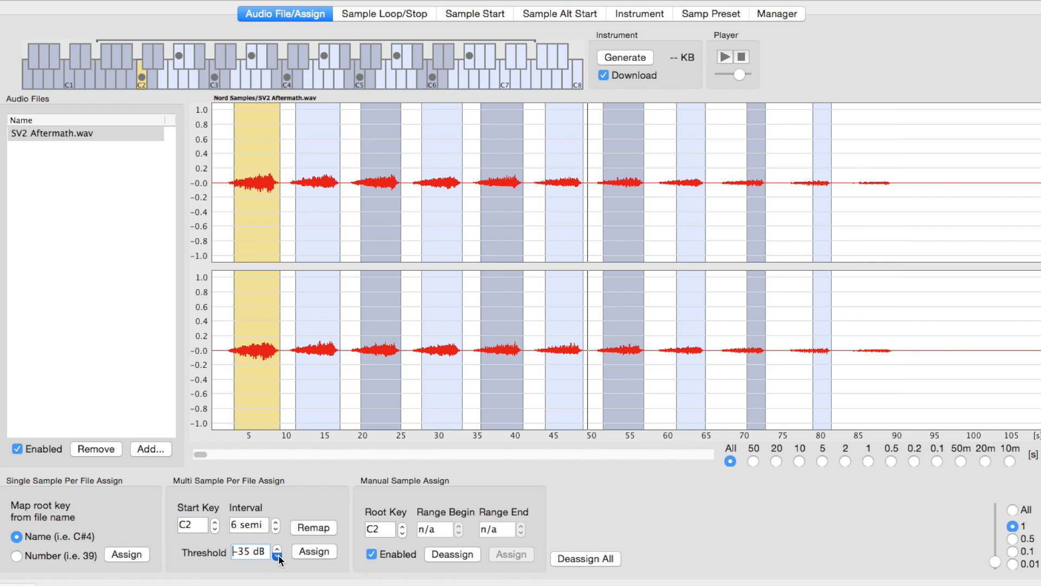
{"action": "left_click", "coordinate": [278, 555]}
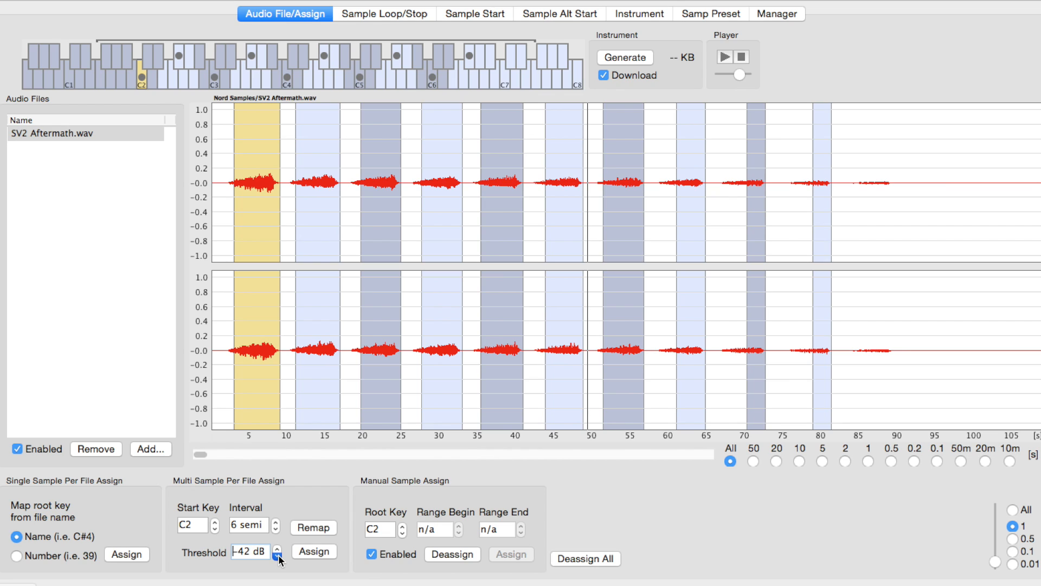
{"action": "left_click", "coordinate": [277, 556]}
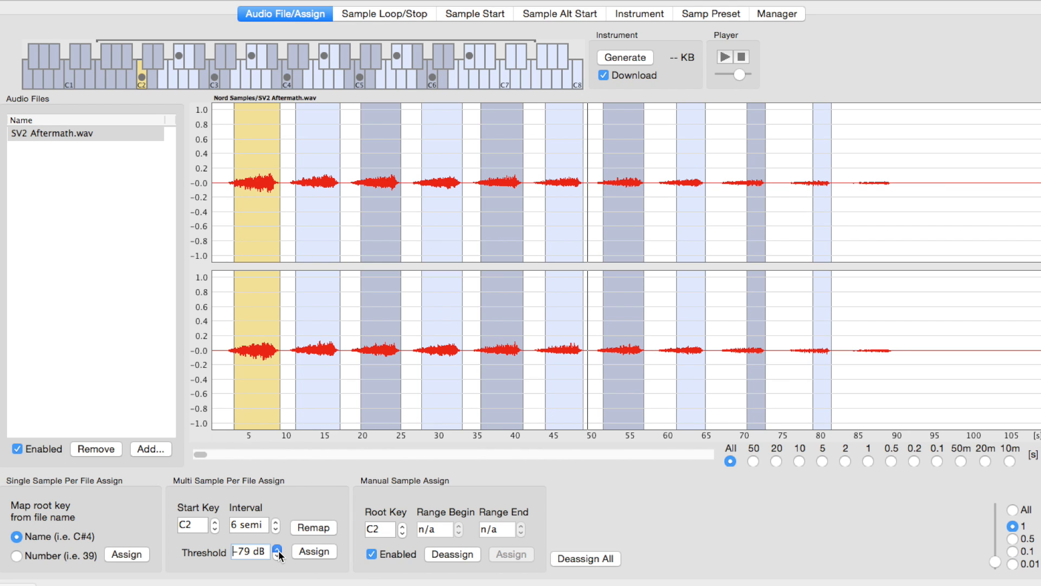
{"action": "left_click", "coordinate": [277, 547]}
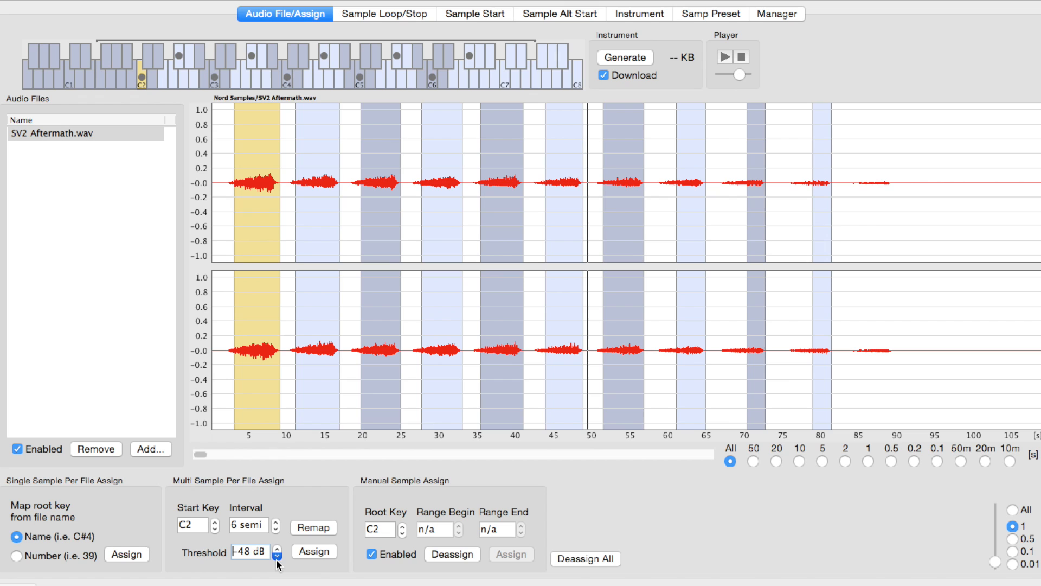
{"action": "left_click", "coordinate": [277, 555]}
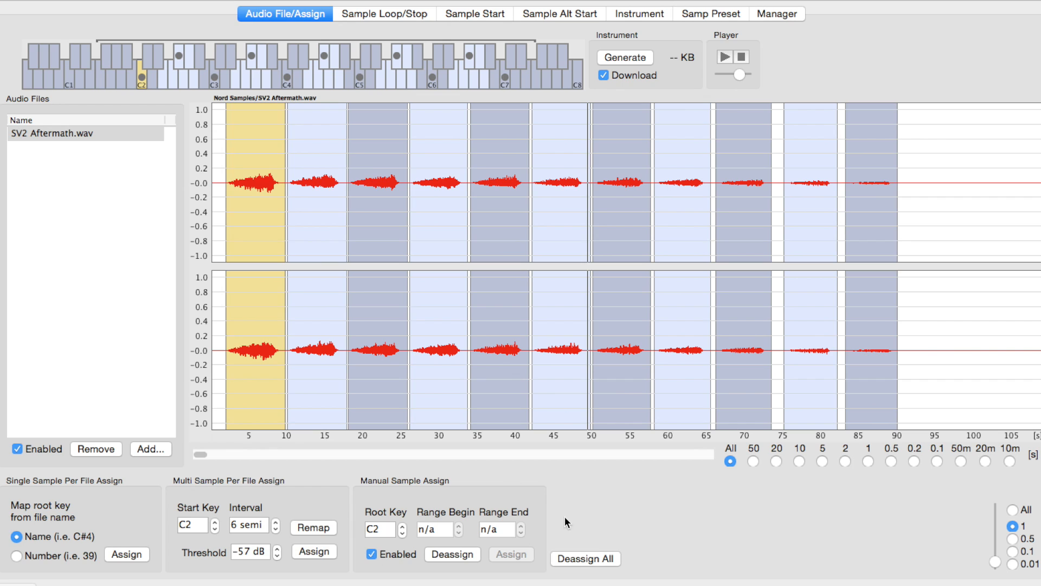
{"action": "mouse_move", "coordinate": [828, 131]}
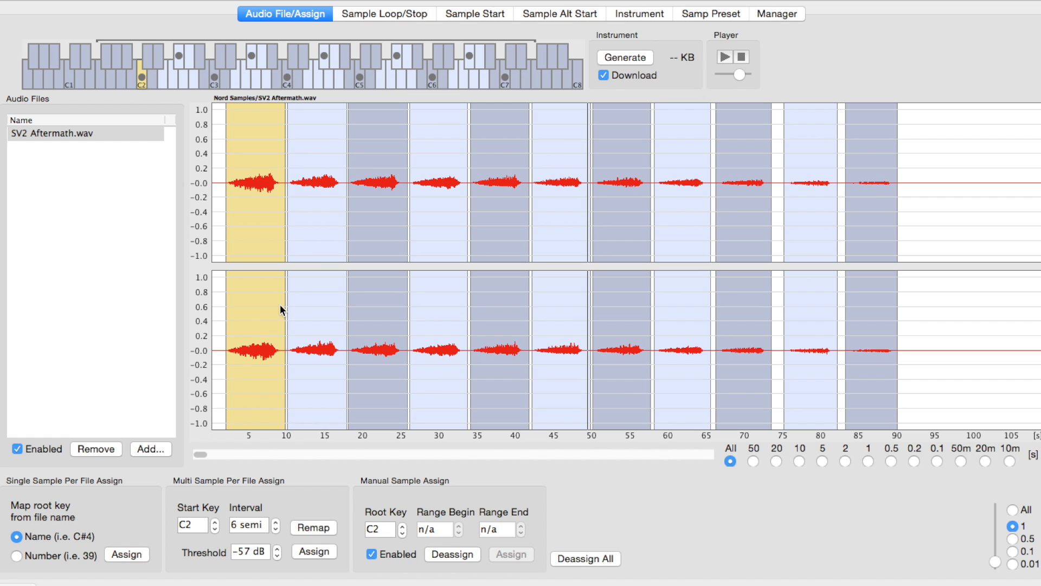
{"action": "mouse_move", "coordinate": [343, 78]}
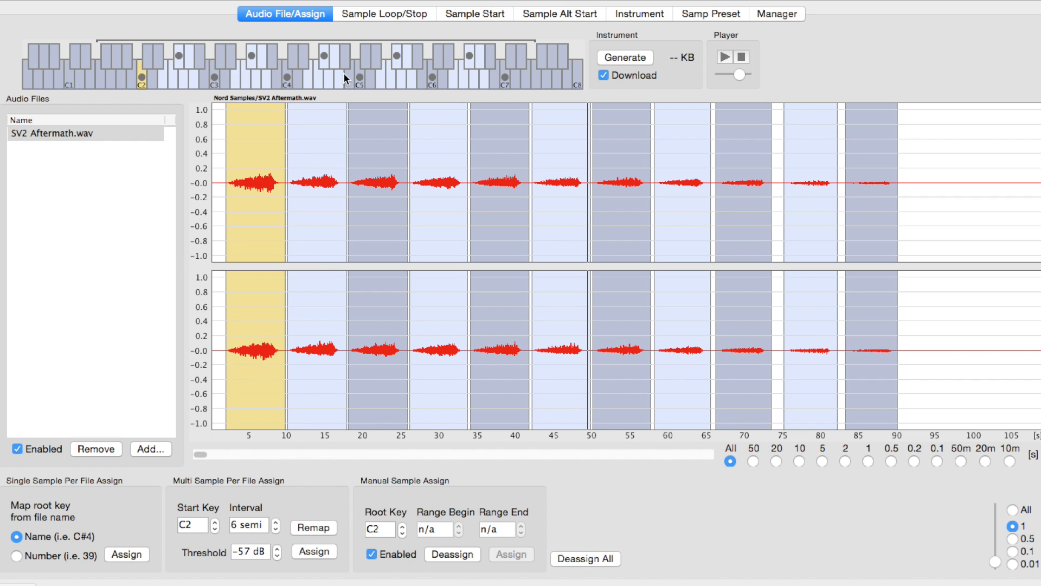
{"action": "mouse_move", "coordinate": [169, 71]}
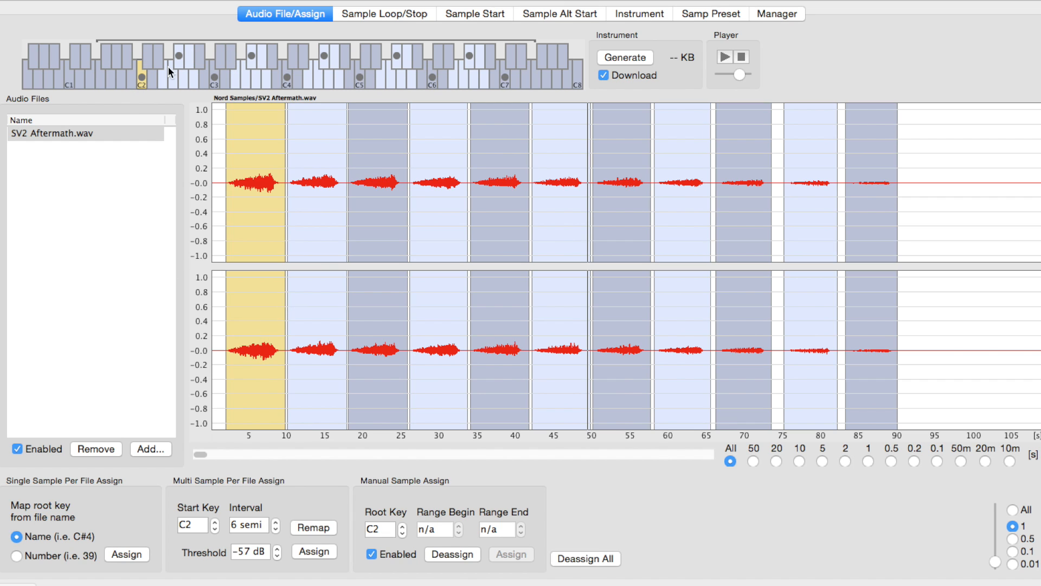
{"action": "mouse_move", "coordinate": [432, 76]}
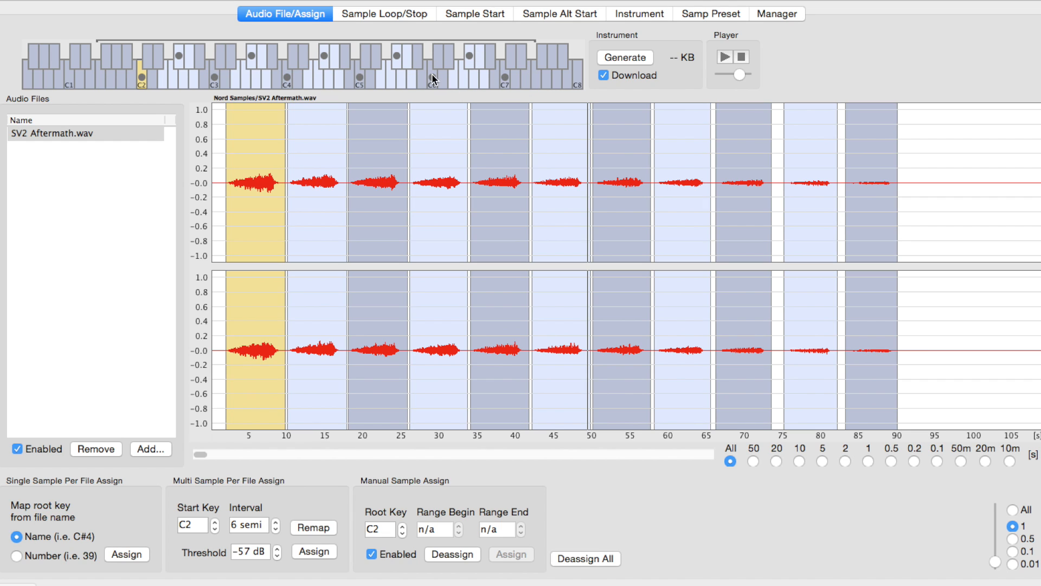
{"action": "mouse_move", "coordinate": [430, 86]}
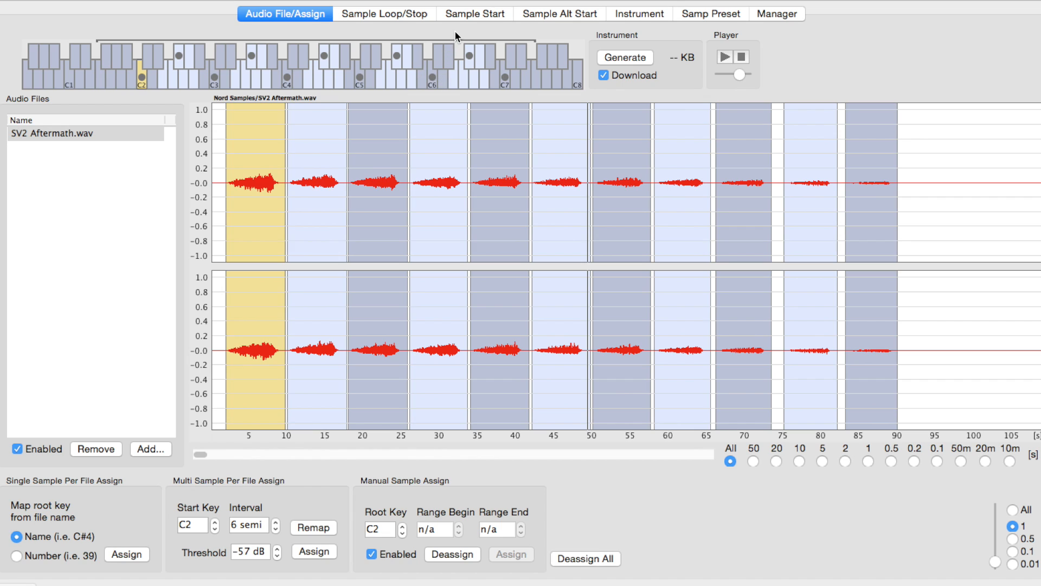
{"action": "mouse_move", "coordinate": [453, 55]}
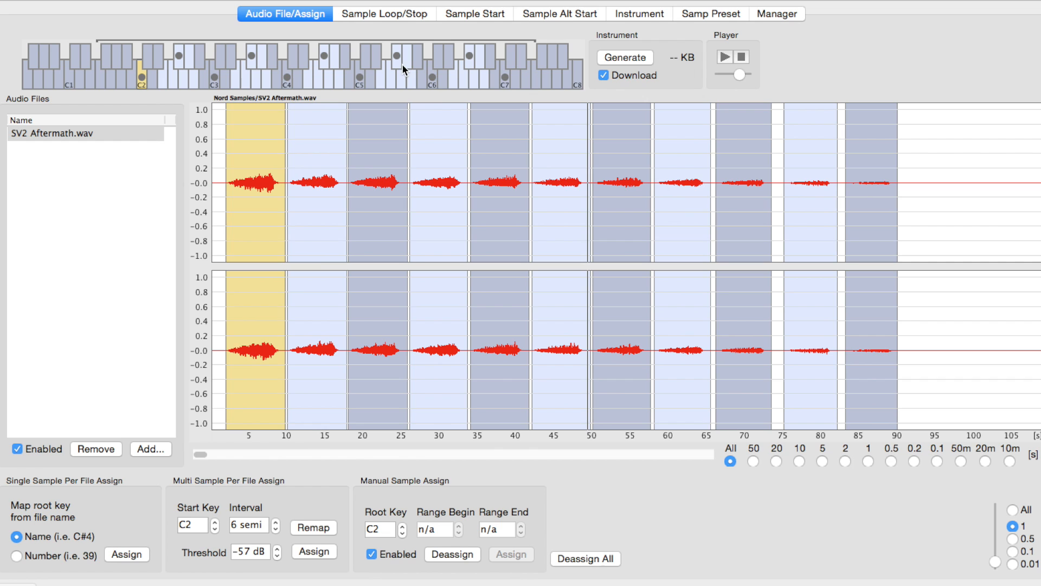
{"action": "mouse_move", "coordinate": [396, 26]}
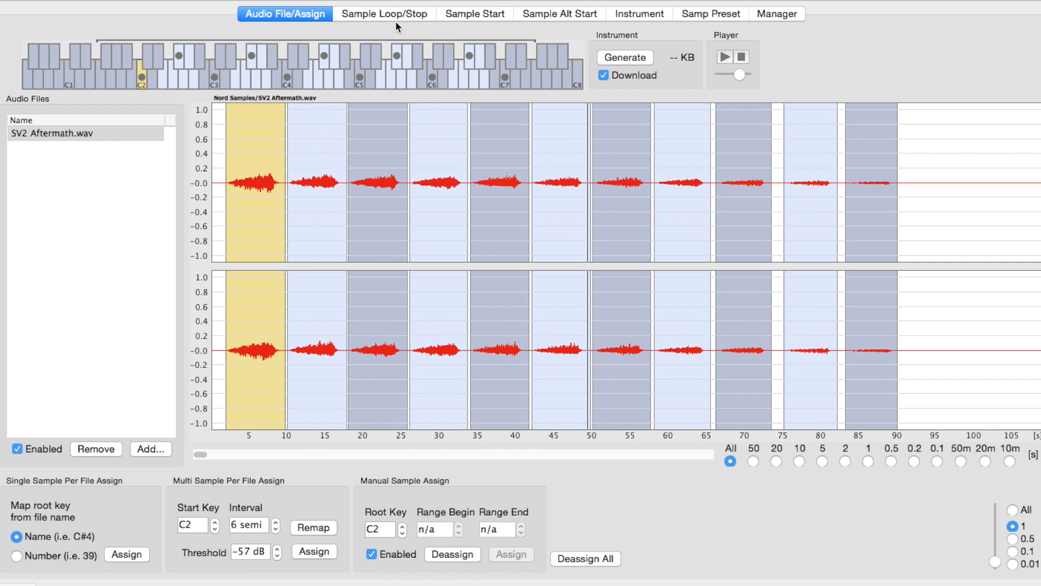
Show the C4 loop settings and compare 10, 20 and 1 second waveform spans.
{"action": "left_click", "coordinate": [384, 13]}
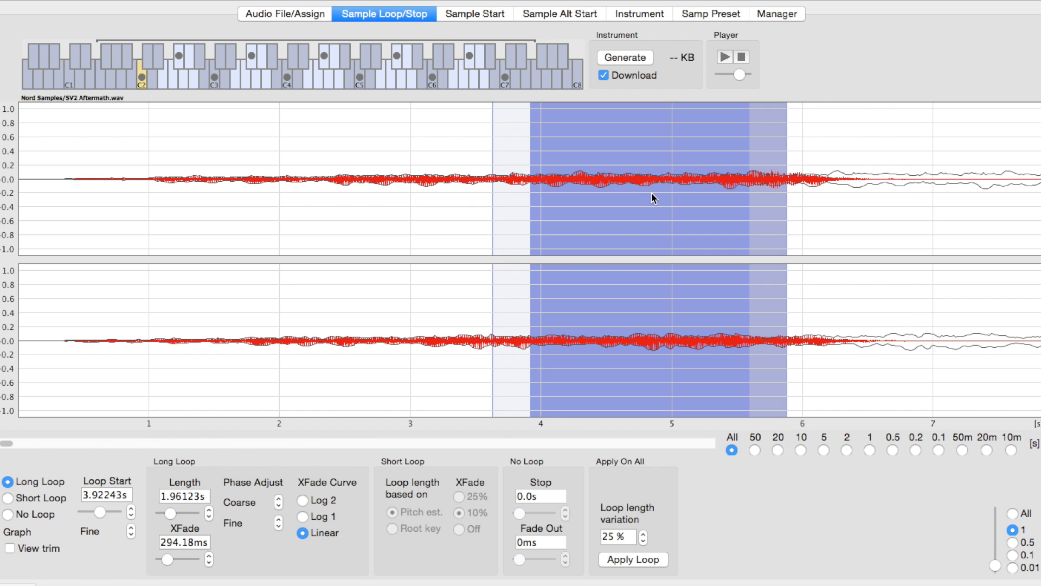
{"action": "mouse_move", "coordinate": [522, 30]}
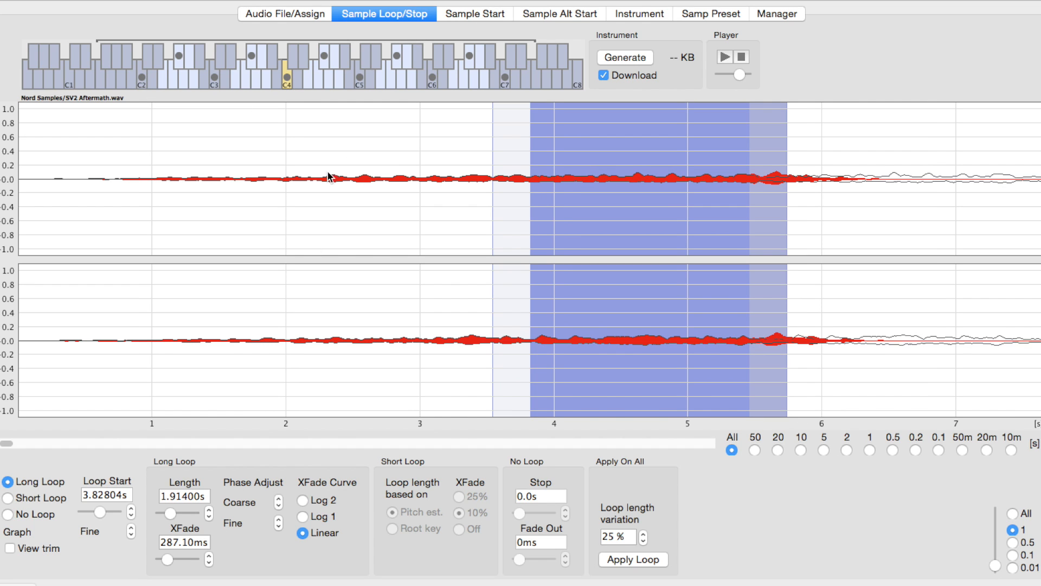
{"action": "mouse_move", "coordinate": [625, 222]}
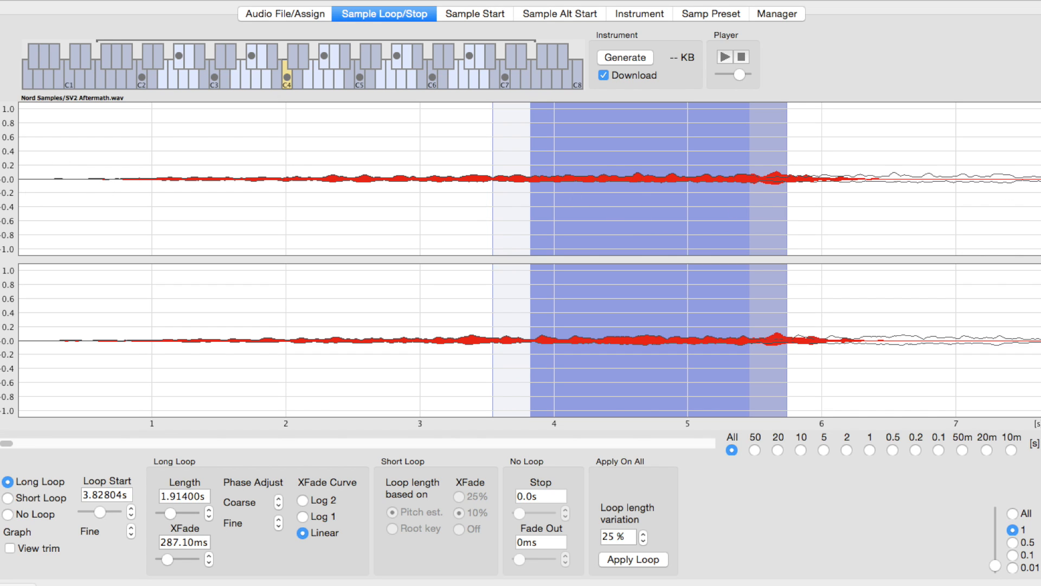
{"action": "mouse_move", "coordinate": [326, 390]}
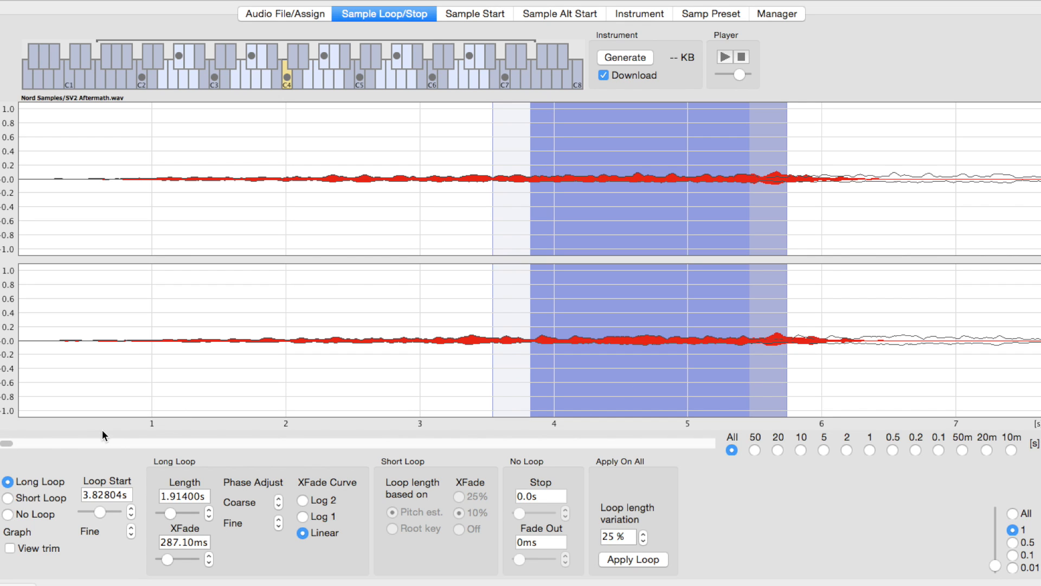
{"action": "mouse_move", "coordinate": [215, 422]}
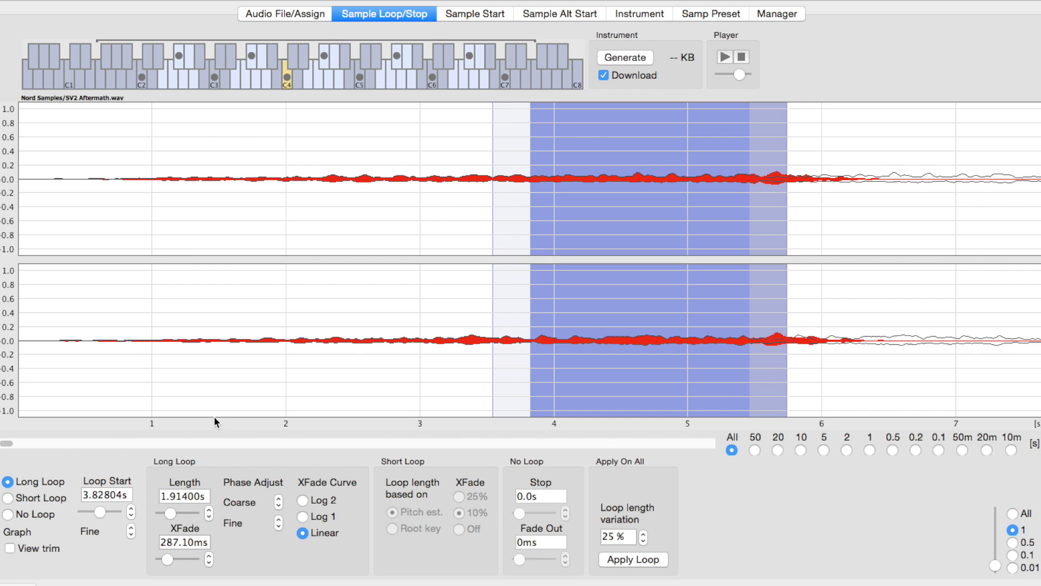
{"action": "left_click", "coordinate": [802, 450]}
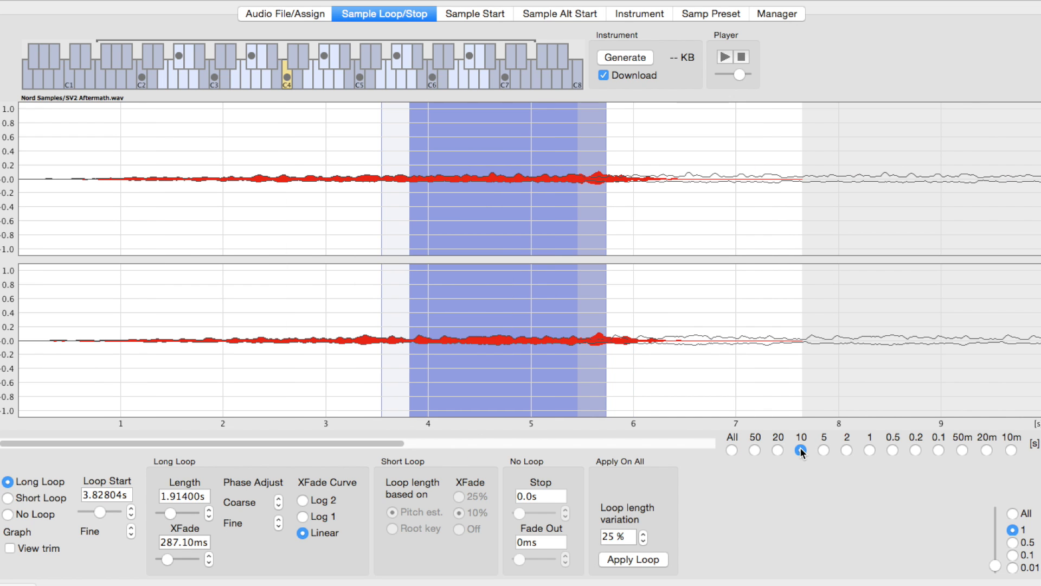
{"action": "left_click", "coordinate": [777, 450]}
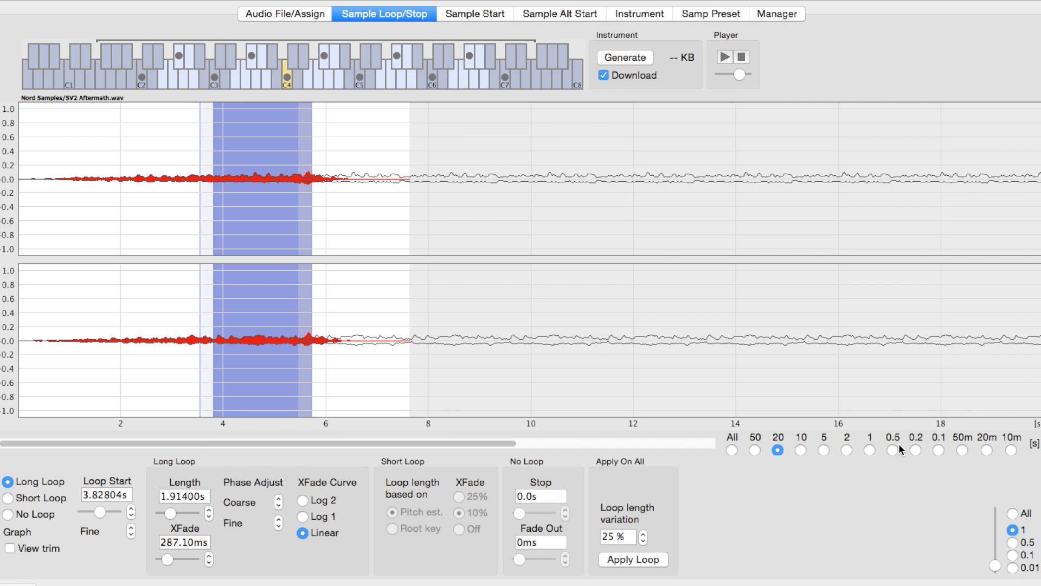
{"action": "left_click", "coordinate": [869, 449]}
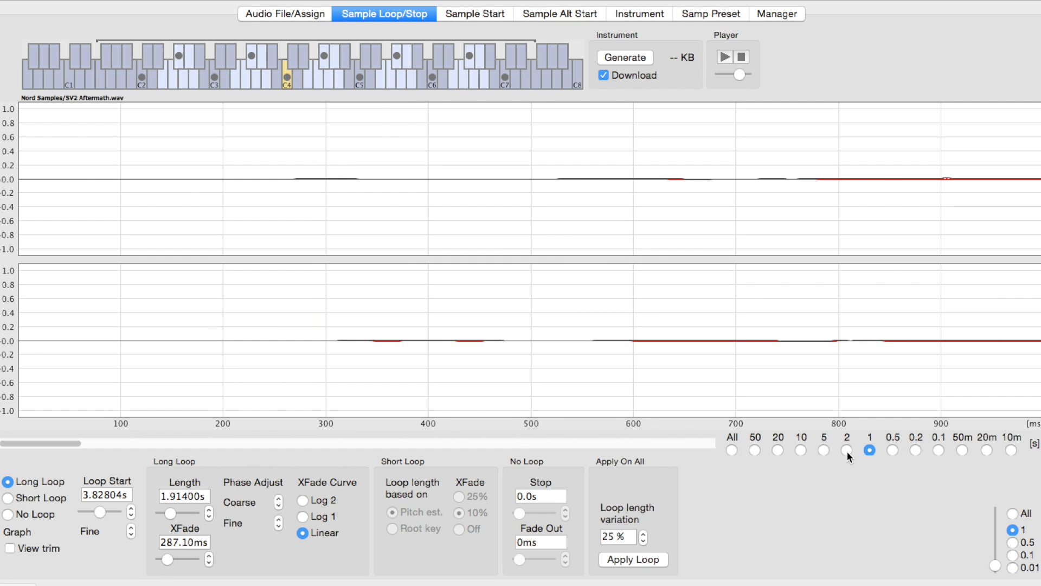
{"action": "left_click", "coordinate": [801, 450]}
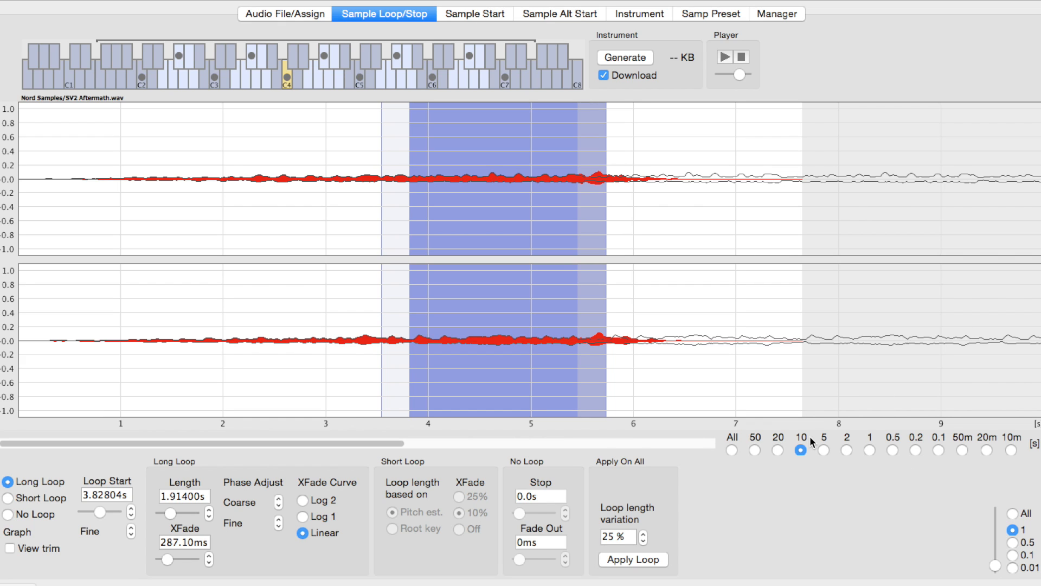
{"action": "mouse_move", "coordinate": [699, 174]}
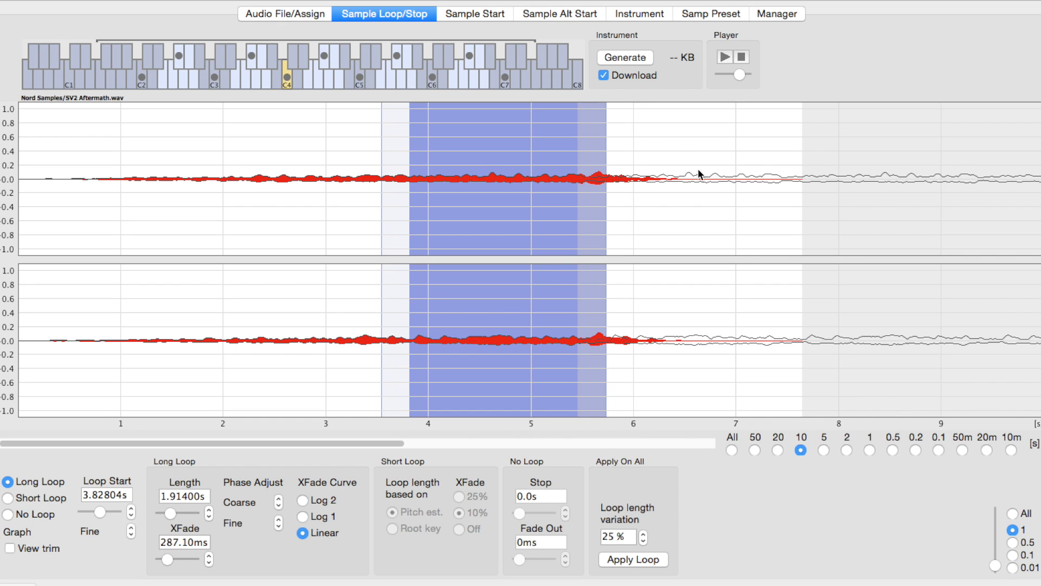
{"action": "mouse_move", "coordinate": [790, 181]}
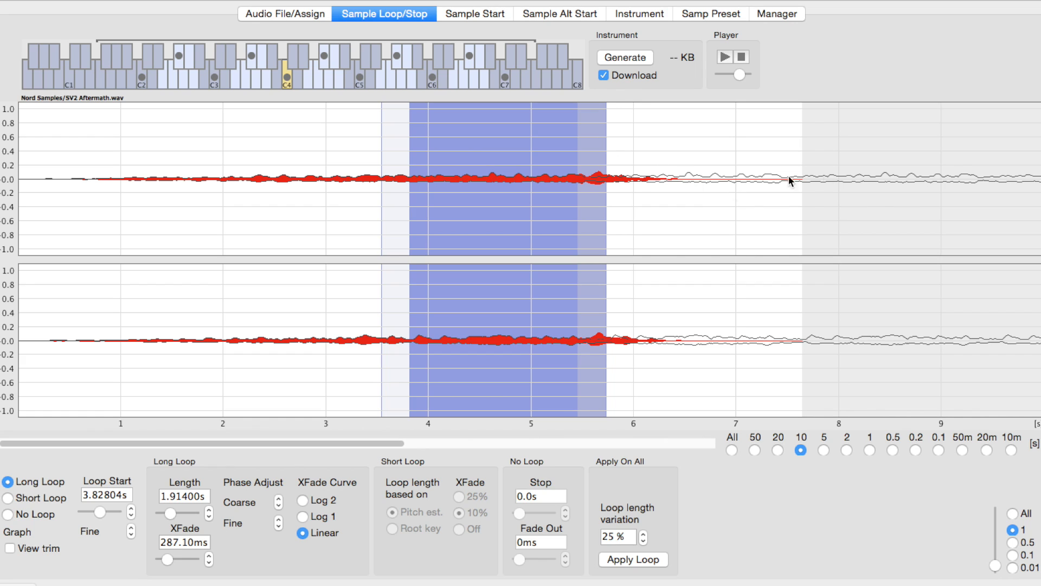
{"action": "mouse_move", "coordinate": [837, 193]}
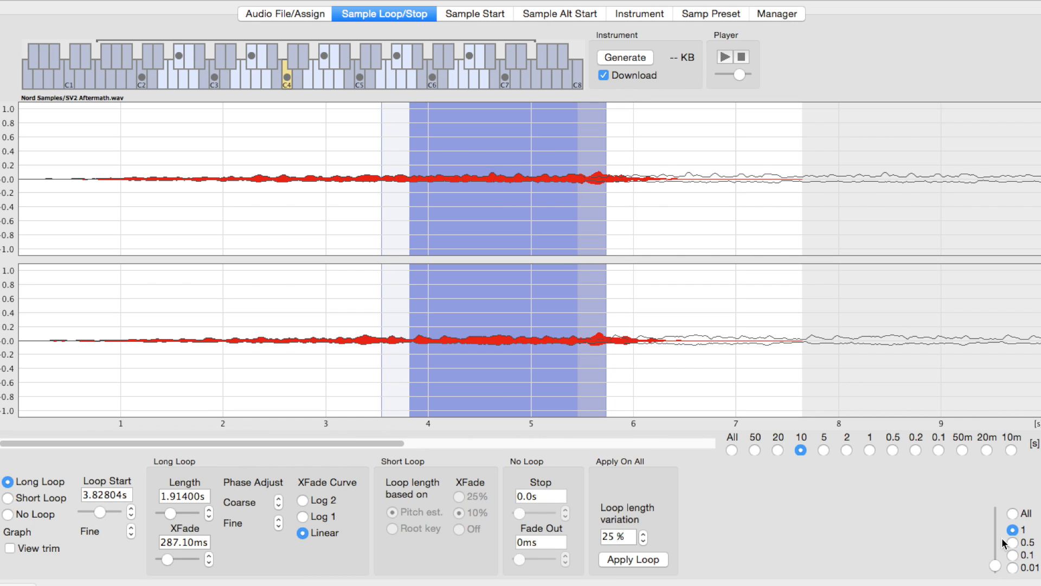
Magnify the C4 waveform amplitude with the 0.5, then 0.1 vertical scale.
{"action": "left_click", "coordinate": [1013, 542]}
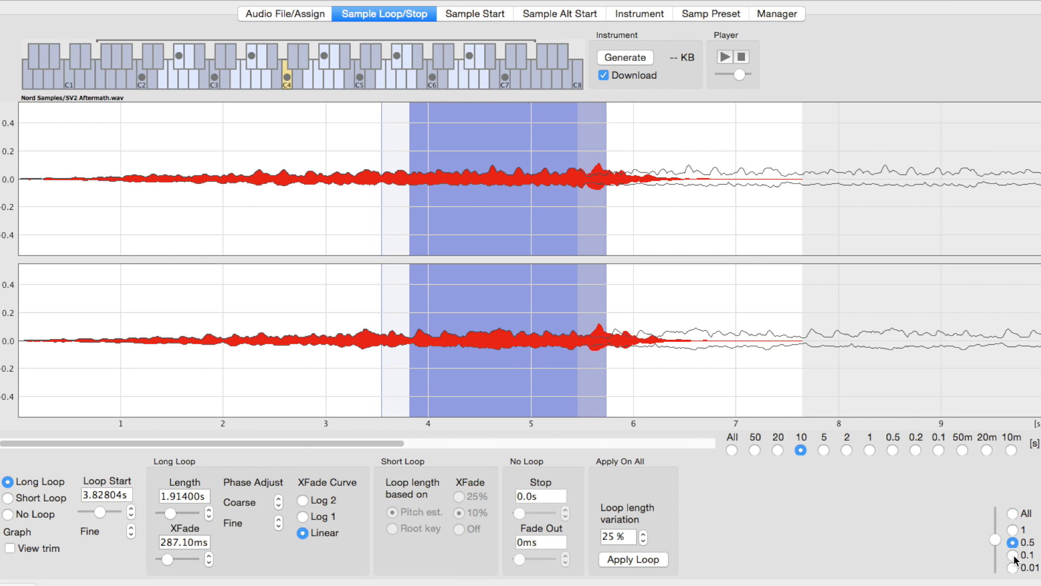
{"action": "left_click", "coordinate": [1014, 555]}
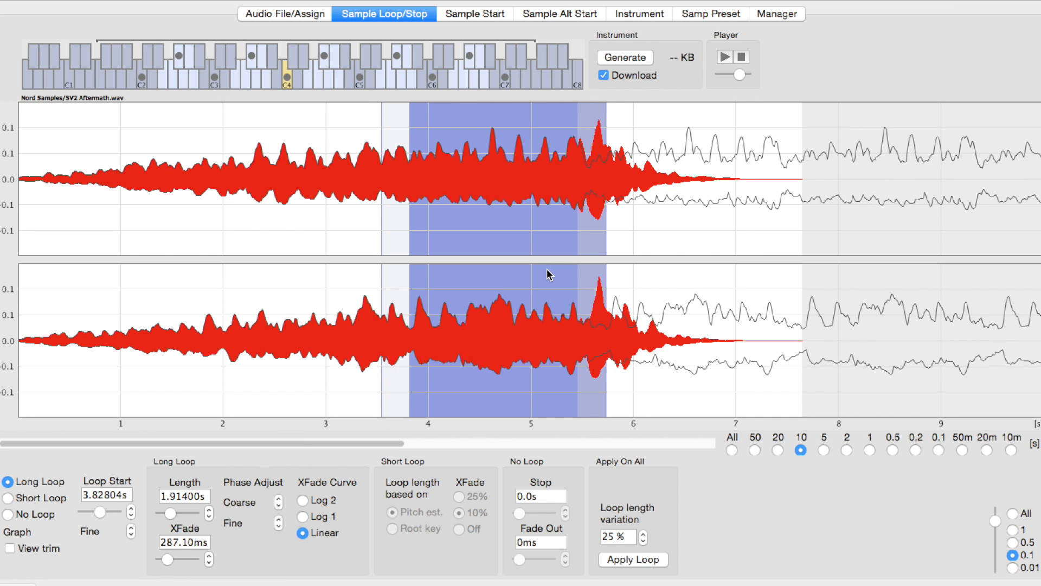
{"action": "mouse_move", "coordinate": [221, 191]}
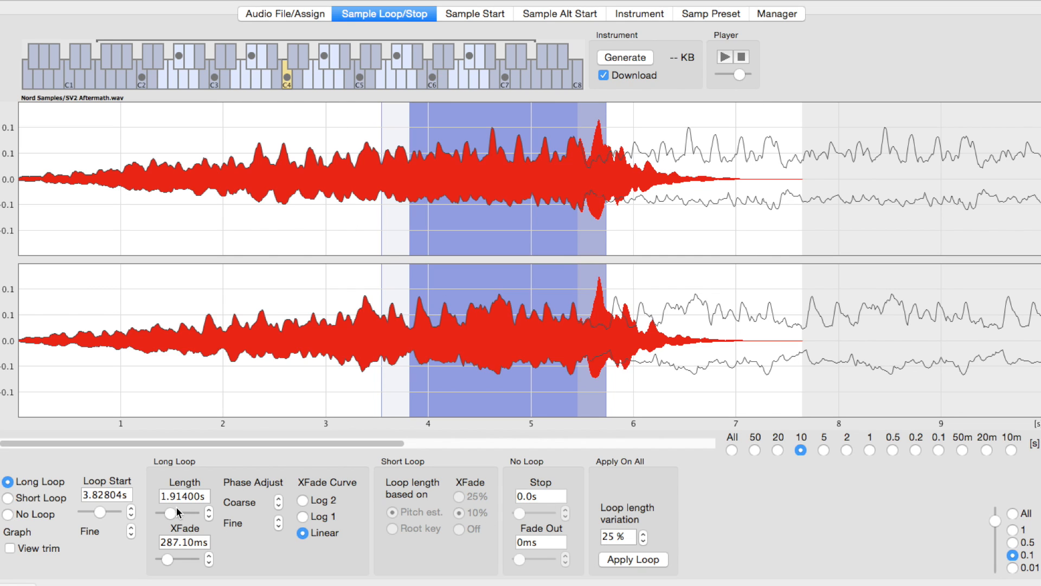
{"action": "mouse_move", "coordinate": [47, 574]}
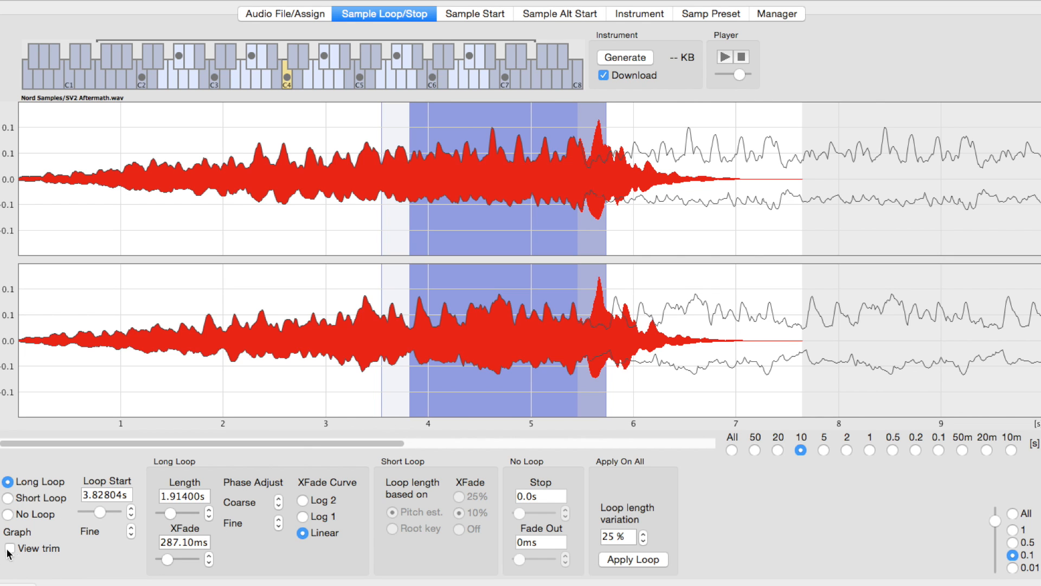
Enable View trim to overlay the loop-end and loop-start waveforms at the seam.
{"action": "left_click", "coordinate": [10, 548]}
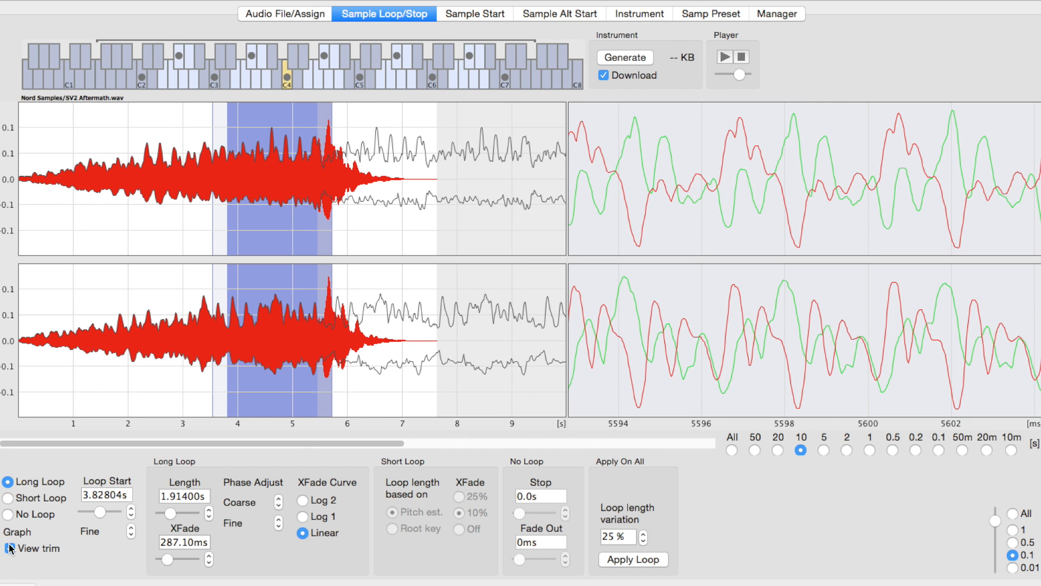
{"action": "left_click", "coordinate": [10, 548]}
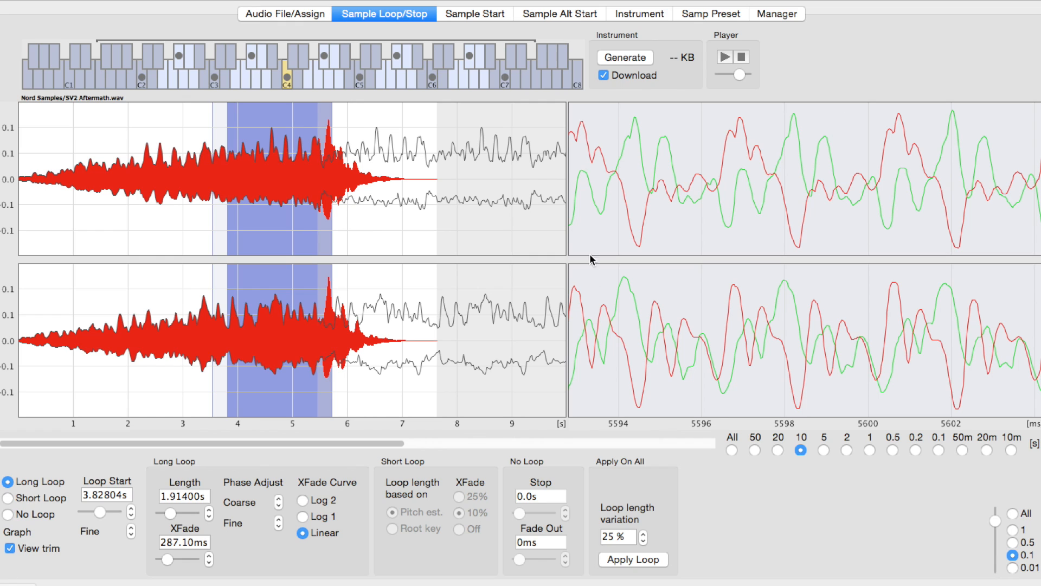
{"action": "mouse_move", "coordinate": [668, 201]}
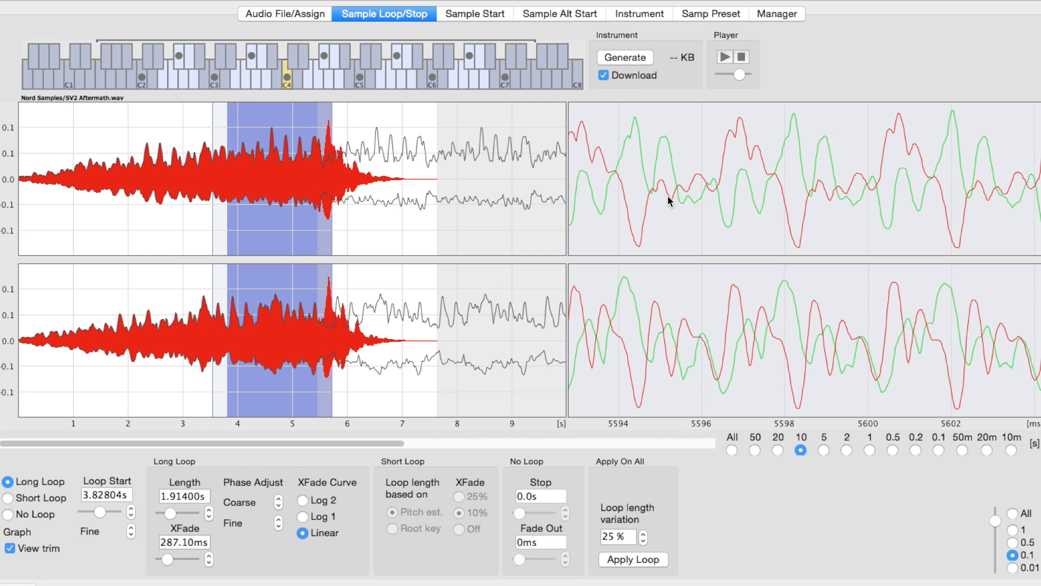
{"action": "mouse_move", "coordinate": [759, 207]}
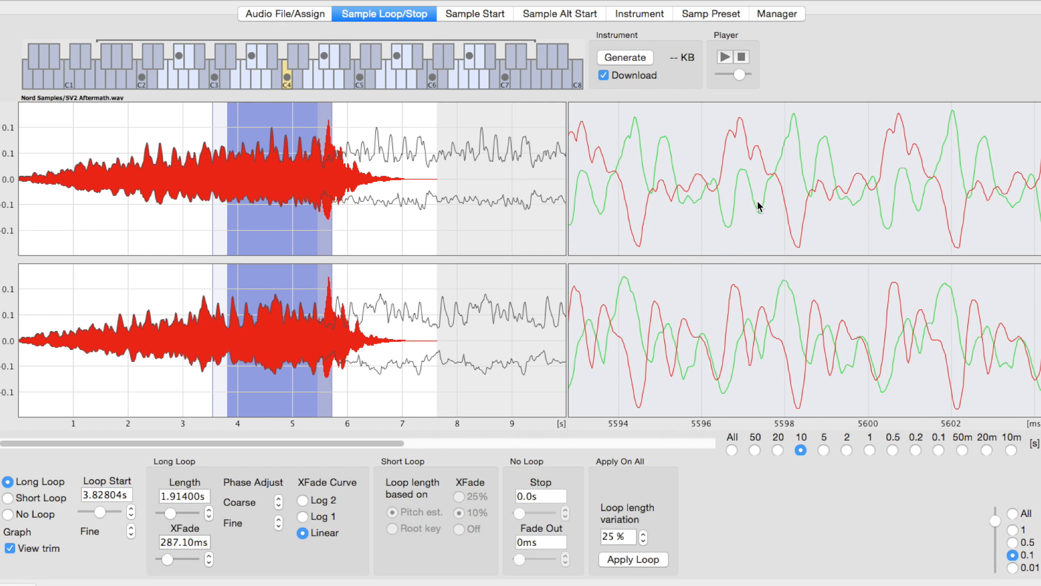
{"action": "mouse_move", "coordinate": [586, 149]}
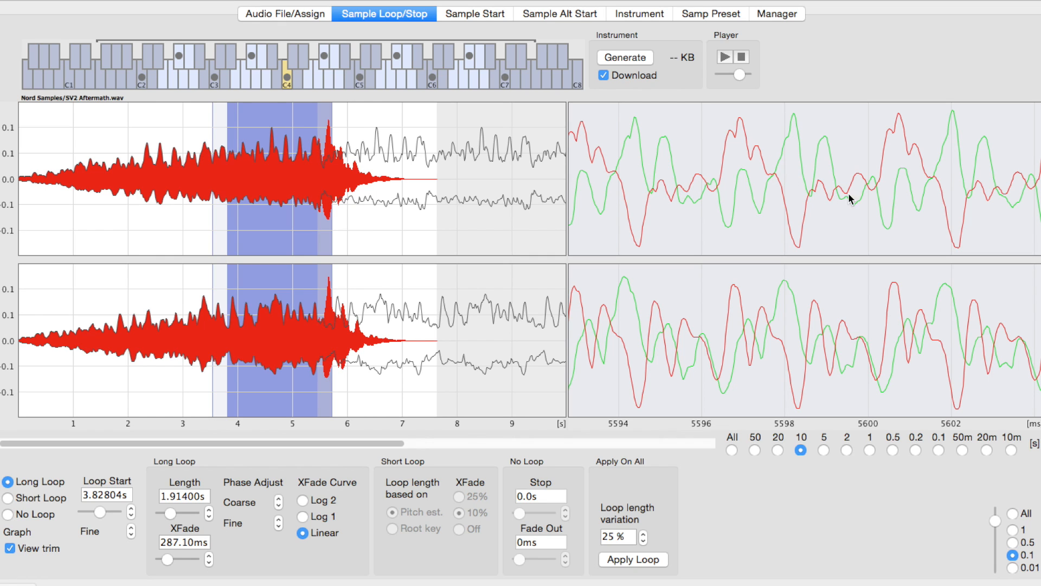
{"action": "mouse_move", "coordinate": [581, 157]}
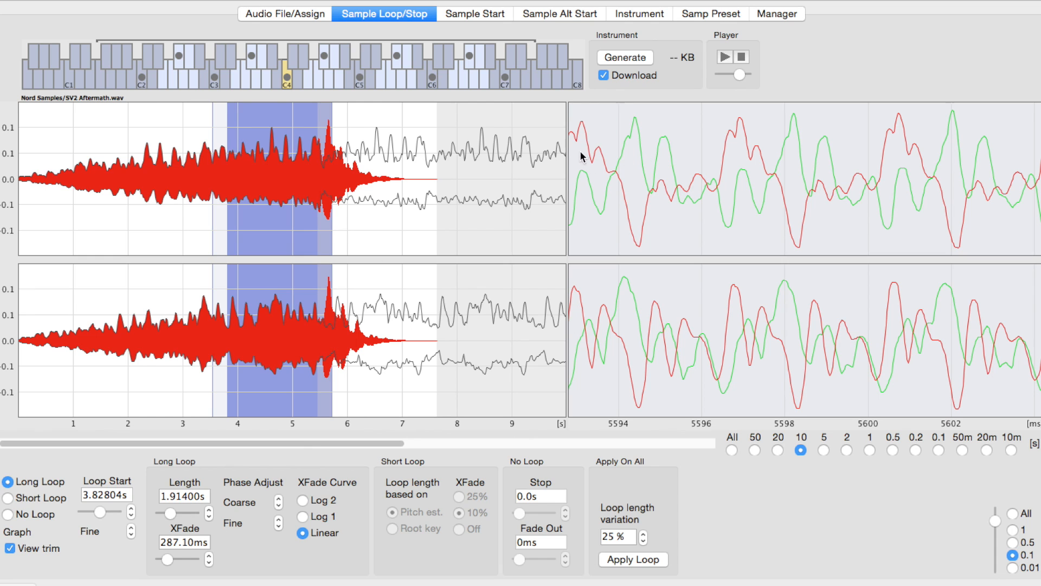
{"action": "mouse_move", "coordinate": [242, 176]}
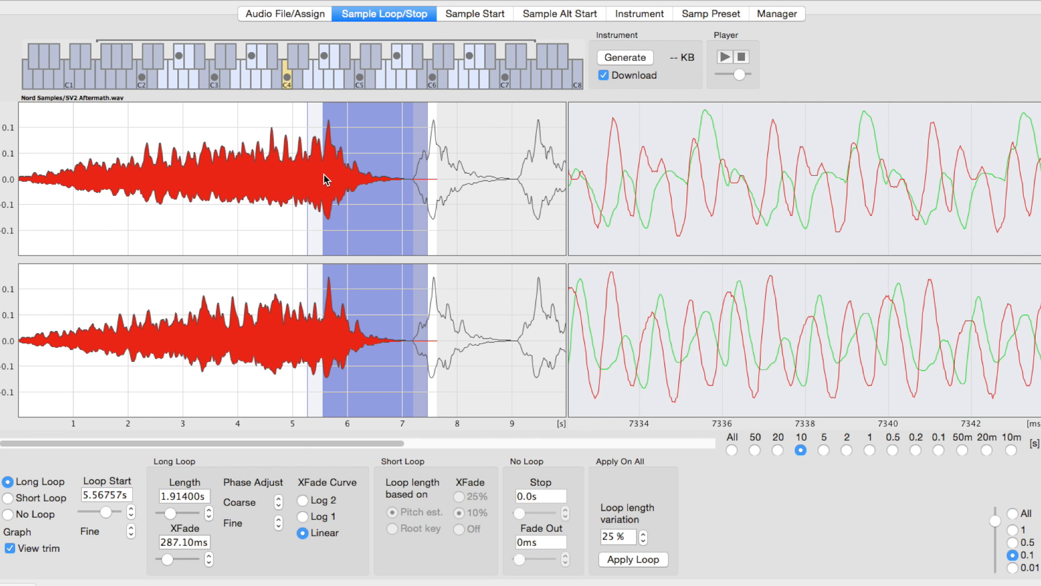
Move the C4 loop start earlier, keeping its 1.914 s length and 321.38 ms crossfade.
{"action": "left_click_drag", "start_coordinate": [326, 180], "coordinate": [295, 172]}
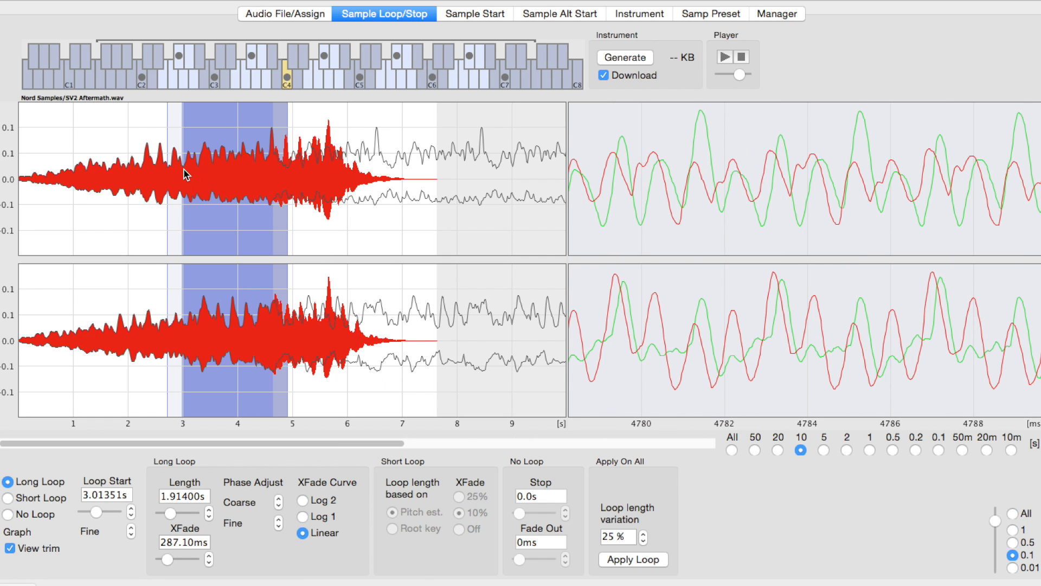
{"action": "left_click", "coordinate": [210, 556]}
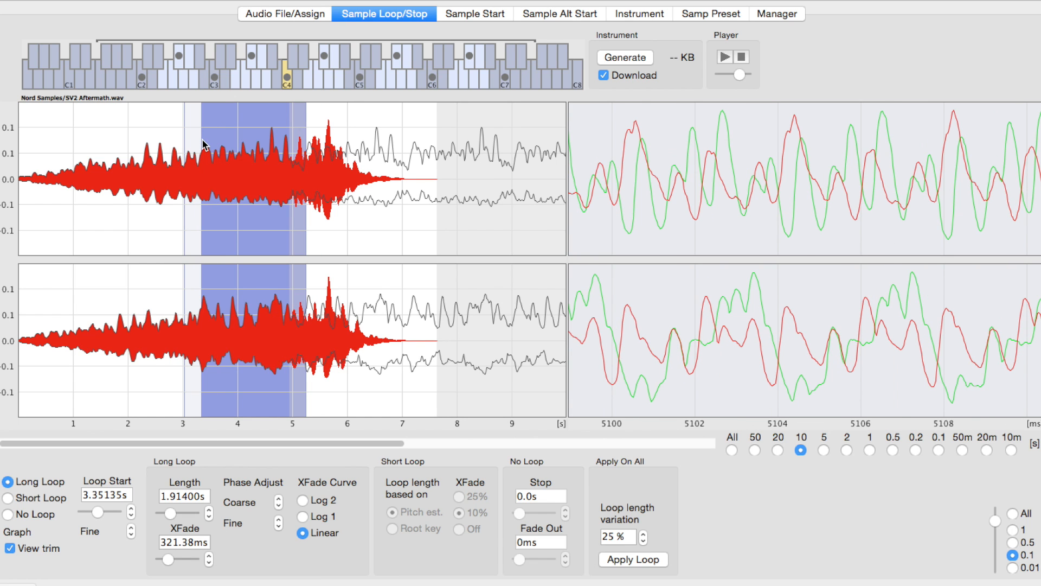
{"action": "mouse_move", "coordinate": [454, 329]}
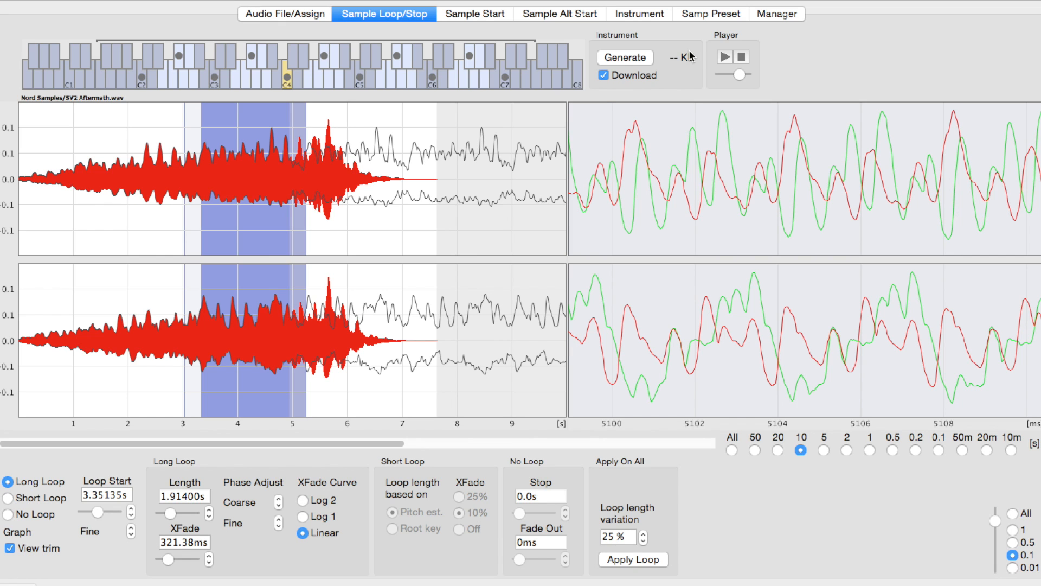
{"action": "mouse_move", "coordinate": [724, 58]}
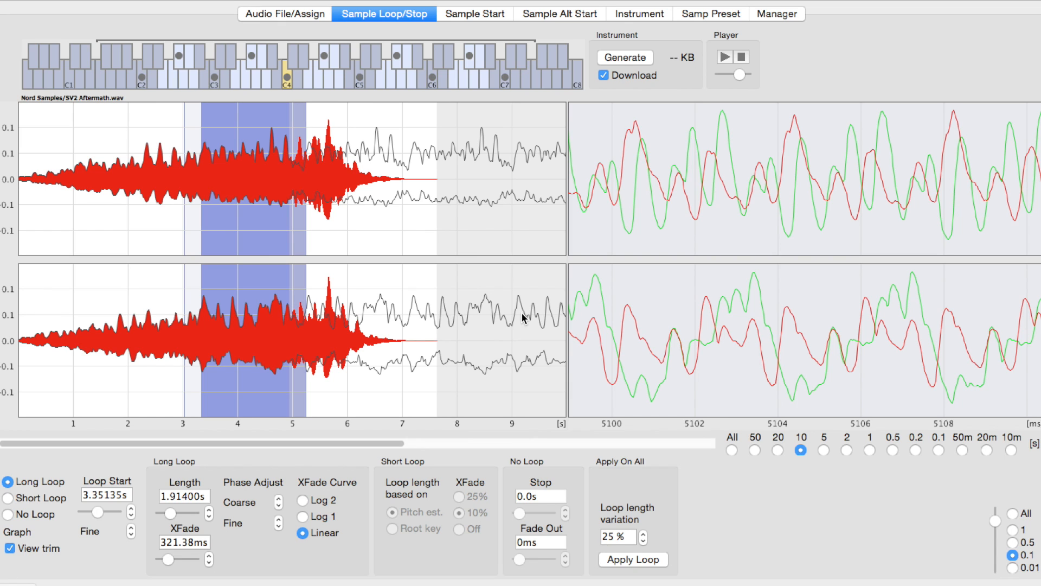
{"action": "mouse_move", "coordinate": [336, 456]}
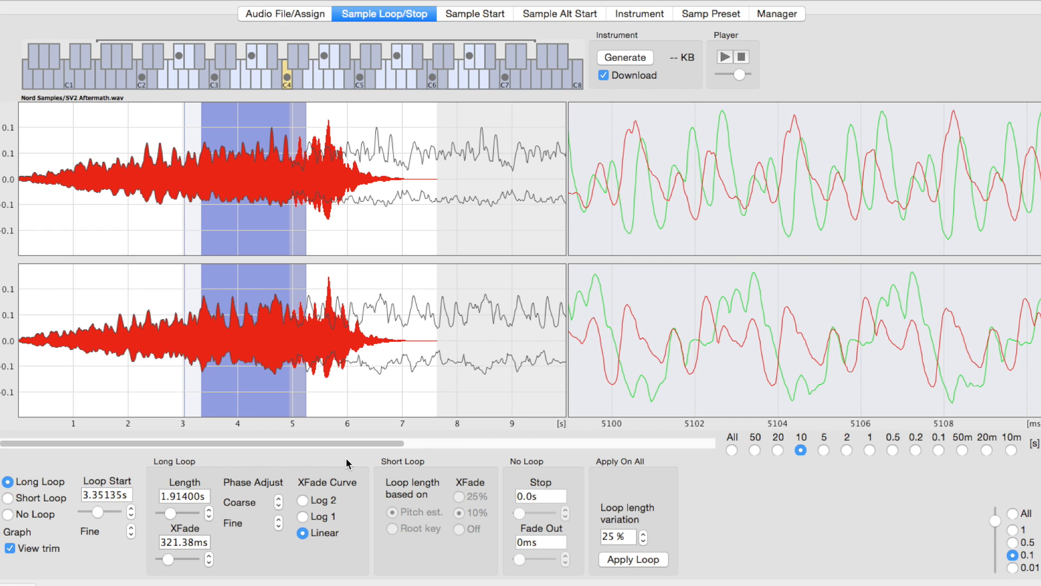
{"action": "mouse_move", "coordinate": [810, 529]}
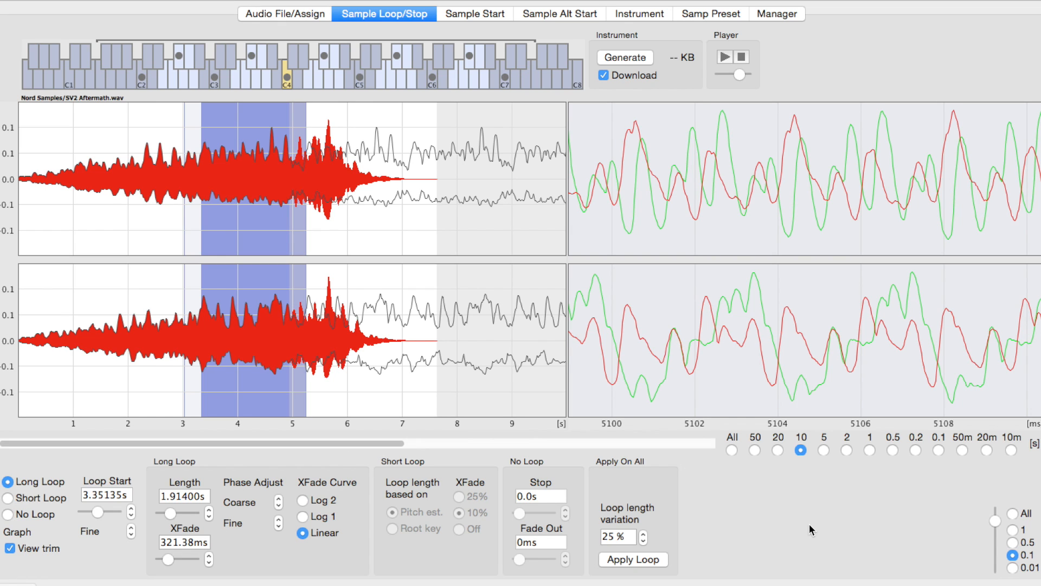
{"action": "mouse_move", "coordinate": [257, 532]}
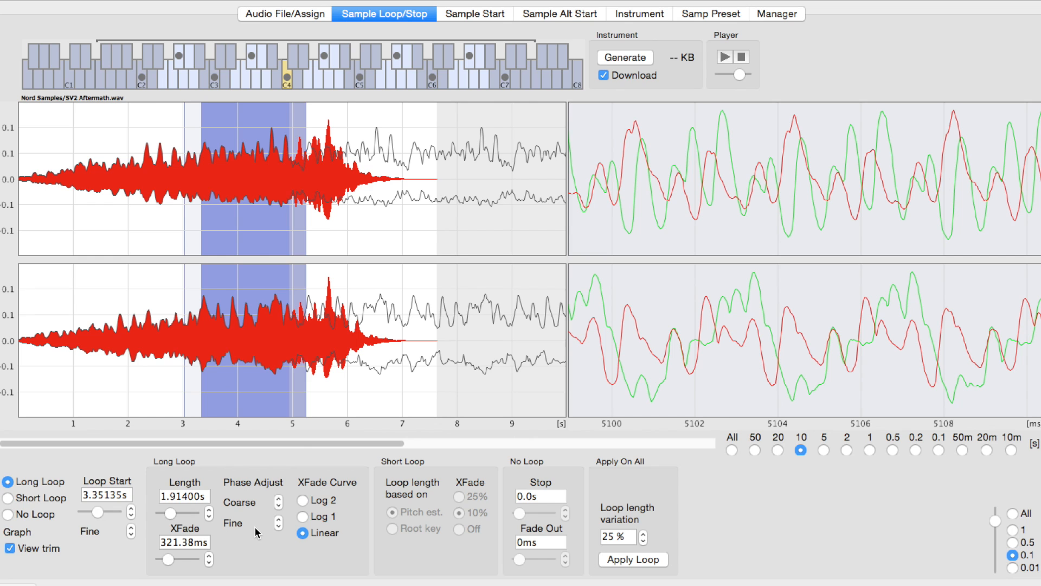
{"action": "mouse_move", "coordinate": [166, 367]}
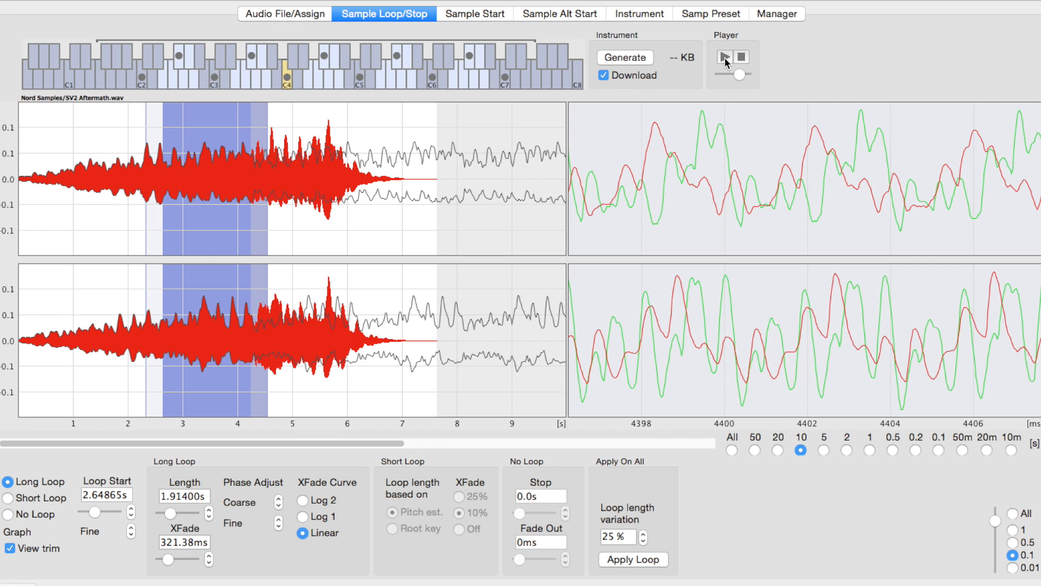
{"action": "mouse_move", "coordinate": [725, 59]}
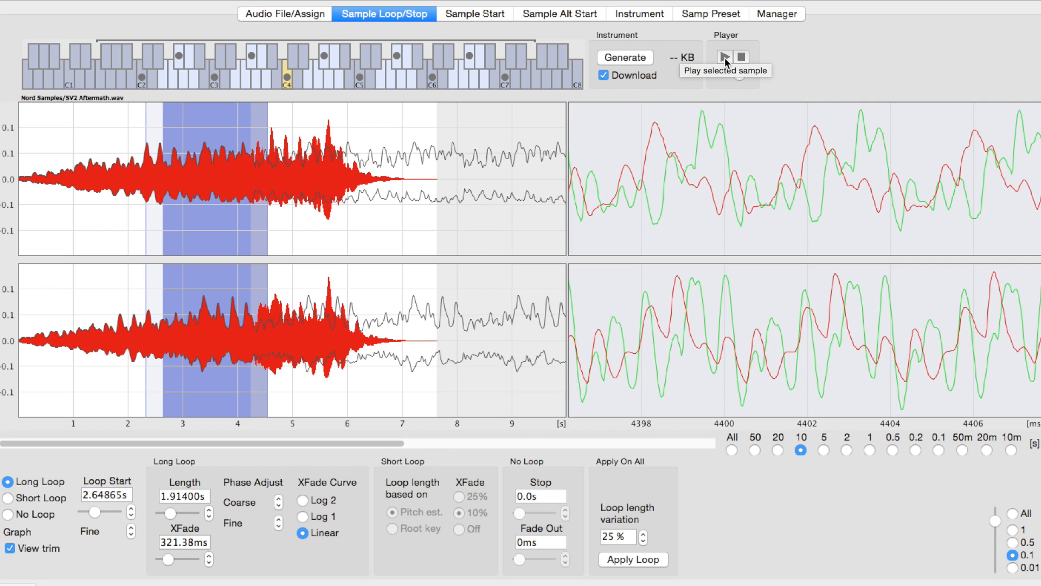
{"action": "mouse_move", "coordinate": [518, 254]}
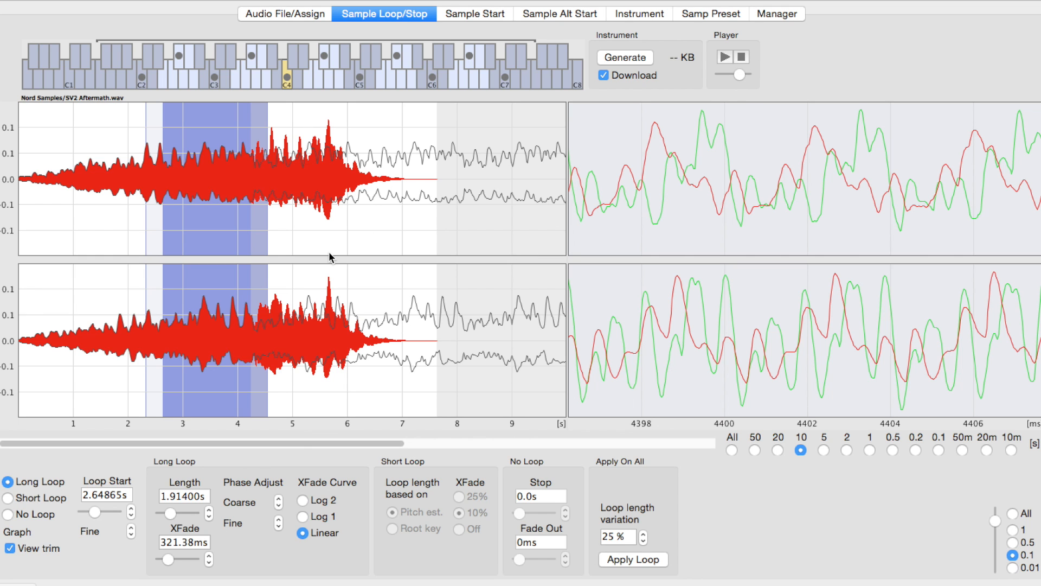
{"action": "mouse_move", "coordinate": [211, 517]}
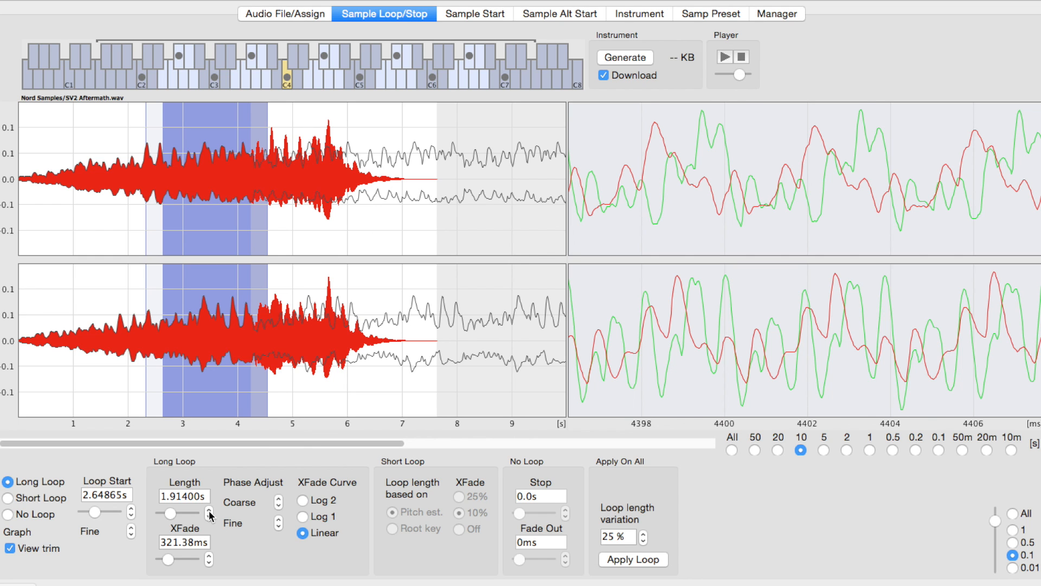
Lengthen the C4 loop to 2.88538 s and switch the crossfade curve to Log 1.
{"action": "left_click", "coordinate": [210, 511]}
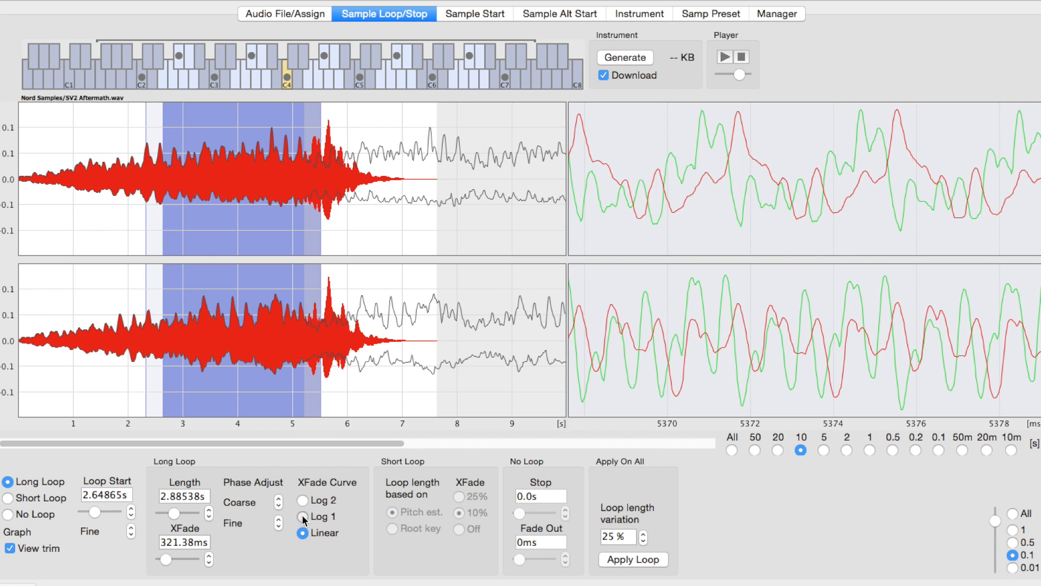
{"action": "left_click", "coordinate": [303, 517]}
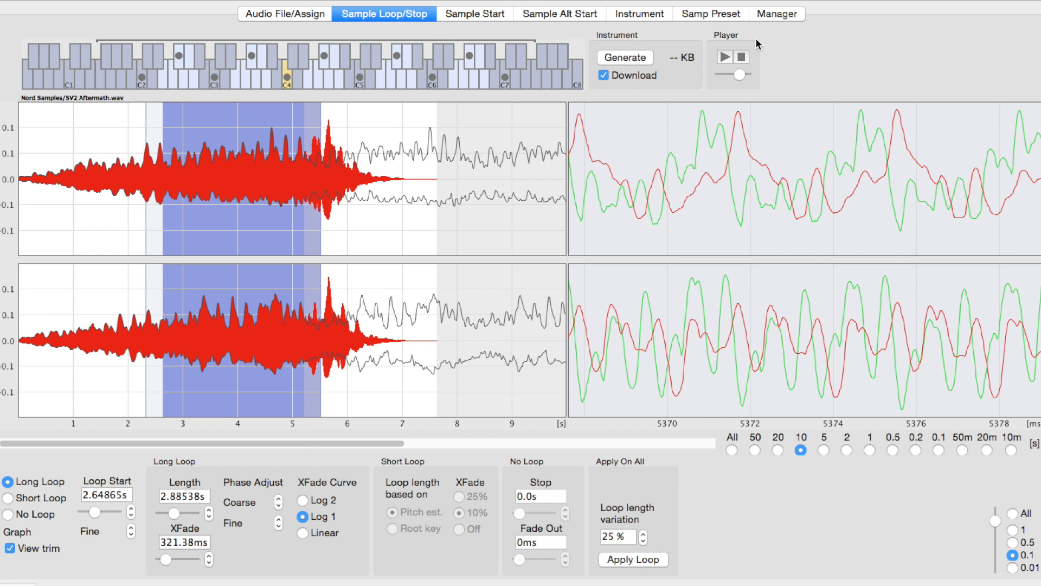
{"action": "mouse_move", "coordinate": [210, 559]}
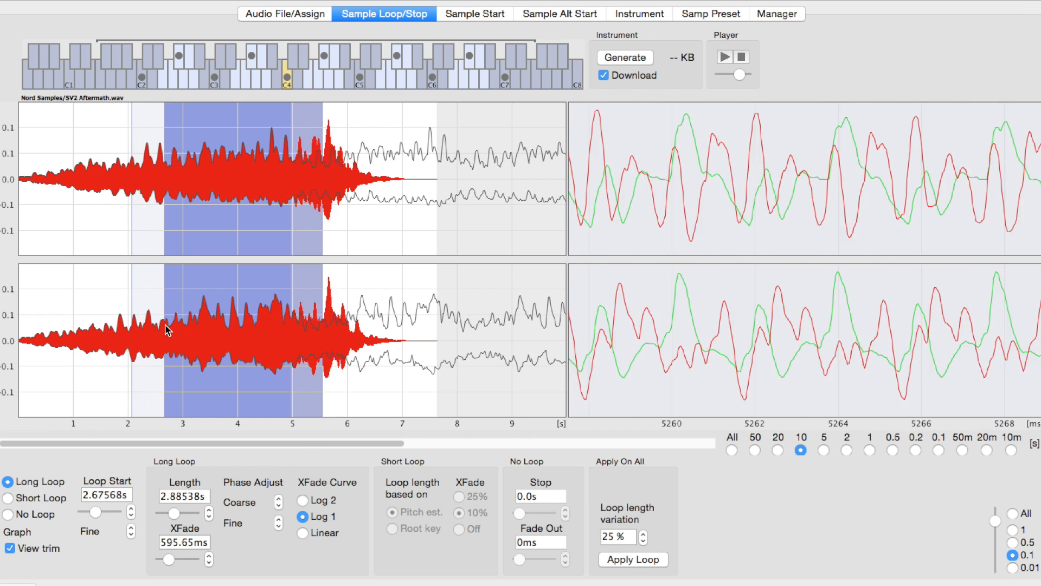
Adjust the C4 loop to start at 2.40541 s and run 2.74253 s.
{"action": "left_click", "coordinate": [208, 518]}
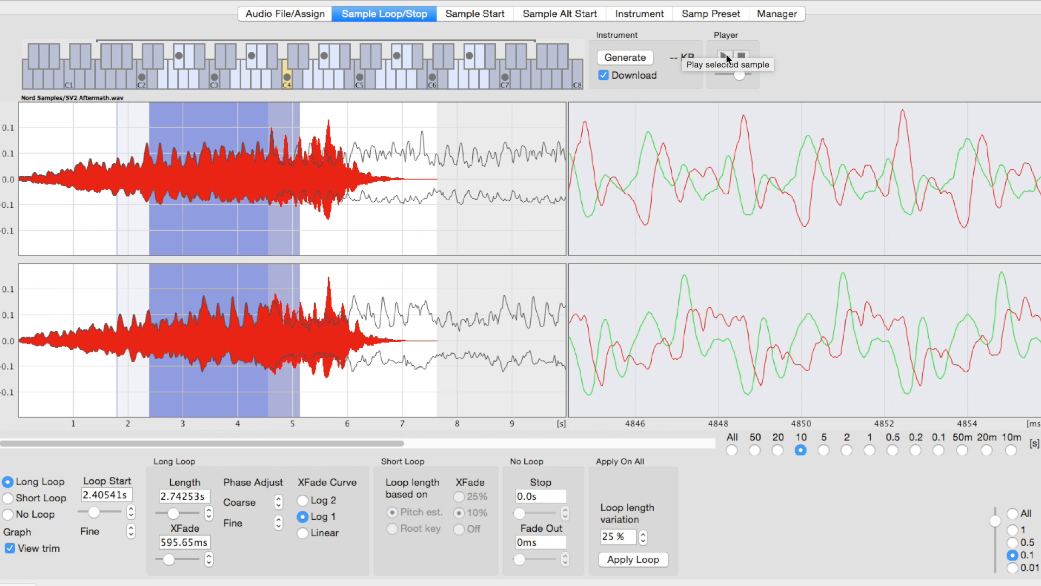
{"action": "mouse_move", "coordinate": [807, 106]}
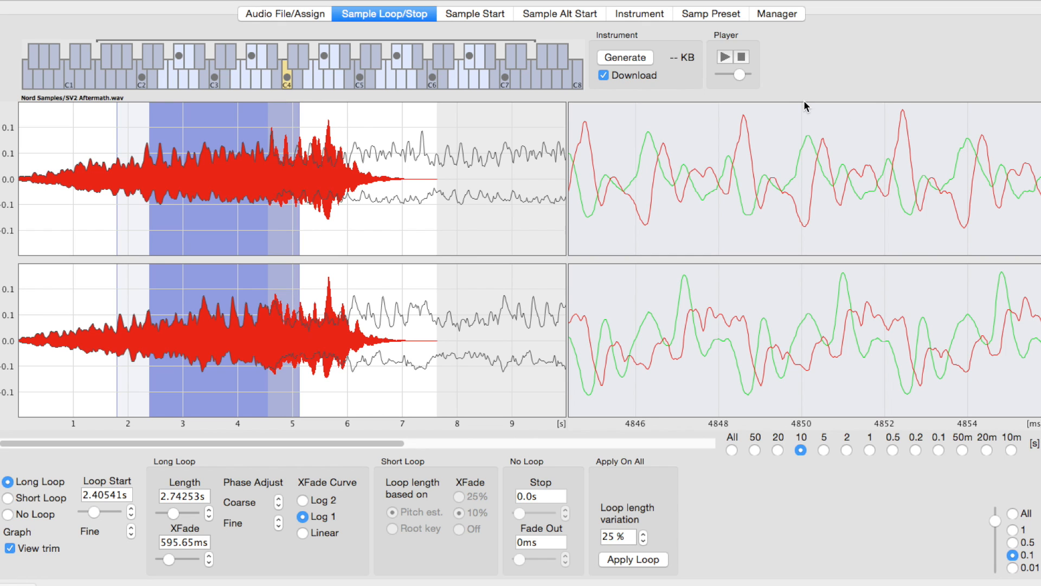
{"action": "mouse_move", "coordinate": [277, 552]}
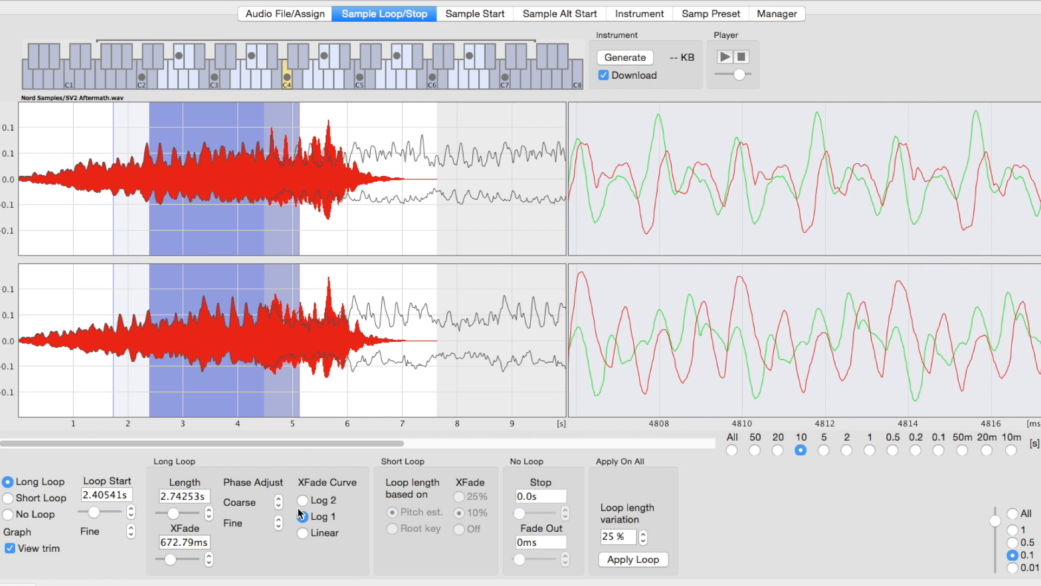
Switch the C4 long loop crossfade curve to Log 2.
{"action": "left_click", "coordinate": [303, 500]}
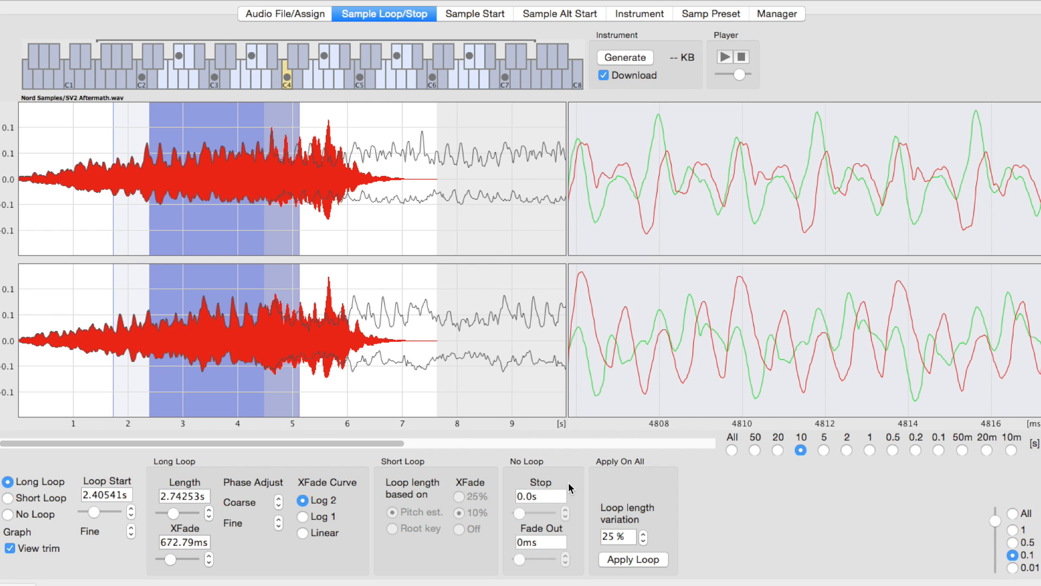
{"action": "mouse_move", "coordinate": [594, 531]}
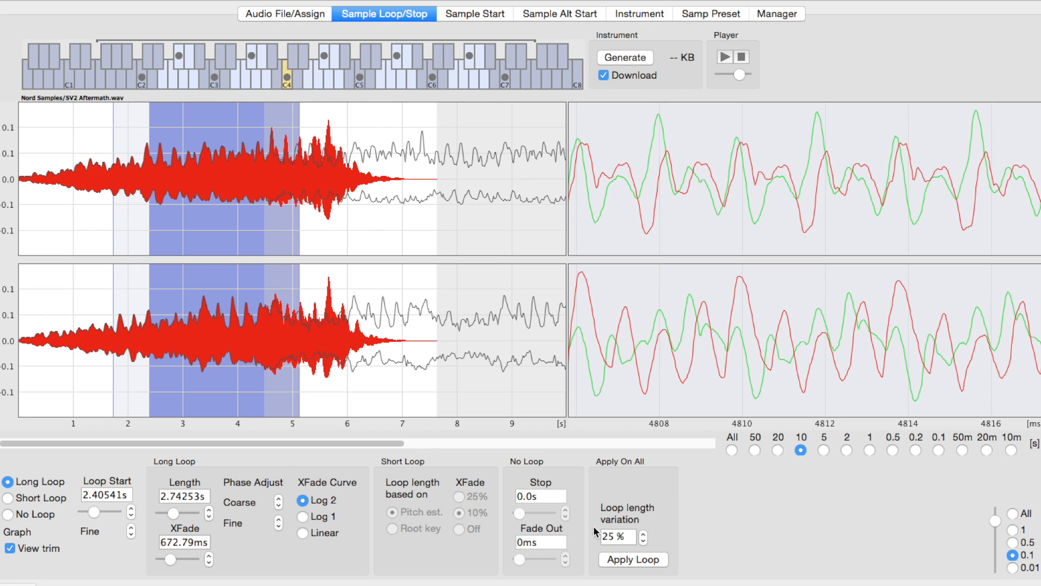
{"action": "mouse_move", "coordinate": [803, 516]}
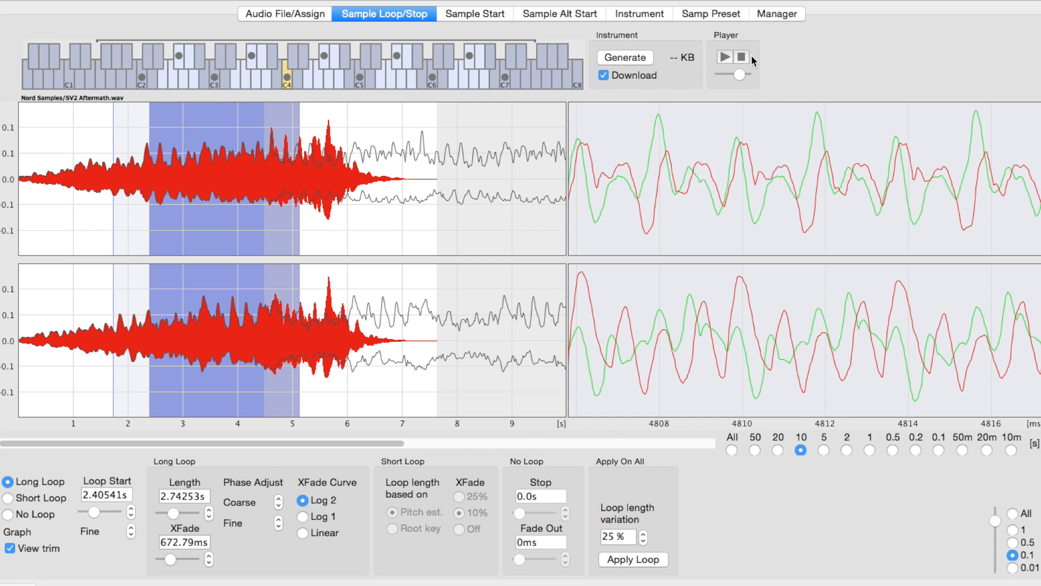
{"action": "mouse_move", "coordinate": [739, 57]}
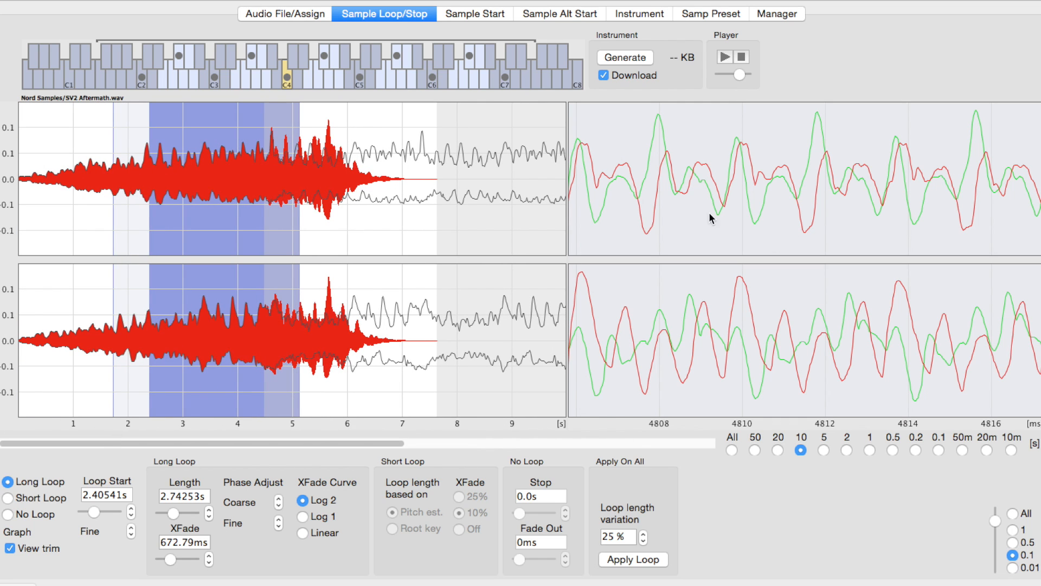
{"action": "mouse_move", "coordinate": [722, 228]}
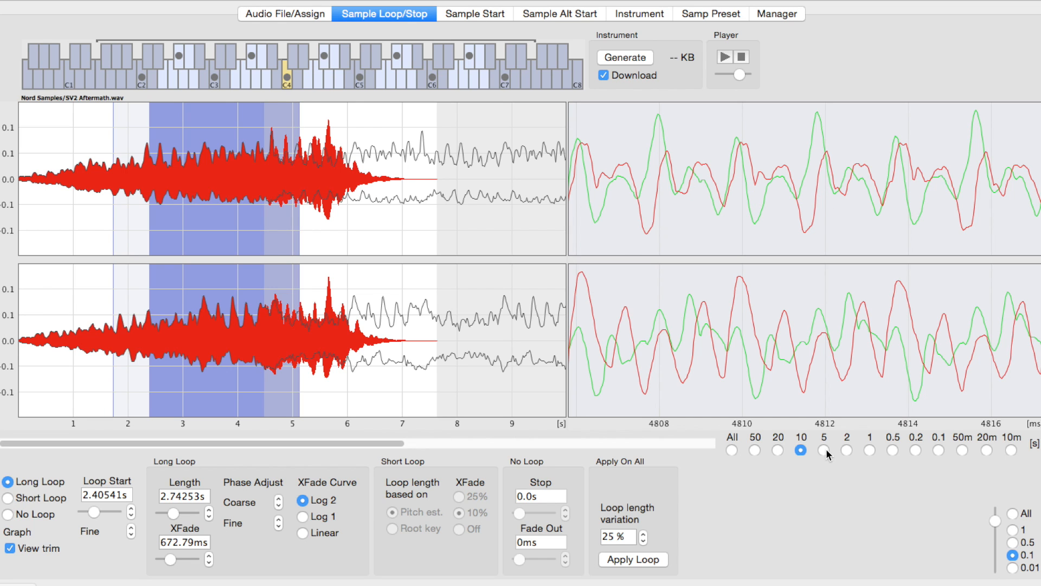
{"action": "mouse_move", "coordinate": [673, 399]}
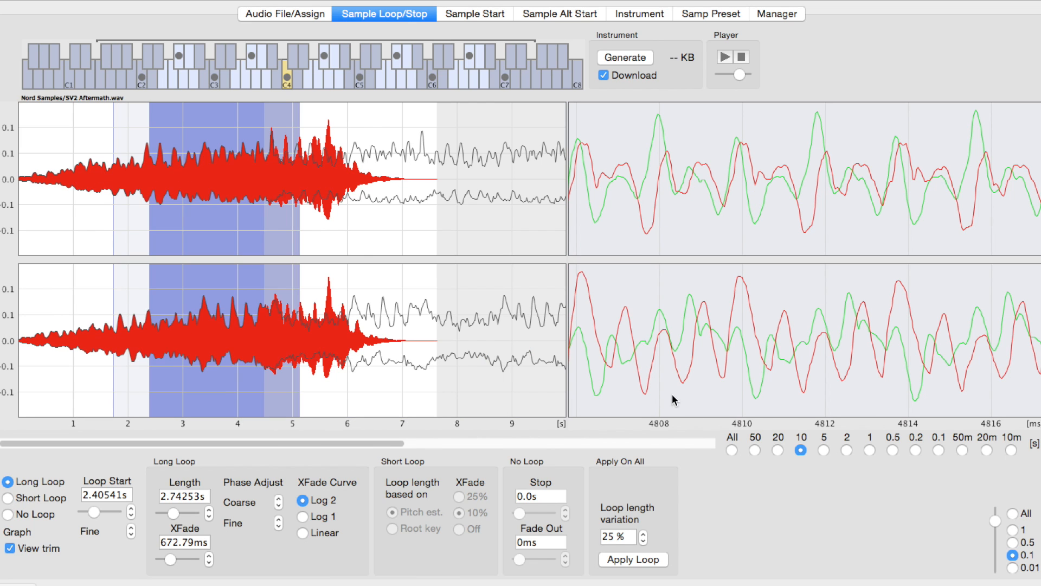
{"action": "mouse_move", "coordinate": [917, 168]}
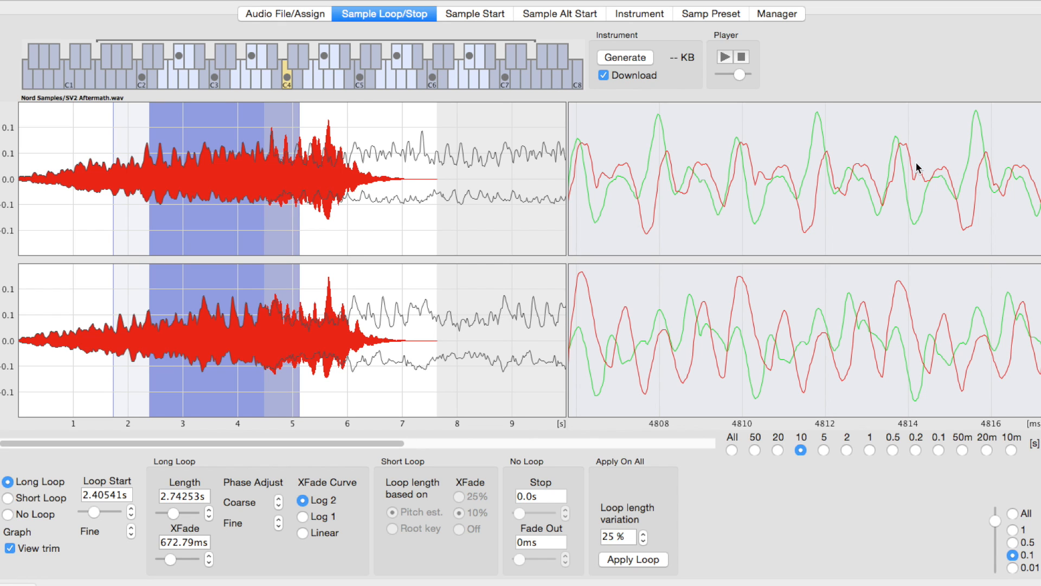
{"action": "mouse_move", "coordinate": [294, 196]}
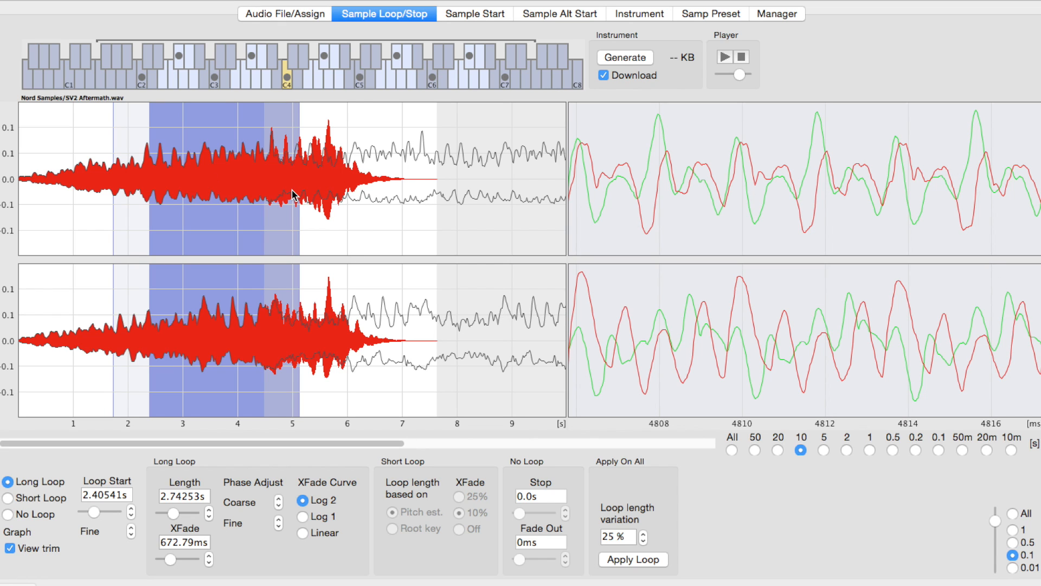
{"action": "mouse_move", "coordinate": [376, 185]}
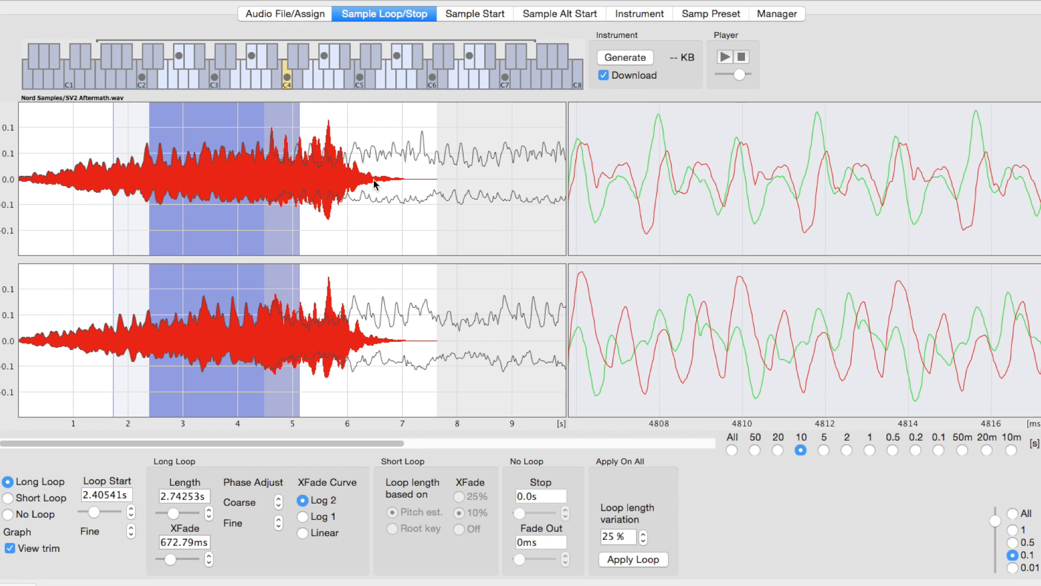
{"action": "mouse_move", "coordinate": [272, 78]}
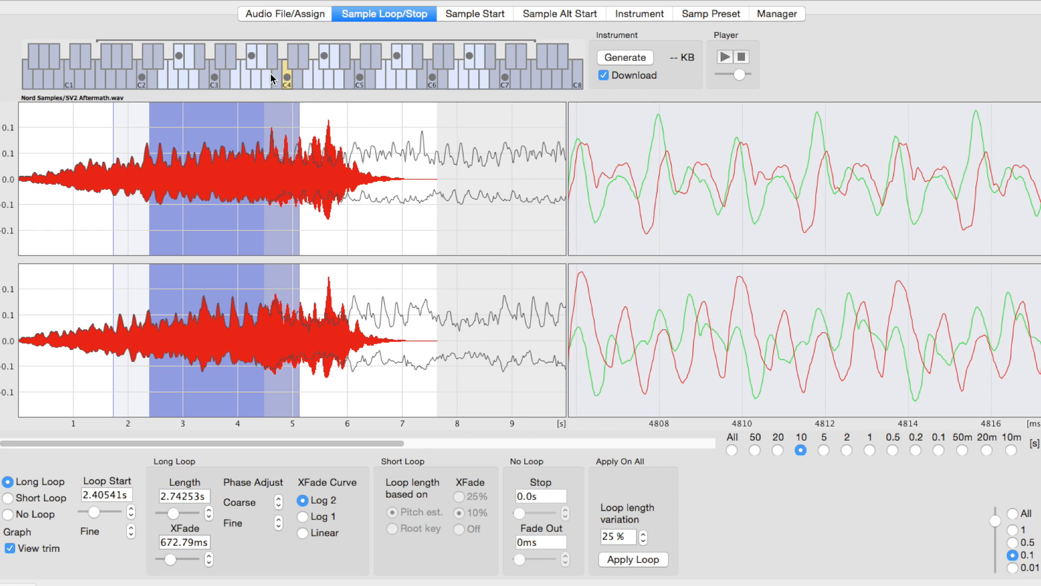
{"action": "mouse_move", "coordinate": [472, 48]}
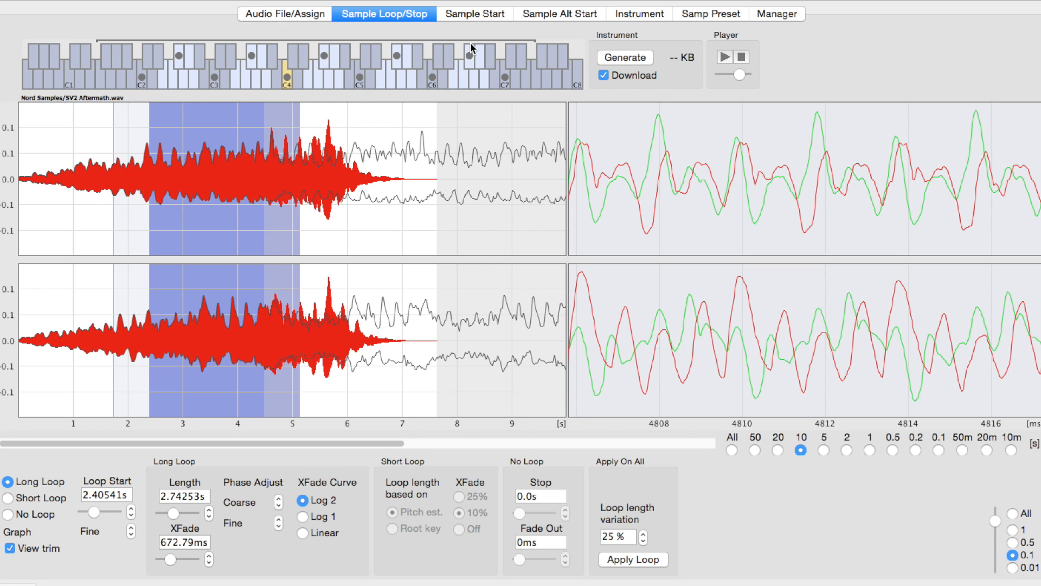
{"action": "mouse_move", "coordinate": [704, 126]}
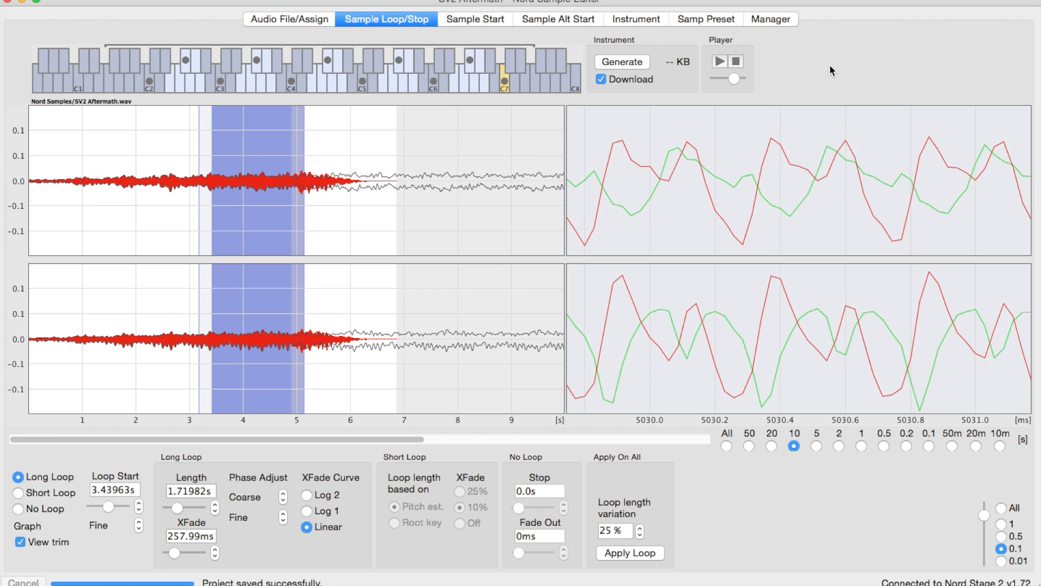
Play, stop and replay the focused sample to hear its loop.
{"action": "left_click", "coordinate": [713, 60]}
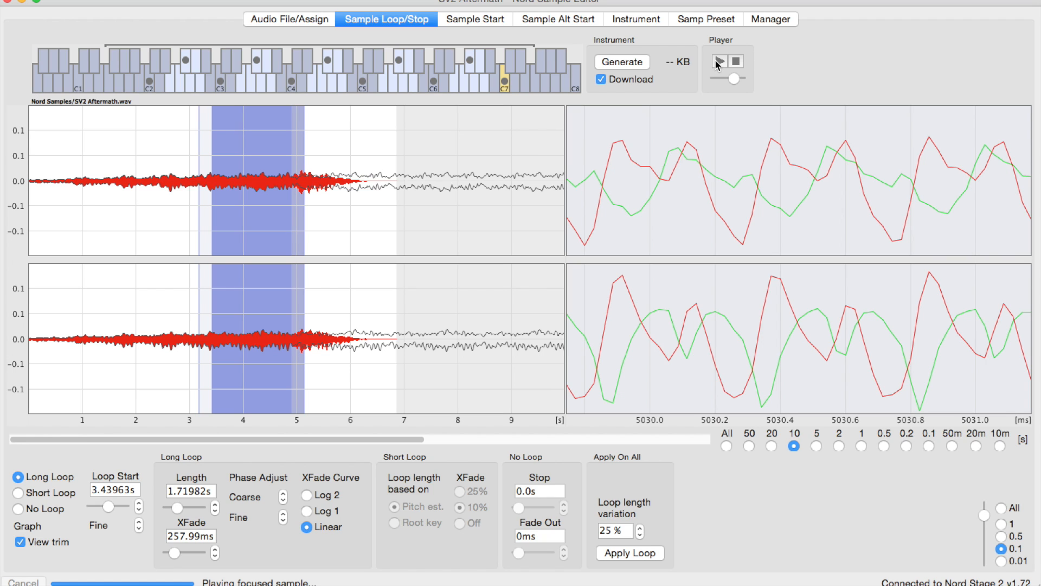
{"action": "mouse_move", "coordinate": [718, 60]}
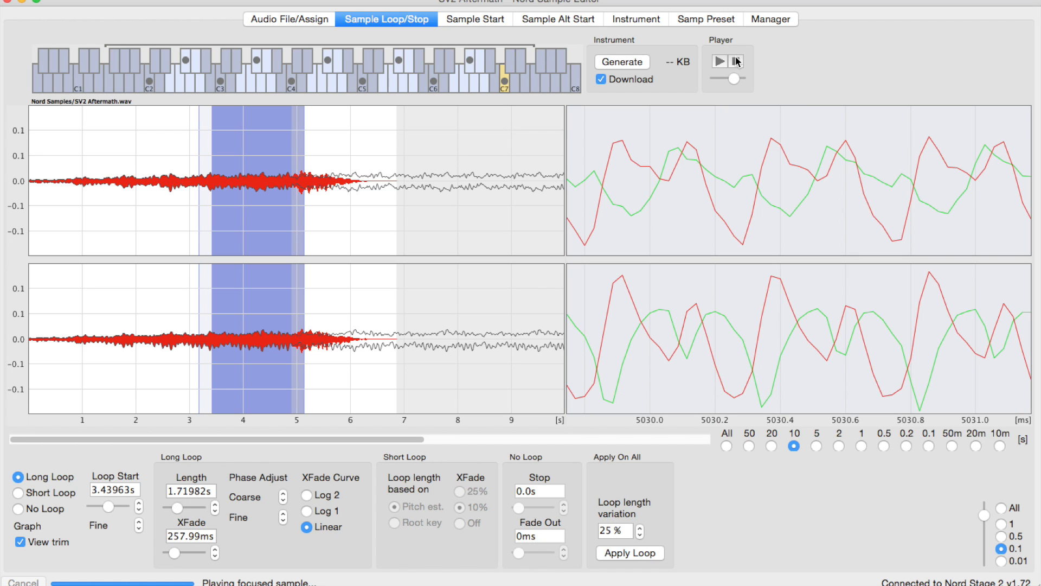
{"action": "left_click", "coordinate": [398, 64]}
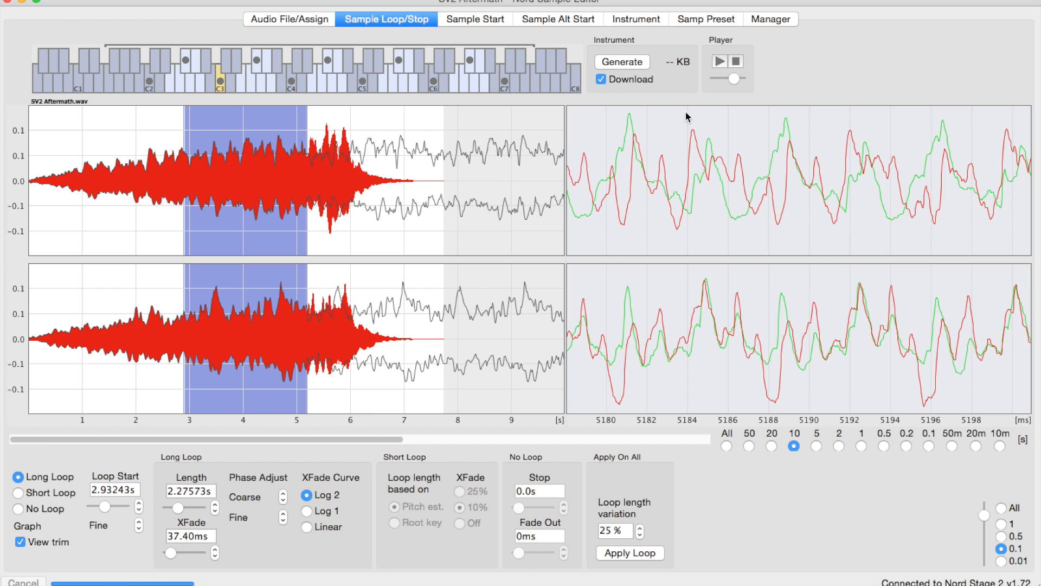
{"action": "left_click", "coordinate": [719, 62]}
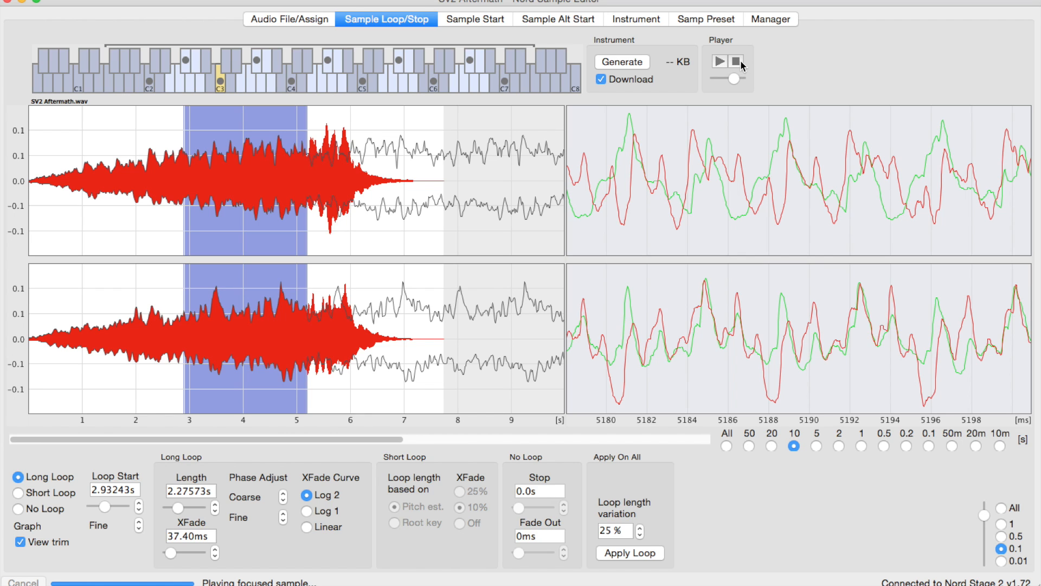
{"action": "mouse_move", "coordinate": [493, 285]}
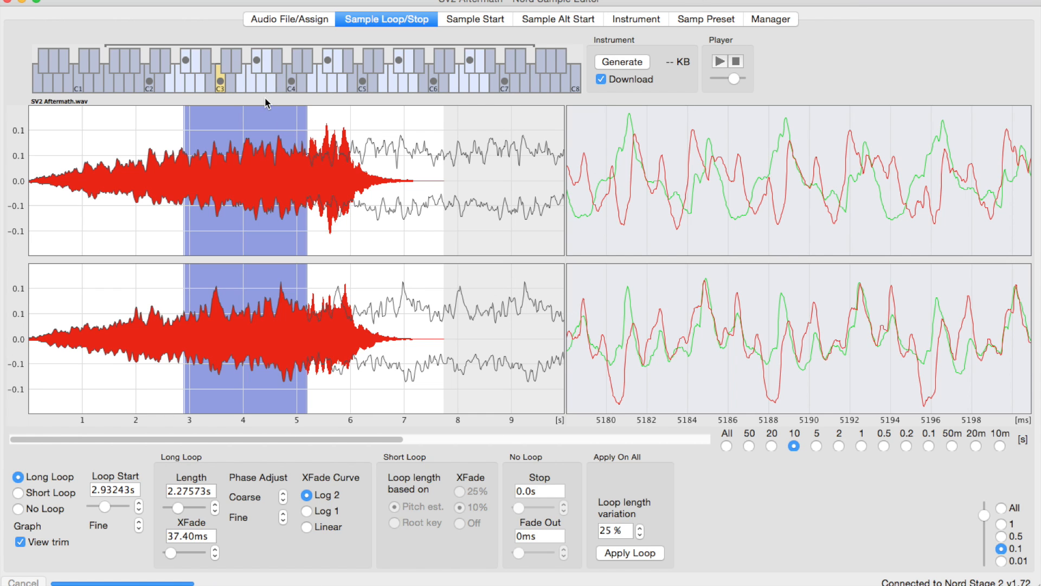
{"action": "mouse_move", "coordinate": [174, 180]}
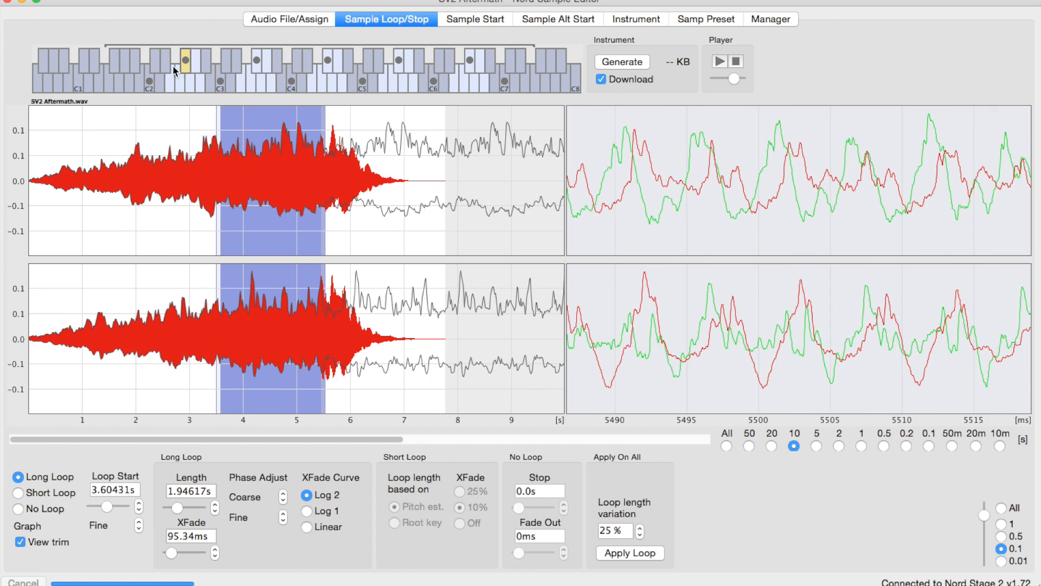
Review other samples' long loop settings, then show the Sample Start settings.
{"action": "left_click", "coordinate": [148, 63]}
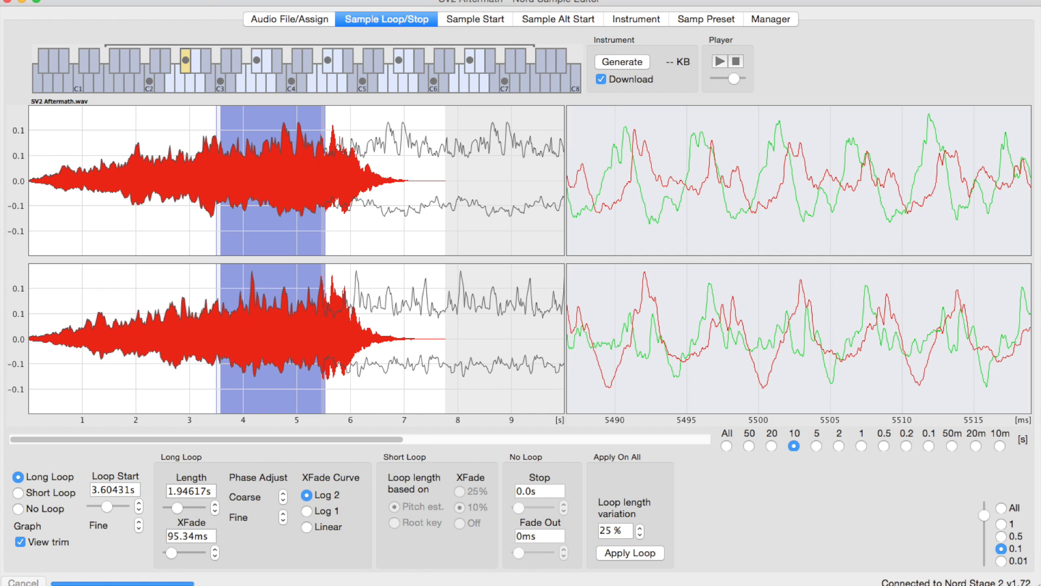
{"action": "left_click", "coordinate": [256, 64]}
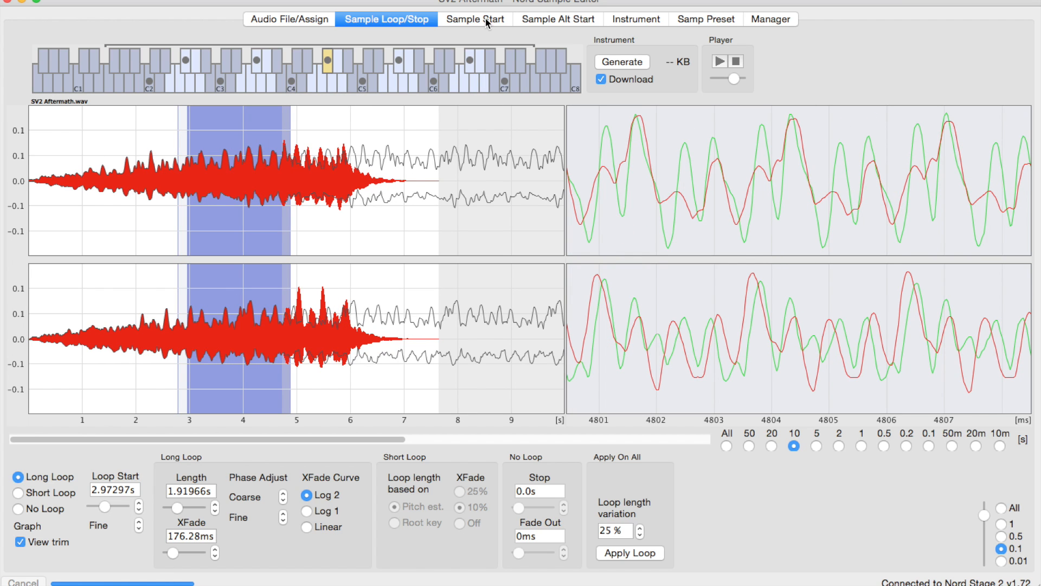
{"action": "left_click", "coordinate": [475, 18]}
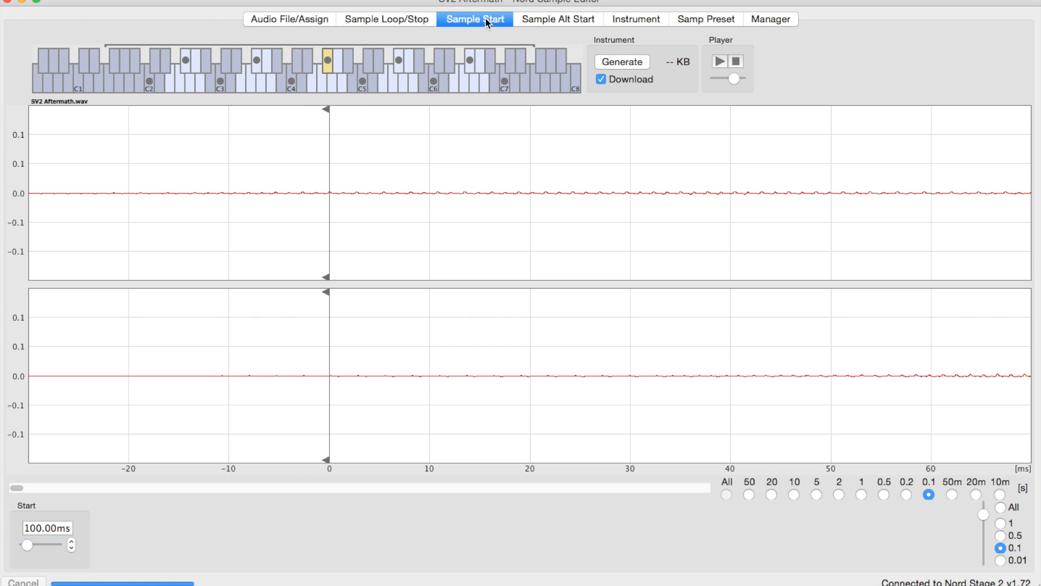
{"action": "mouse_move", "coordinate": [949, 524]}
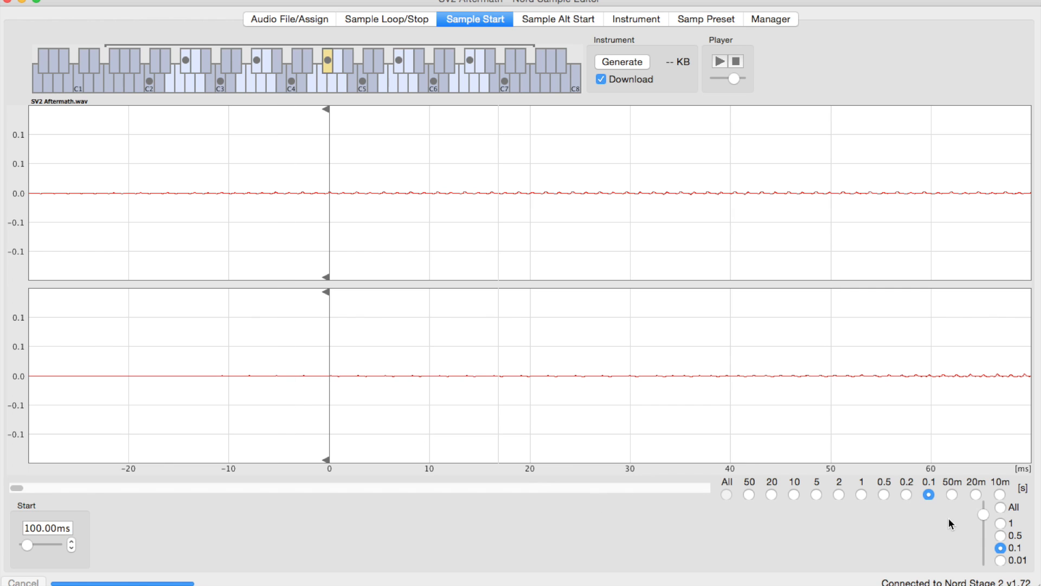
Zoom in and drag the C5 and C7 start markers near their onsets.
{"action": "left_click", "coordinate": [1000, 559]}
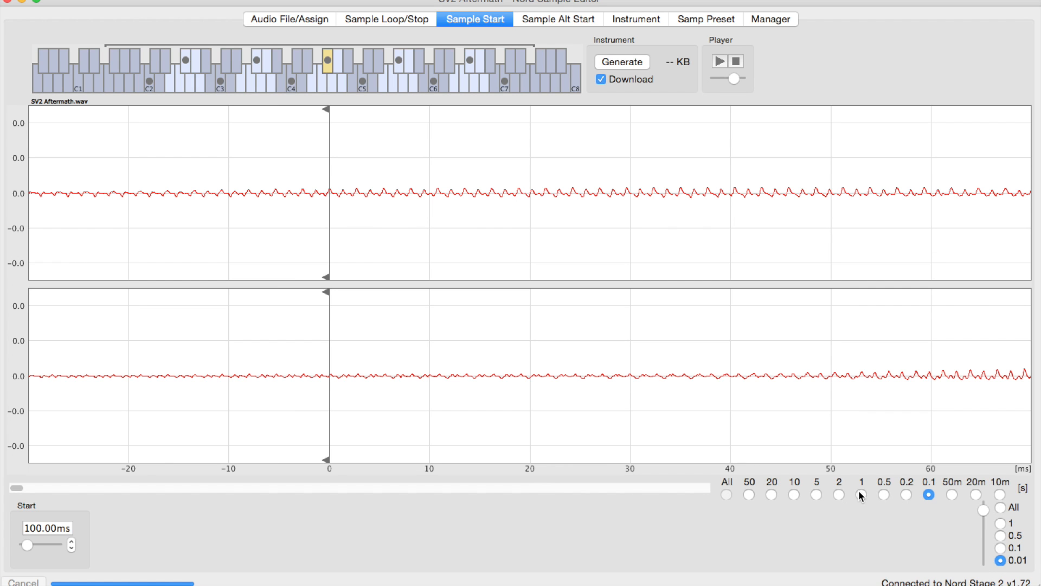
{"action": "left_click", "coordinate": [861, 494]}
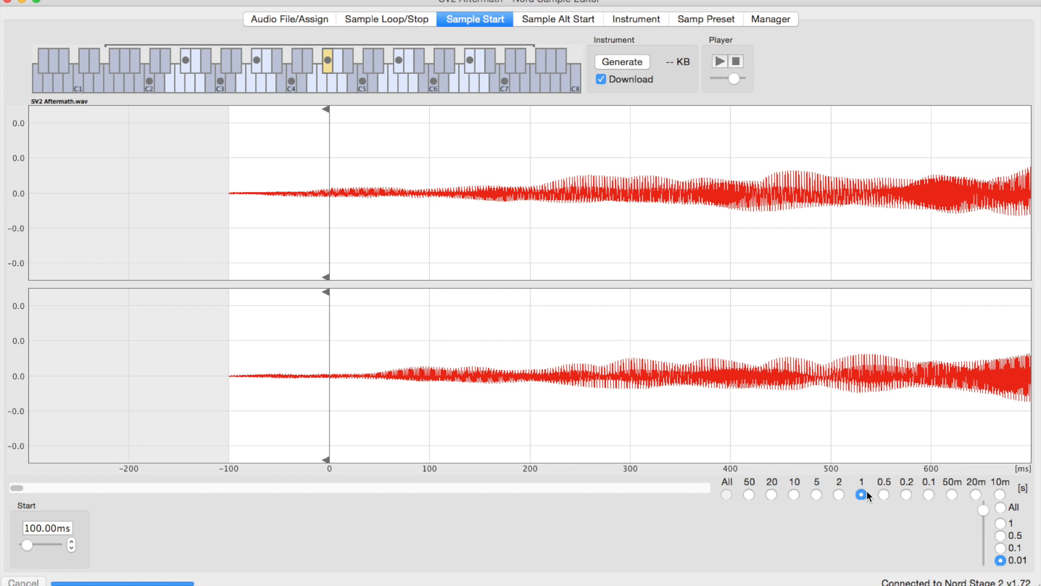
{"action": "mouse_move", "coordinate": [227, 220]}
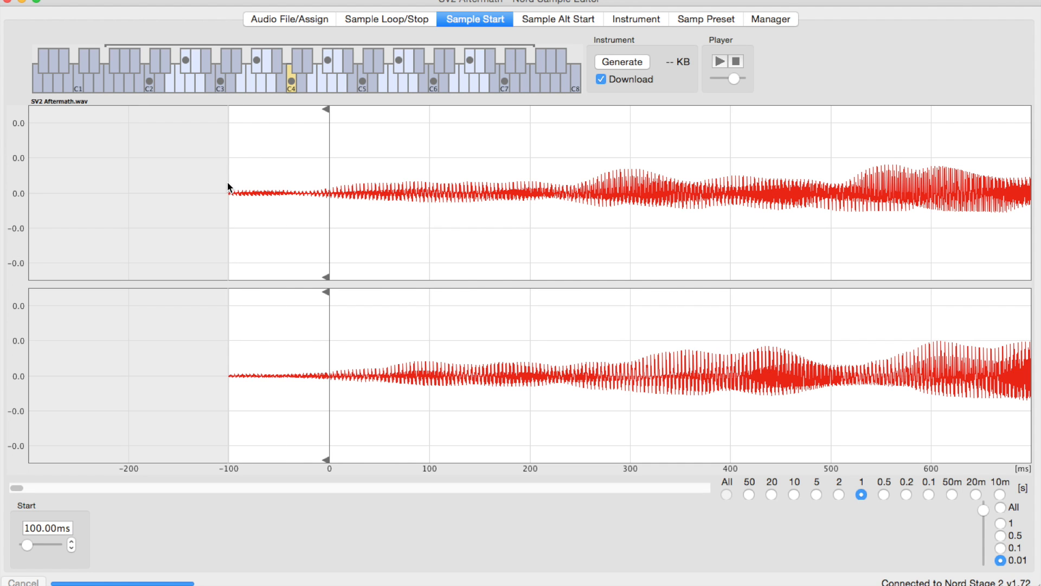
{"action": "left_click", "coordinate": [255, 63]}
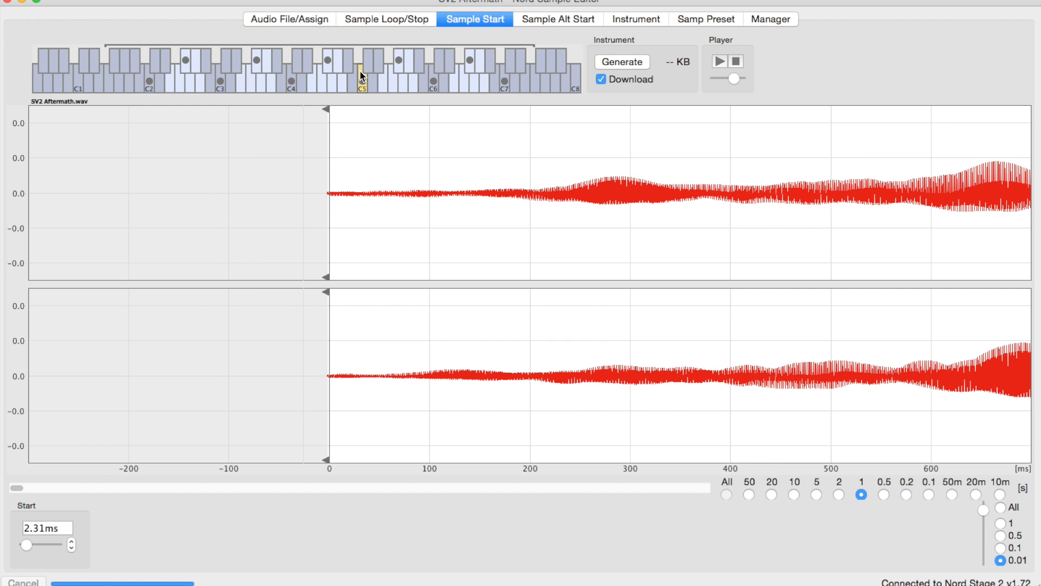
{"action": "left_click_drag", "start_coordinate": [27, 544], "coordinate": [20, 544]}
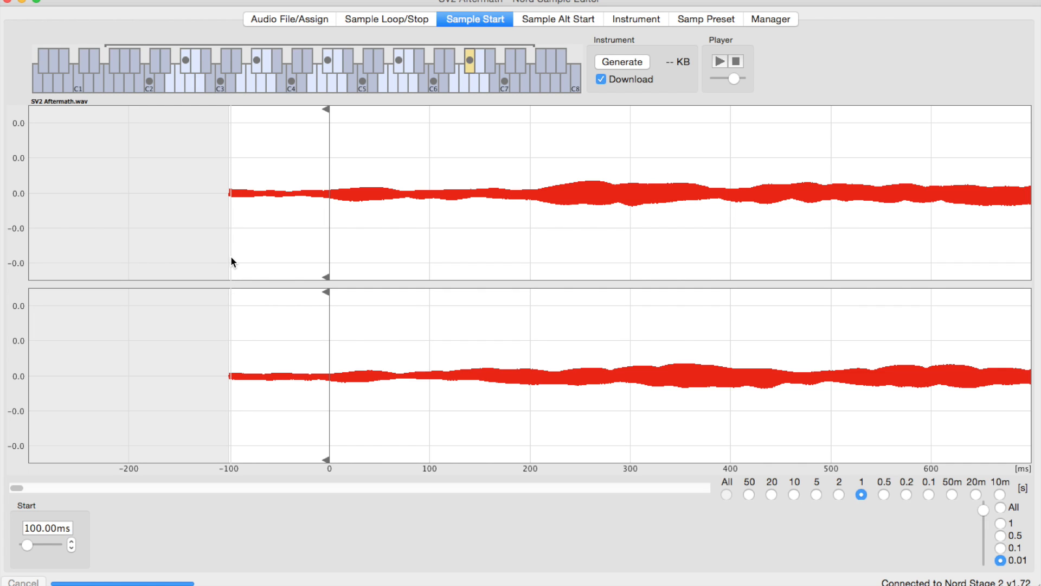
{"action": "left_click_drag", "start_coordinate": [26, 544], "coordinate": [25, 544]}
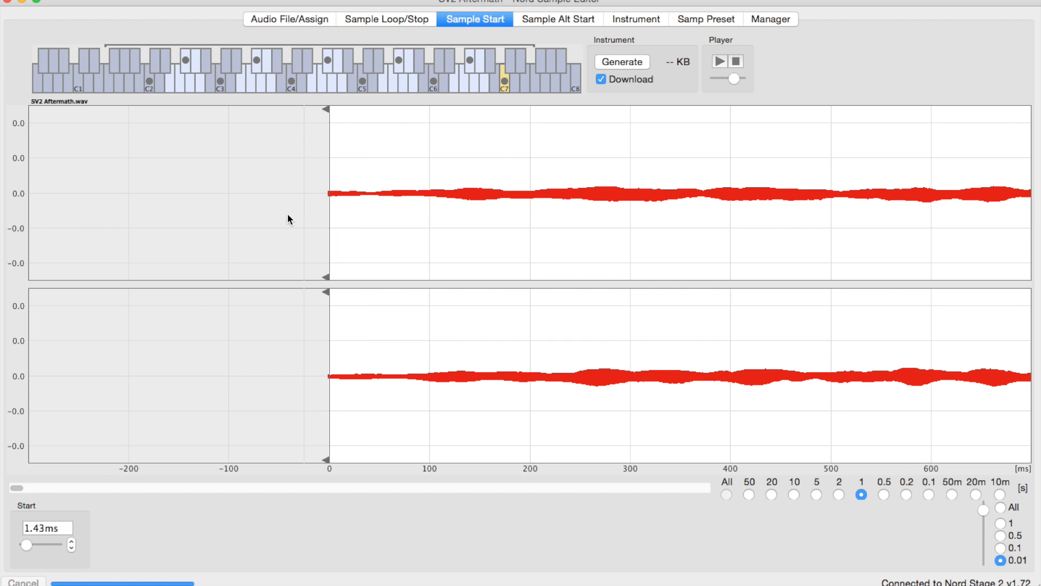
{"action": "mouse_move", "coordinate": [57, 390]}
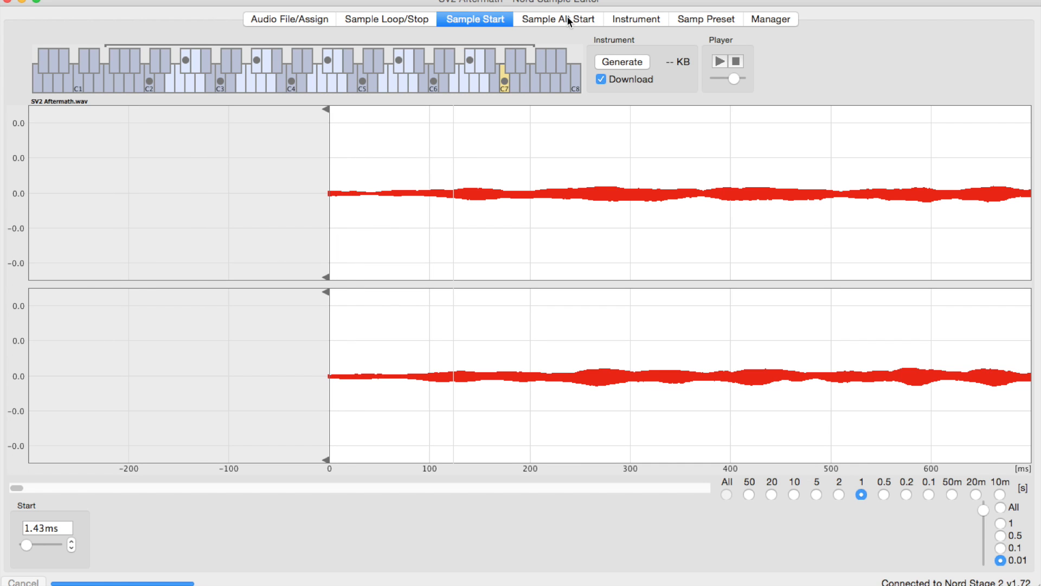
{"action": "left_click", "coordinate": [556, 19]}
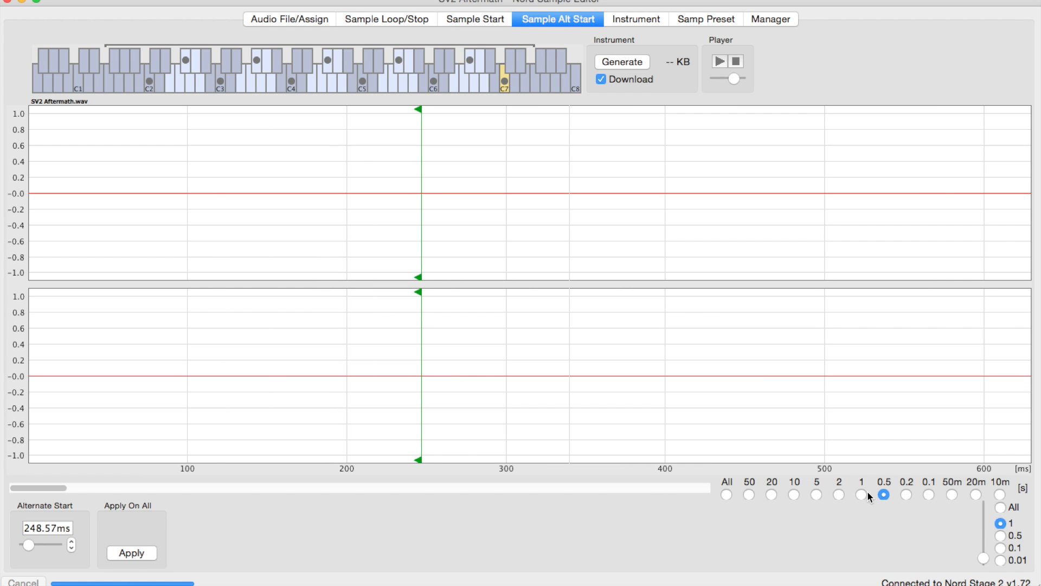
Zoom out to 10 s and drag C7's alternate start marker to about 2.87 s.
{"action": "left_click", "coordinate": [839, 494]}
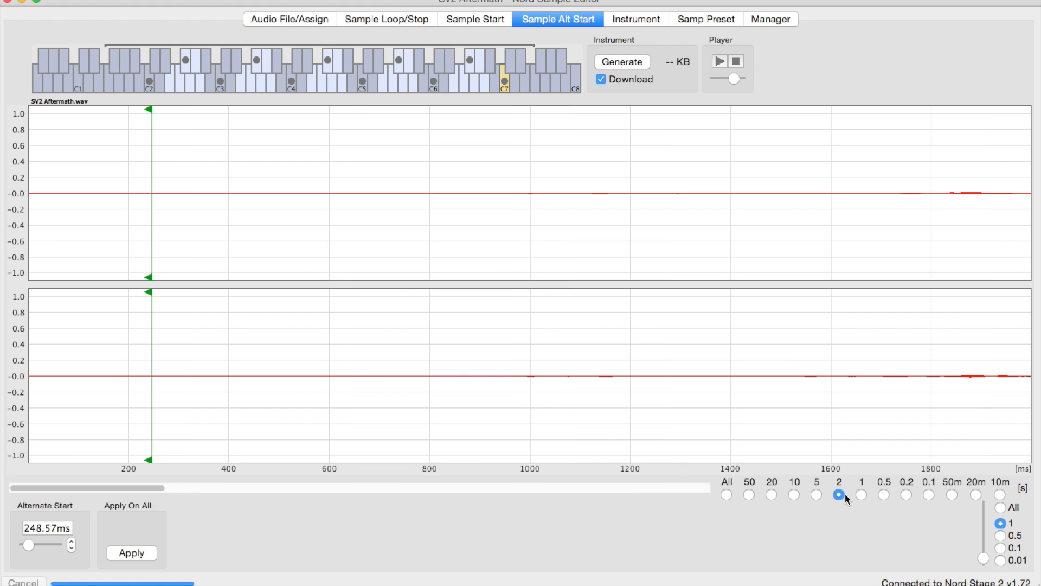
{"action": "left_click", "coordinate": [793, 495]}
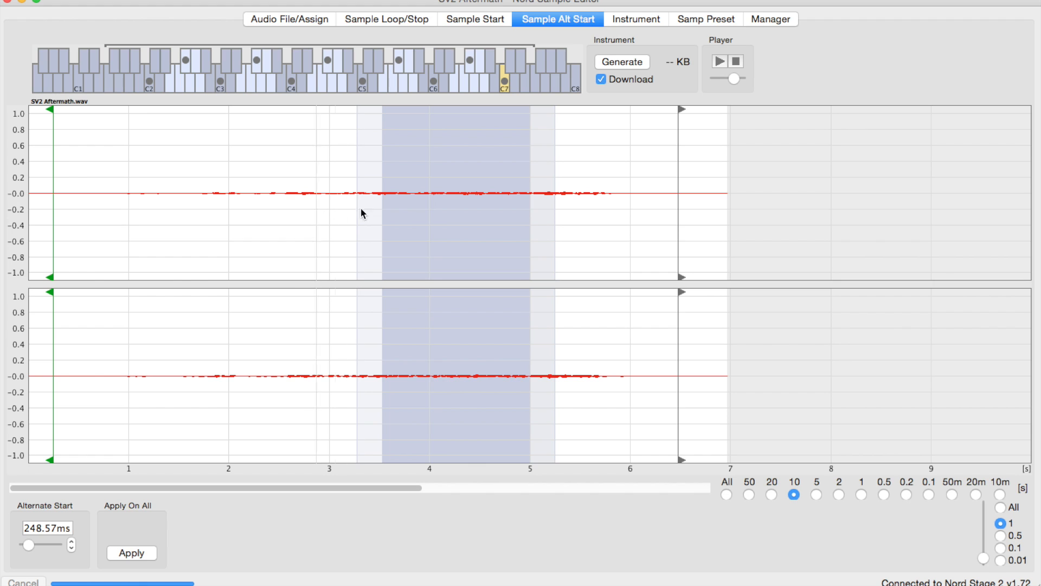
{"action": "left_click_drag", "start_coordinate": [50, 110], "coordinate": [313, 109]}
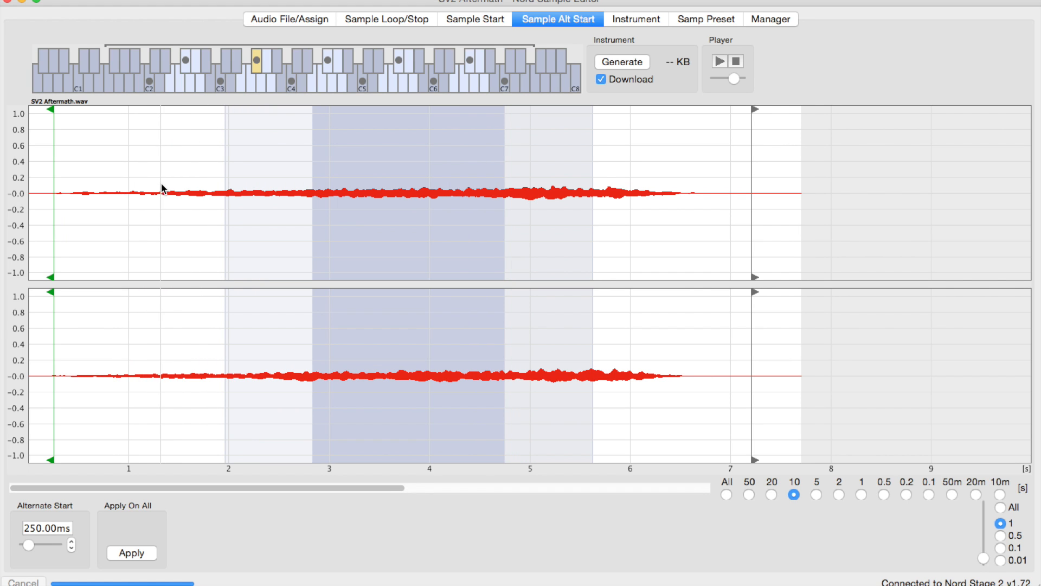
{"action": "left_click", "coordinate": [219, 63]}
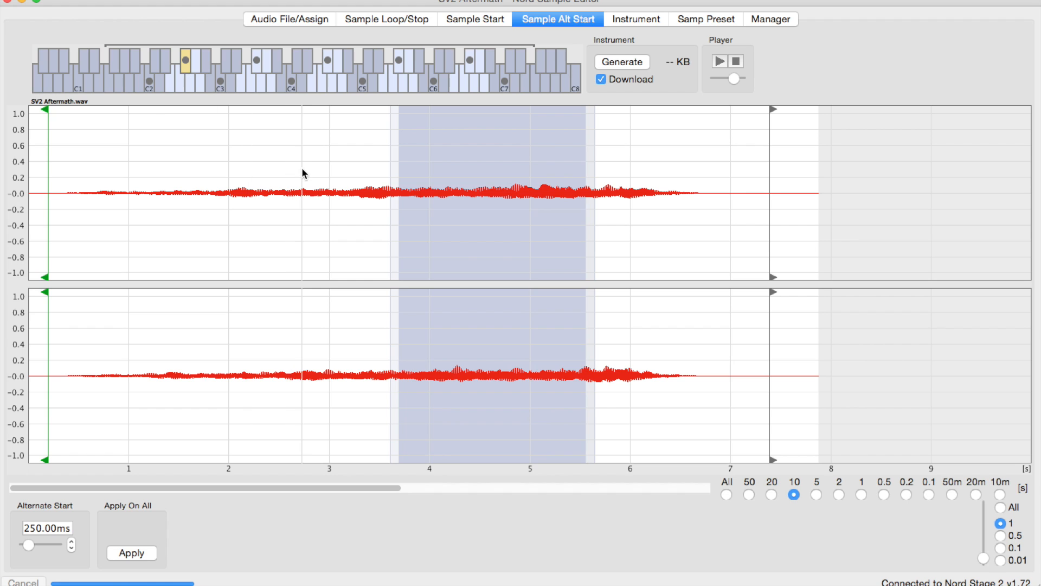
{"action": "left_click_drag", "start_coordinate": [43, 191], "coordinate": [302, 192]}
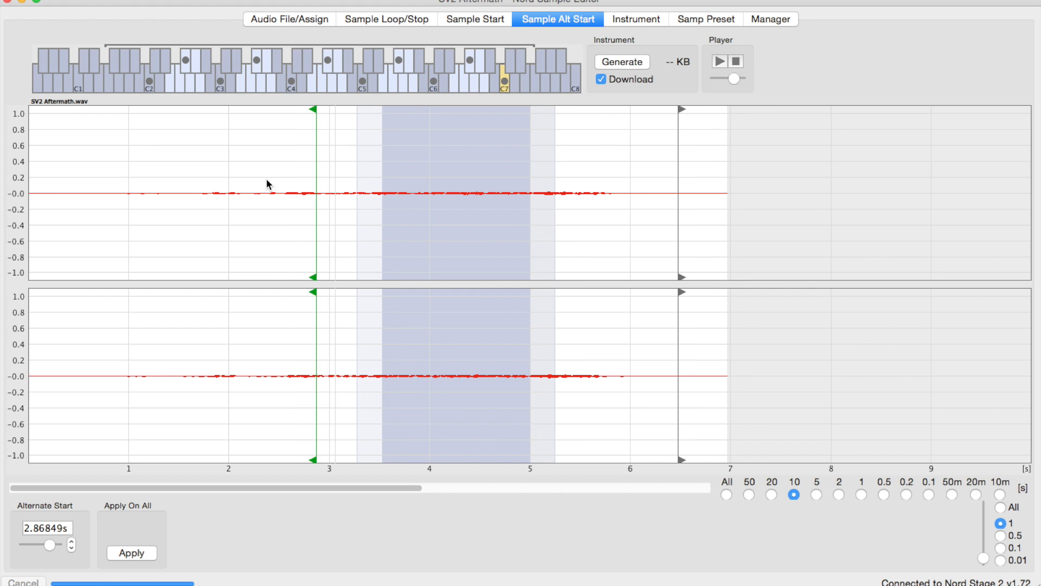
{"action": "mouse_move", "coordinate": [797, 535]}
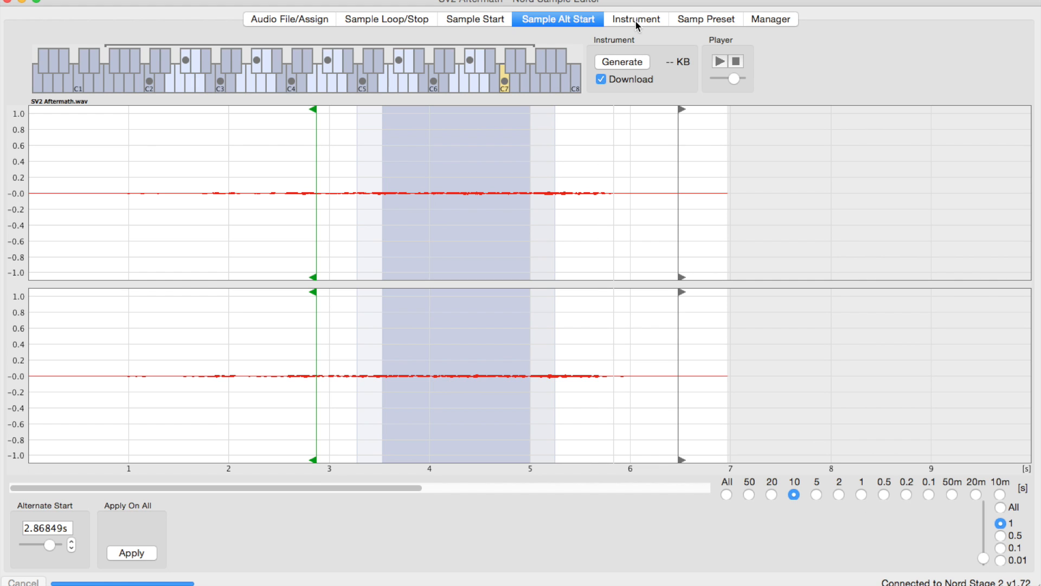
{"action": "left_click", "coordinate": [636, 18]}
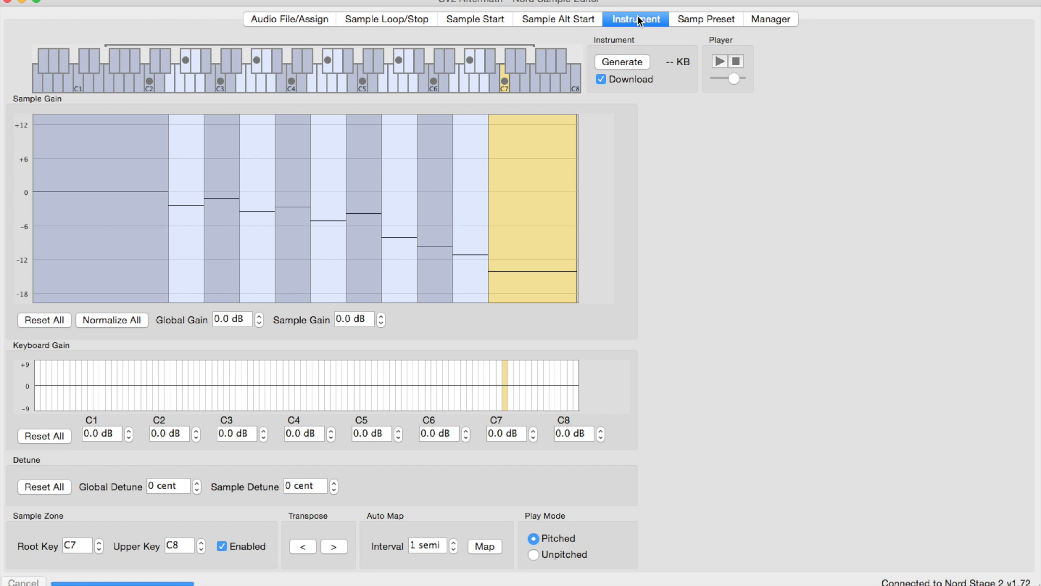
{"action": "mouse_move", "coordinate": [184, 166]}
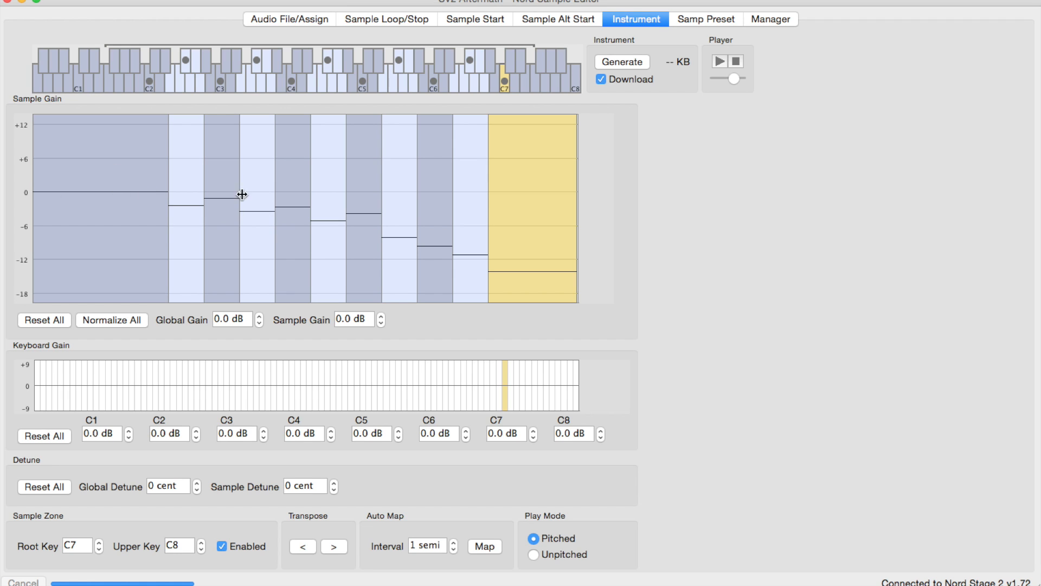
{"action": "mouse_move", "coordinate": [570, 156]}
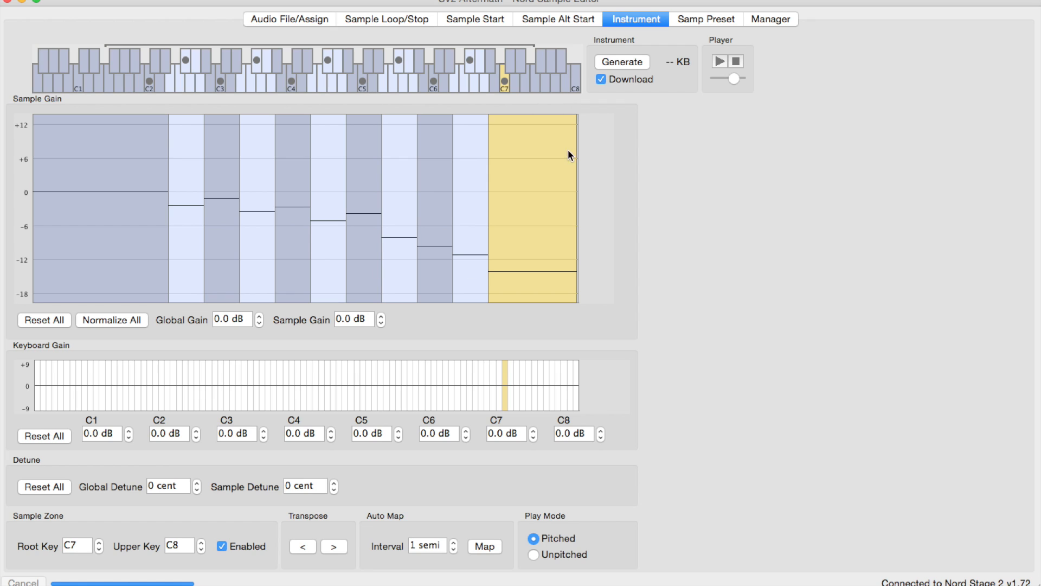
{"action": "mouse_move", "coordinate": [251, 398]}
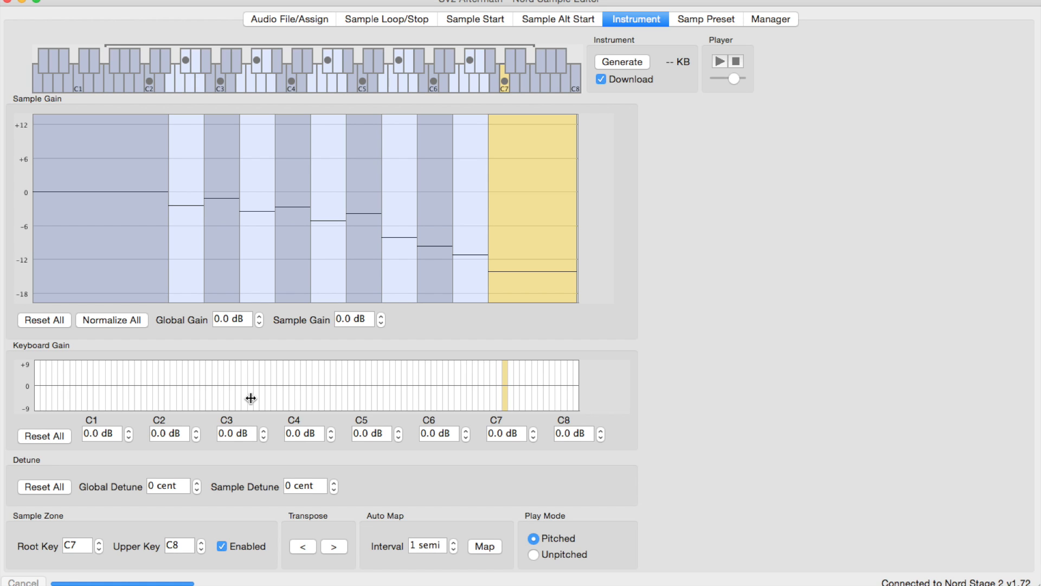
{"action": "left_click", "coordinate": [432, 212]}
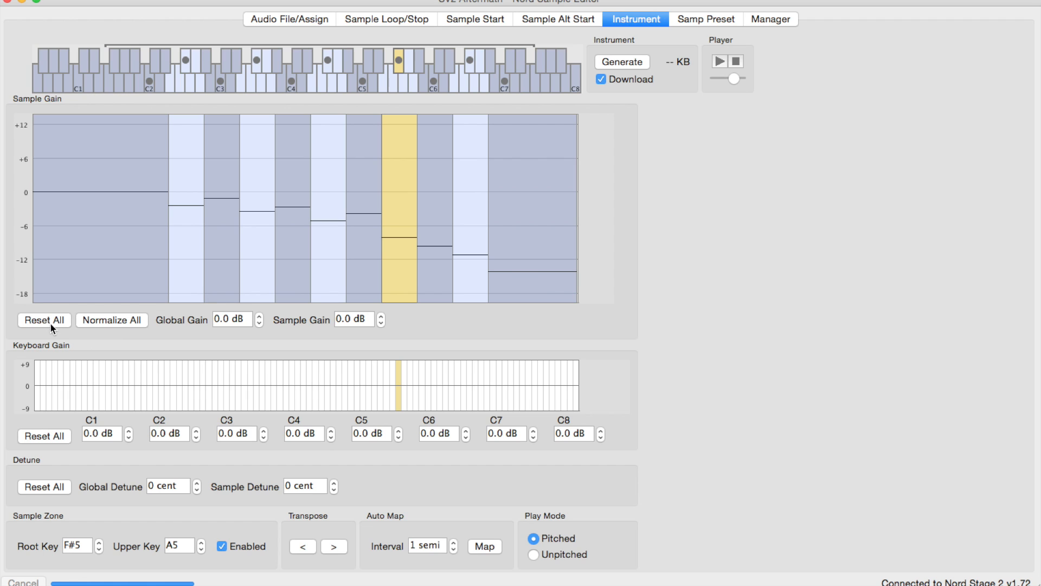
{"action": "mouse_move", "coordinate": [33, 174]}
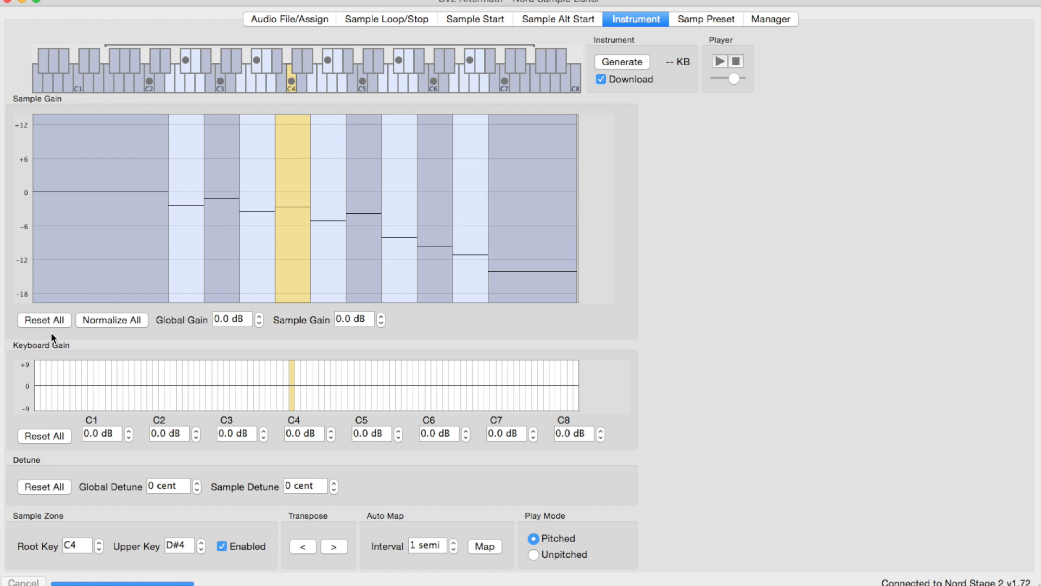
{"action": "mouse_move", "coordinate": [235, 329]}
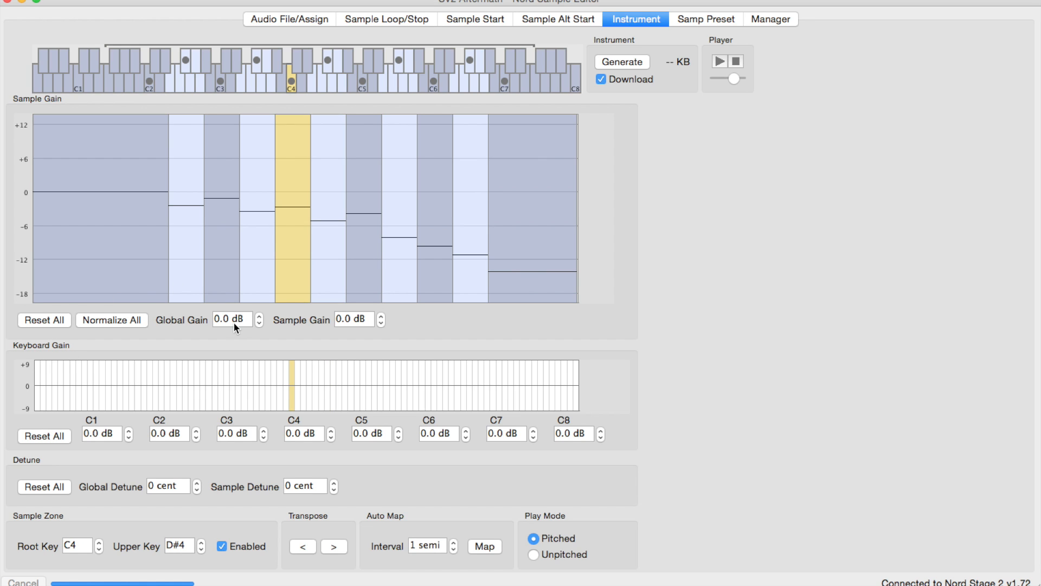
{"action": "mouse_move", "coordinate": [193, 352]}
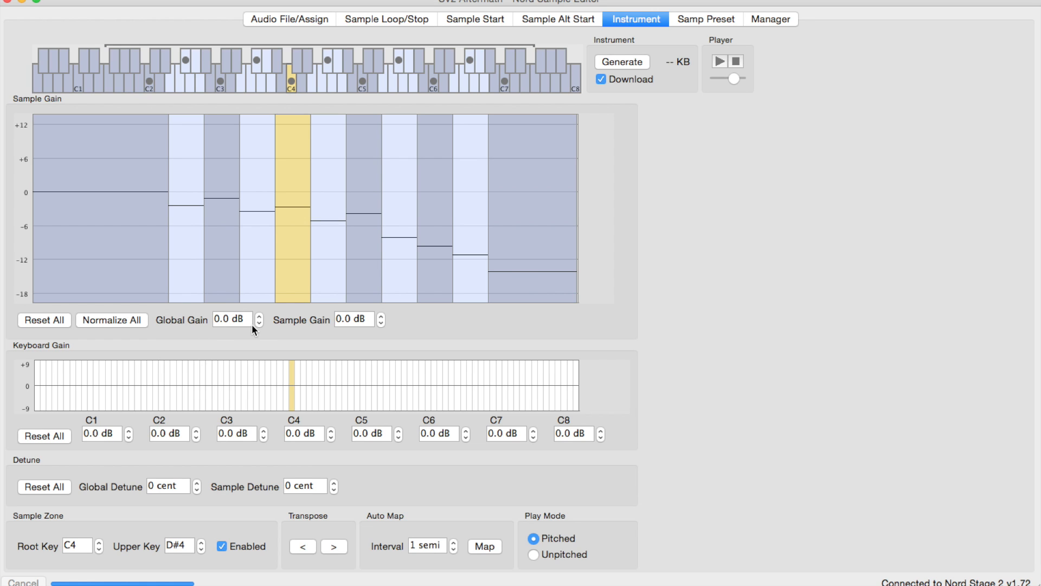
{"action": "mouse_move", "coordinate": [278, 257]}
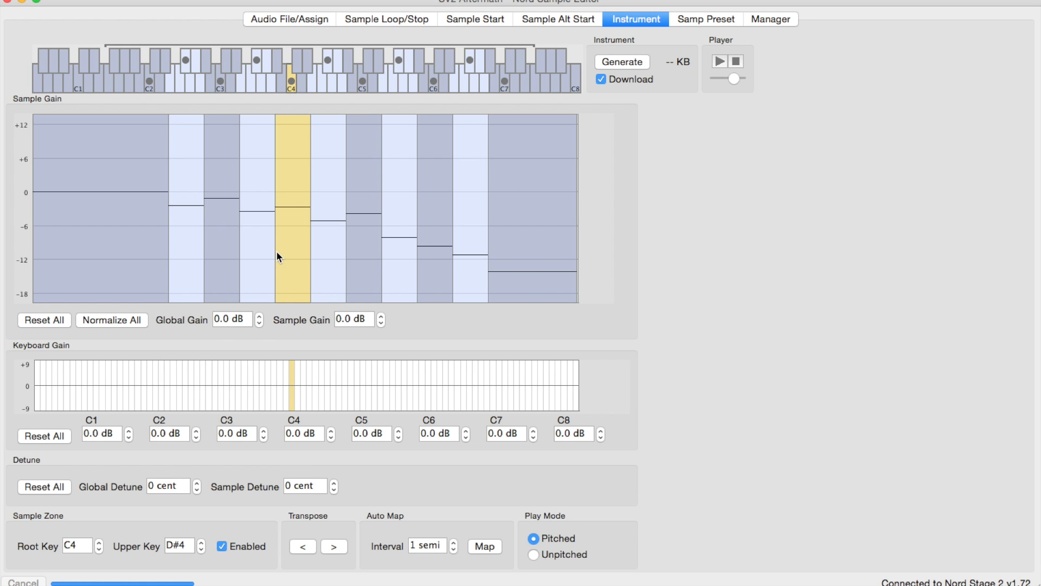
{"action": "left_click", "coordinate": [222, 256]}
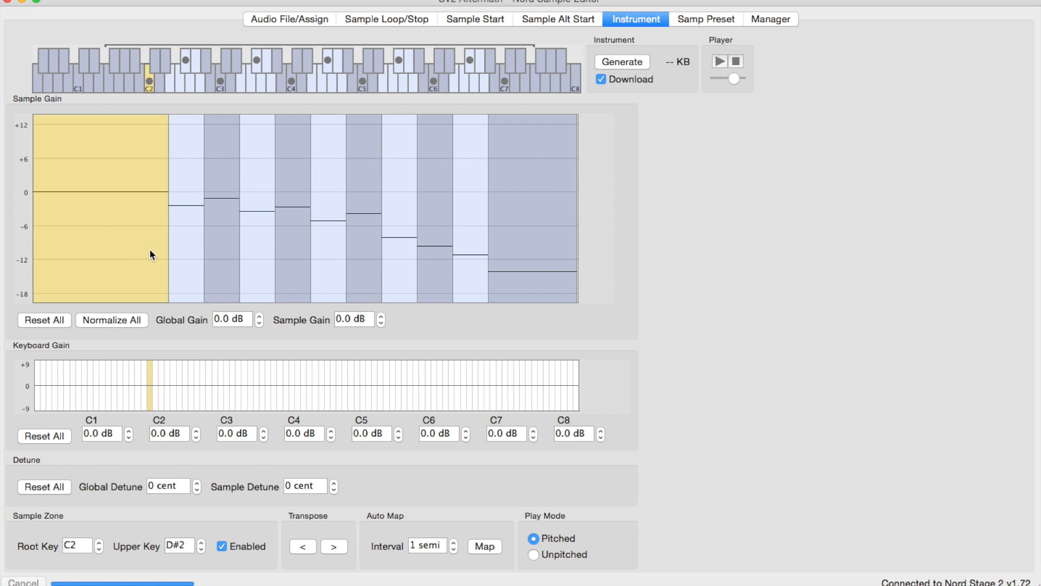
{"action": "left_click", "coordinate": [186, 60]}
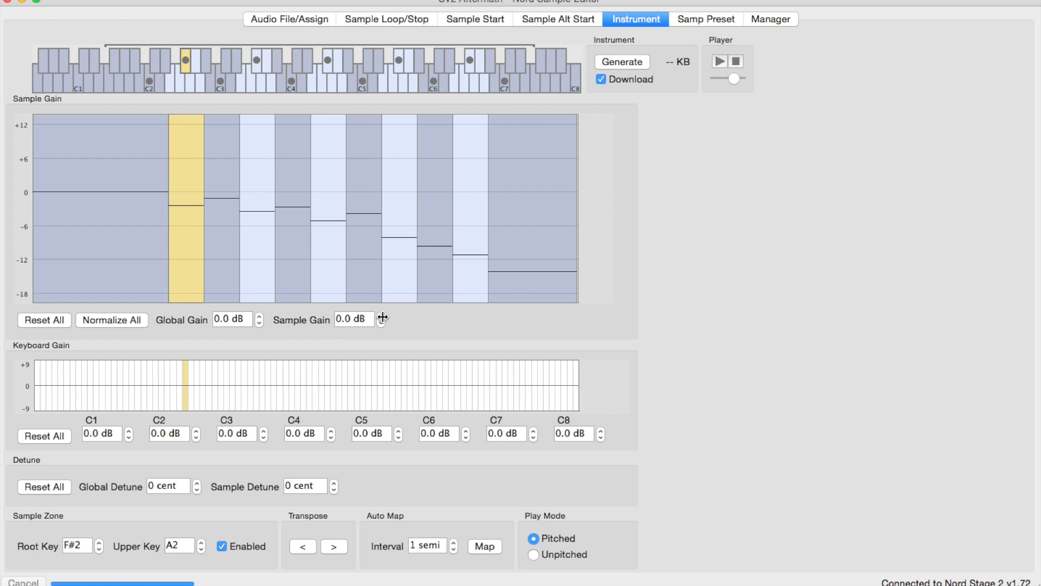
{"action": "left_click", "coordinate": [372, 315]}
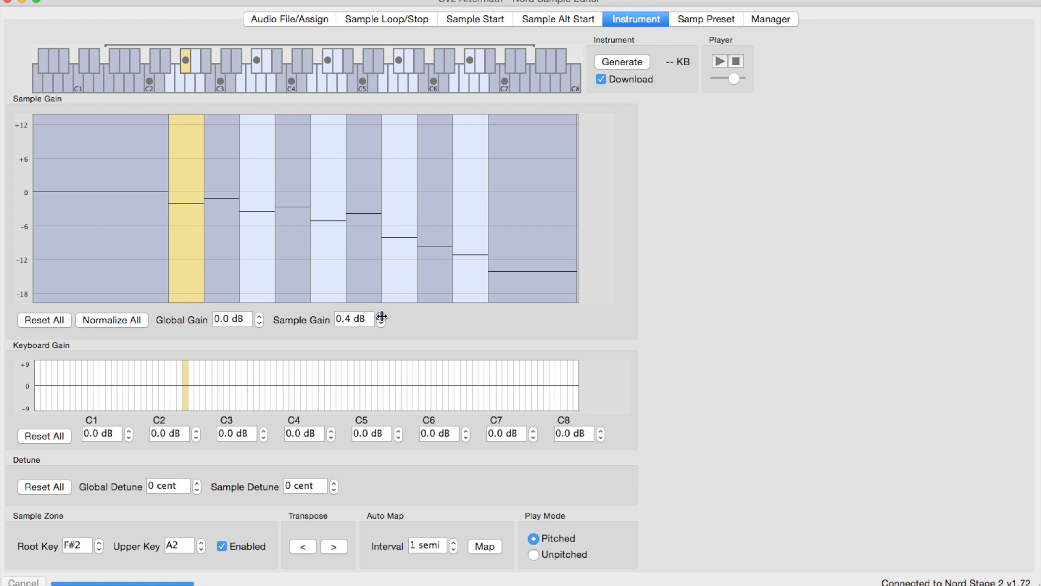
{"action": "left_click", "coordinate": [381, 316]}
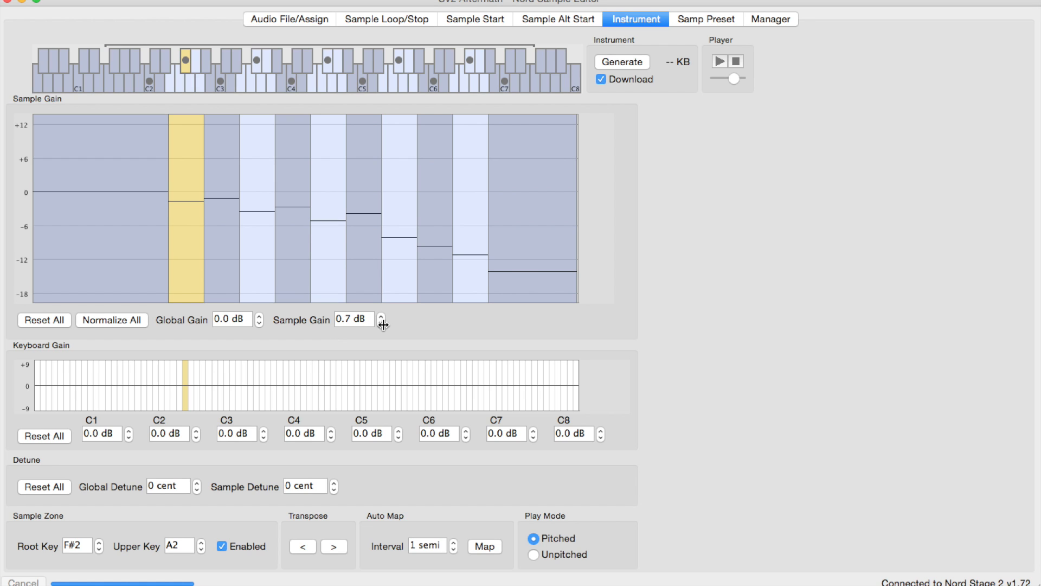
{"action": "left_click", "coordinate": [381, 323]}
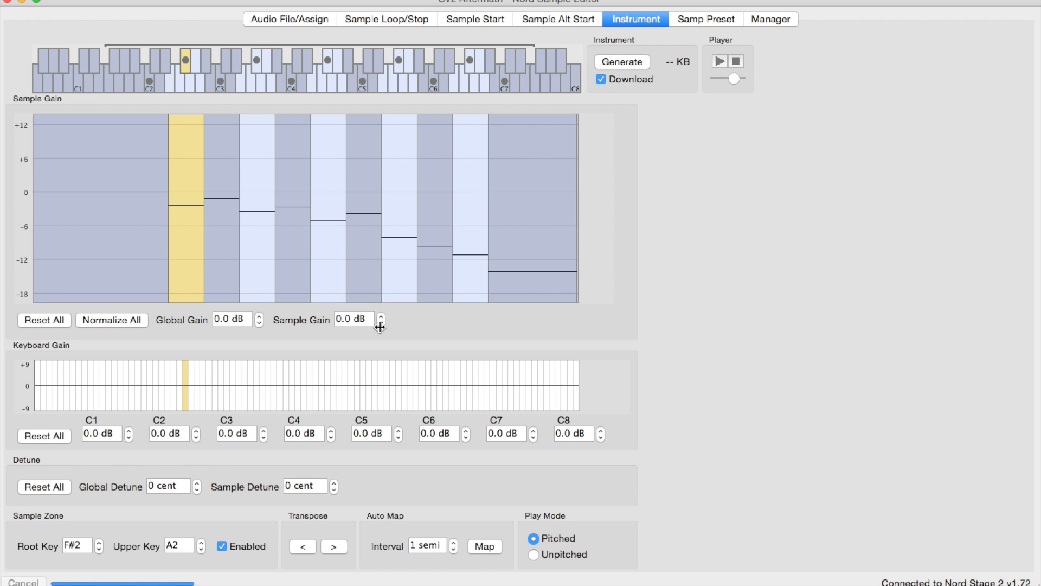
{"action": "mouse_move", "coordinate": [36, 401]}
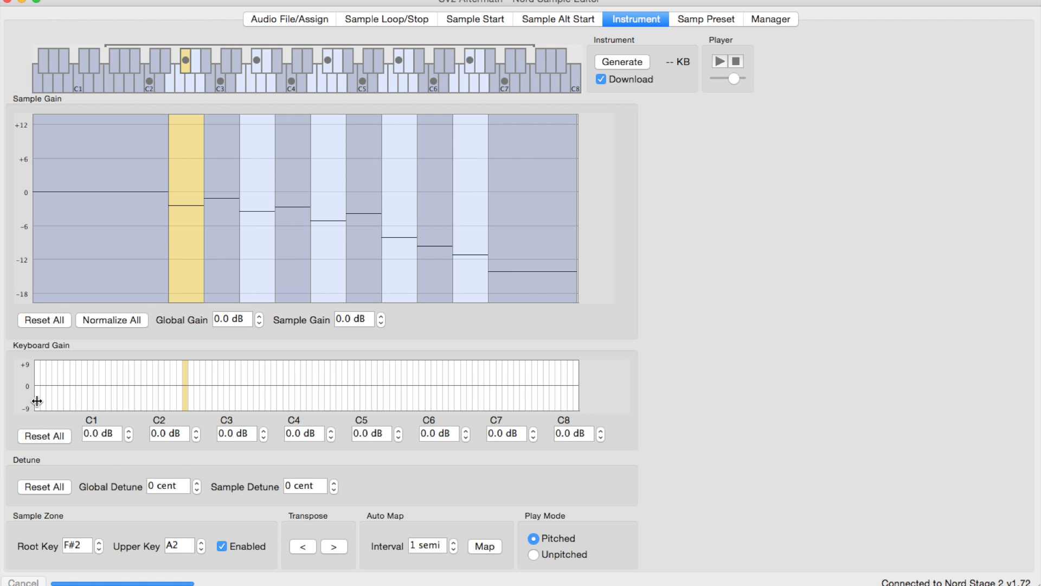
{"action": "mouse_move", "coordinate": [597, 387]}
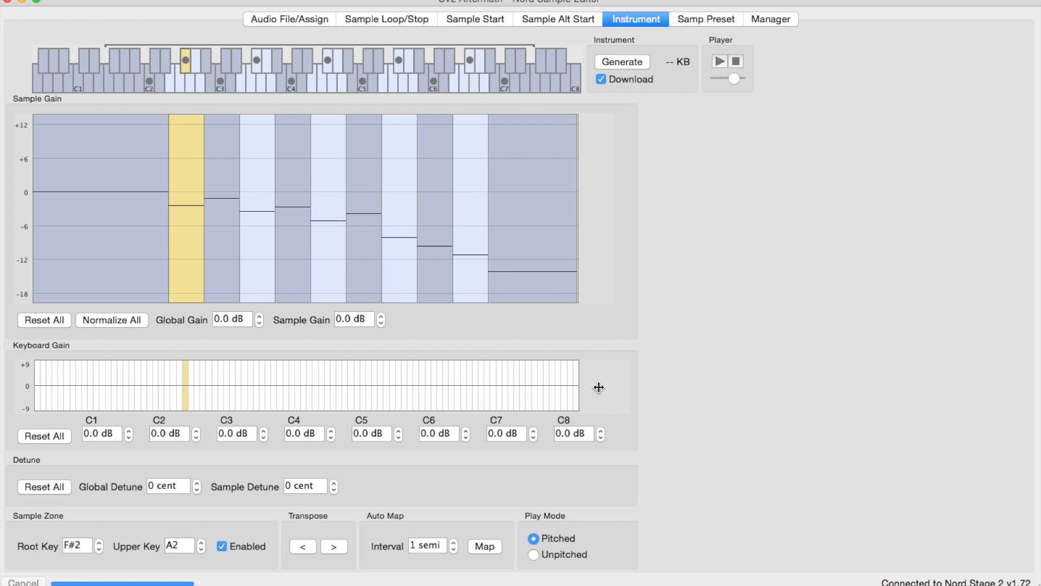
{"action": "mouse_move", "coordinate": [502, 392]}
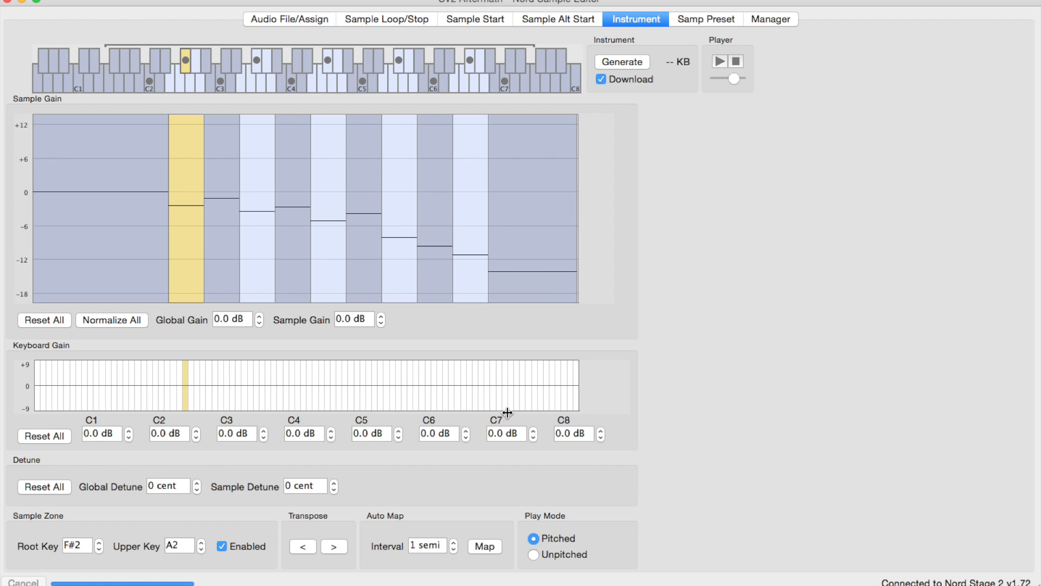
{"action": "mouse_move", "coordinate": [3, 531]}
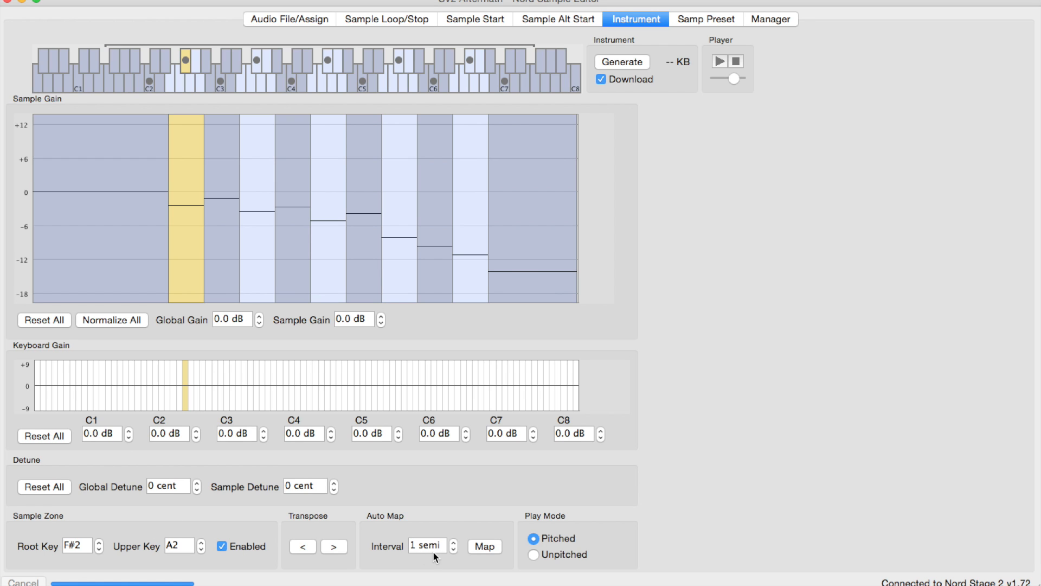
{"action": "mouse_move", "coordinate": [148, 63]}
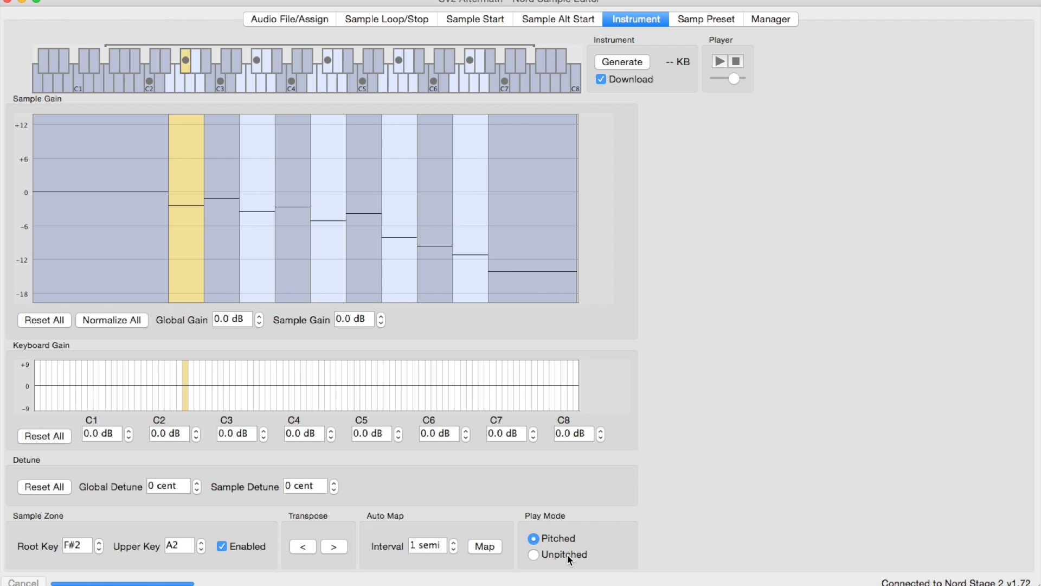
{"action": "mouse_move", "coordinate": [551, 559]}
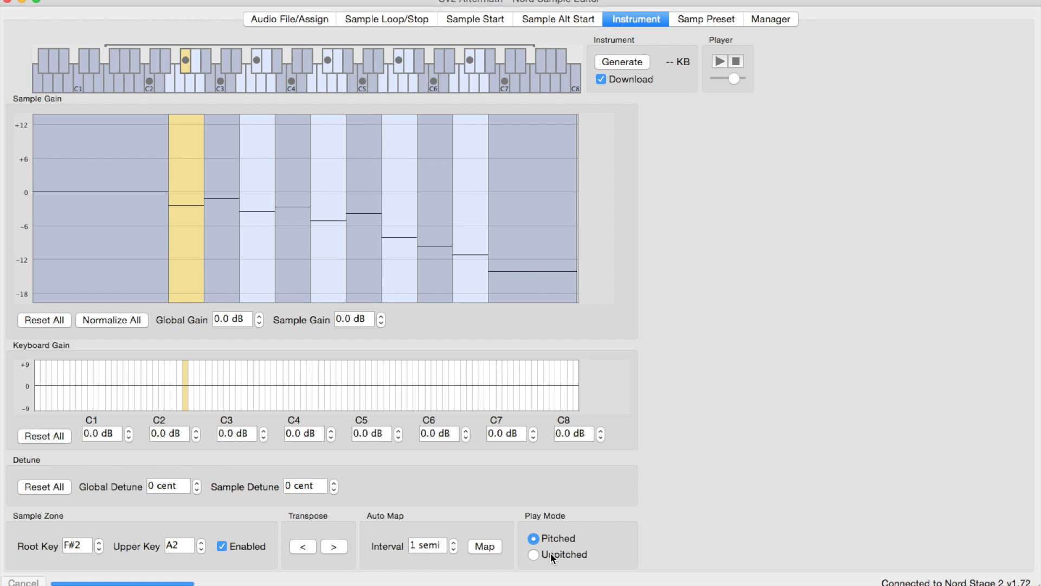
{"action": "mouse_move", "coordinate": [536, 556]}
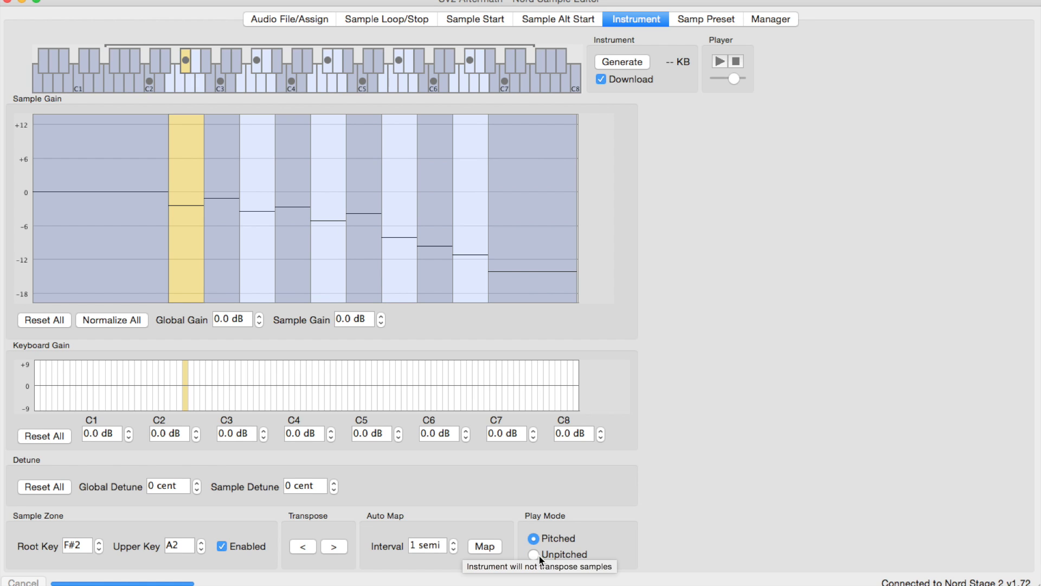
{"action": "mouse_move", "coordinate": [524, 264]}
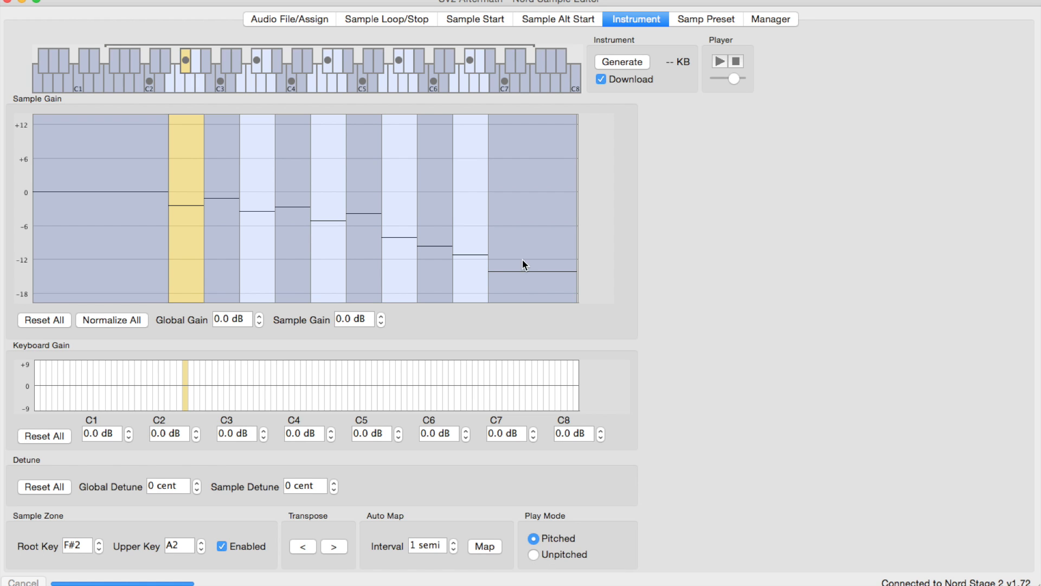
{"action": "mouse_move", "coordinate": [696, 25]}
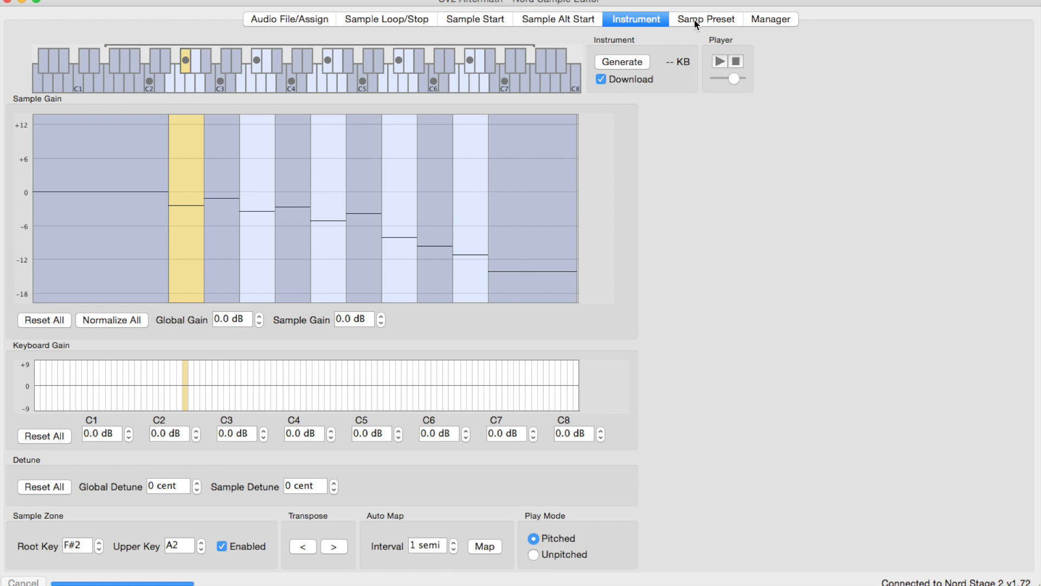
Set the Samp Preset to Low amplitude, Short attack, no decay and Medium 2 release.
{"action": "left_click", "coordinate": [705, 19]}
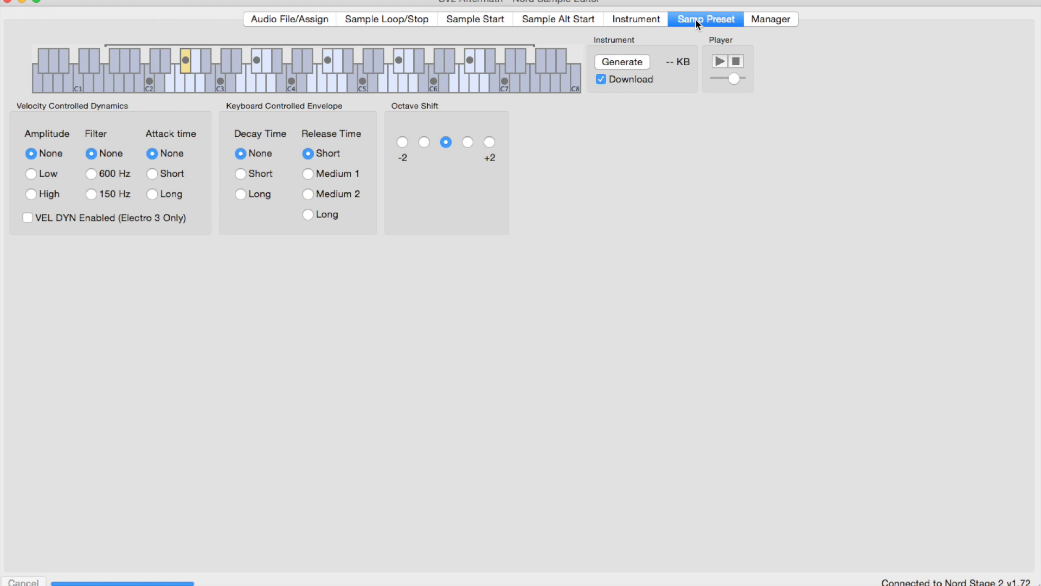
{"action": "mouse_move", "coordinate": [183, 218]}
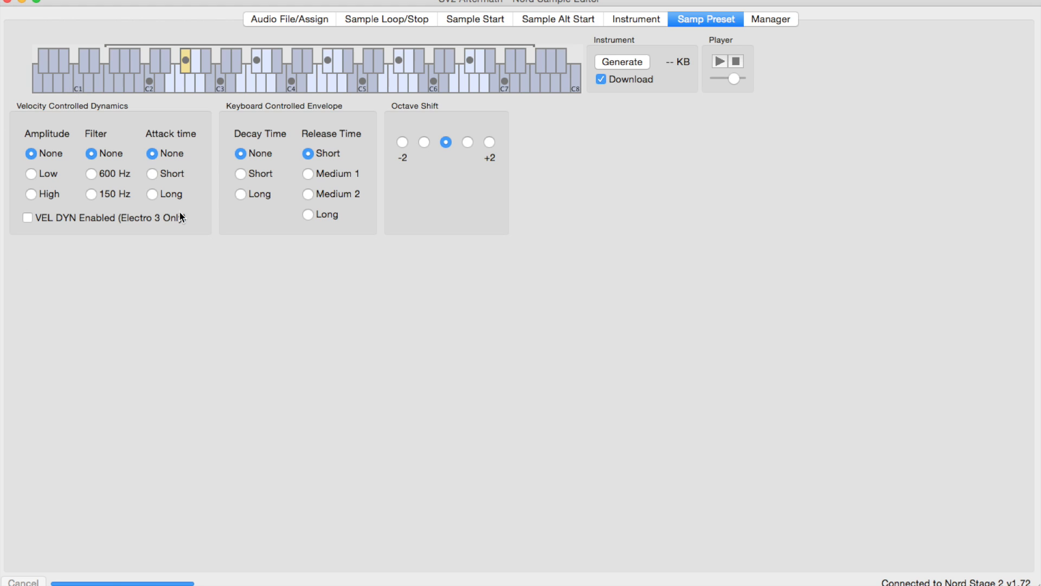
{"action": "mouse_move", "coordinate": [104, 196]}
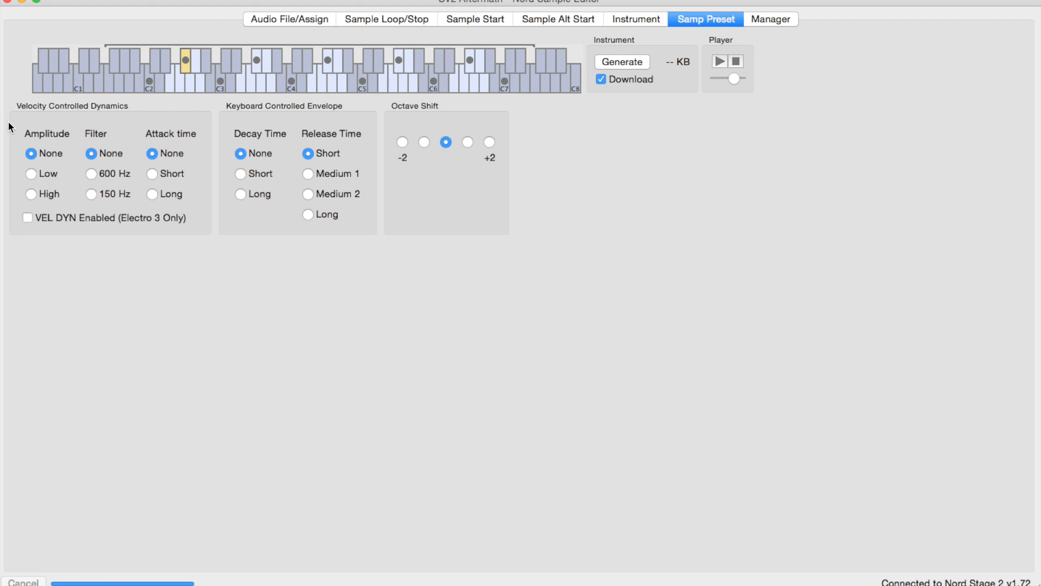
{"action": "mouse_move", "coordinate": [381, 293]}
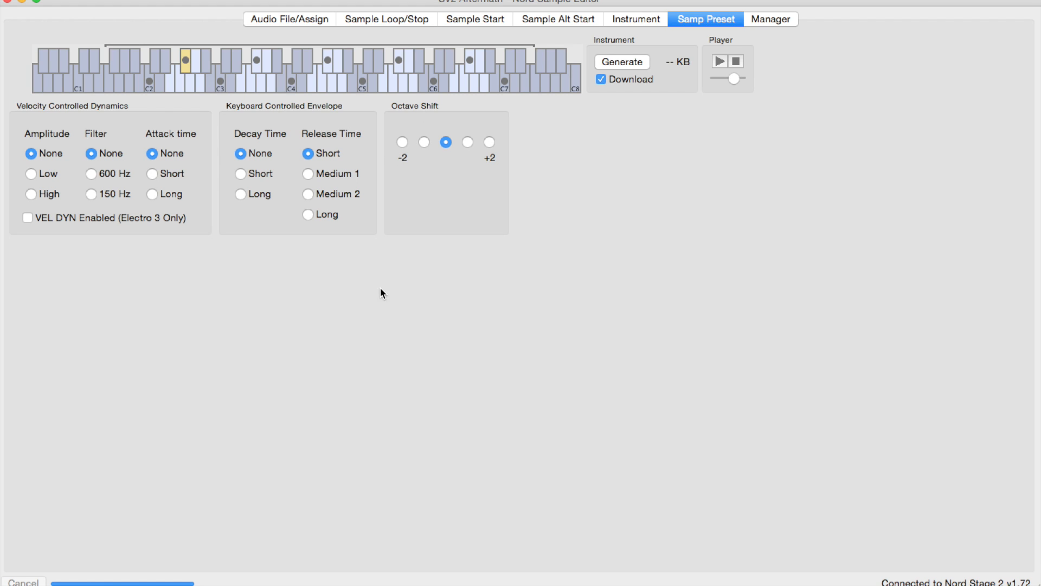
{"action": "mouse_move", "coordinate": [117, 158]}
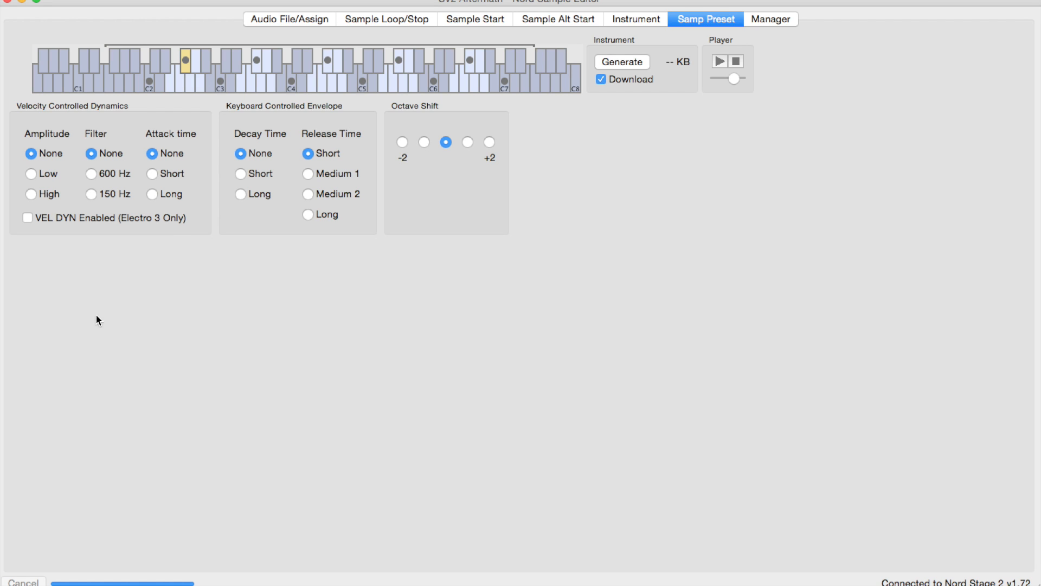
{"action": "mouse_move", "coordinate": [98, 248]}
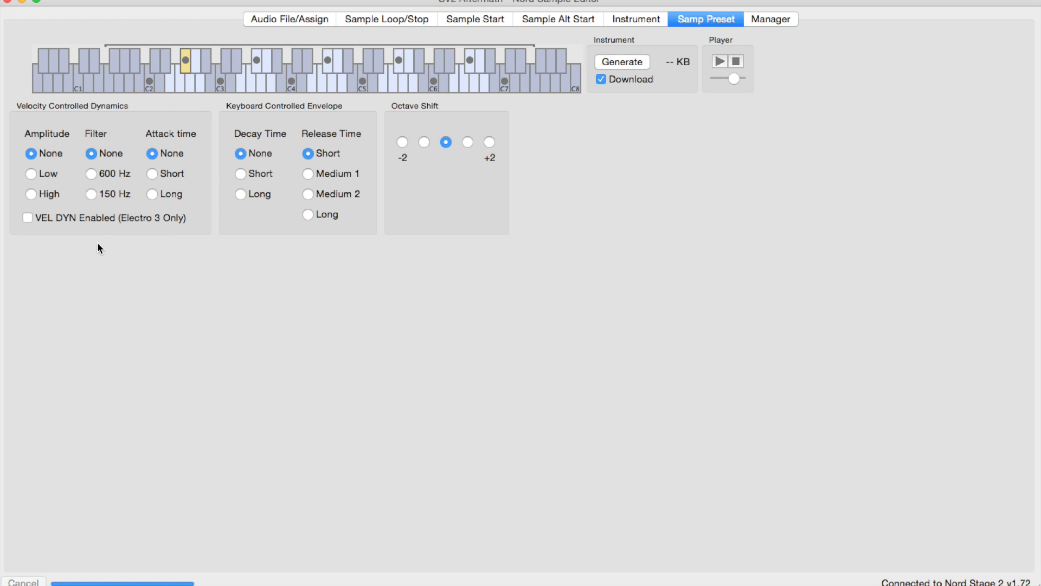
{"action": "mouse_move", "coordinate": [109, 224]}
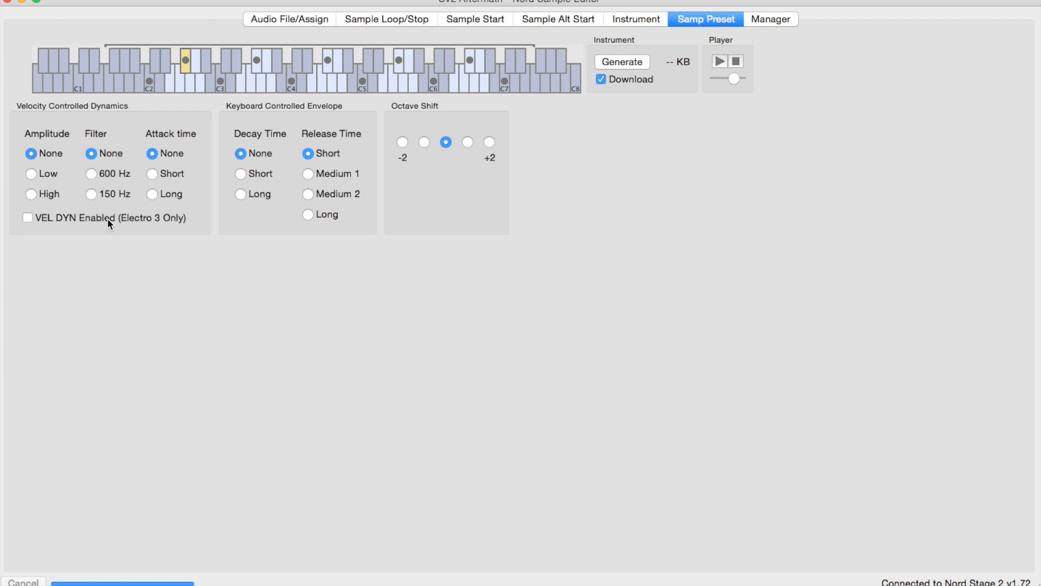
{"action": "mouse_move", "coordinate": [156, 295]}
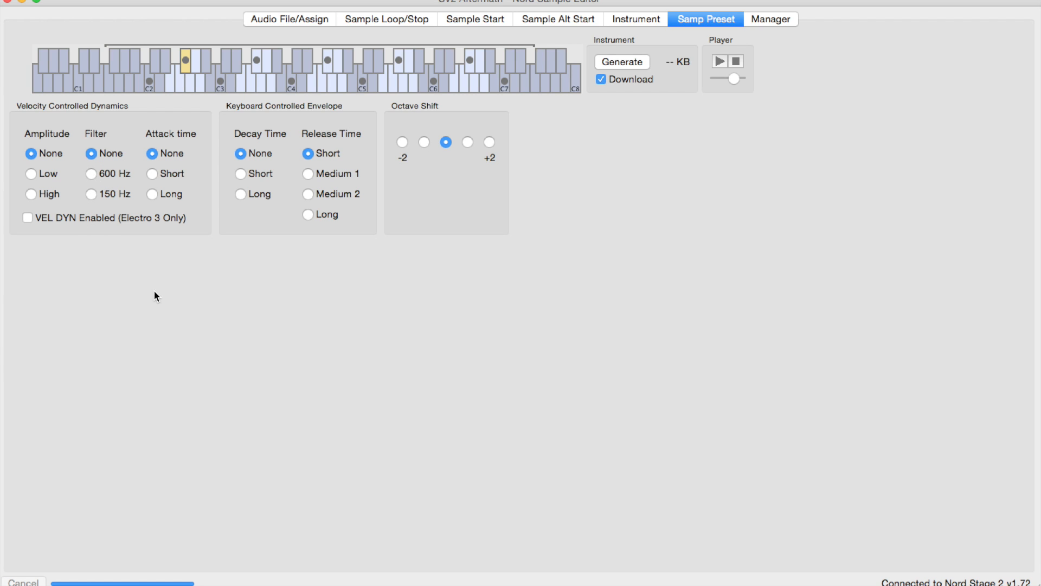
{"action": "mouse_move", "coordinate": [154, 178]}
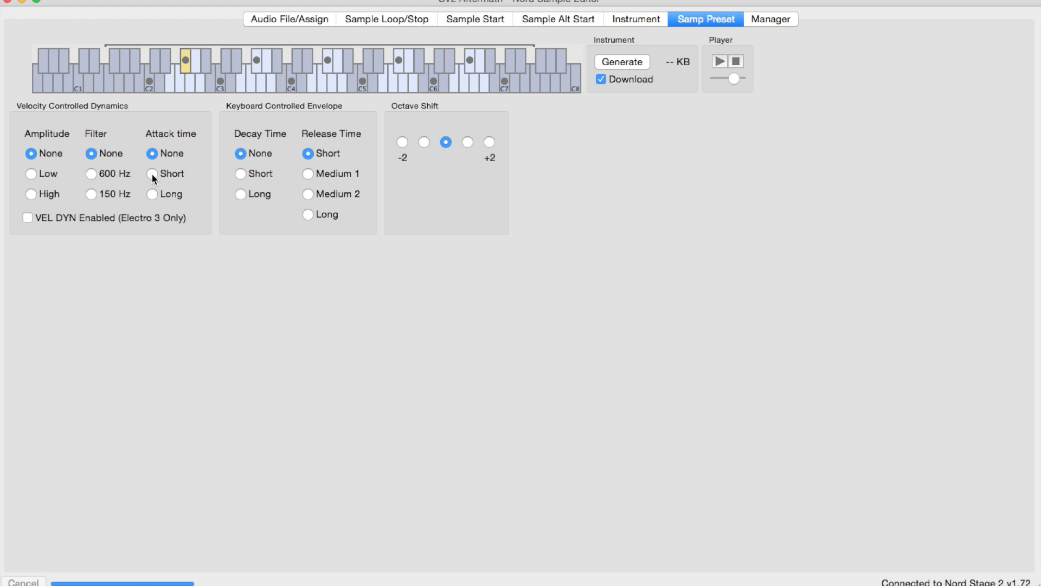
{"action": "left_click", "coordinate": [152, 174]}
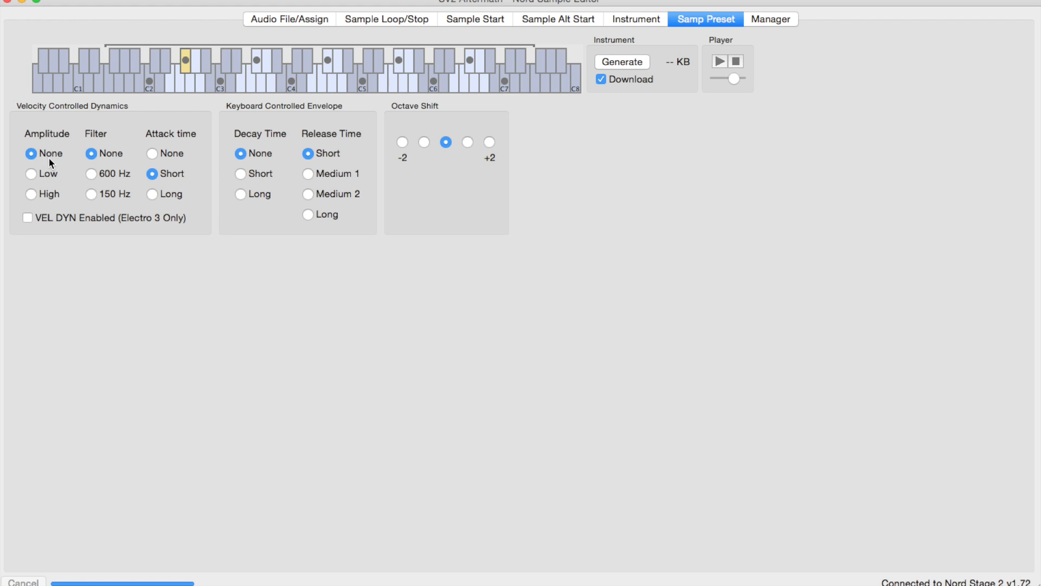
{"action": "mouse_move", "coordinate": [32, 201]}
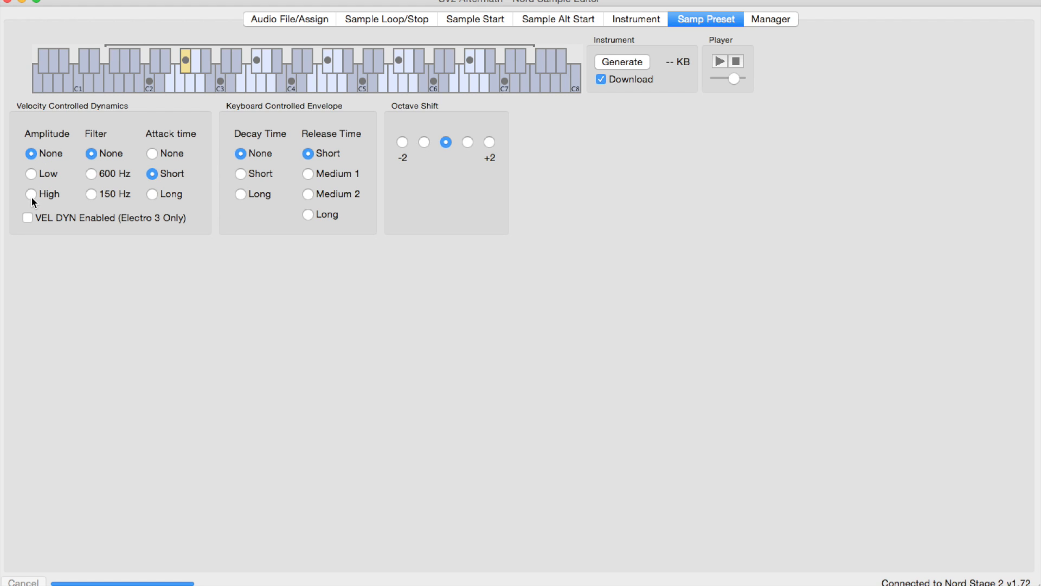
{"action": "left_click", "coordinate": [32, 174]}
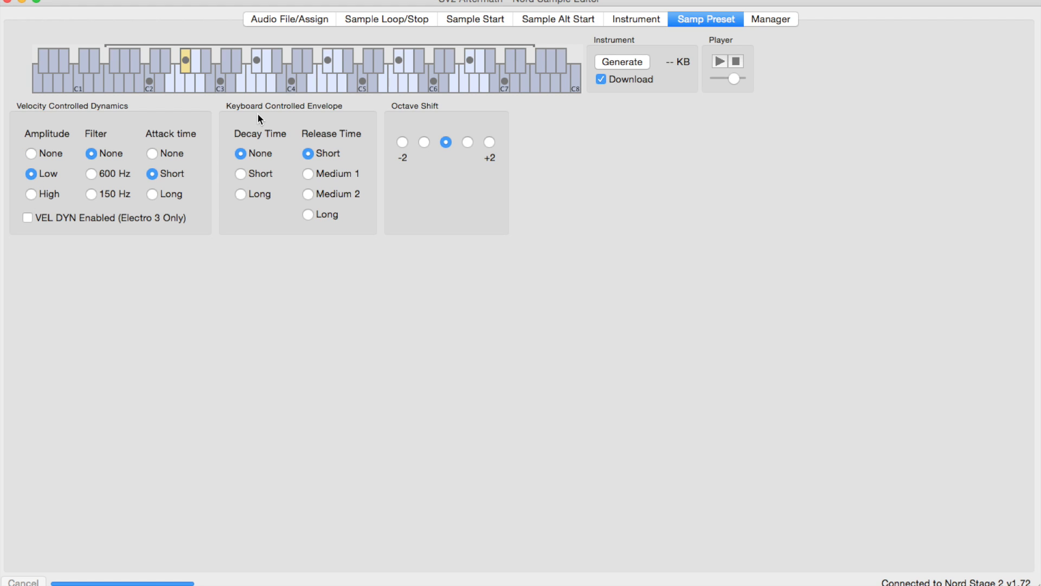
{"action": "left_click", "coordinate": [240, 194]}
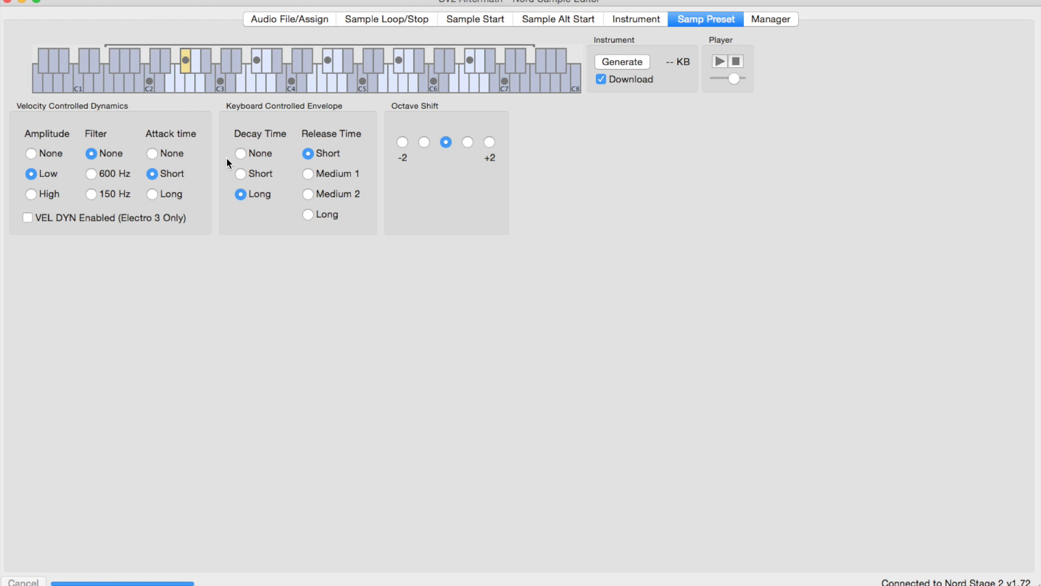
{"action": "left_click", "coordinate": [240, 154]}
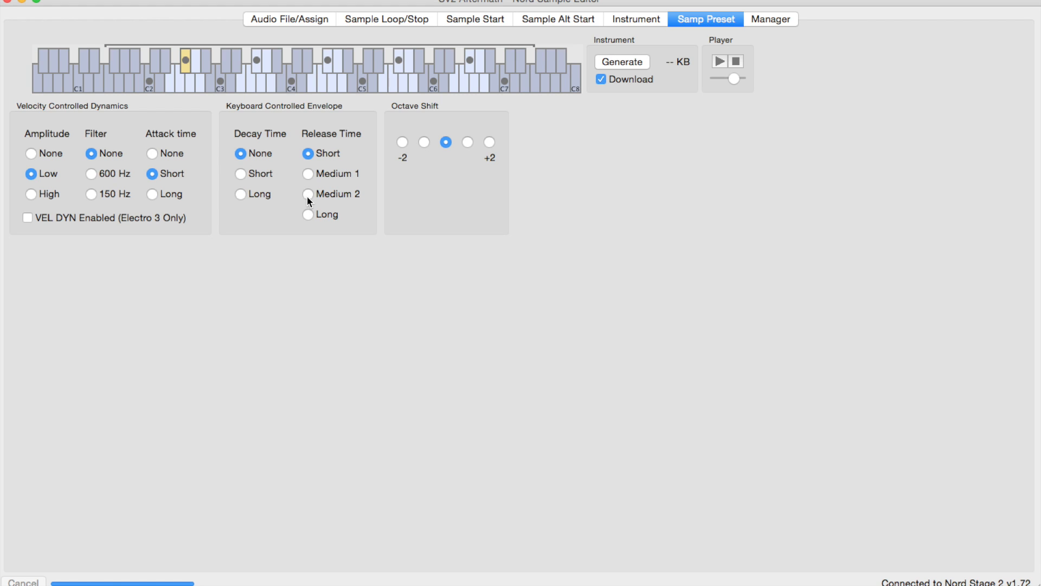
{"action": "left_click", "coordinate": [308, 193]}
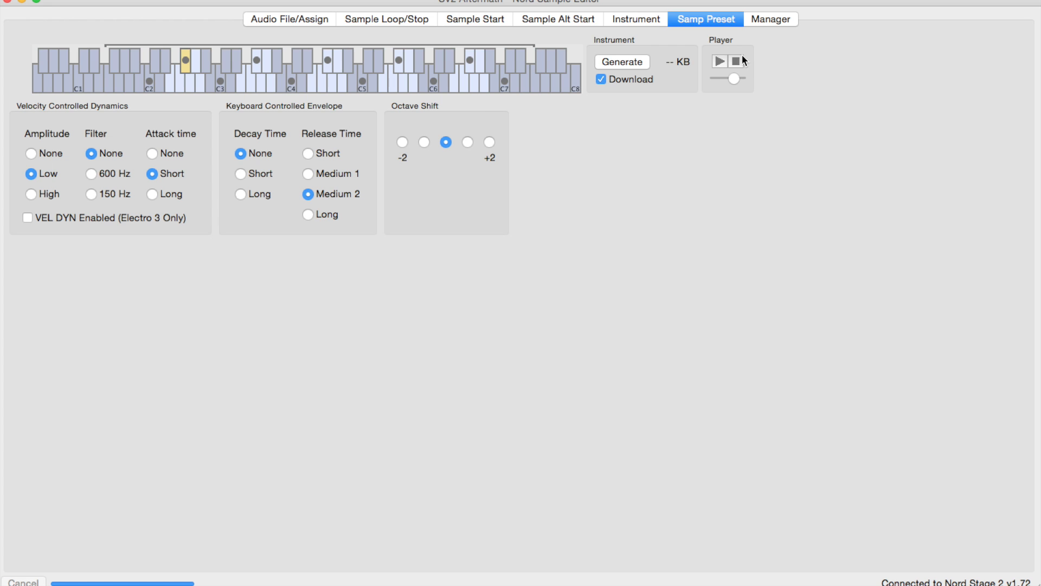
Browse the Manager's list of sounds stored on the Nord Stage 2.
{"action": "left_click", "coordinate": [769, 18]}
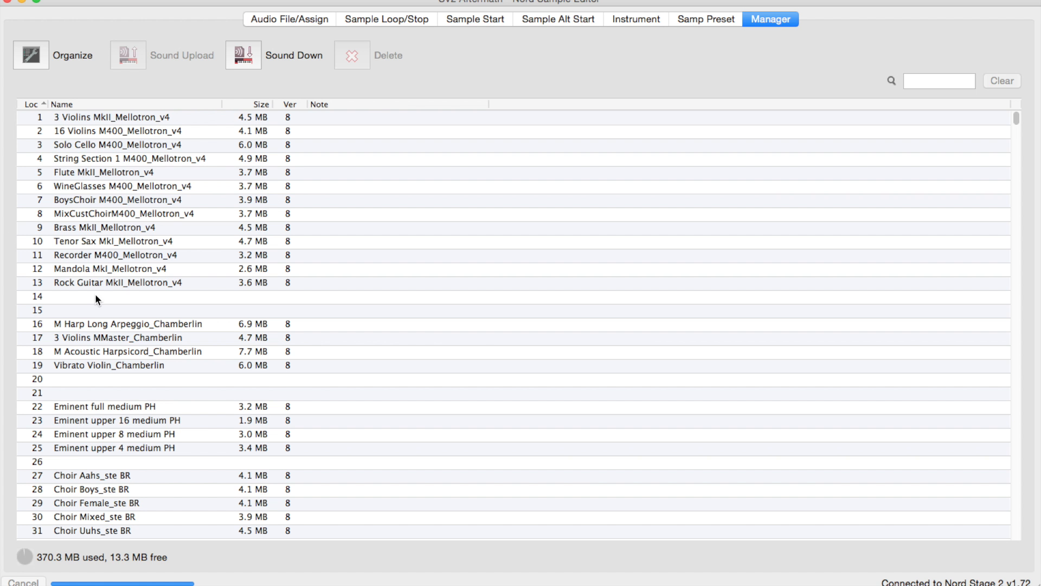
{"action": "scroll", "scroll_direction": "down", "scroll_amount": 3}
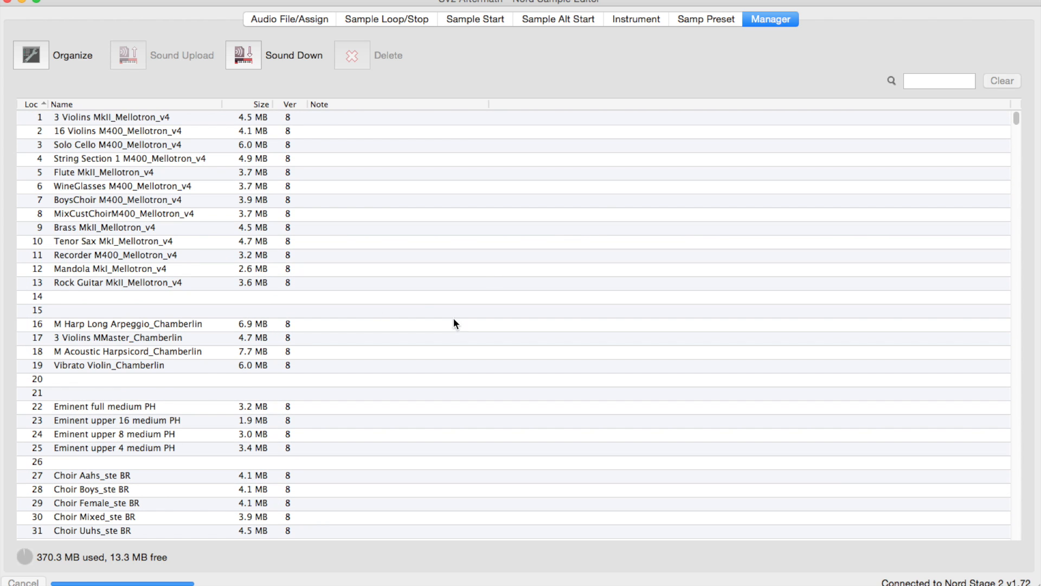
Uncheck Download on the Samp Preset tab and generate the 4.6 MB instrument.
{"action": "left_click", "coordinate": [705, 18]}
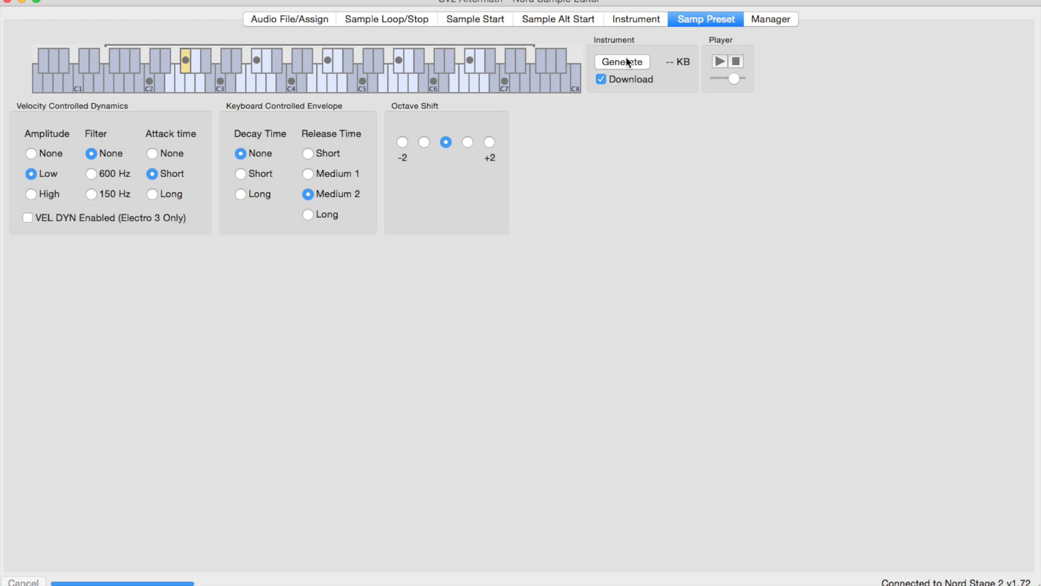
{"action": "mouse_move", "coordinate": [621, 66]}
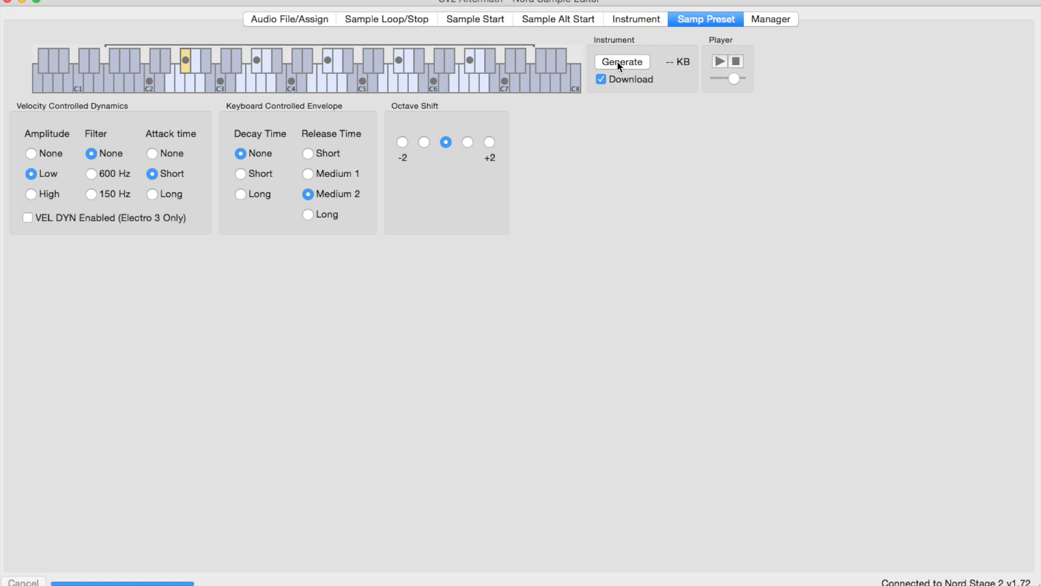
{"action": "left_click", "coordinate": [601, 79]}
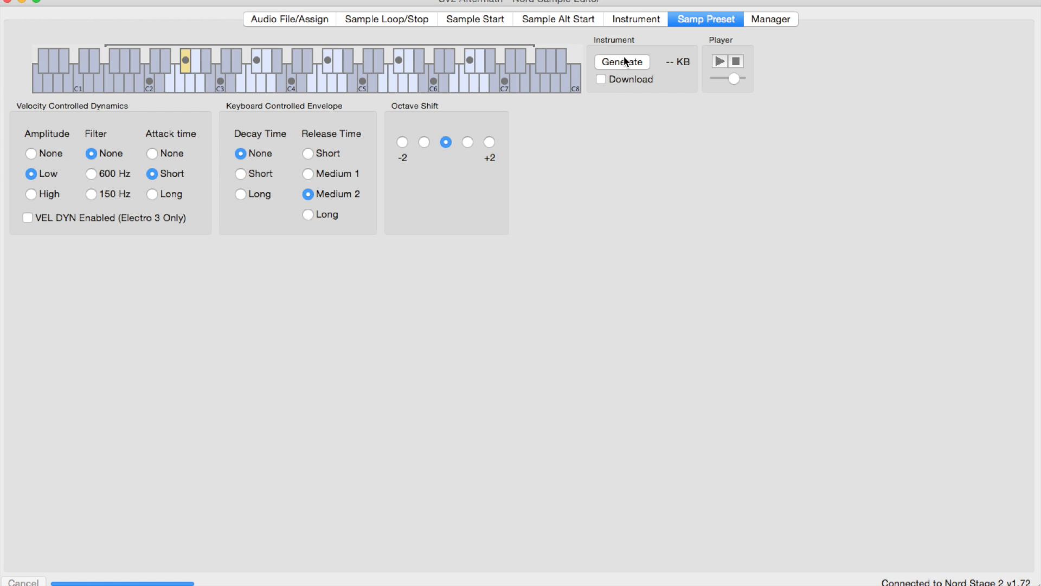
{"action": "left_click", "coordinate": [622, 62]}
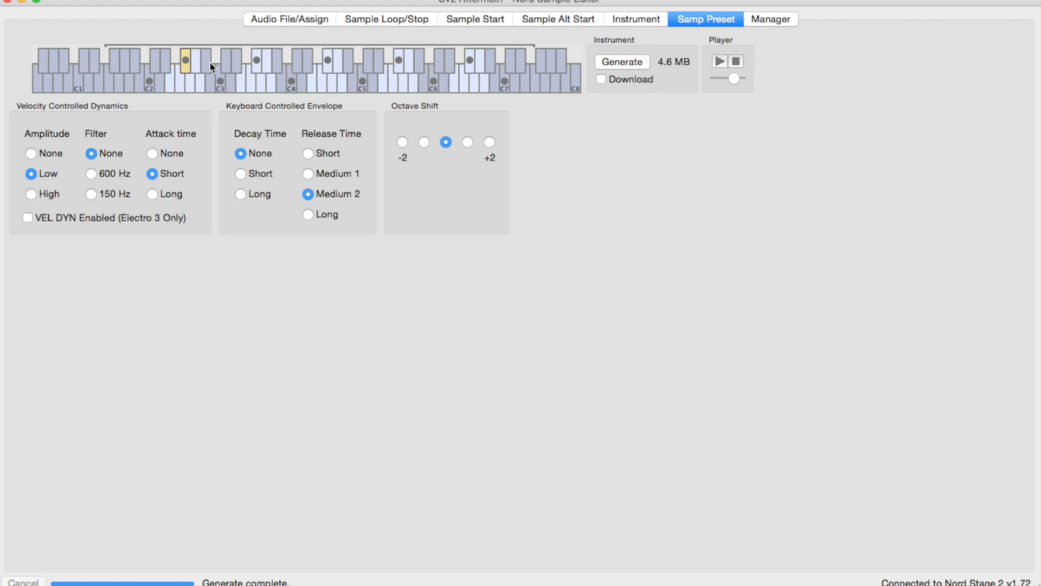
{"action": "mouse_move", "coordinate": [233, 299]}
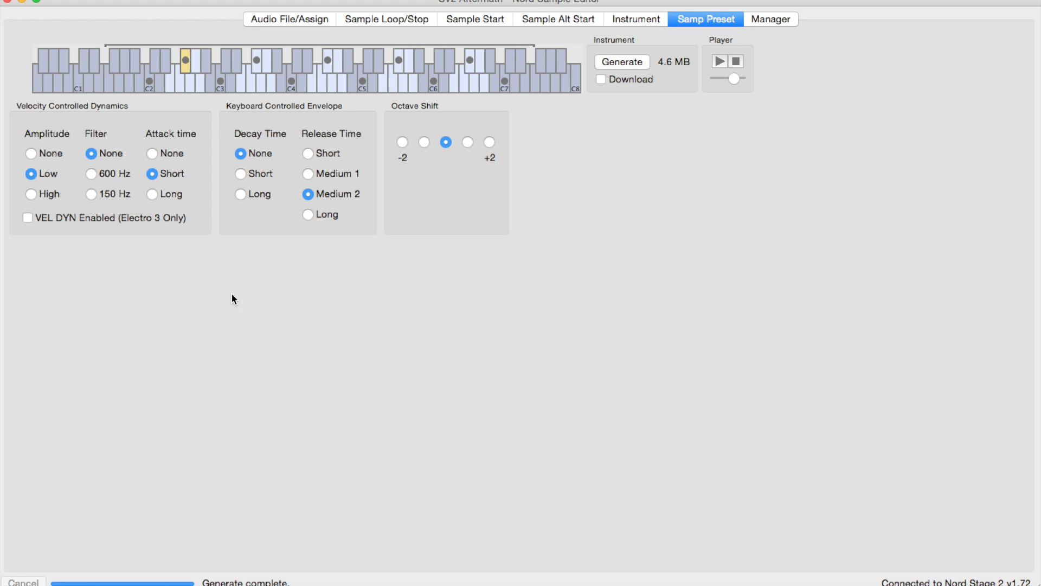
Return to the Audio File/Assign view showing SV2 Aftermath.wav's ten zones.
{"action": "left_click", "coordinate": [289, 19]}
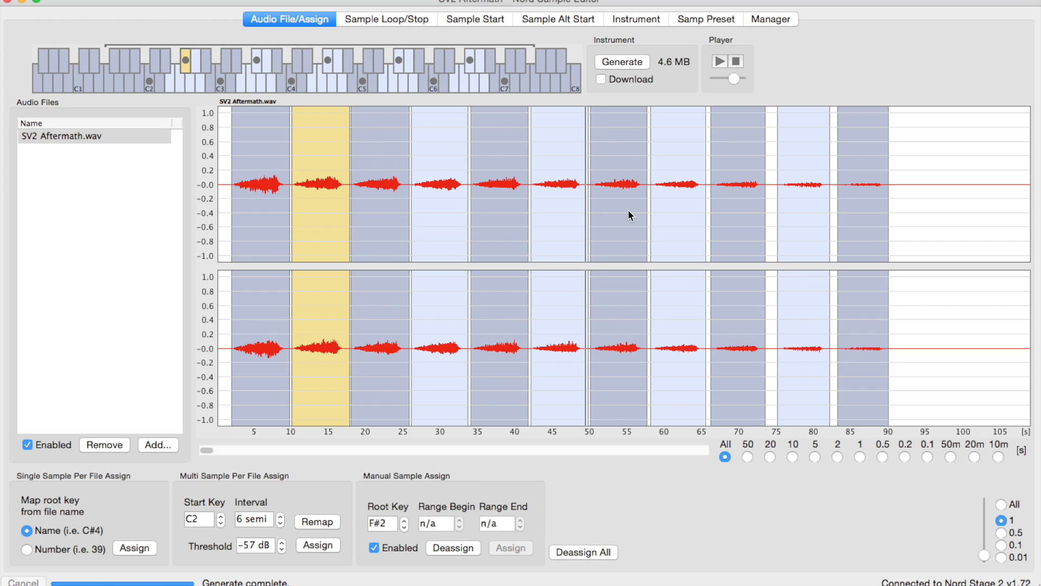
{"action": "mouse_move", "coordinate": [388, 234]}
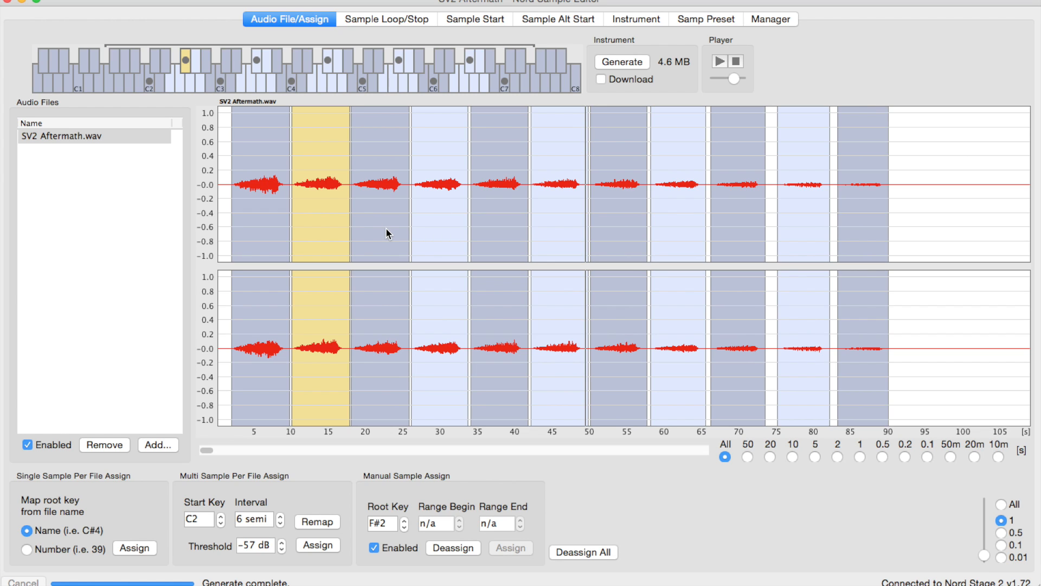
{"action": "mouse_move", "coordinate": [687, 167]}
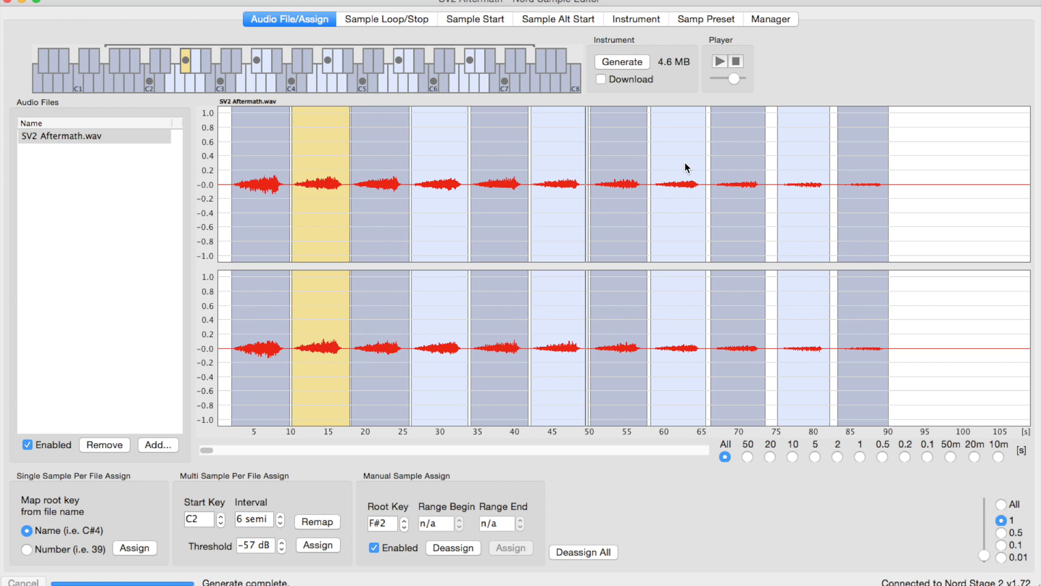
{"action": "mouse_move", "coordinate": [575, 205]}
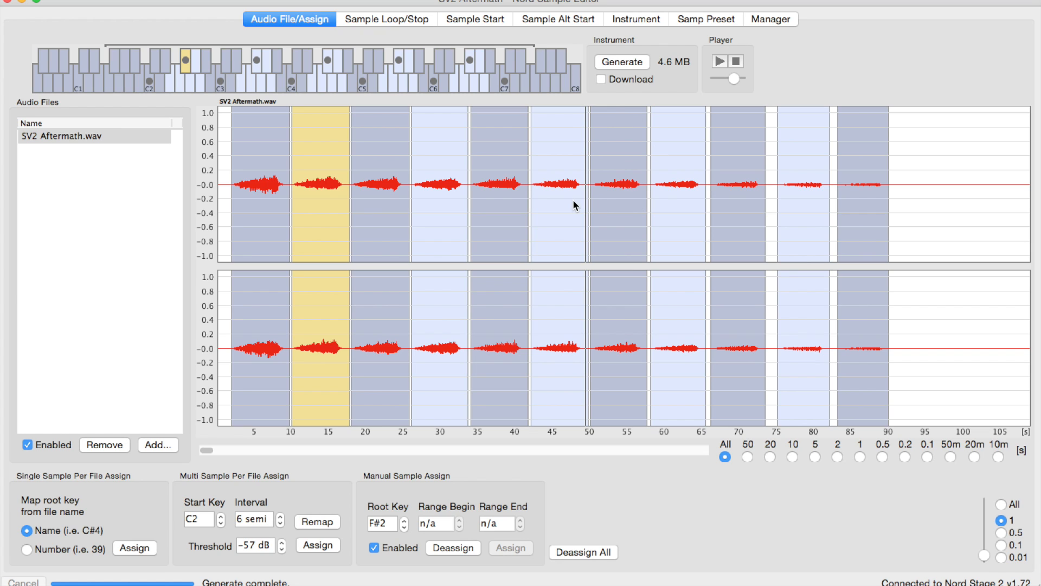
{"action": "mouse_move", "coordinate": [520, 200]}
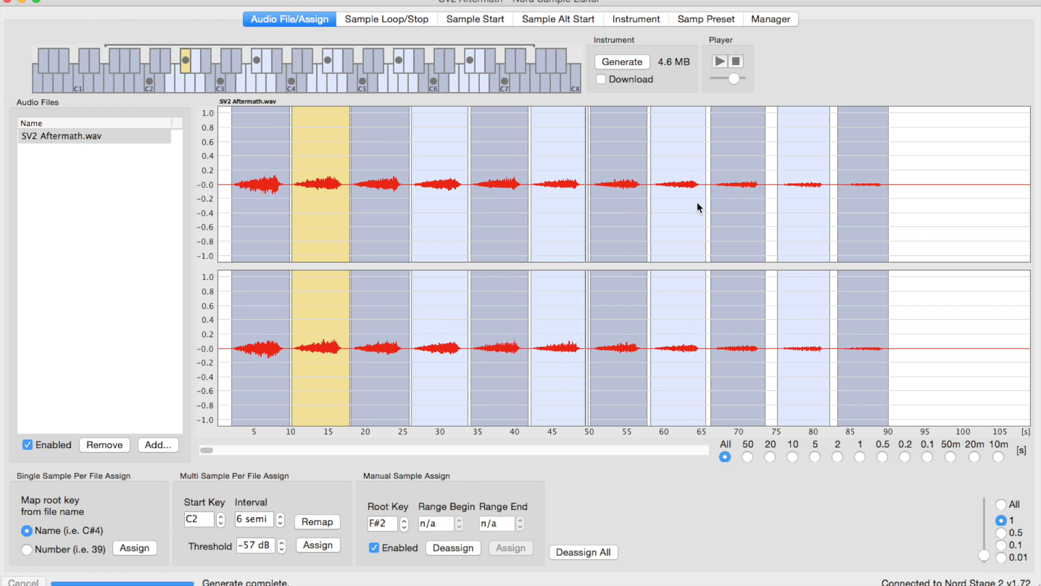
{"action": "mouse_move", "coordinate": [696, 97]}
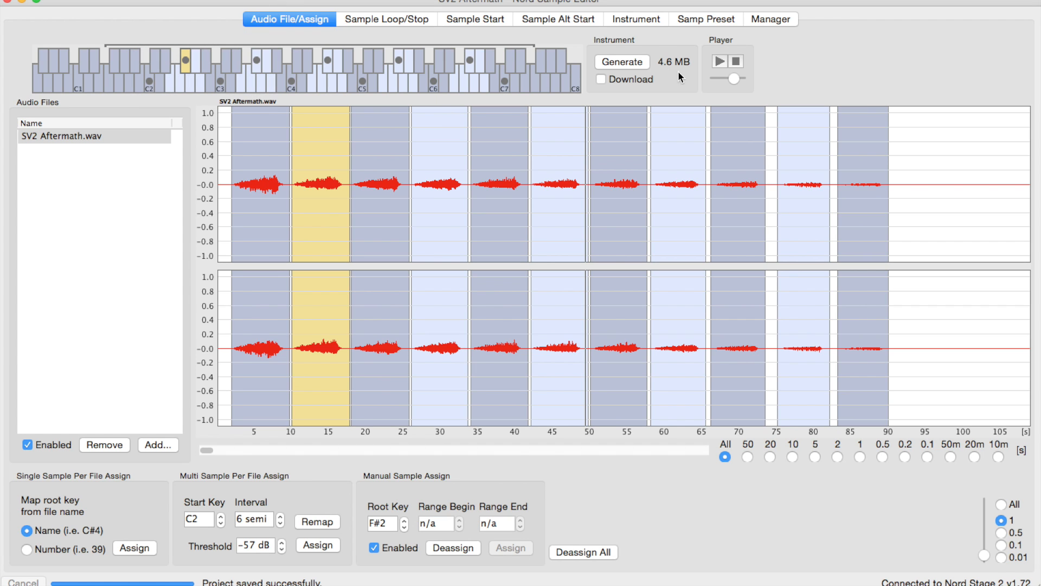
Review the Sample Loop/Stop and Sample Start tabs, ending on Sample Alt Start (2.76013 s).
{"action": "left_click", "coordinate": [387, 19]}
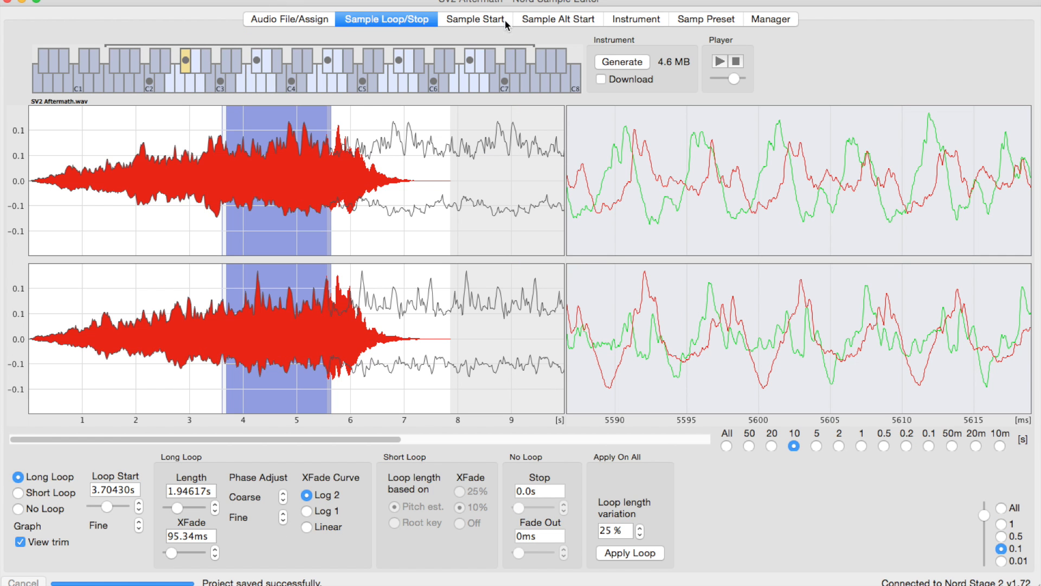
{"action": "left_click", "coordinate": [474, 18]}
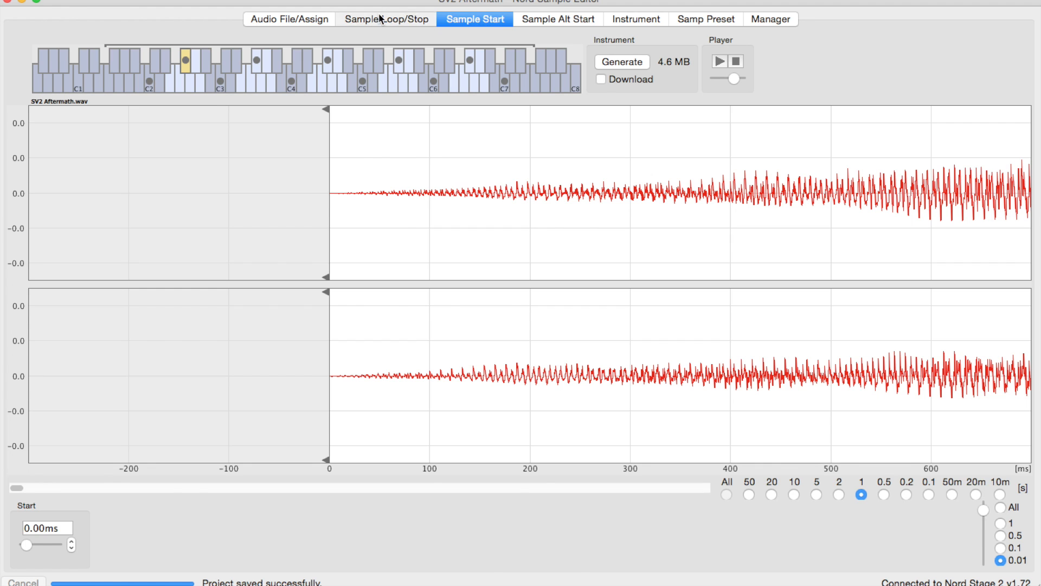
{"action": "left_click", "coordinate": [386, 18]}
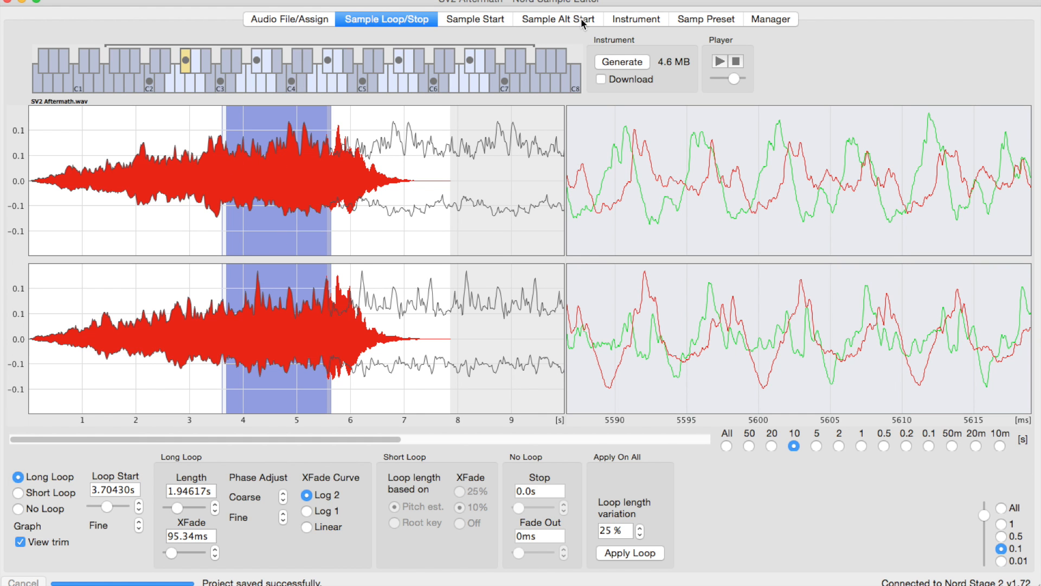
{"action": "left_click", "coordinate": [556, 19]}
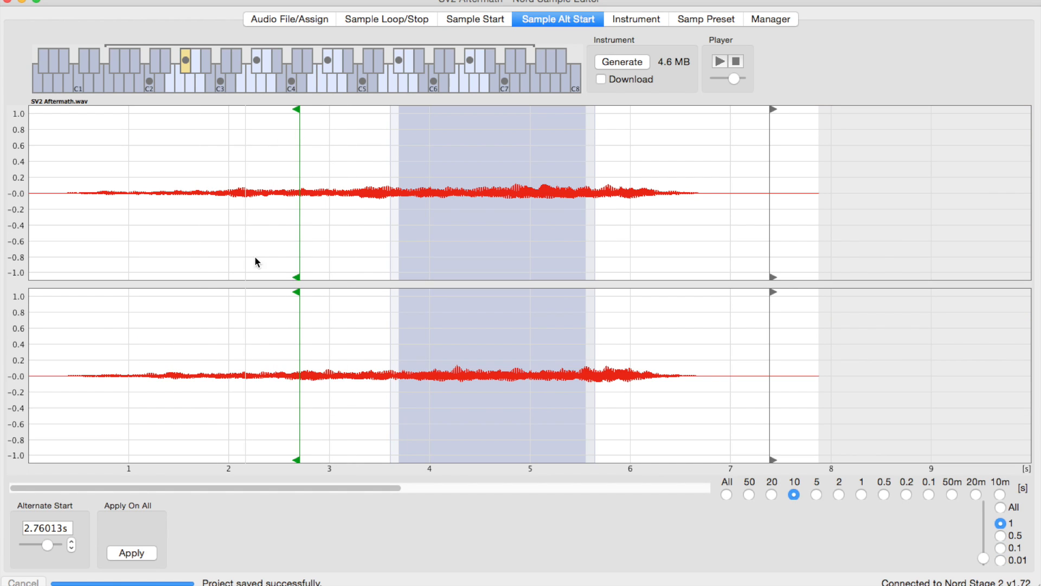
{"action": "mouse_move", "coordinate": [414, 166]}
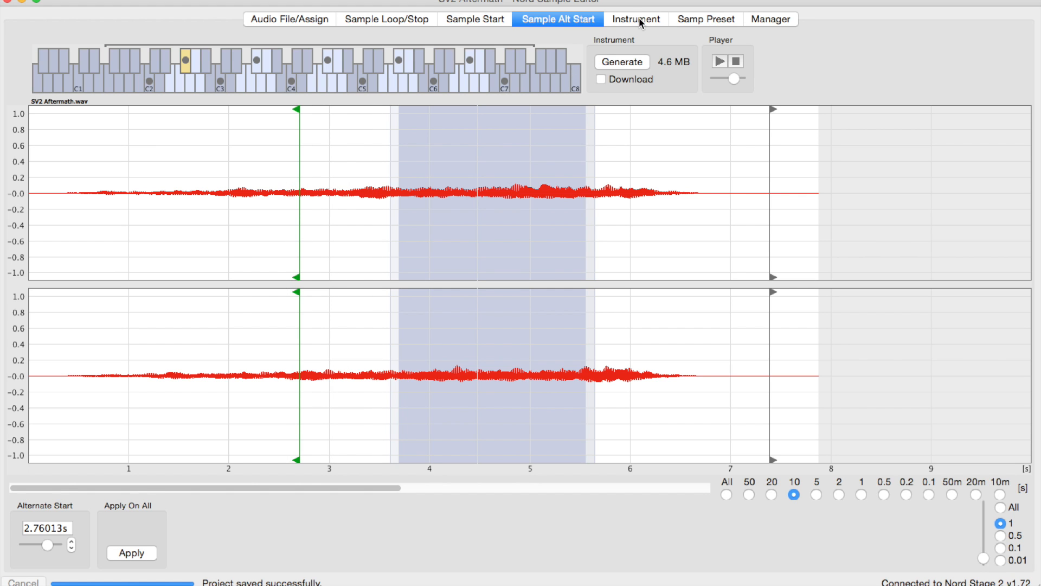
Show the Instrument tab's per-sample gain and detune settings, global gain 0.0 dB.
{"action": "left_click", "coordinate": [635, 18]}
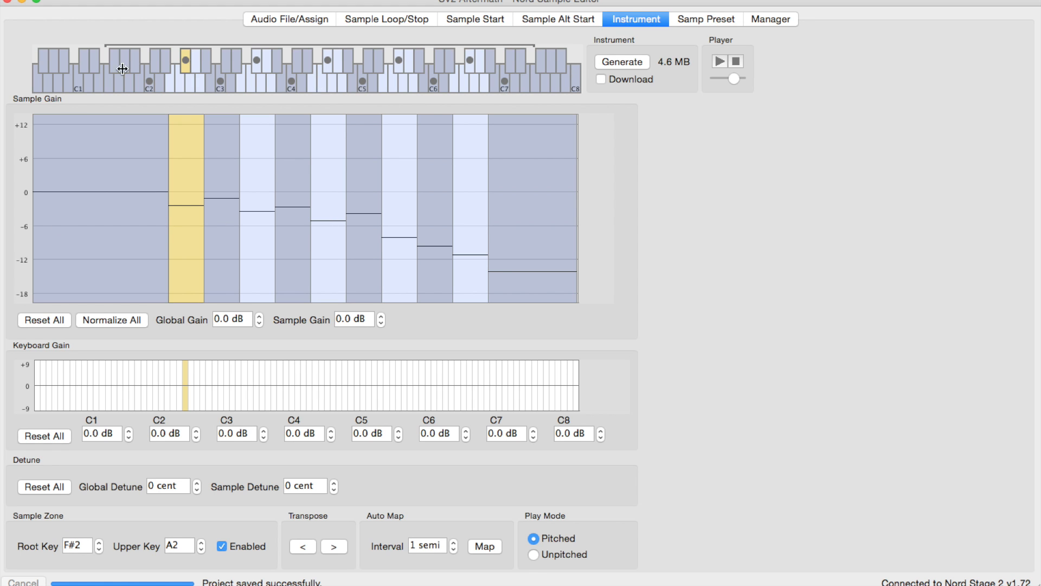
{"action": "mouse_move", "coordinate": [284, 288]}
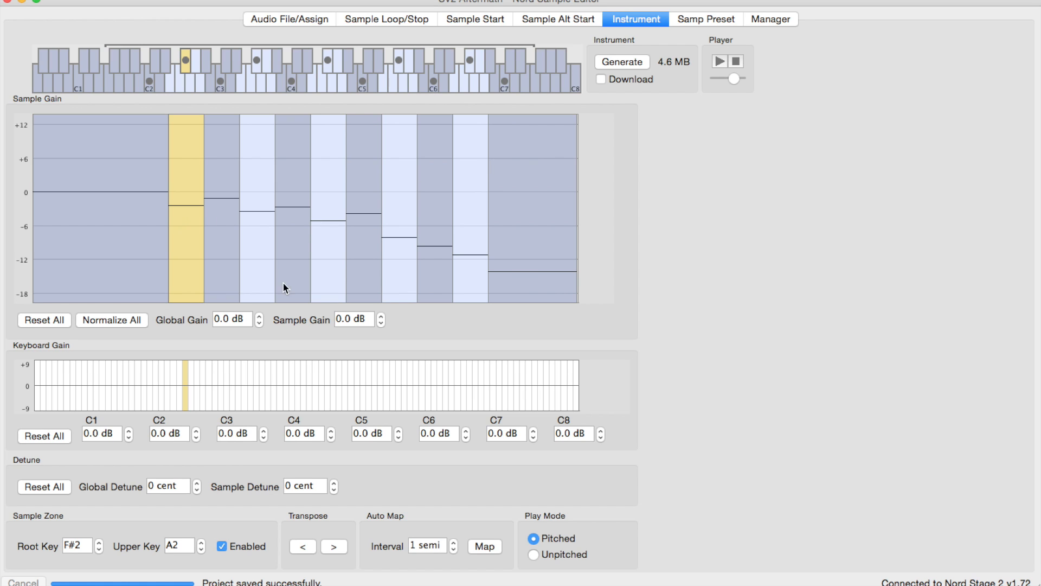
{"action": "mouse_move", "coordinate": [306, 429]}
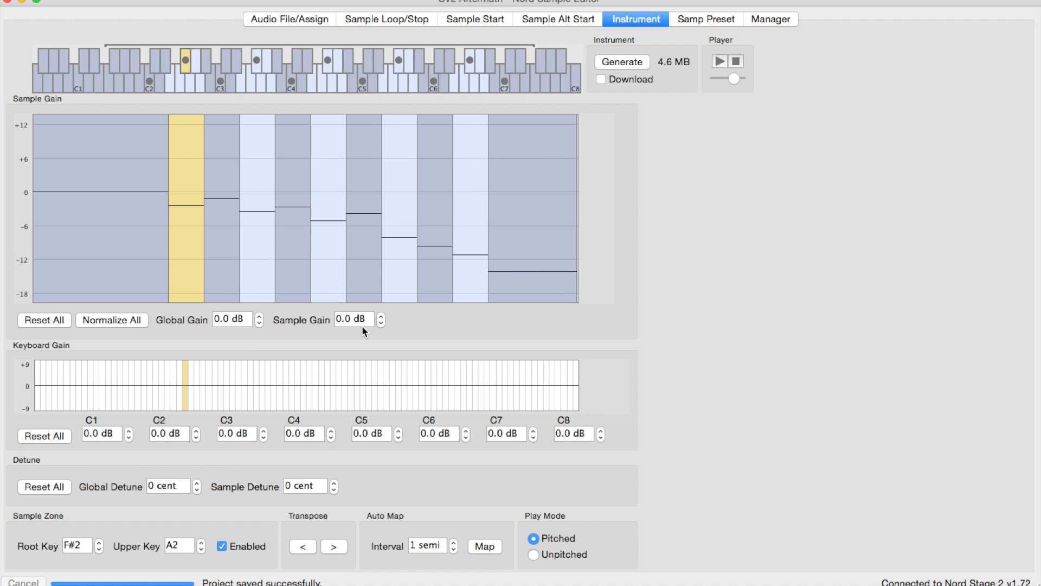
{"action": "mouse_move", "coordinate": [228, 311]}
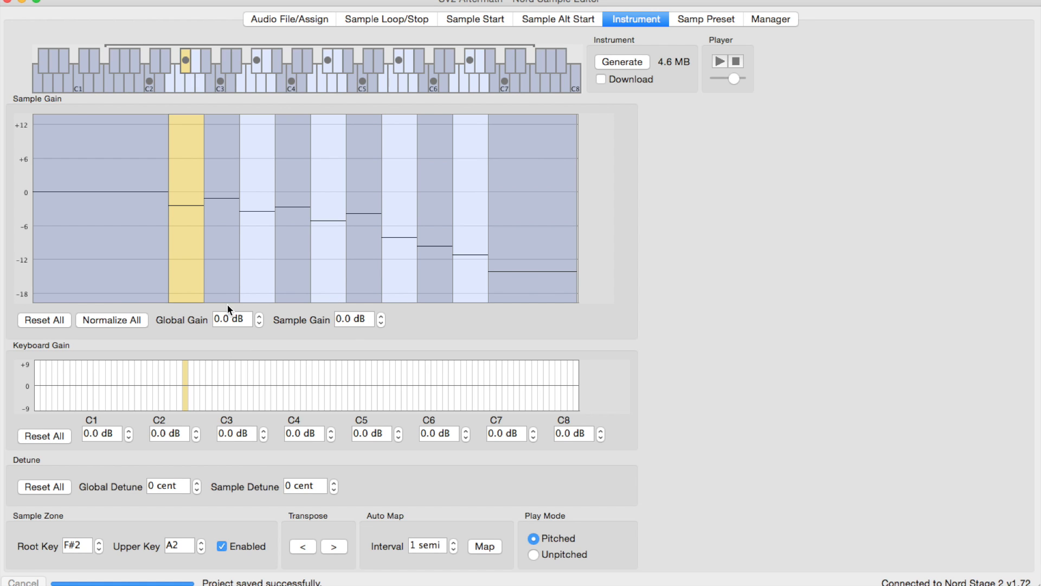
{"action": "mouse_move", "coordinate": [531, 320]}
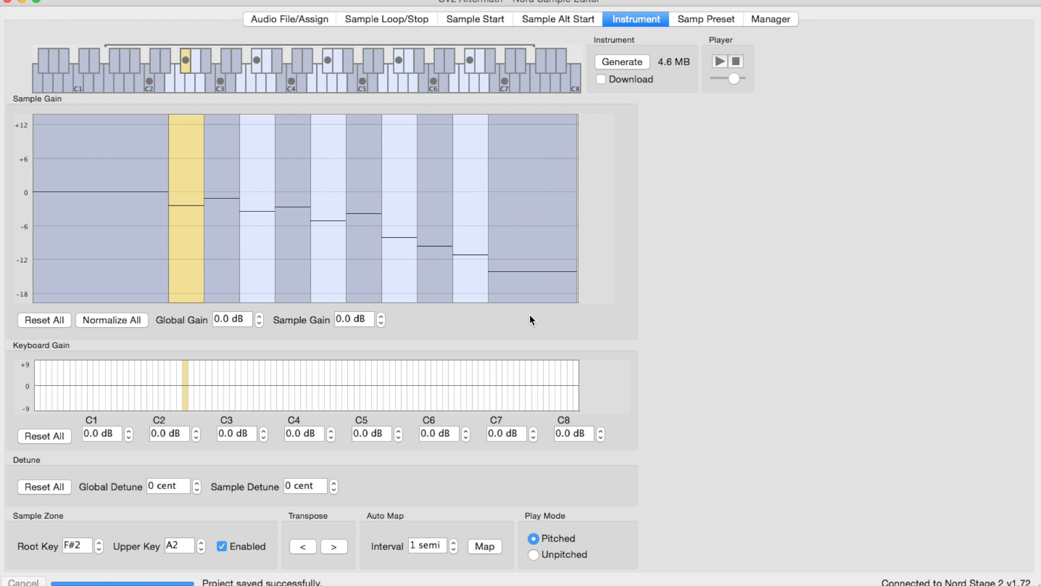
{"action": "mouse_move", "coordinate": [686, 22]}
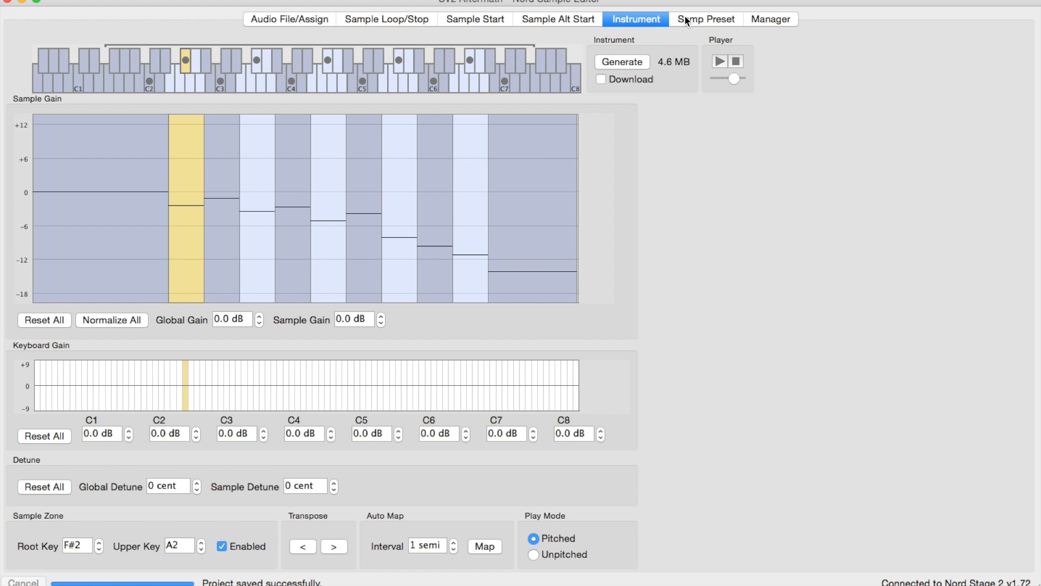
Return to the Samp Preset tab to review the preset parameters.
{"action": "left_click", "coordinate": [705, 19]}
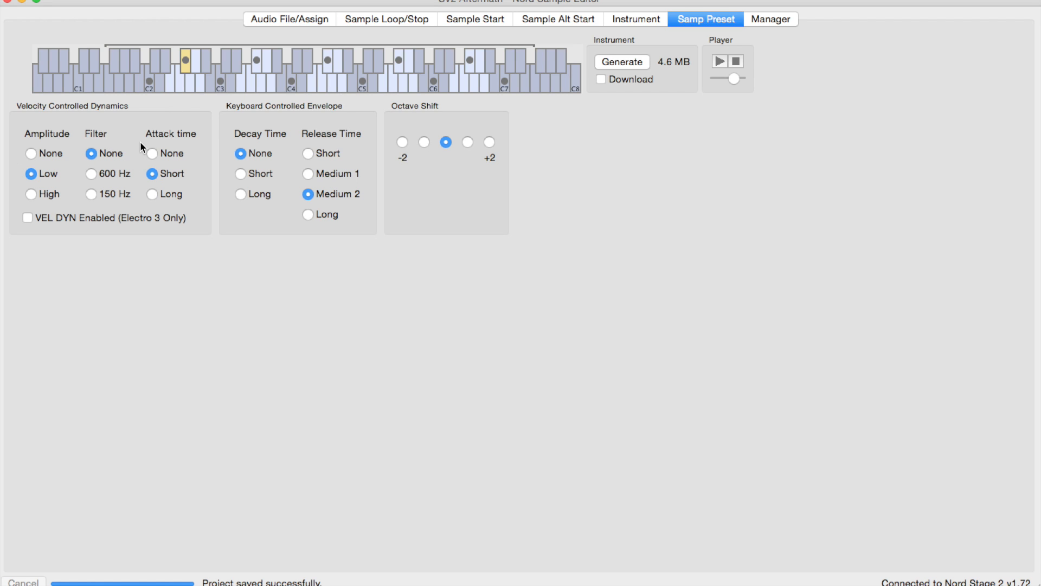
{"action": "mouse_move", "coordinate": [376, 180]}
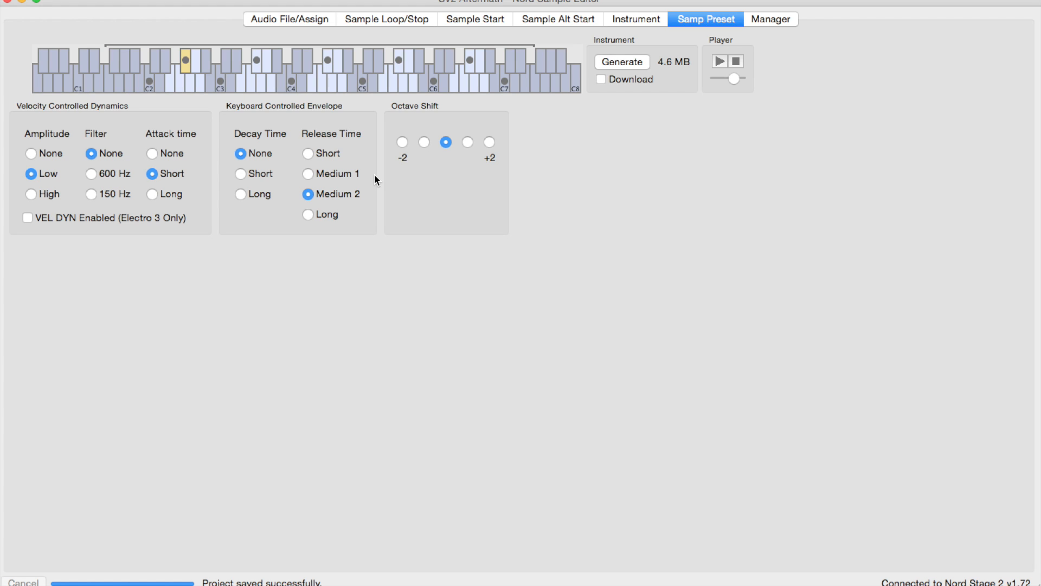
{"action": "mouse_move", "coordinate": [405, 328]}
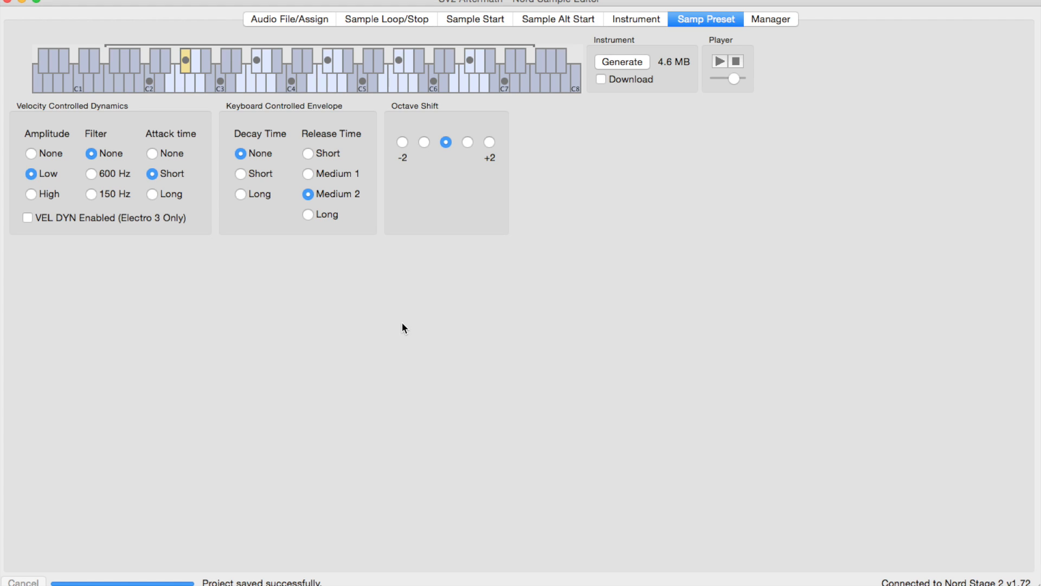